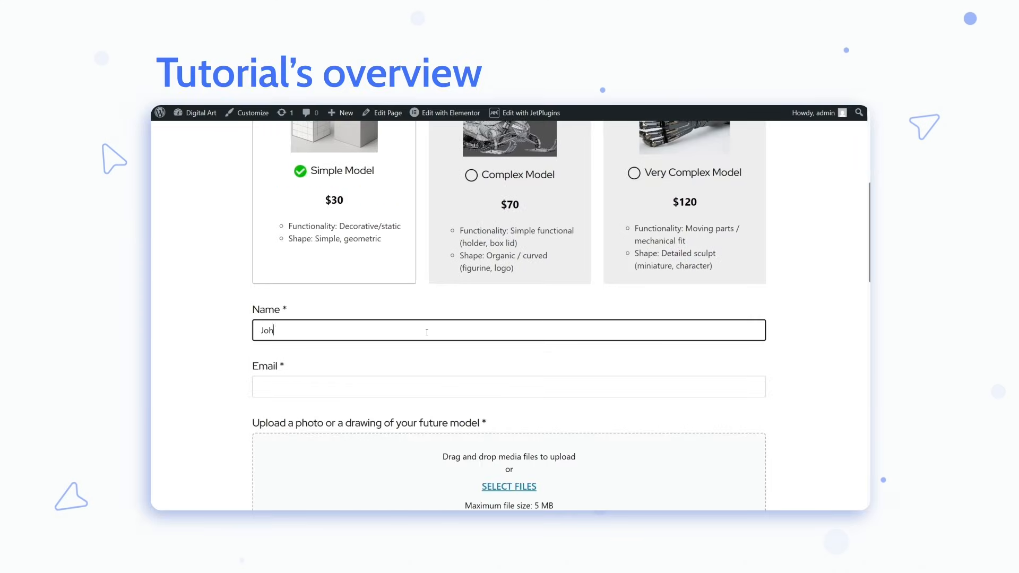
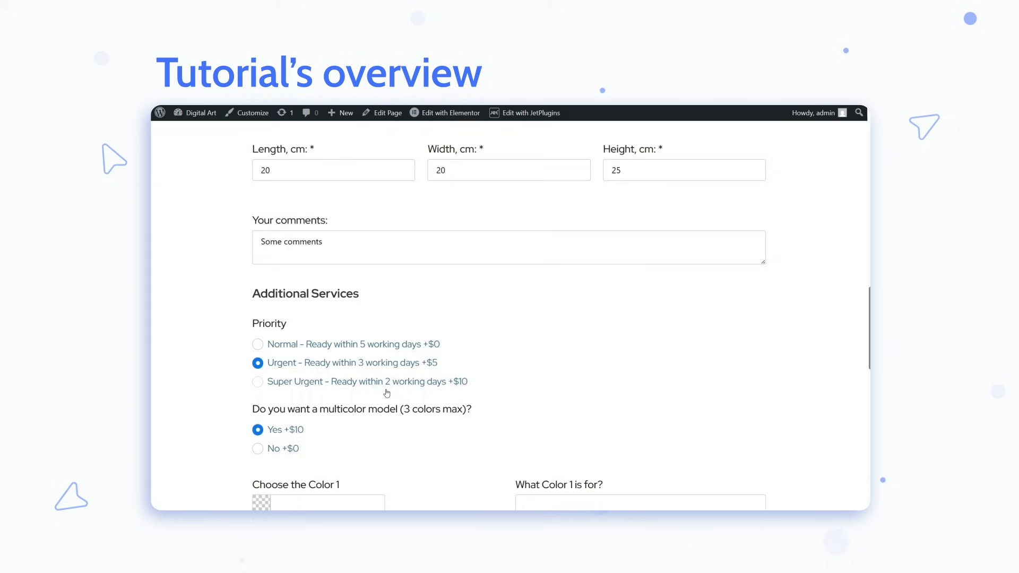
pyautogui.click(264, 507)
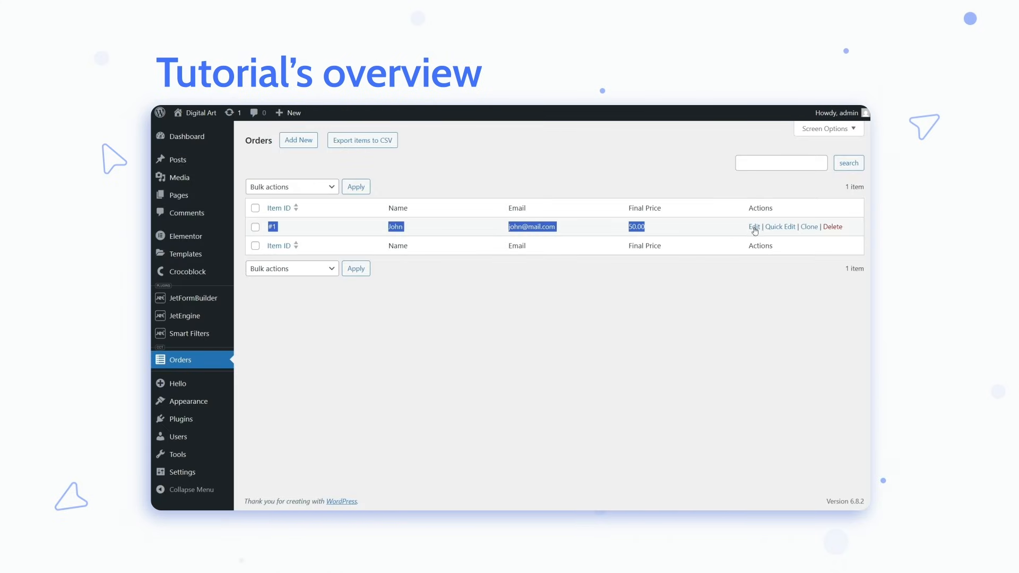
pyautogui.click(753, 227)
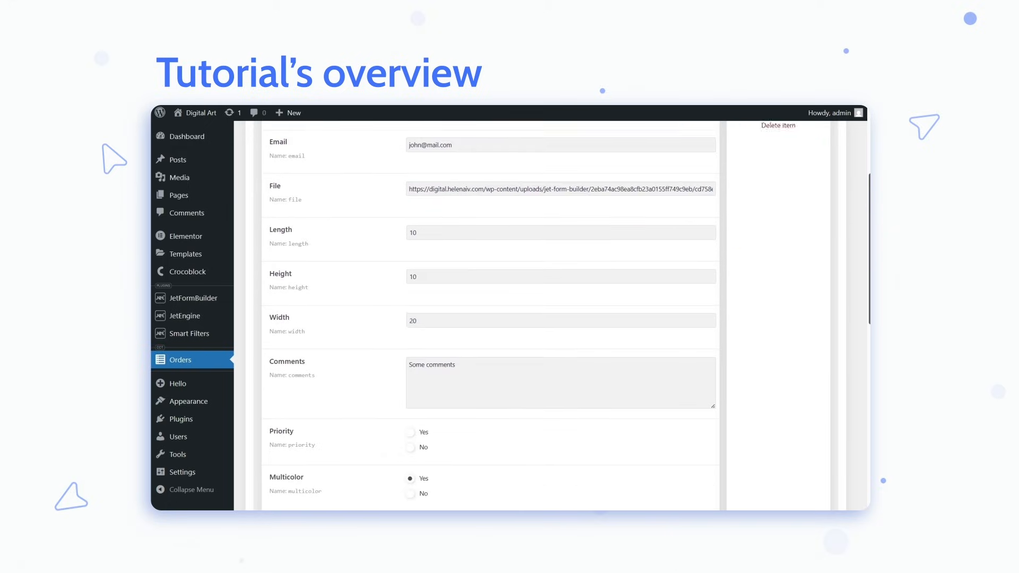
pyautogui.scroll(-3)
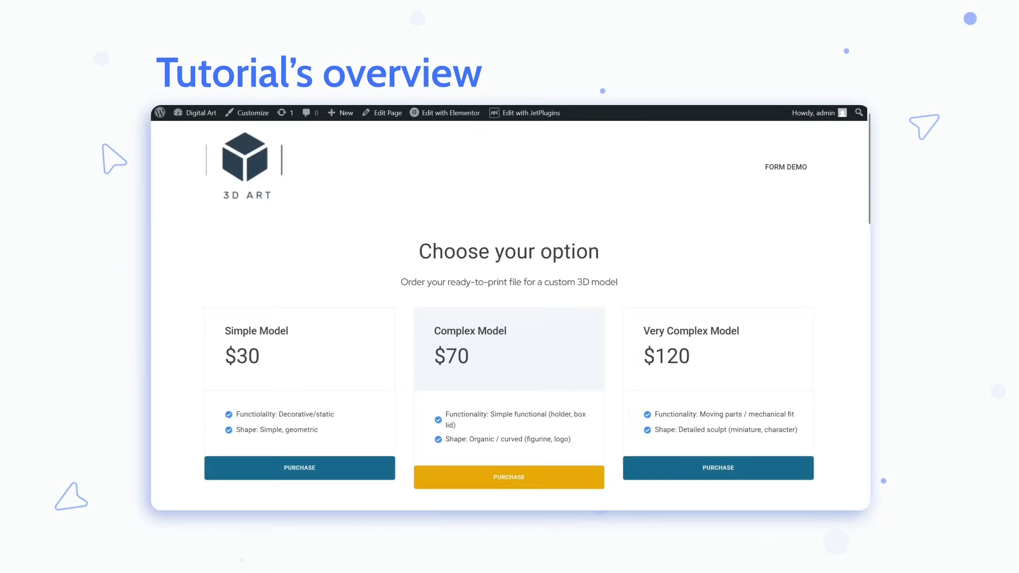
pyautogui.scroll(-3)
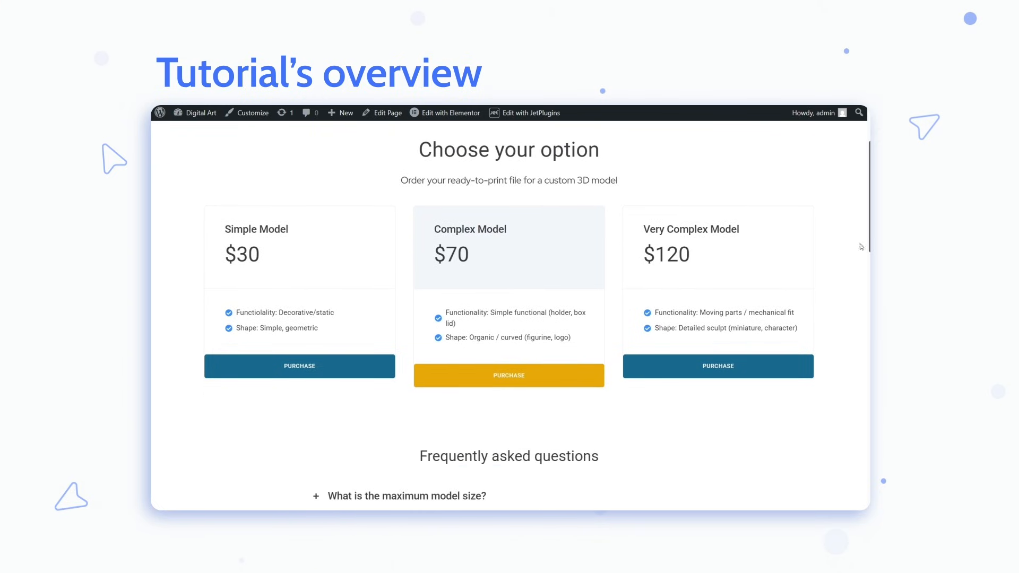
pyautogui.moveTo(235, 312); pyautogui.dragTo(319, 327)
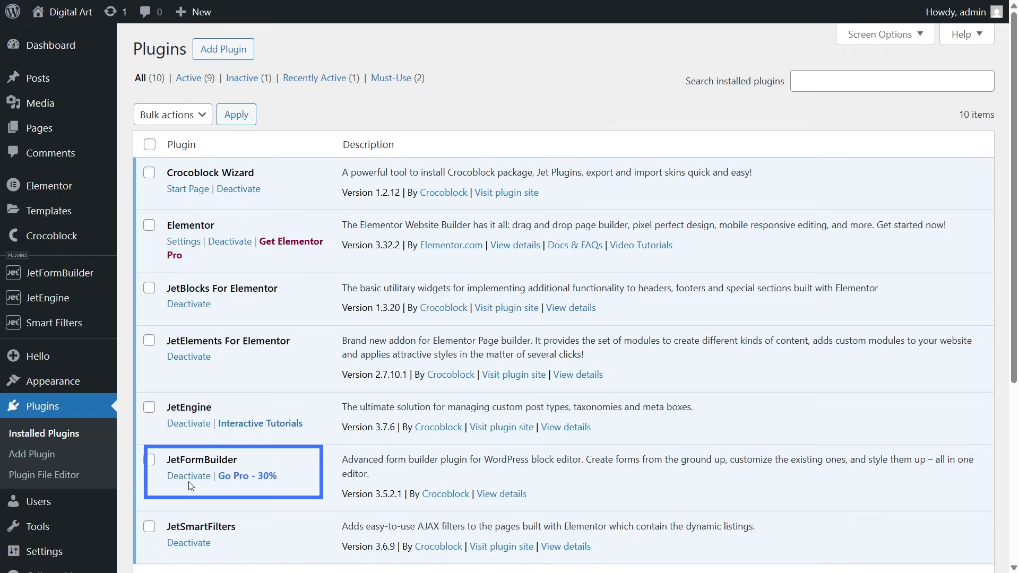
# Download Advanced Color Picker 1.0.5 from the account site's Pro Addons list
pyautogui.click(246, 476)
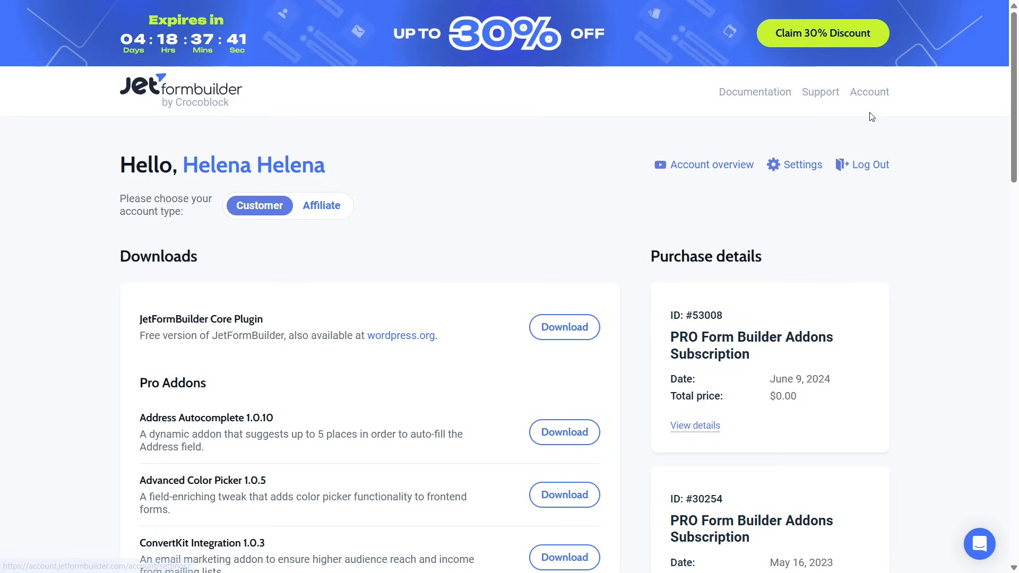
pyautogui.moveTo(873, 101)
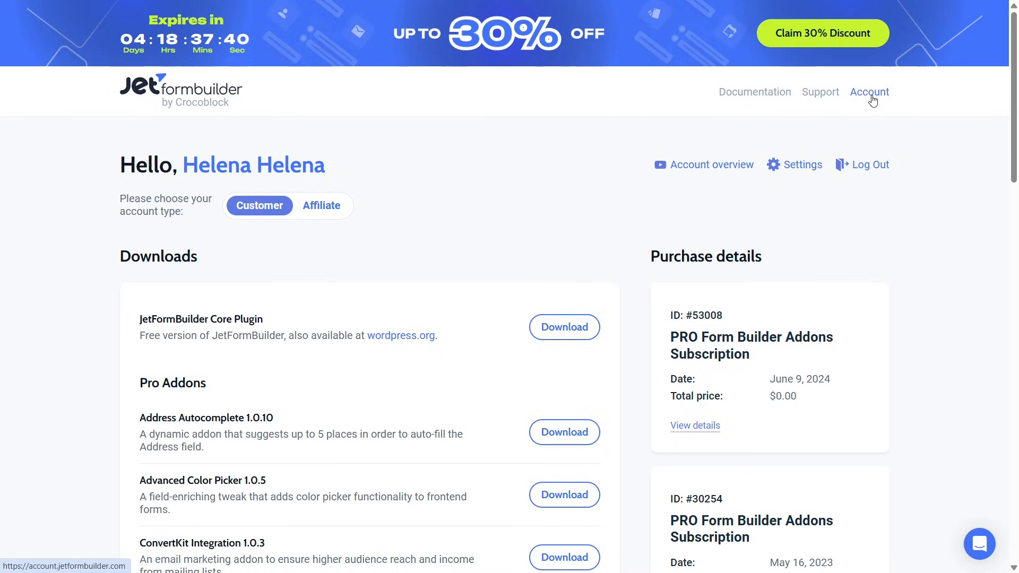
pyautogui.moveTo(877, 110)
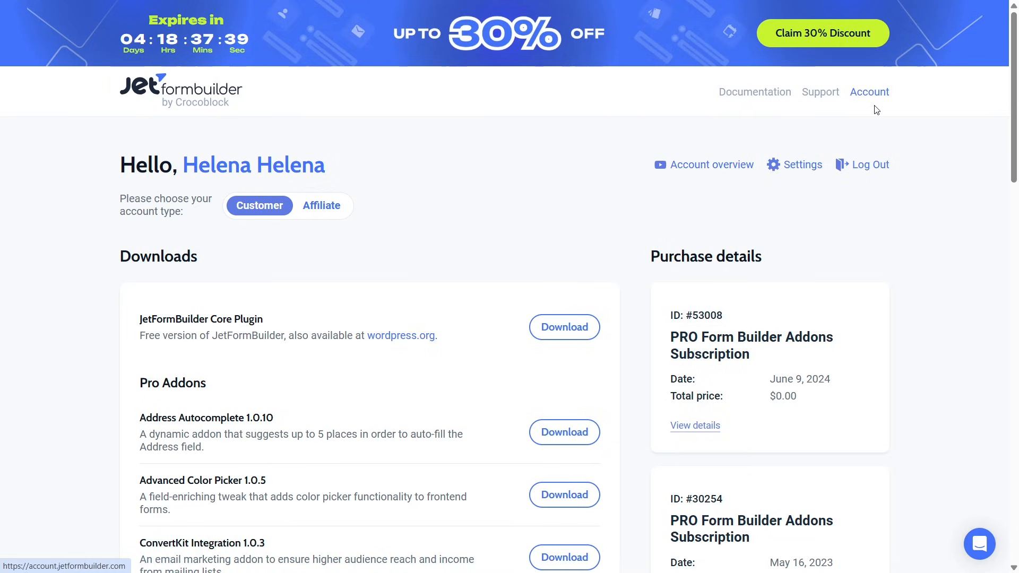
pyautogui.scroll(-3)
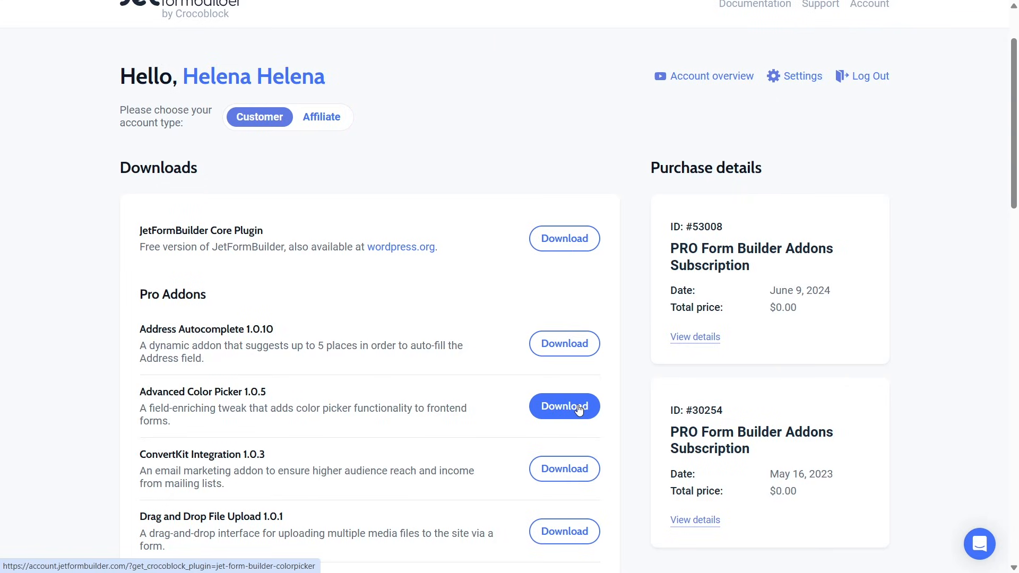
pyautogui.click(694, 338)
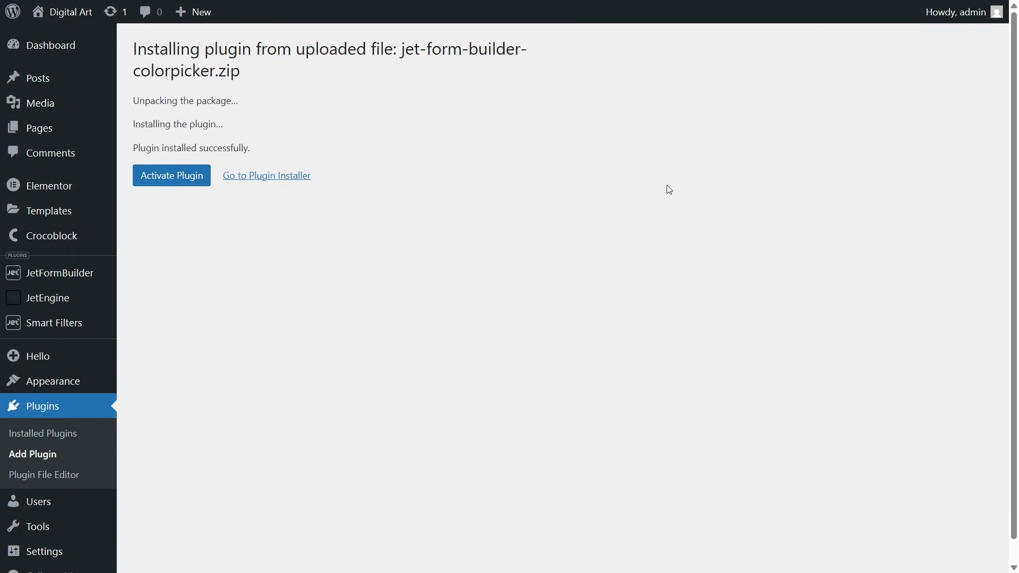
# Activate the Advanced Color Picker plugin and the JetFormBuilder addons license key
pyautogui.click(171, 175)
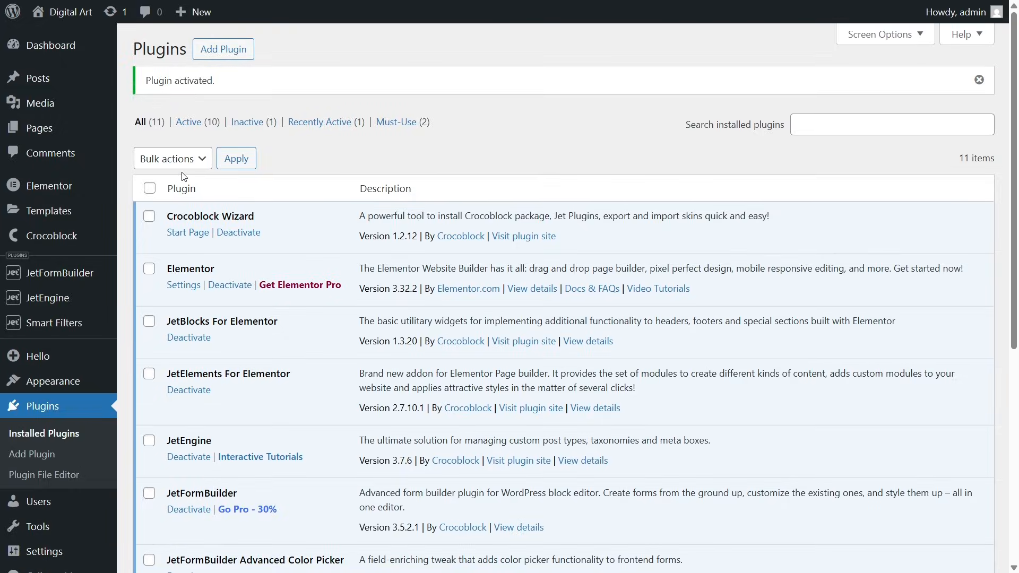
pyautogui.moveTo(59, 272)
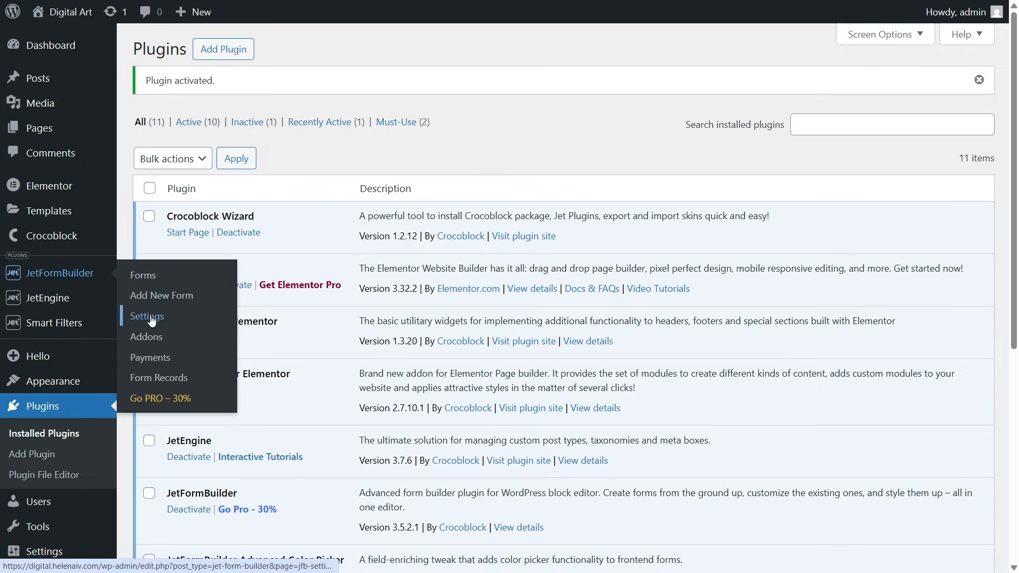
pyautogui.click(146, 337)
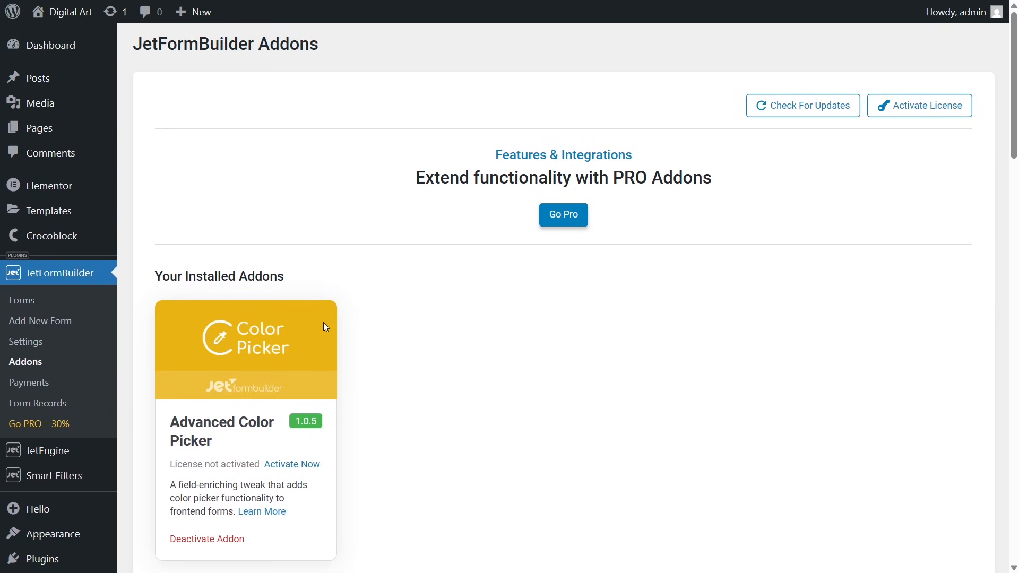
pyautogui.click(920, 105)
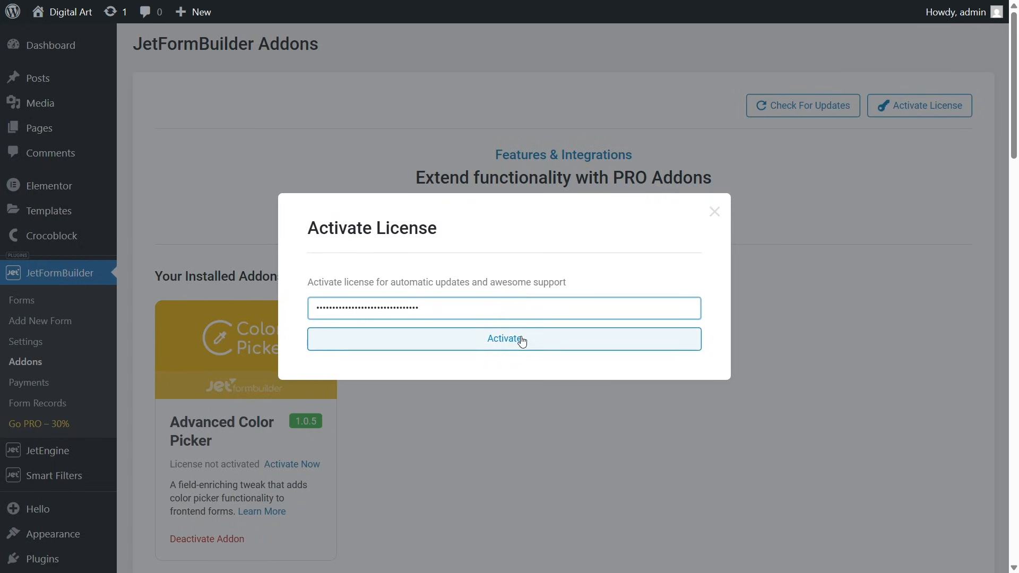
pyautogui.click(504, 338)
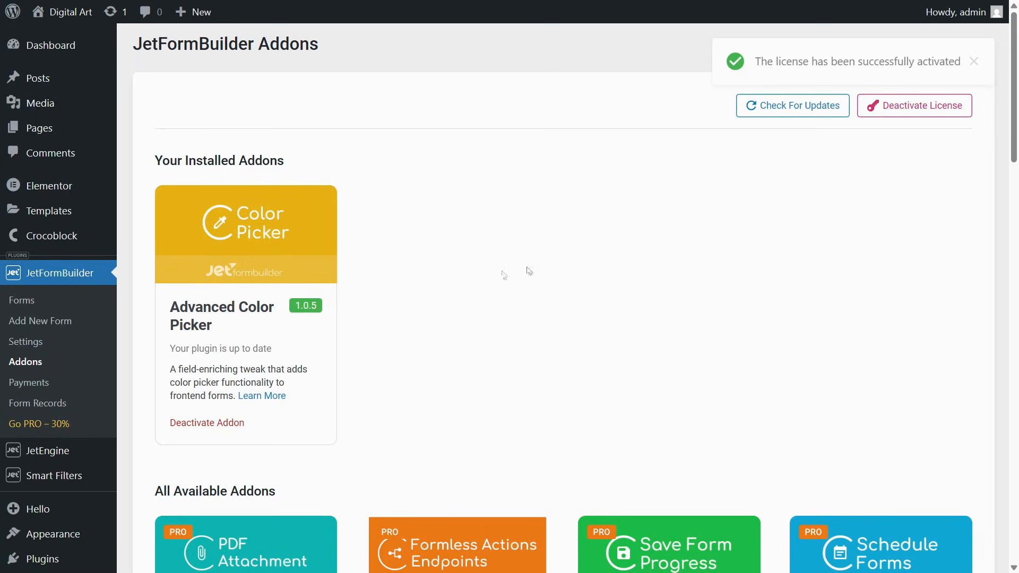
pyautogui.click(974, 61)
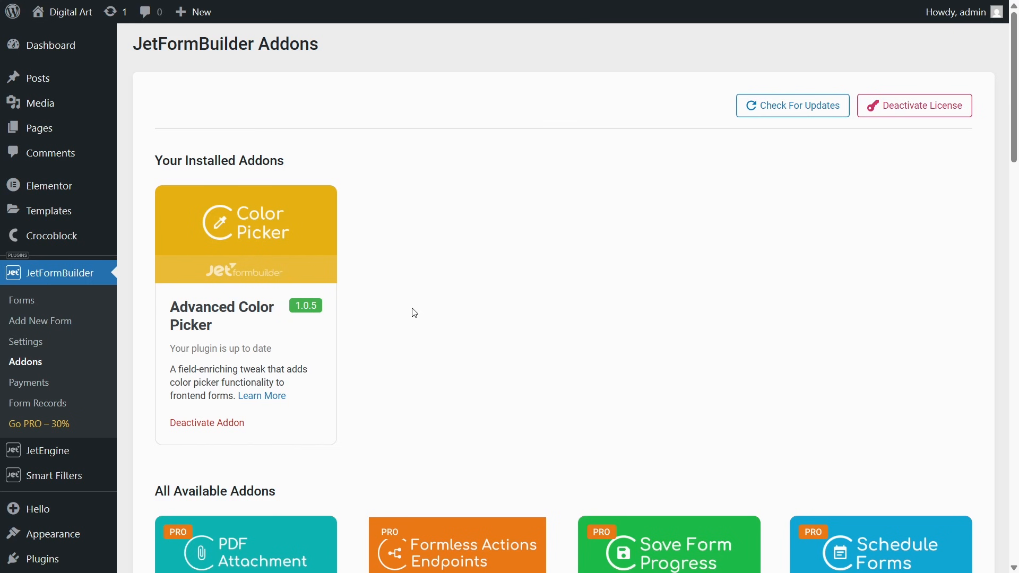
# Install and activate the Drag and Drop File Upload addon
pyautogui.scroll(-3)
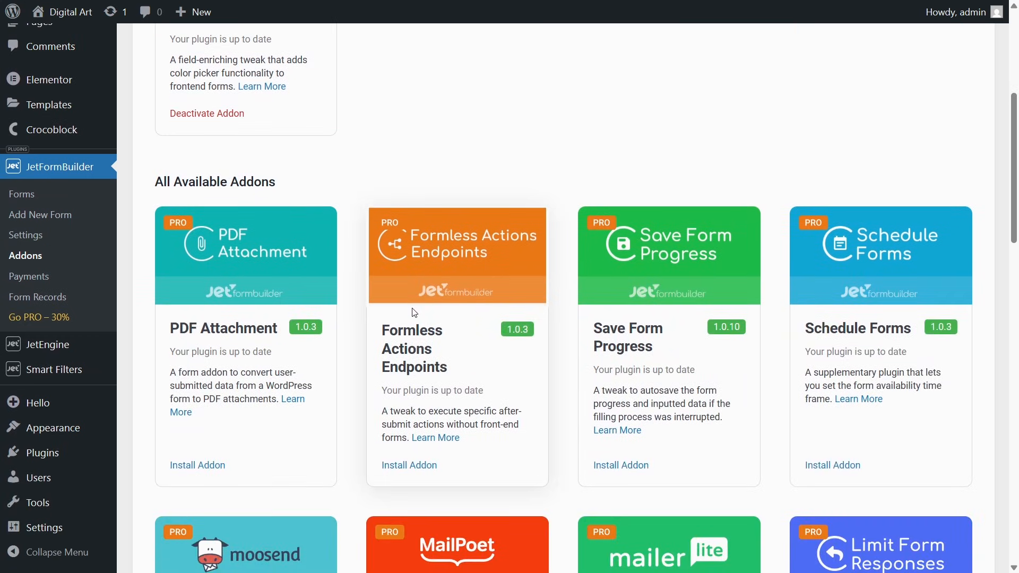
pyautogui.scroll(-3)
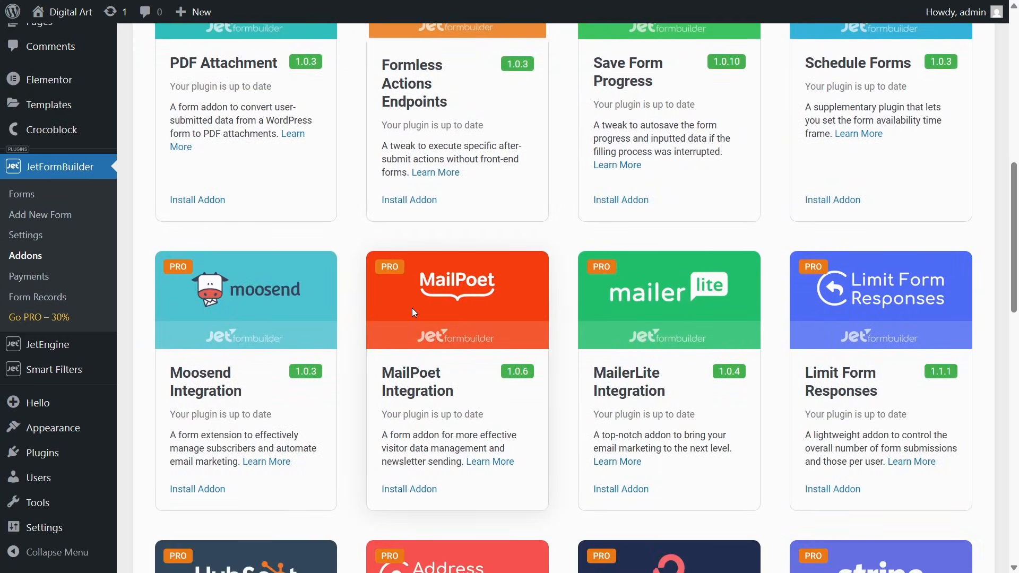
pyautogui.scroll(-3)
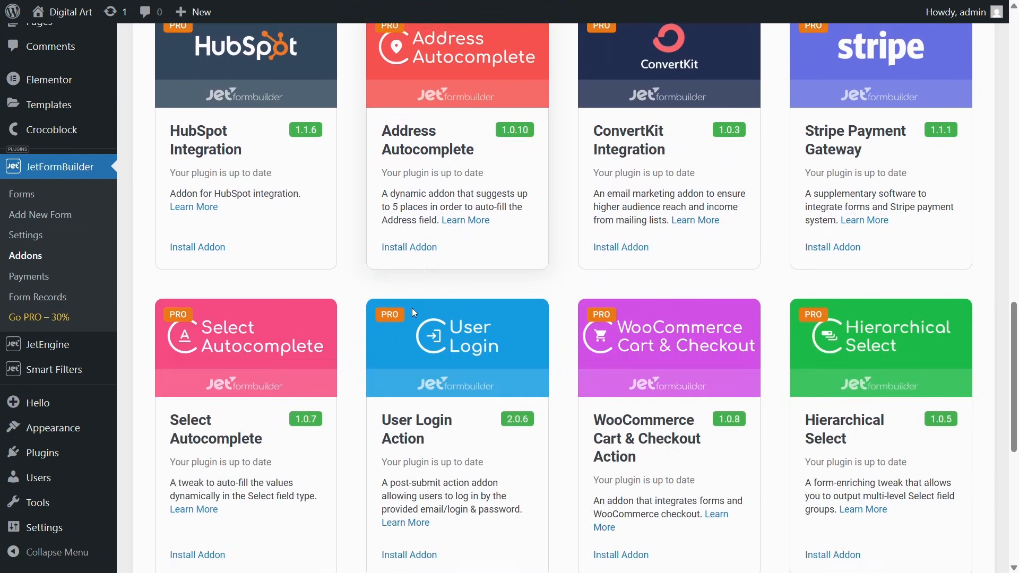
pyautogui.scroll(-3)
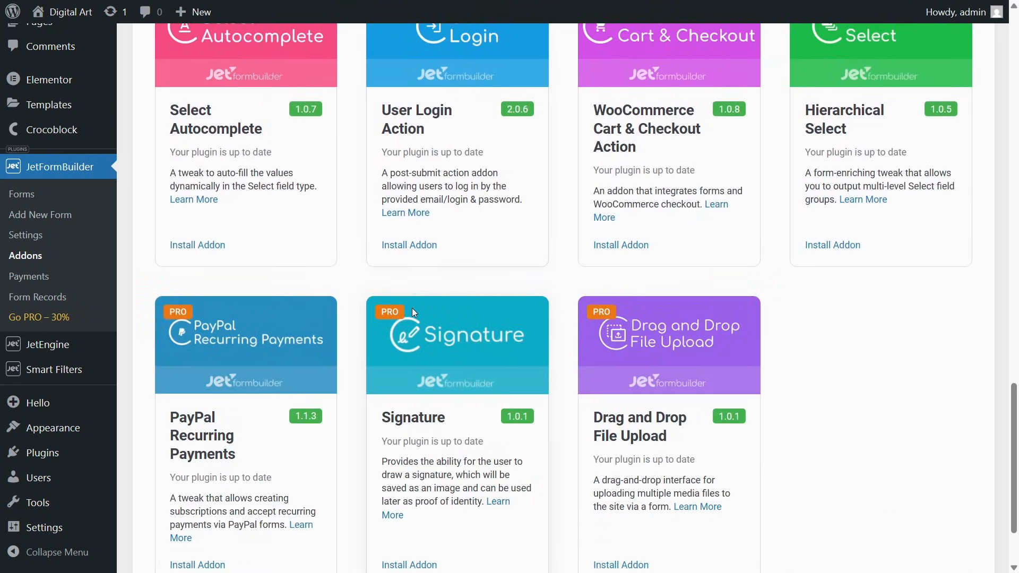
pyautogui.scroll(-3)
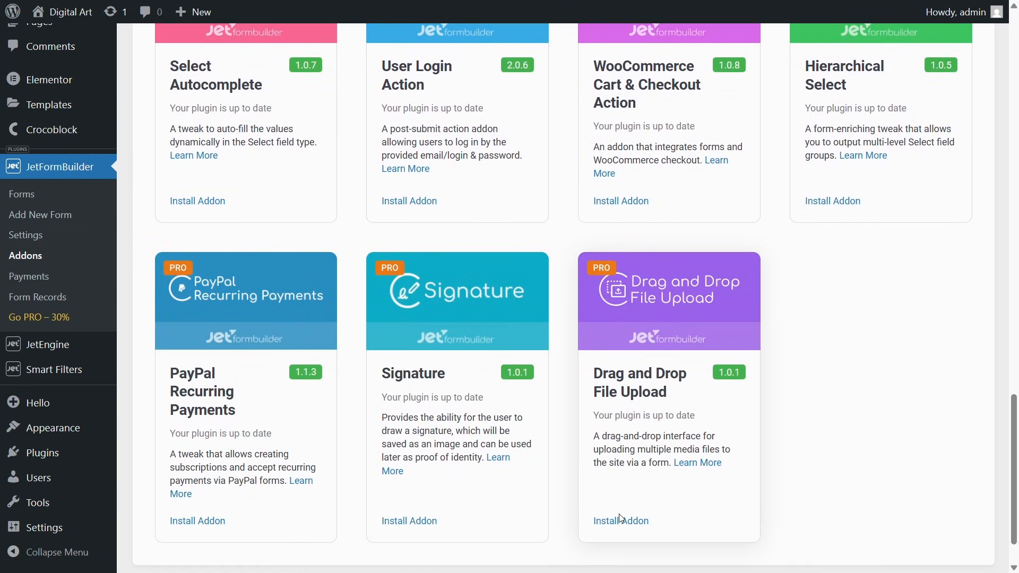
pyautogui.click(621, 521)
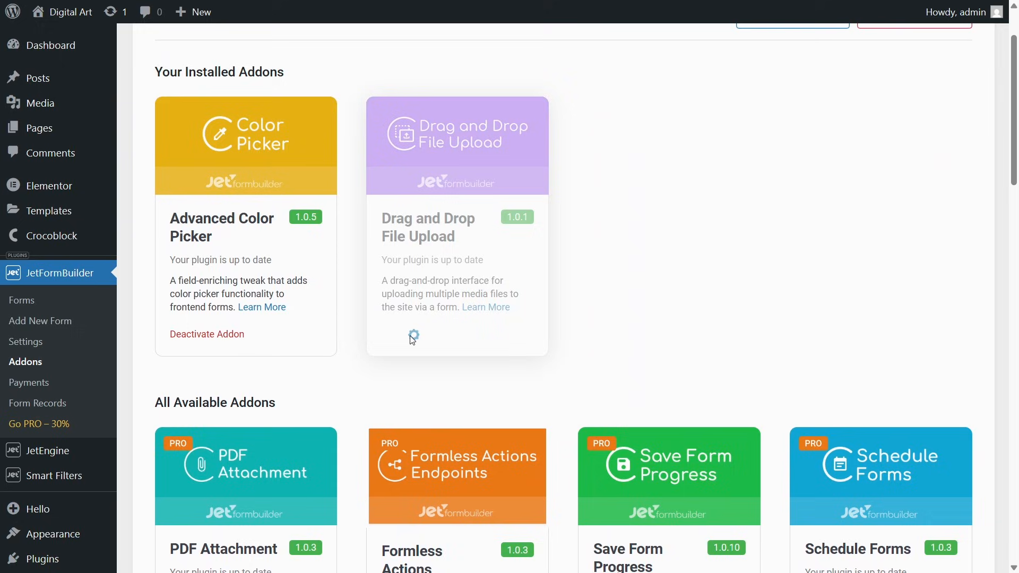
pyautogui.click(413, 336)
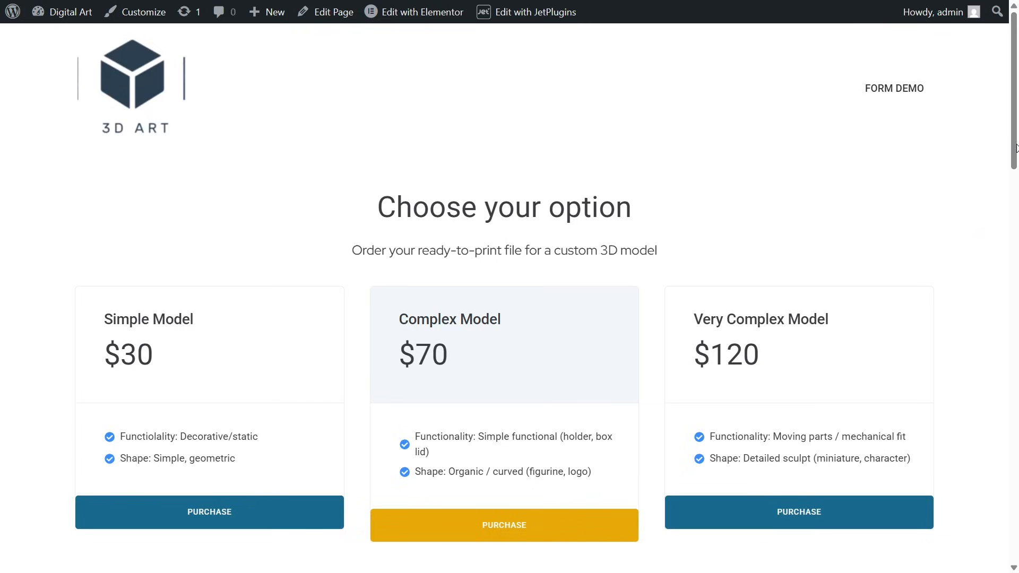
pyautogui.scroll(-3)
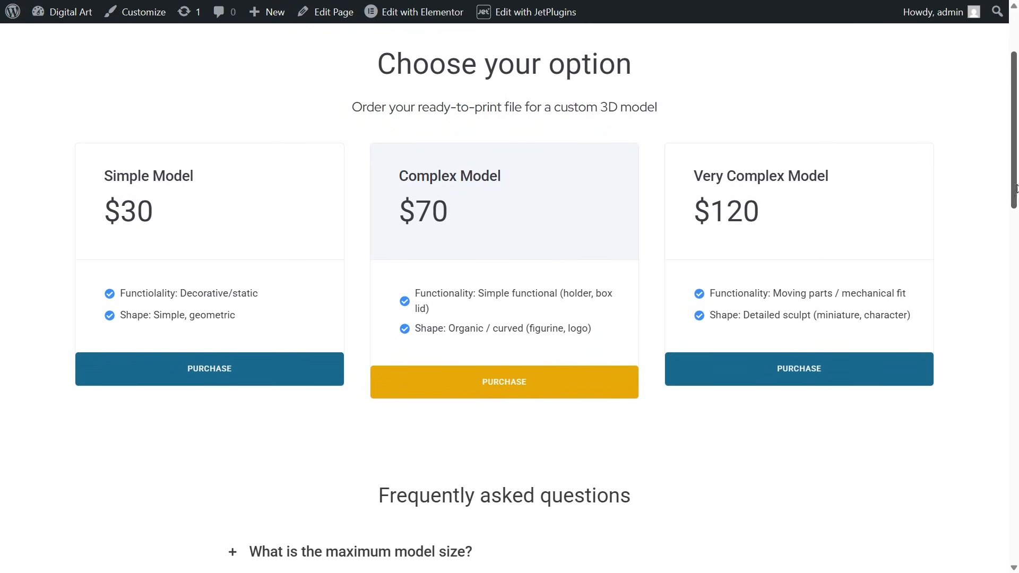
pyautogui.moveTo(99, 297)
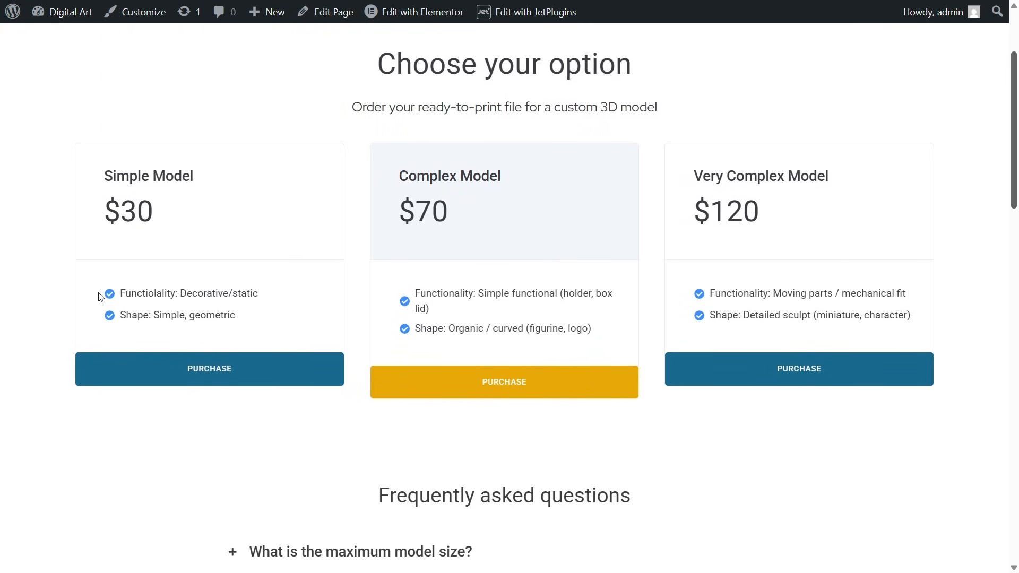
pyautogui.moveTo(121, 293); pyautogui.dragTo(248, 315)
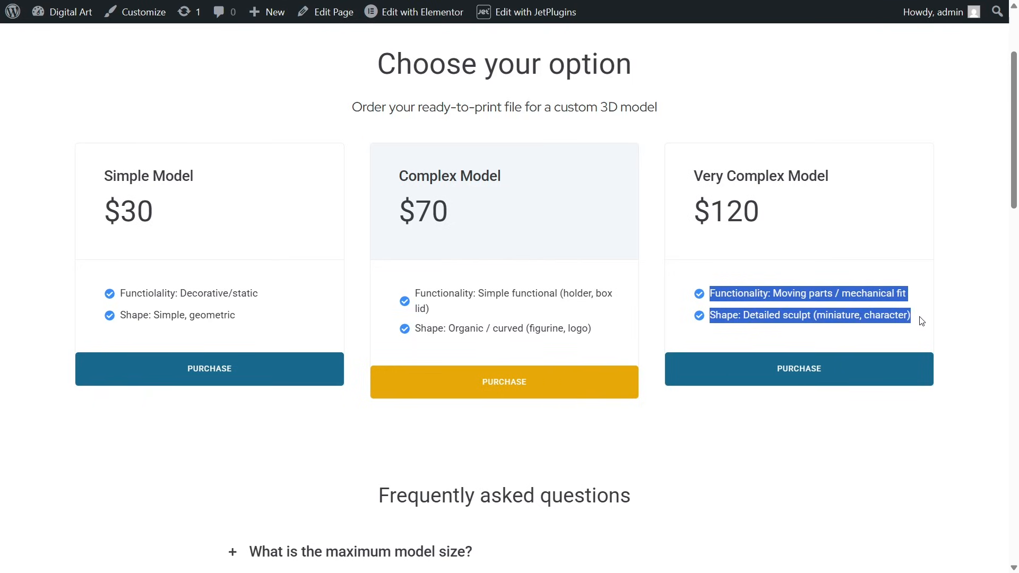
pyautogui.moveTo(591, 385)
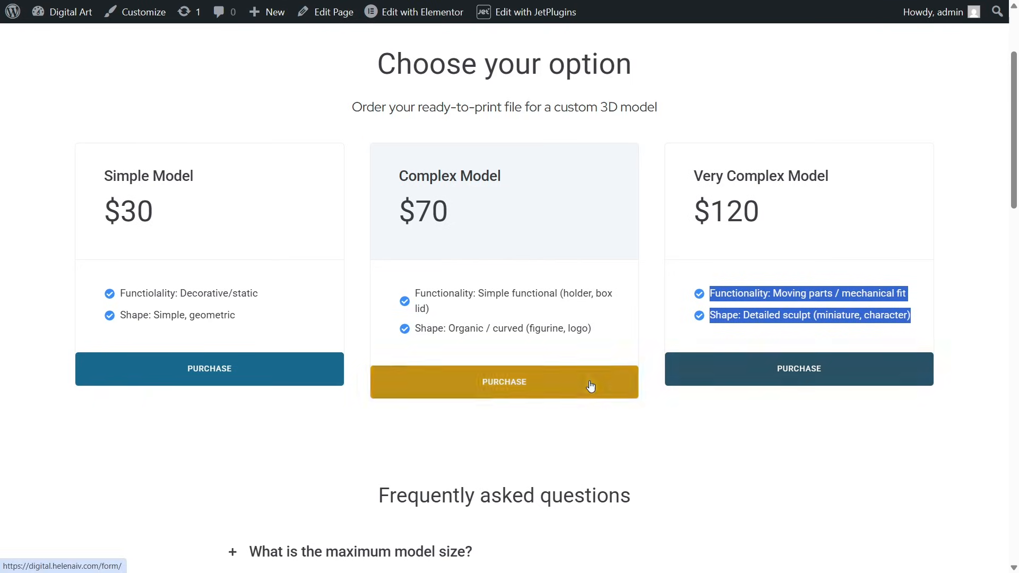
pyautogui.moveTo(289, 370)
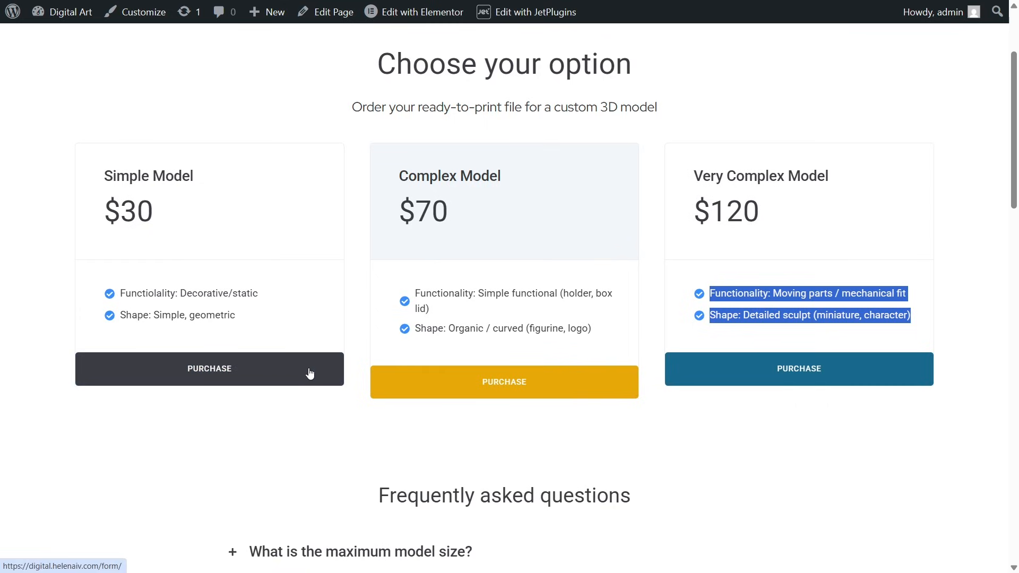
pyautogui.moveTo(771, 373)
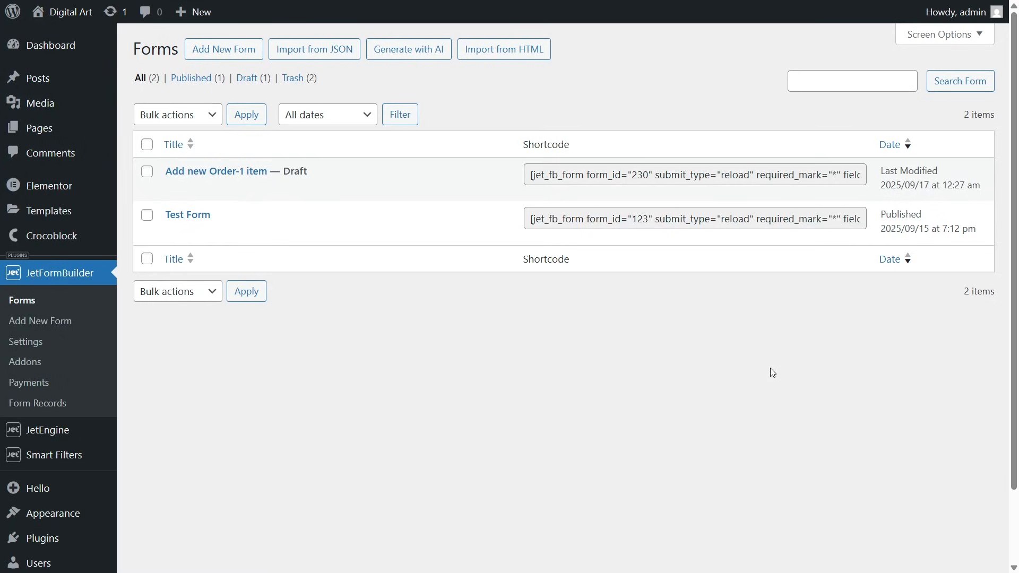
pyautogui.moveTo(217, 175)
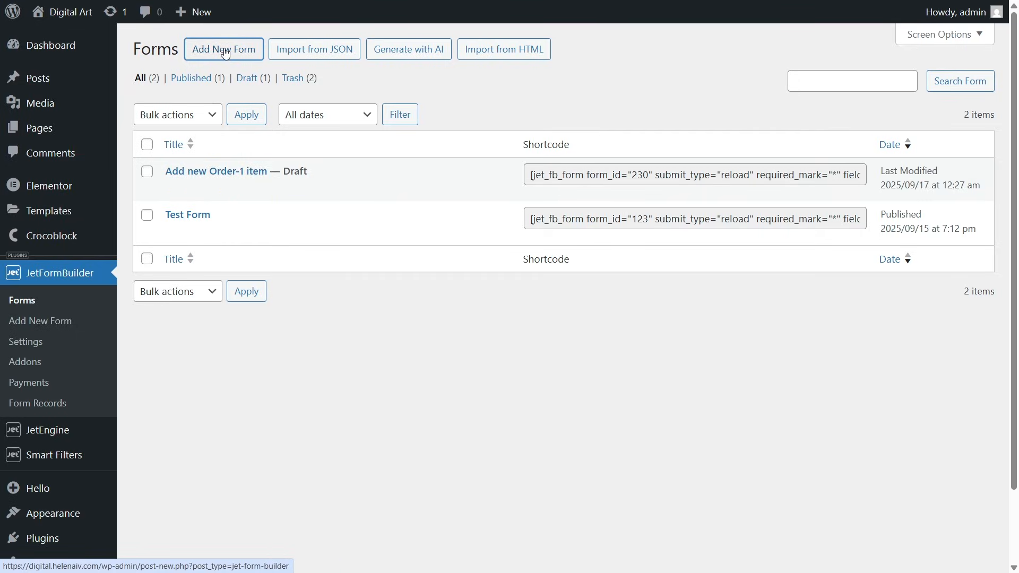
# Start 'Order Form' from scratch with an Advanced Choices field using Images with controls
pyautogui.click(224, 49)
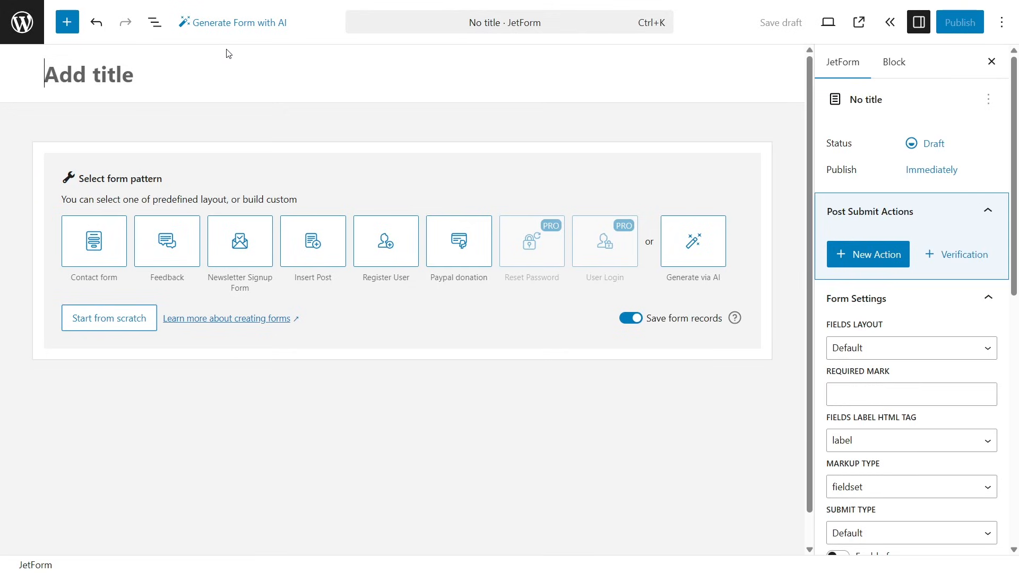
pyautogui.moveTo(322, 400)
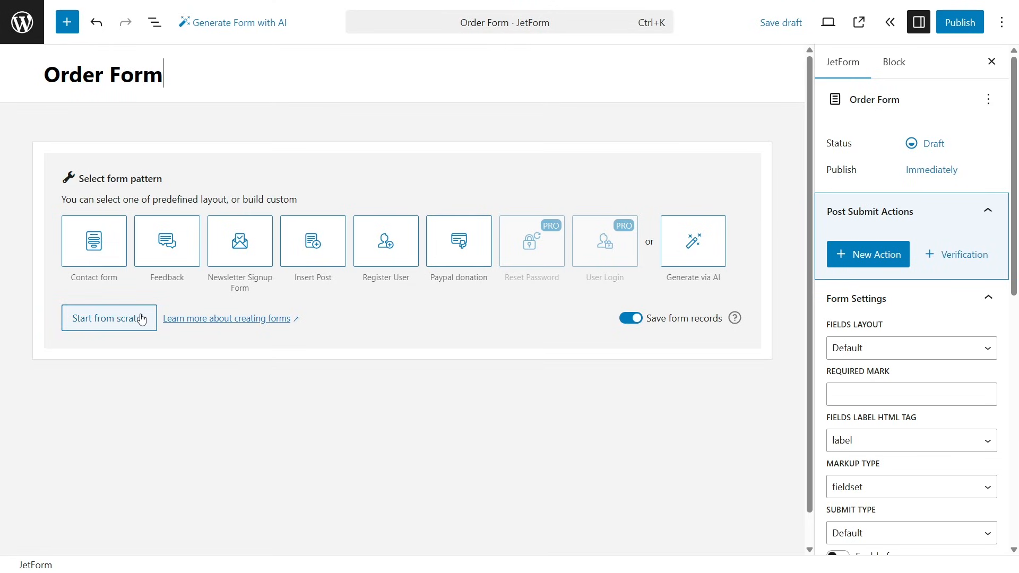
pyautogui.click(109, 318)
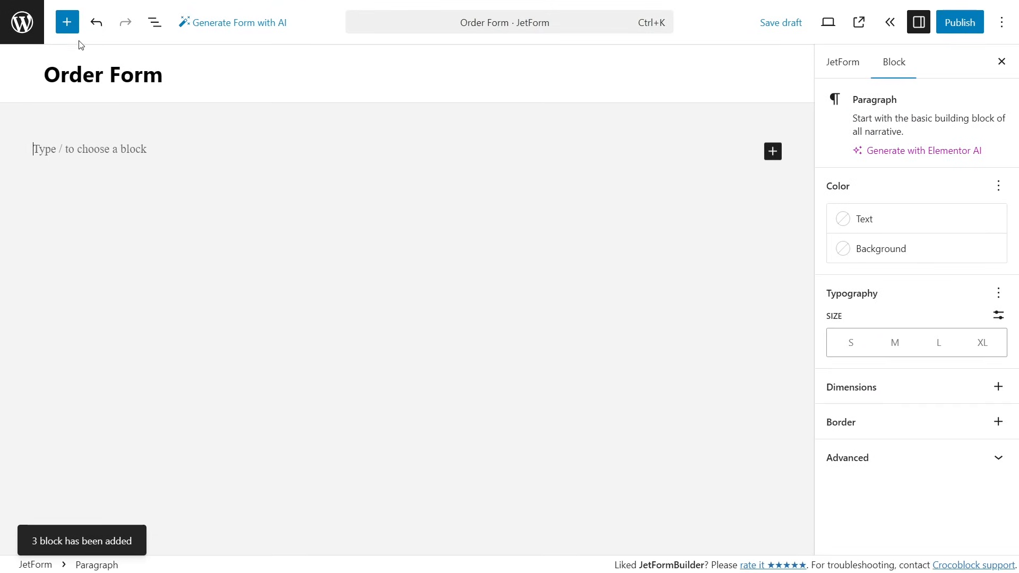
pyautogui.click(67, 22)
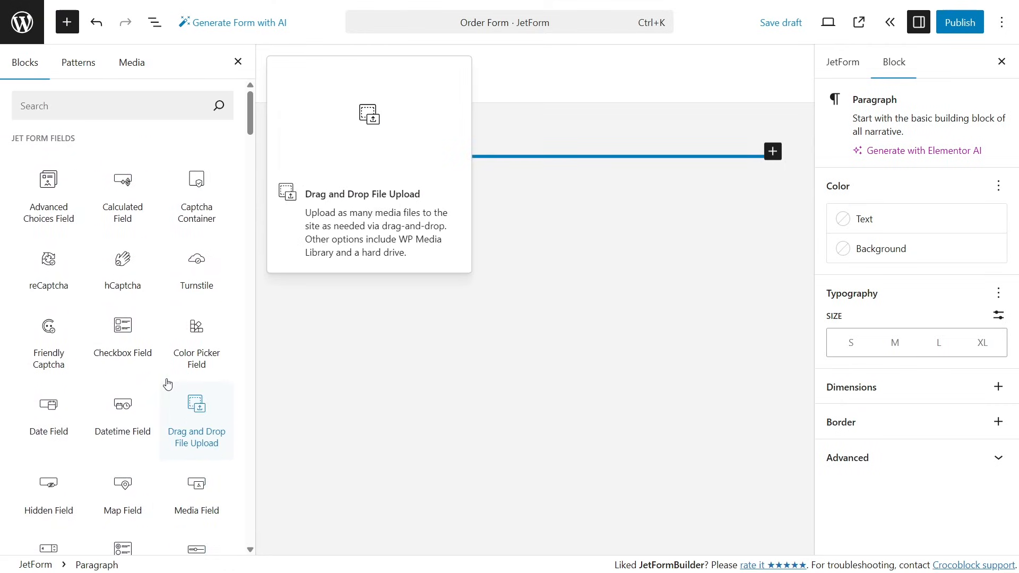
pyautogui.click(49, 195)
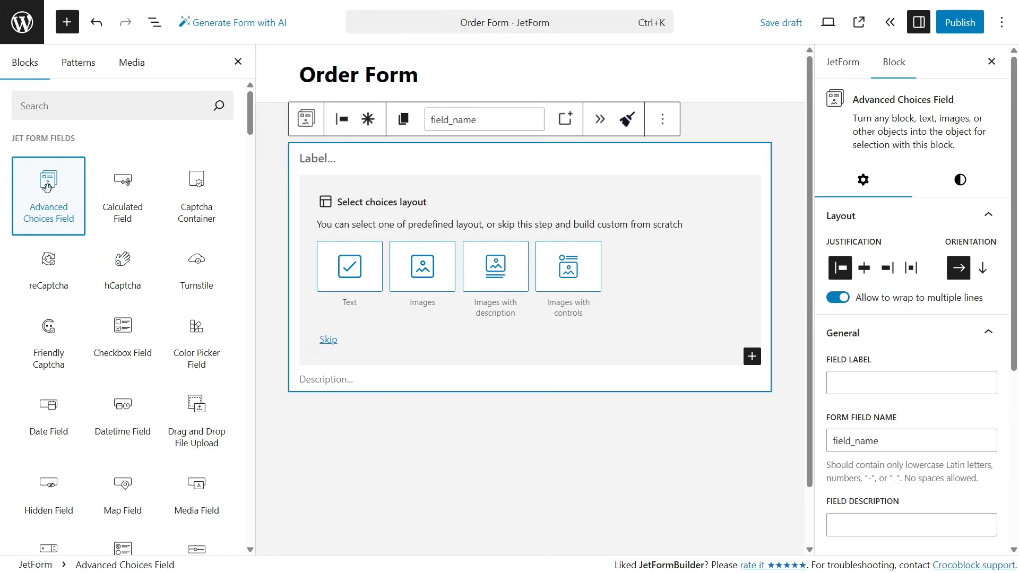
pyautogui.moveTo(562, 275)
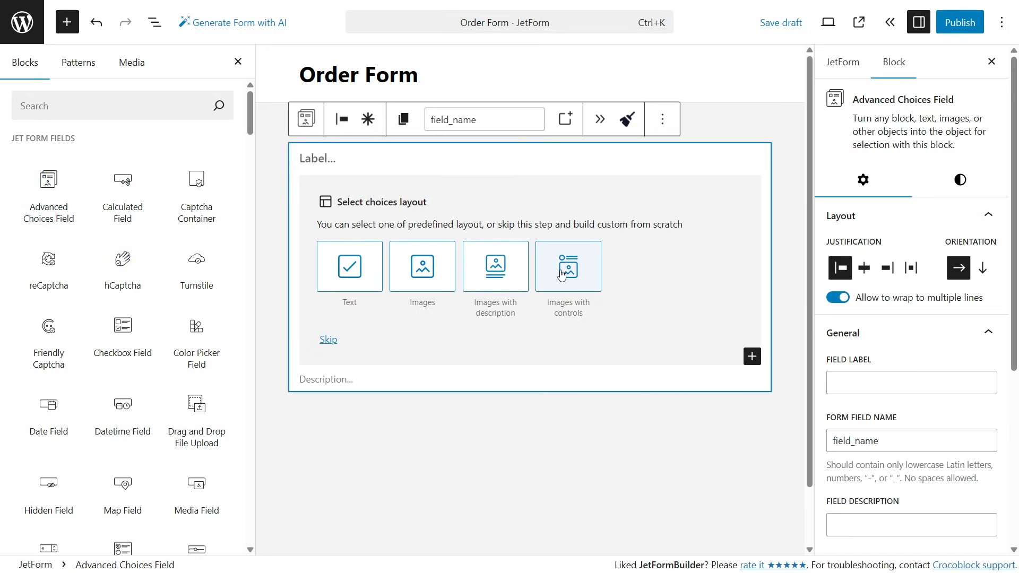
pyautogui.click(568, 266)
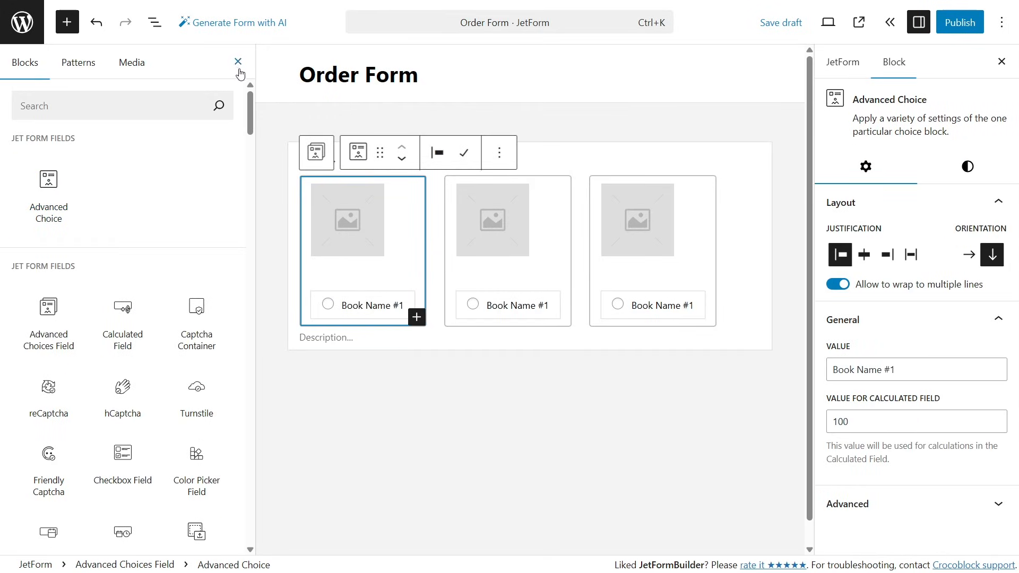
pyautogui.click(238, 61)
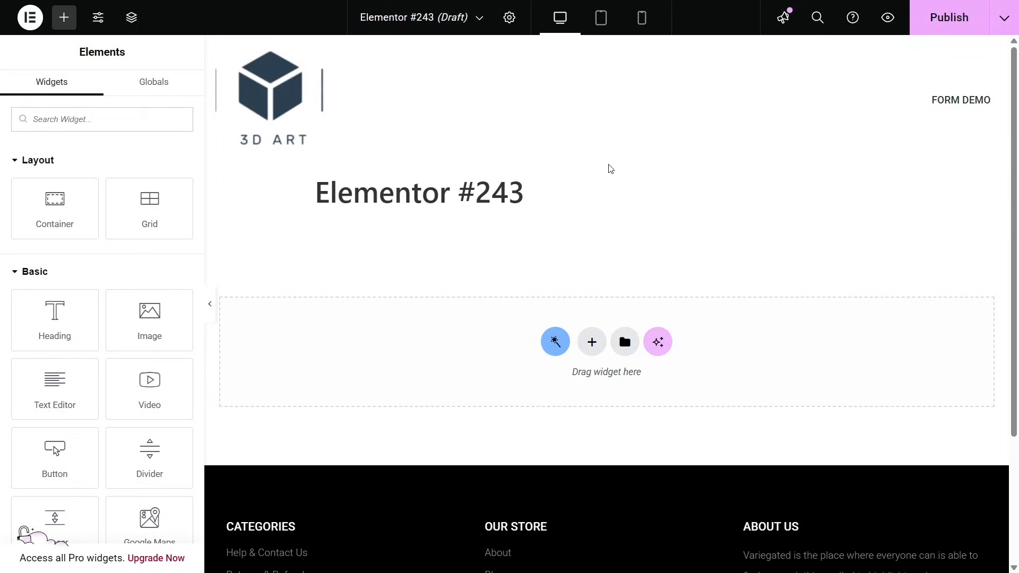
# Add the JetForm widget to the Elementor page and view its Style options
pyautogui.write('jet')
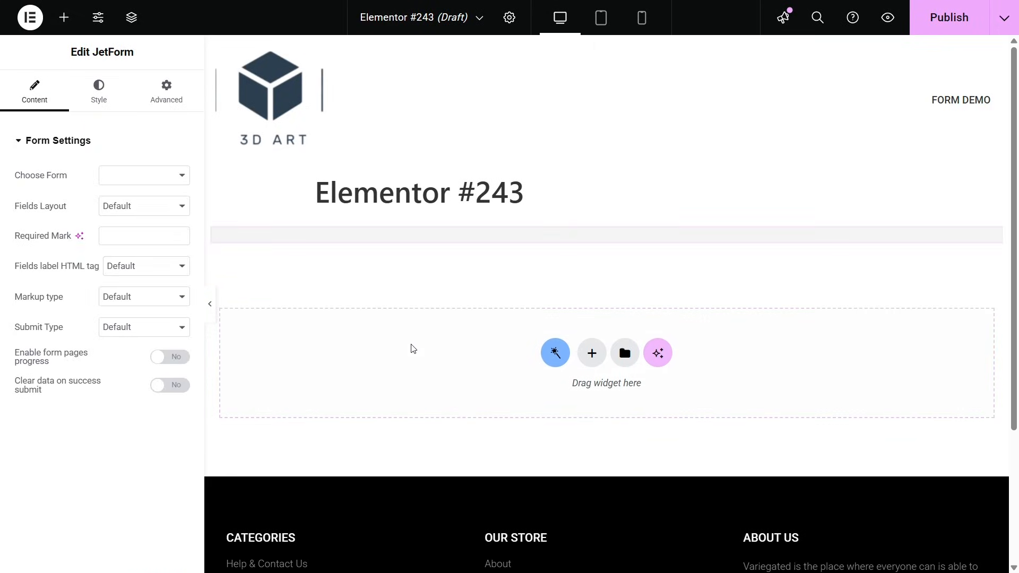
pyautogui.click(99, 91)
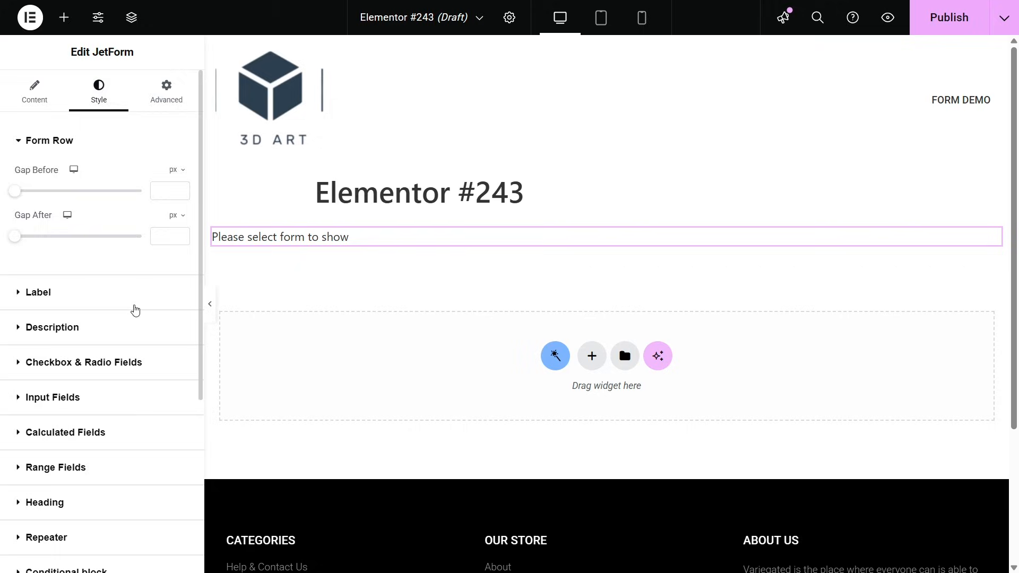
pyautogui.scroll(-3)
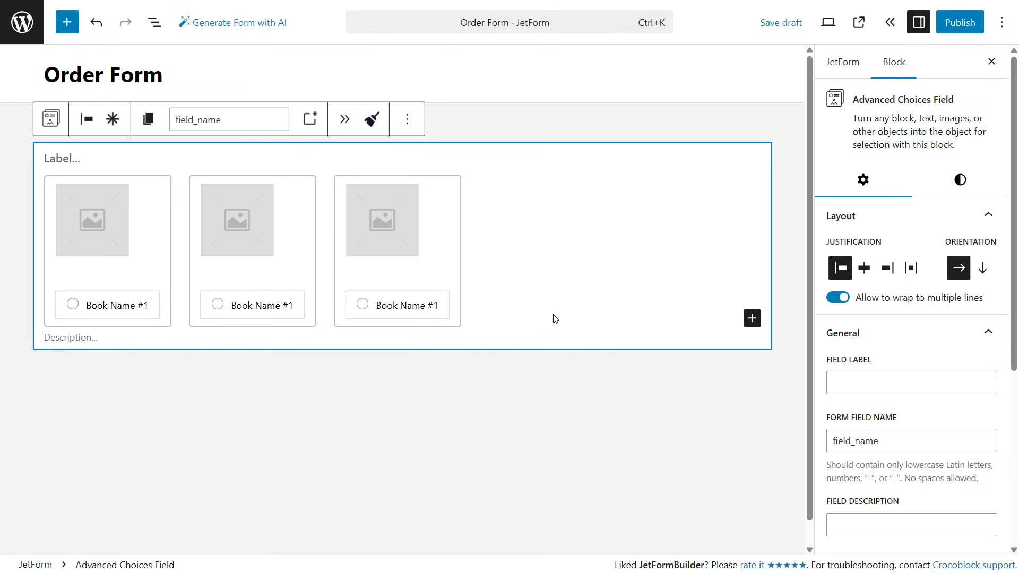
# Try center, space-between and vertical layouts, then return the choice cards to left alignment
pyautogui.click(865, 268)
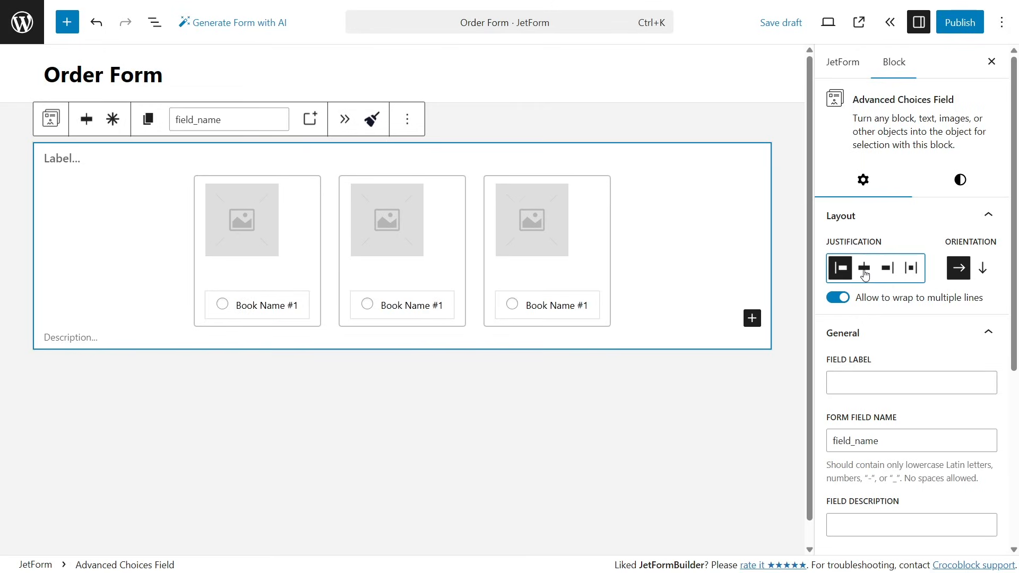
pyautogui.click(912, 268)
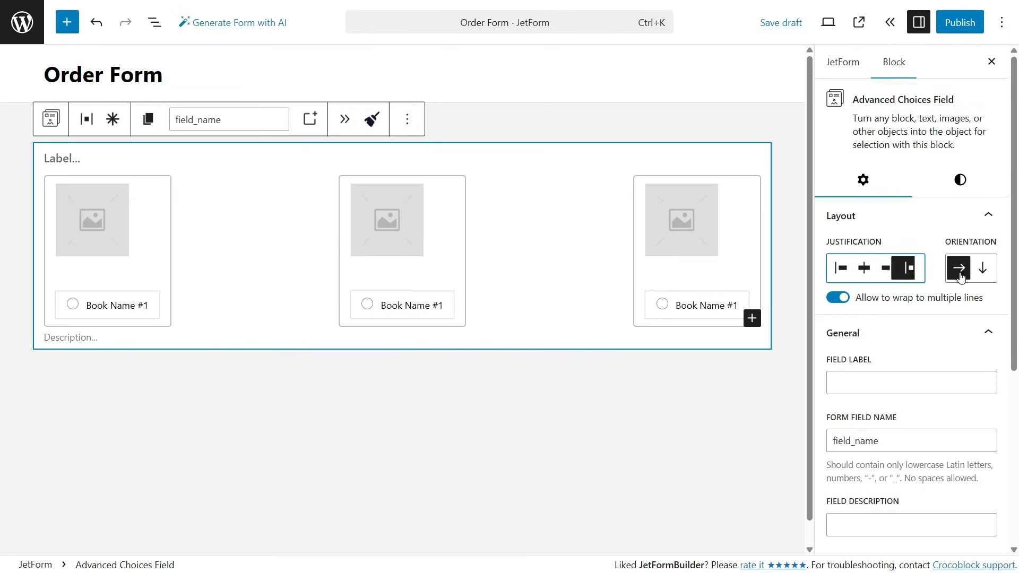
pyautogui.click(982, 268)
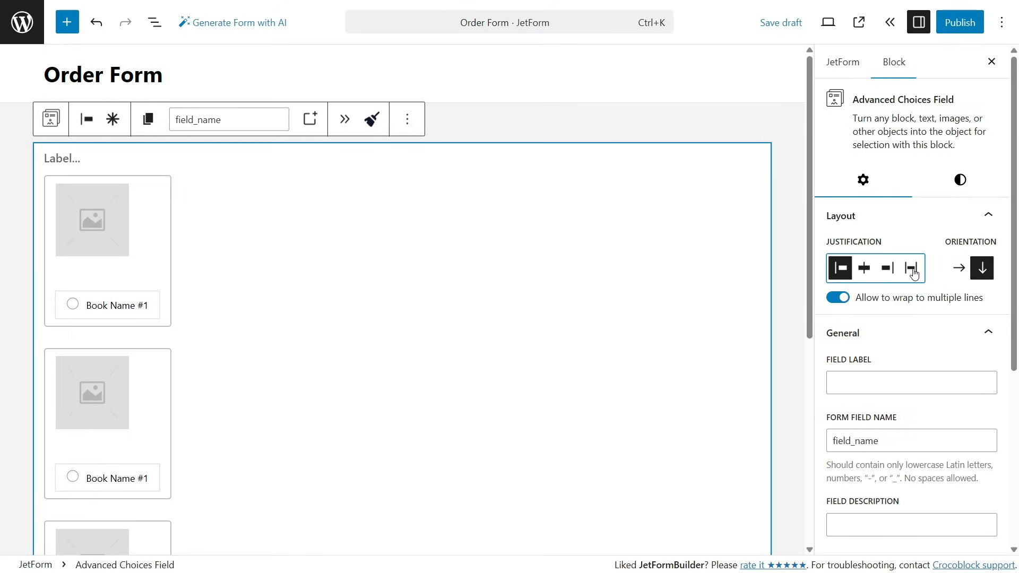
pyautogui.click(911, 268)
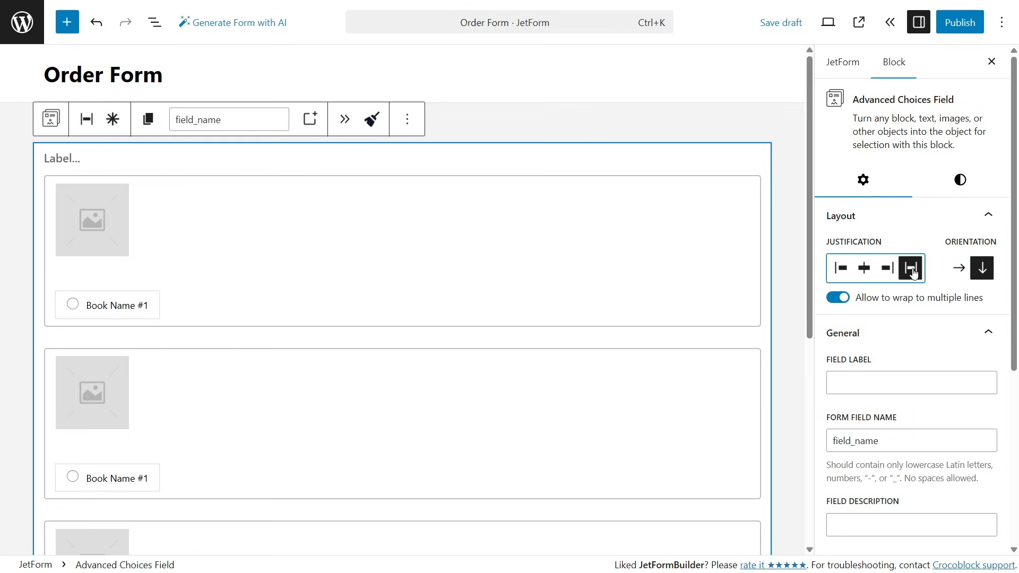
pyautogui.moveTo(840, 267)
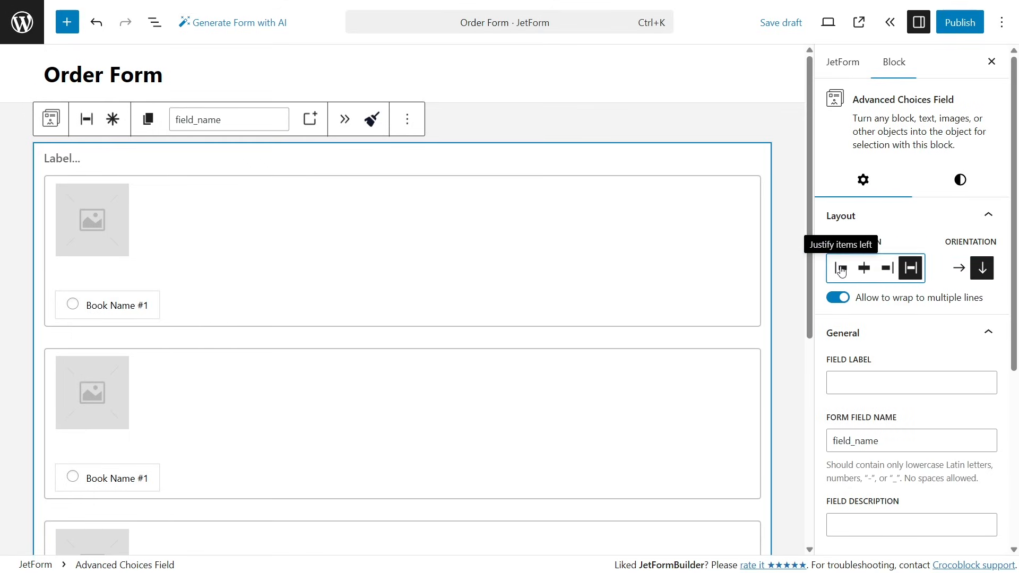
pyautogui.click(840, 268)
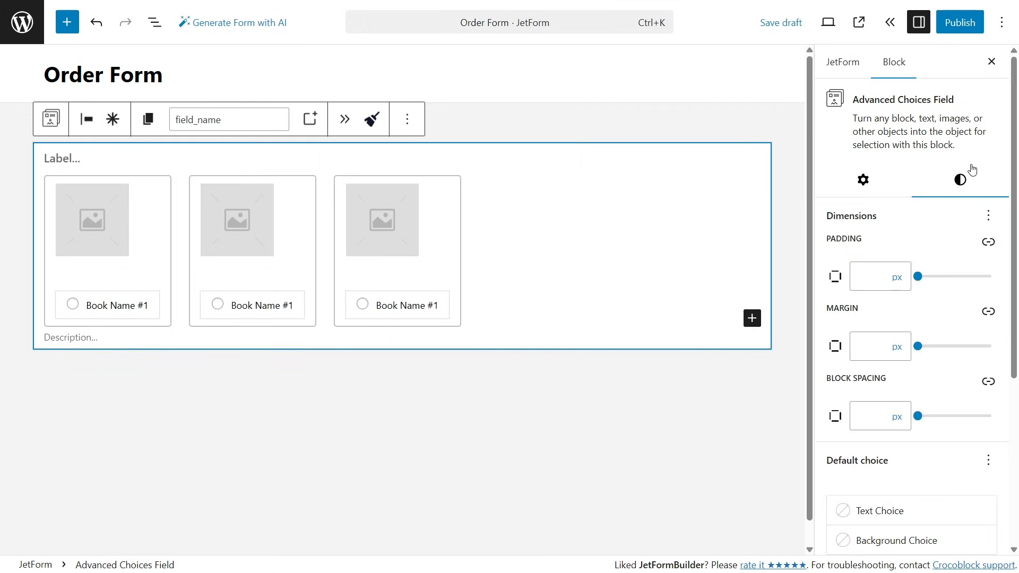
pyautogui.moveTo(1015, 225)
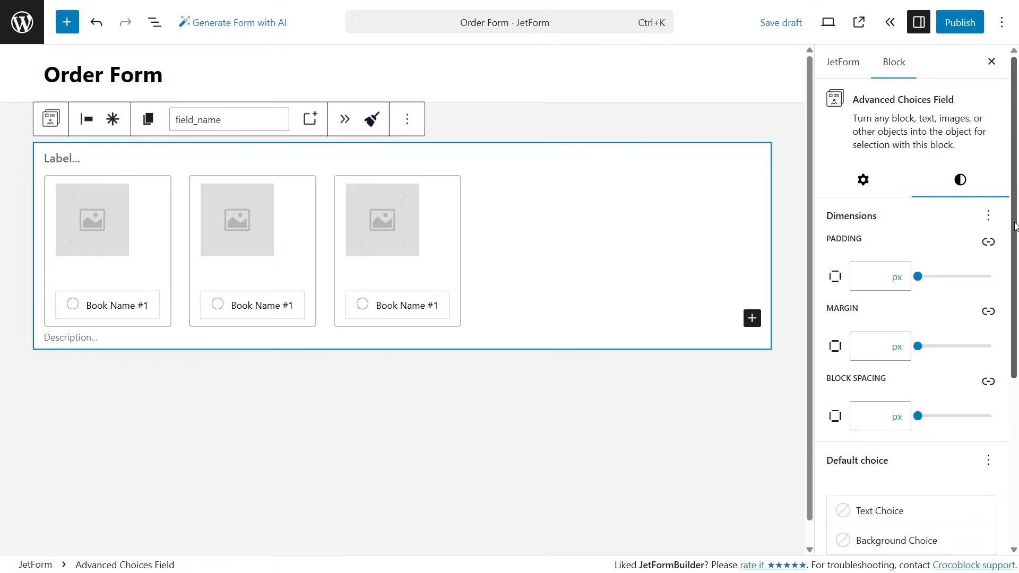
pyautogui.scroll(-3)
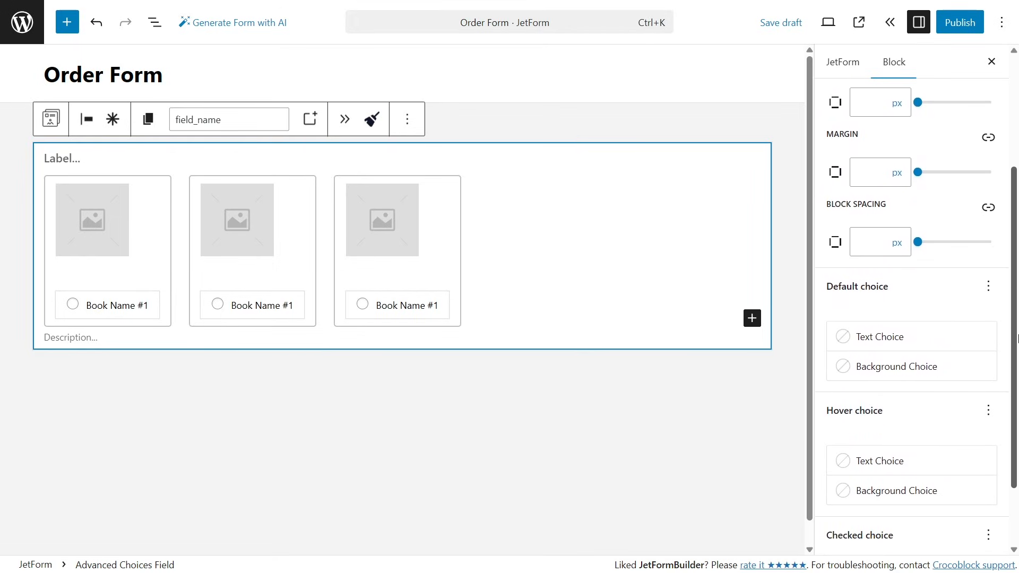
pyautogui.scroll(-3)
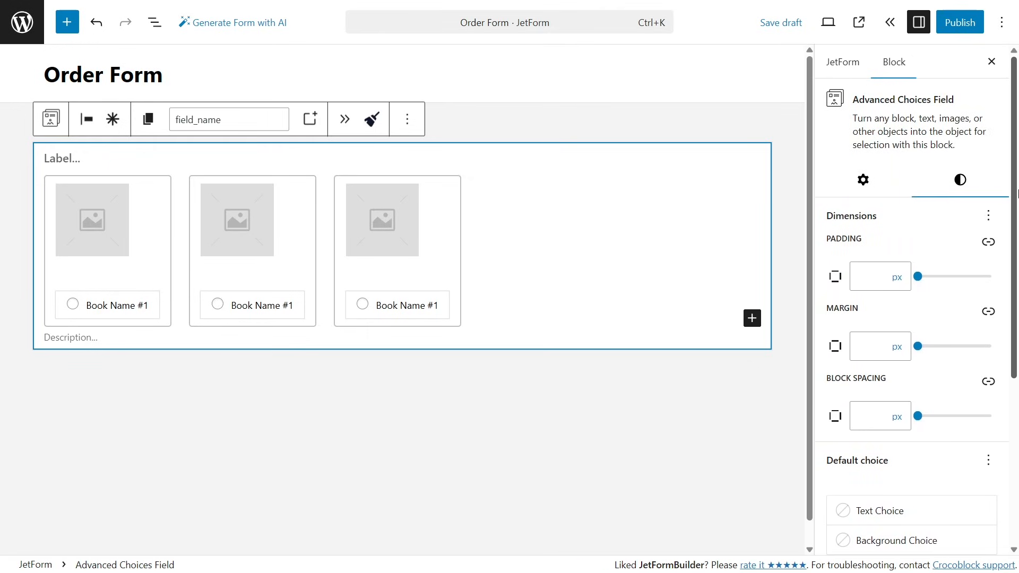
pyautogui.moveTo(884, 150)
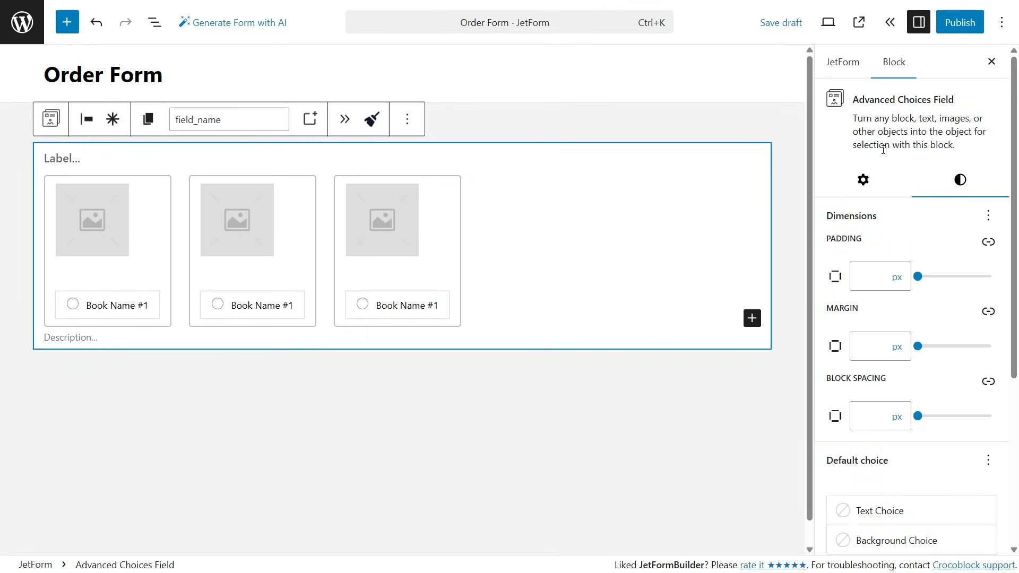
pyautogui.moveTo(727, 158)
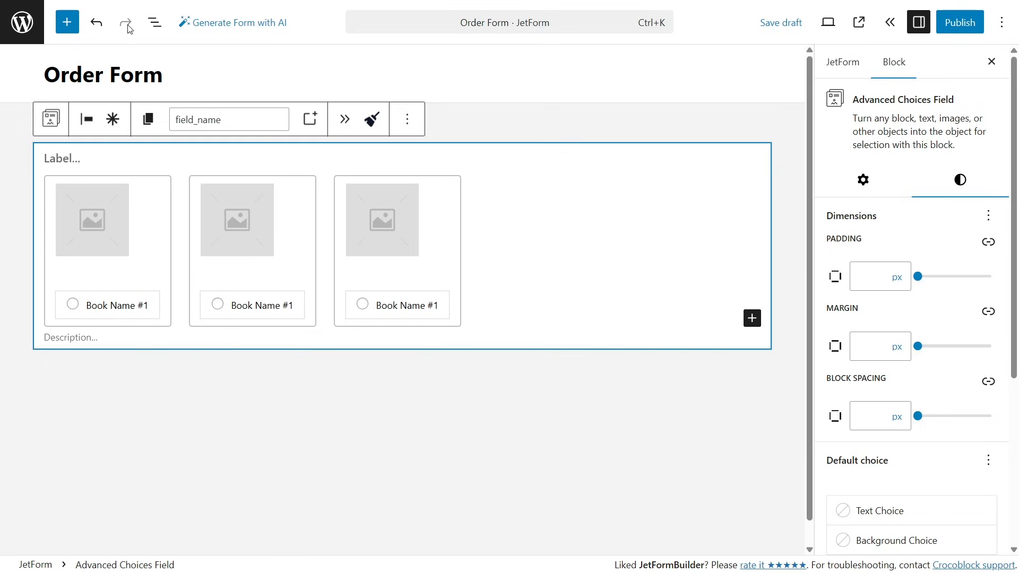
# Expand the choices field and its first choice in List View
pyautogui.click(155, 22)
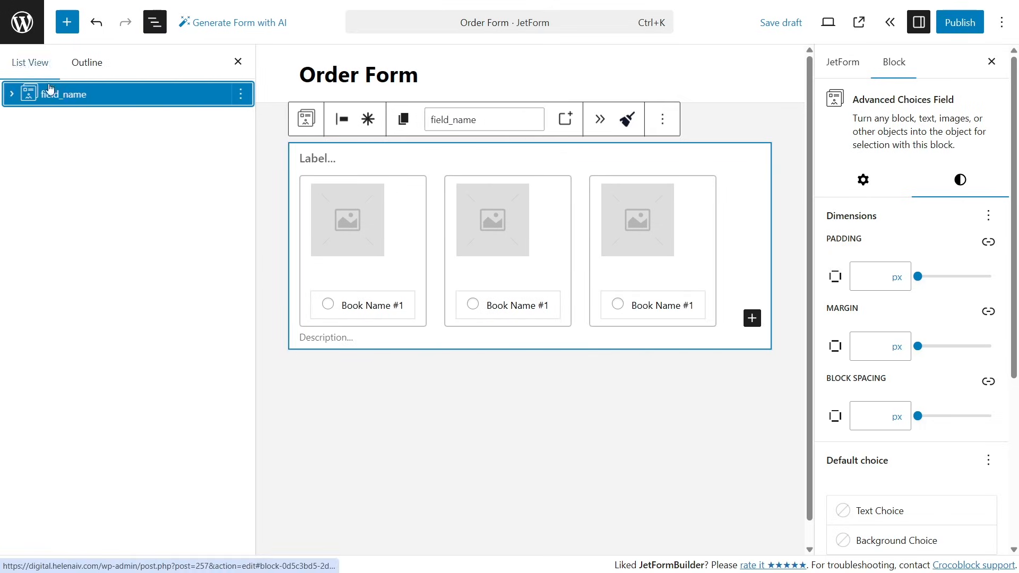
pyautogui.click(11, 94)
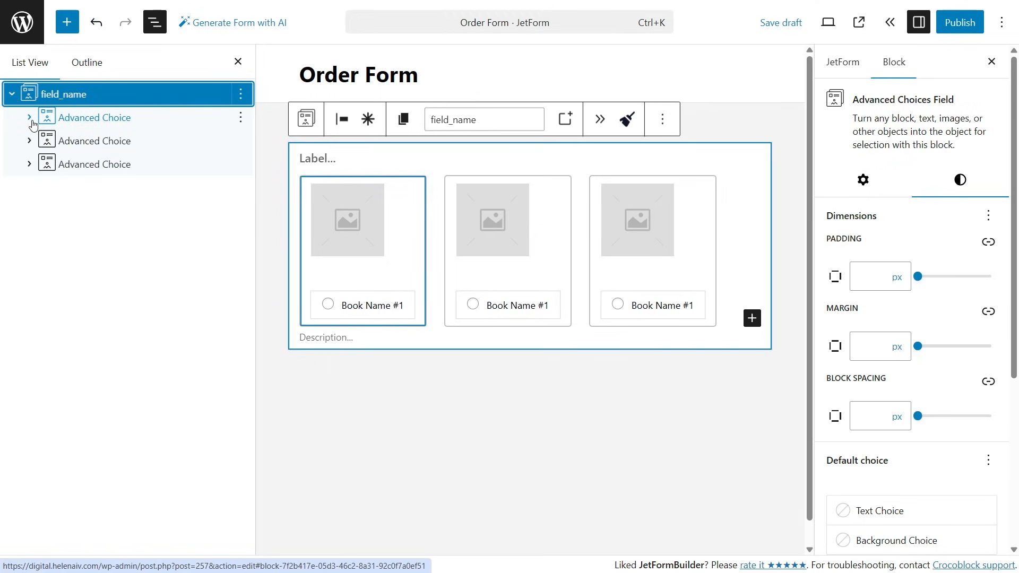
pyautogui.click(30, 118)
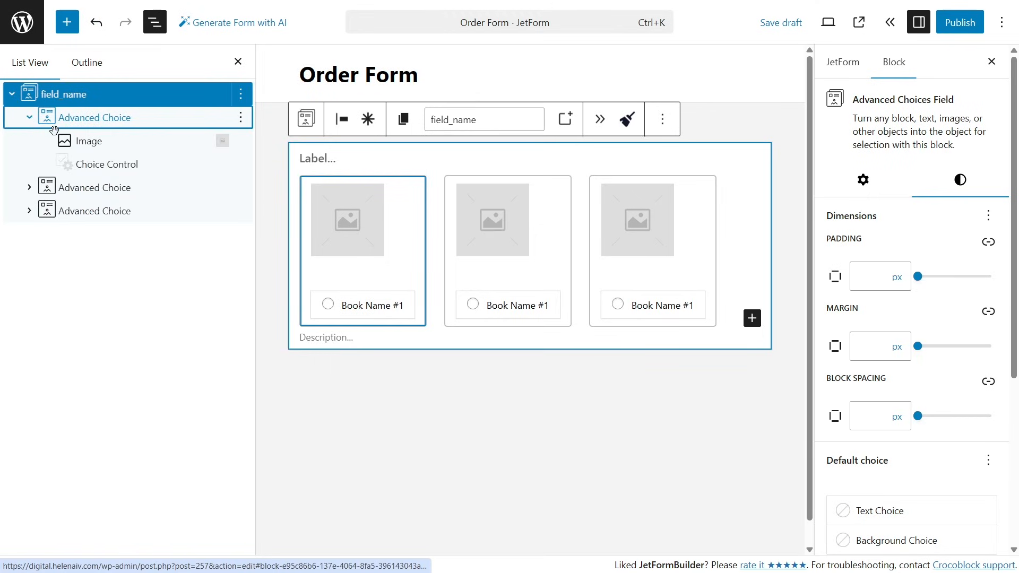
pyautogui.click(67, 22)
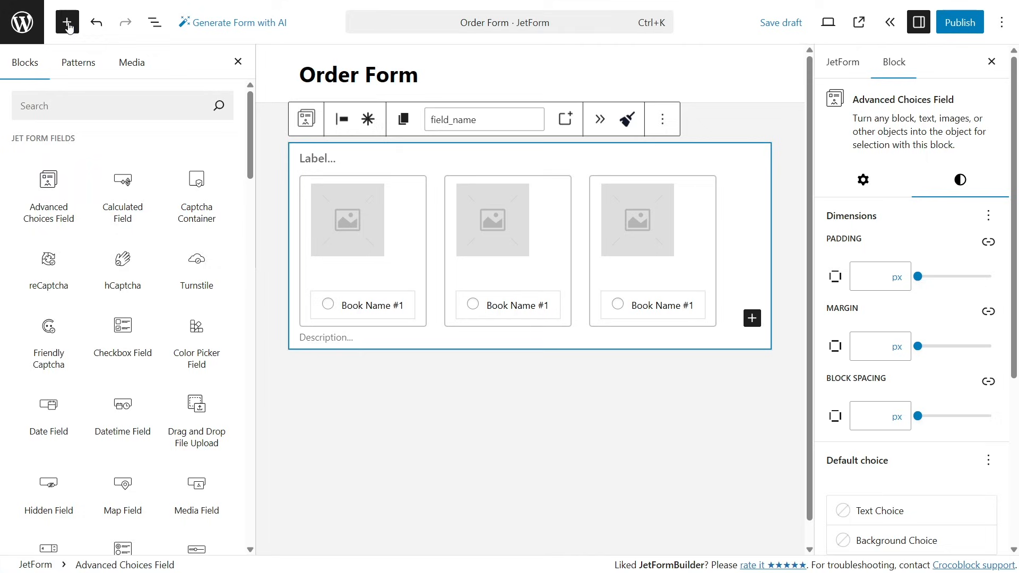
# Add a $30 price paragraph and the functionality/shape list to the first choice
pyautogui.write('para')
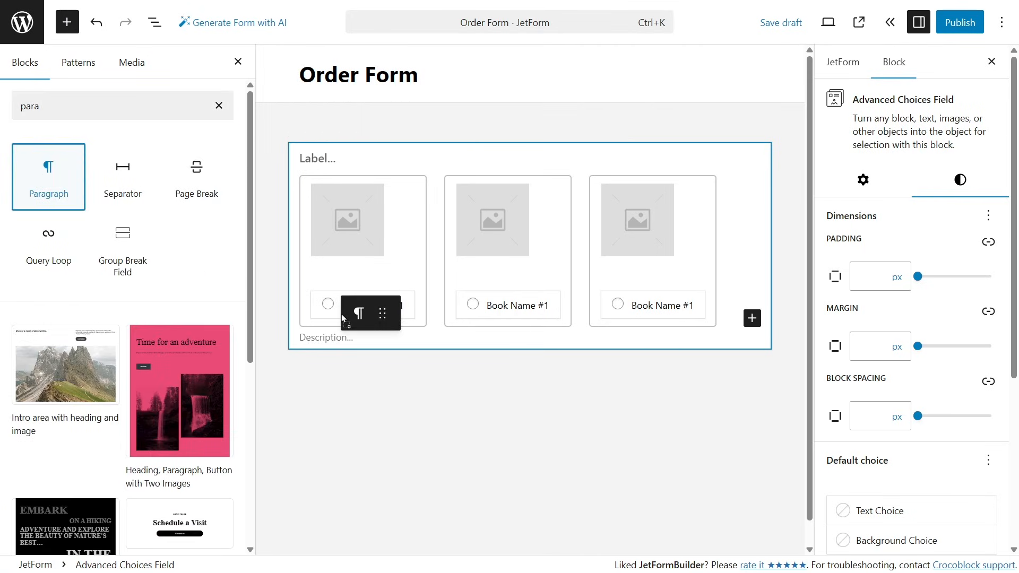
pyautogui.click(359, 314)
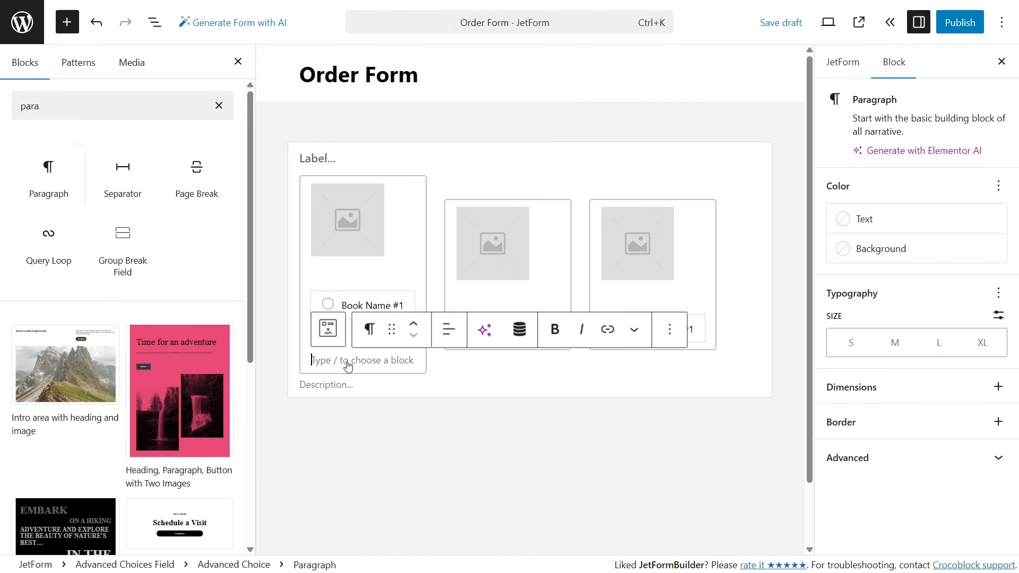
pyautogui.write('$30')
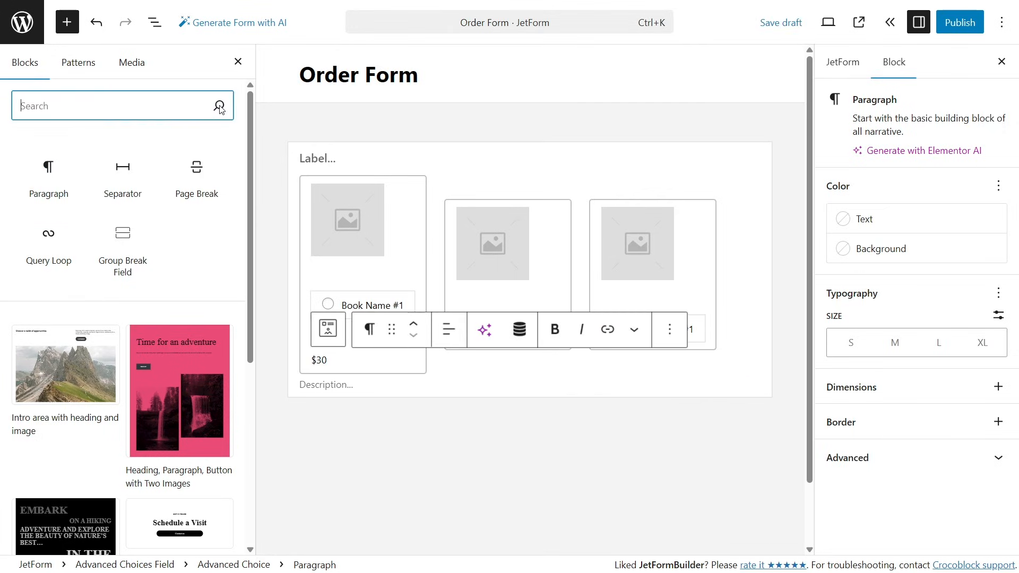
pyautogui.write('list')
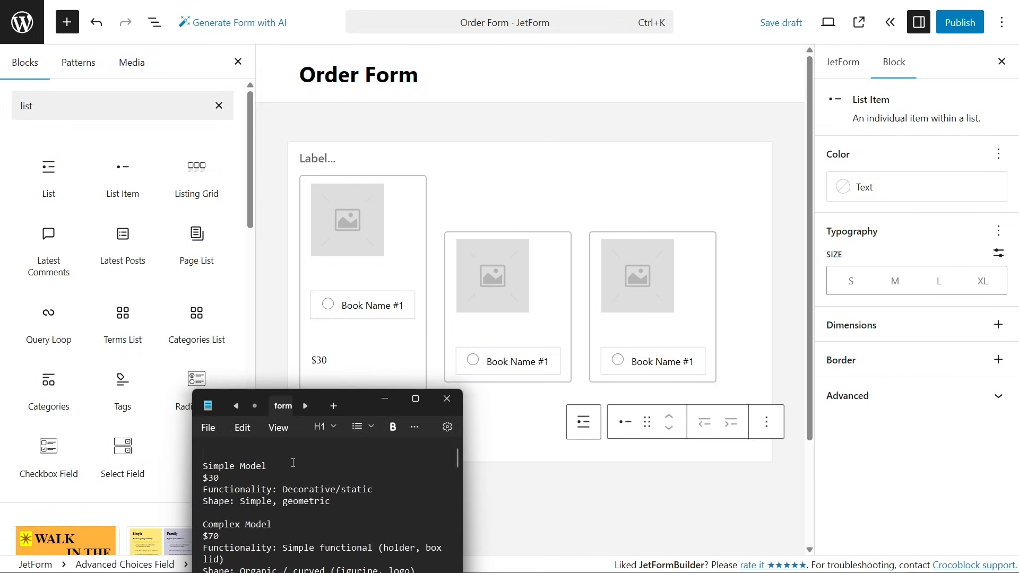
pyautogui.moveTo(203, 484); pyautogui.dragTo(330, 501)
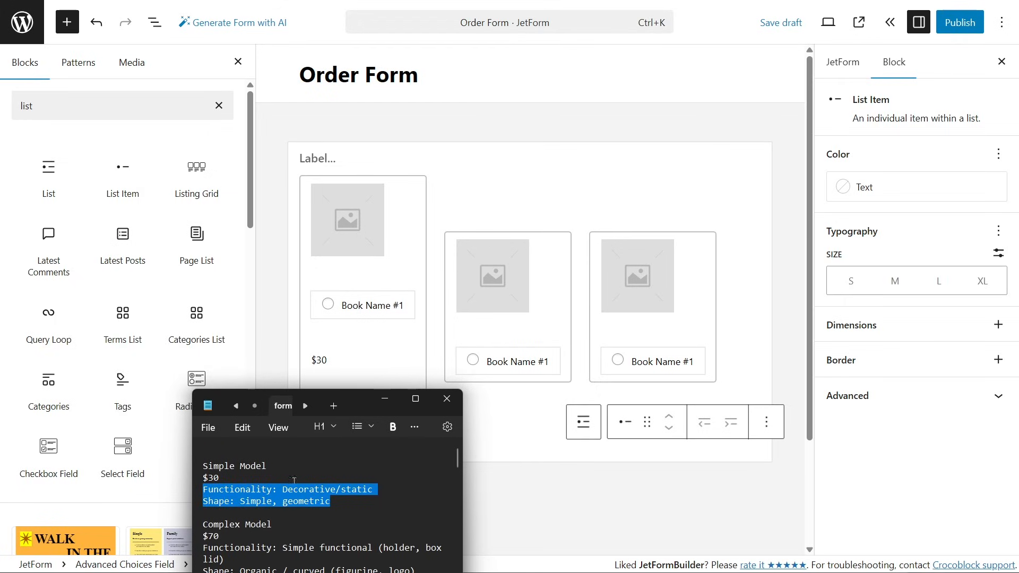
pyautogui.scroll(-3)
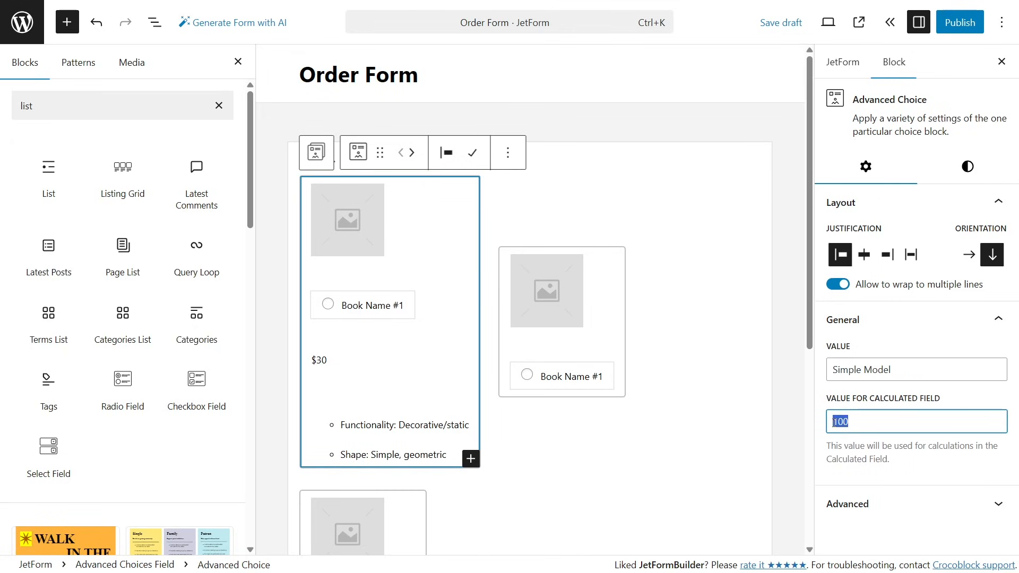
# Set calculated value 30, label Simple Model, field label 'Choose your model type:', class item-holder
pyautogui.write('30')
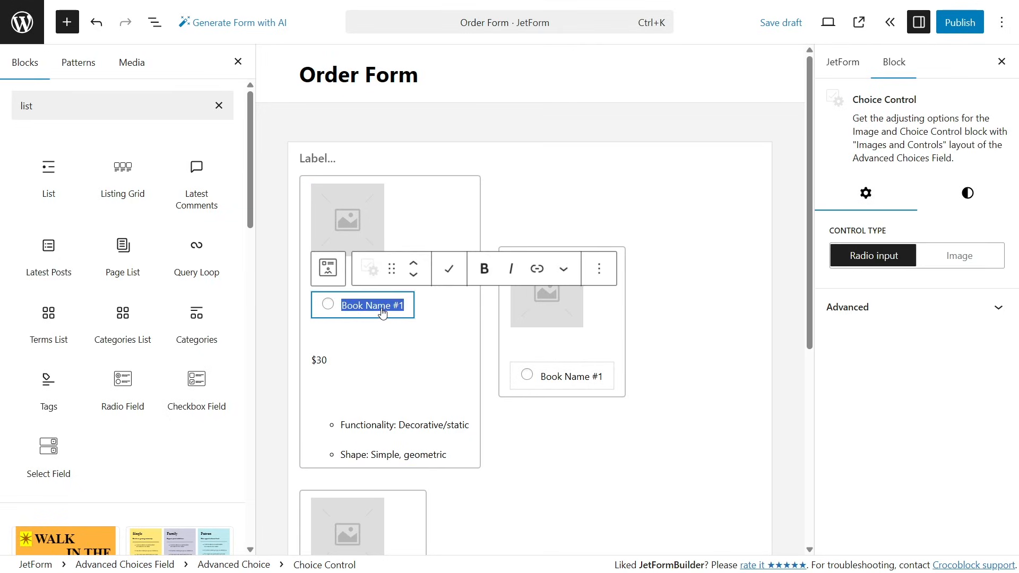
pyautogui.write('Simple Model')
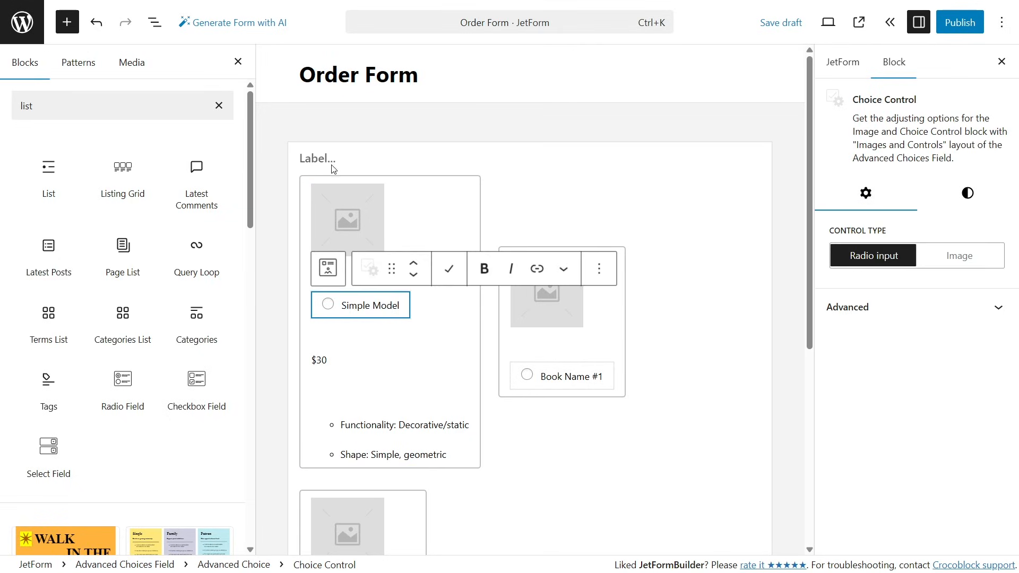
pyautogui.write('Ch')
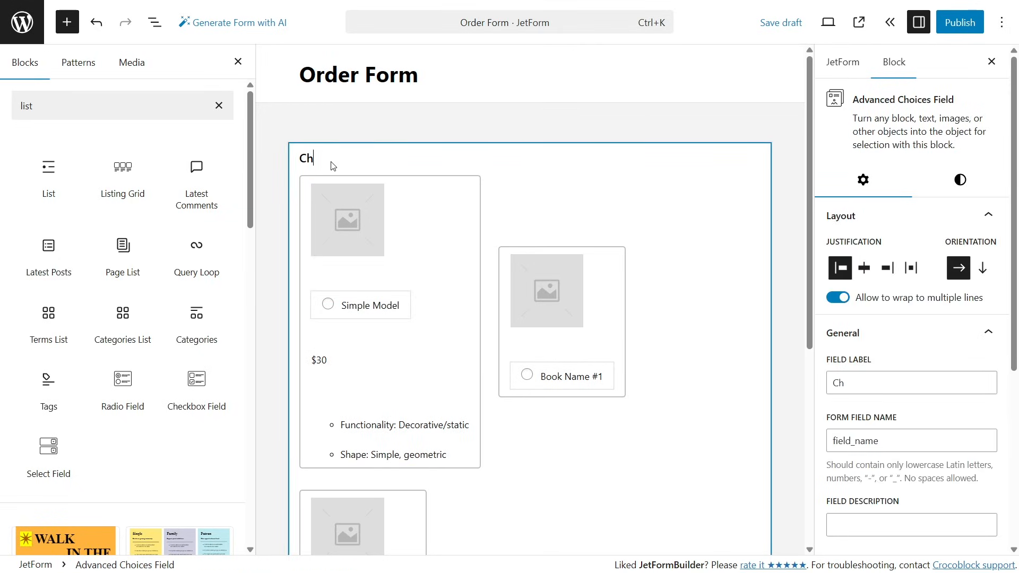
pyautogui.write('oose your mo')
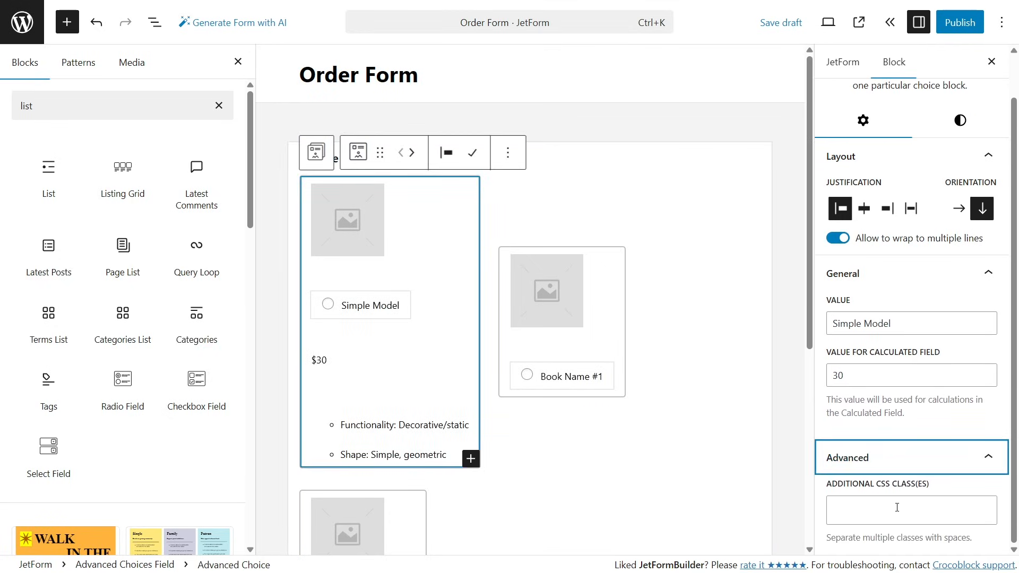
pyautogui.write('model-it')
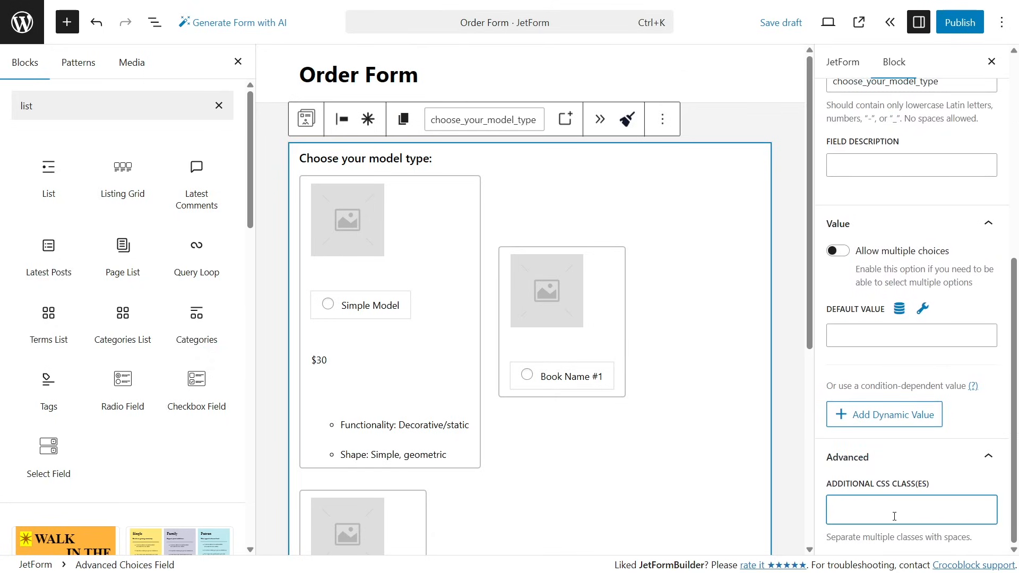
pyautogui.write('item-holder')
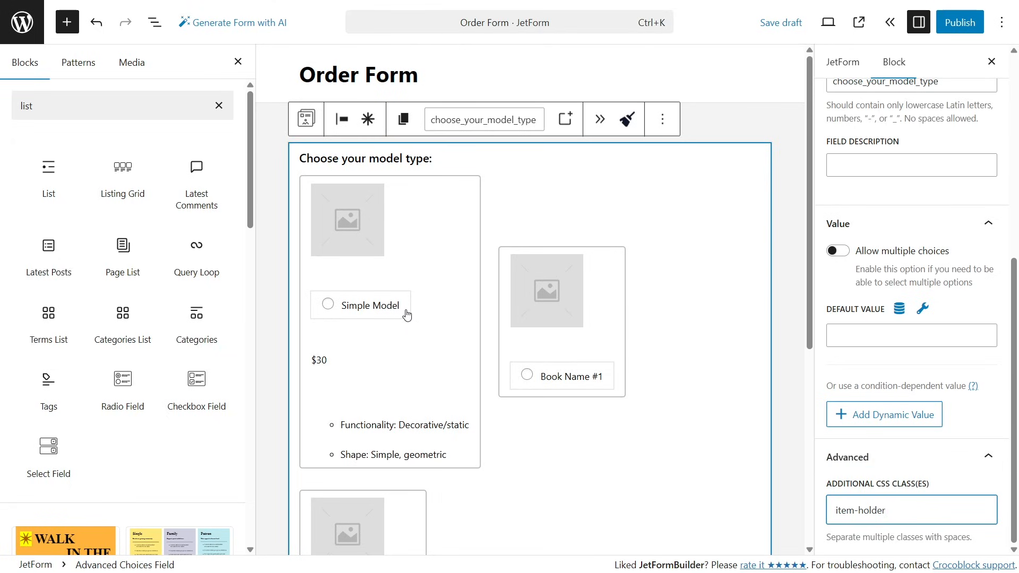
# Give the label, price and list item the classes model-title, model-price and model-description
pyautogui.click(361, 305)
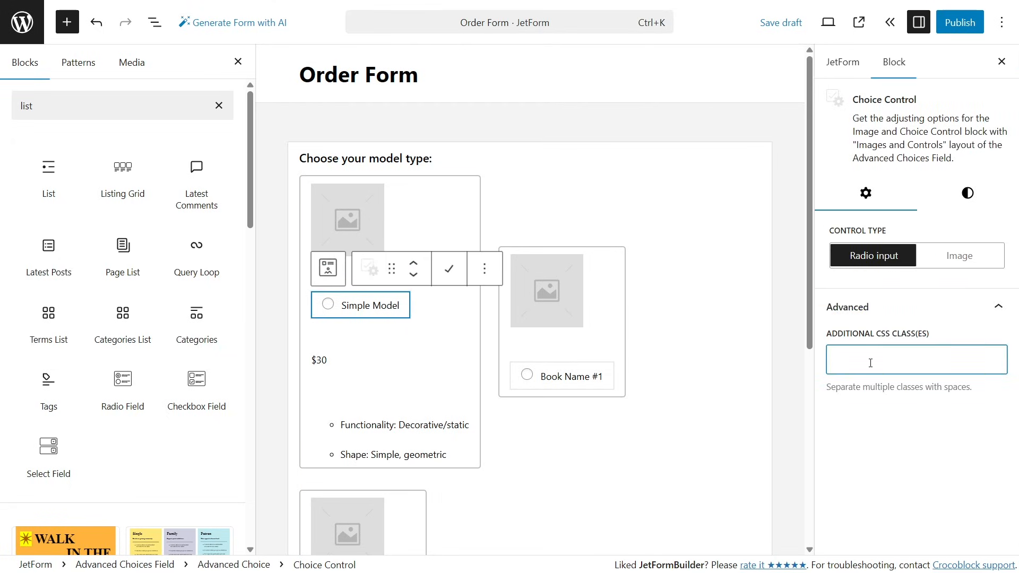
pyautogui.write('model-title')
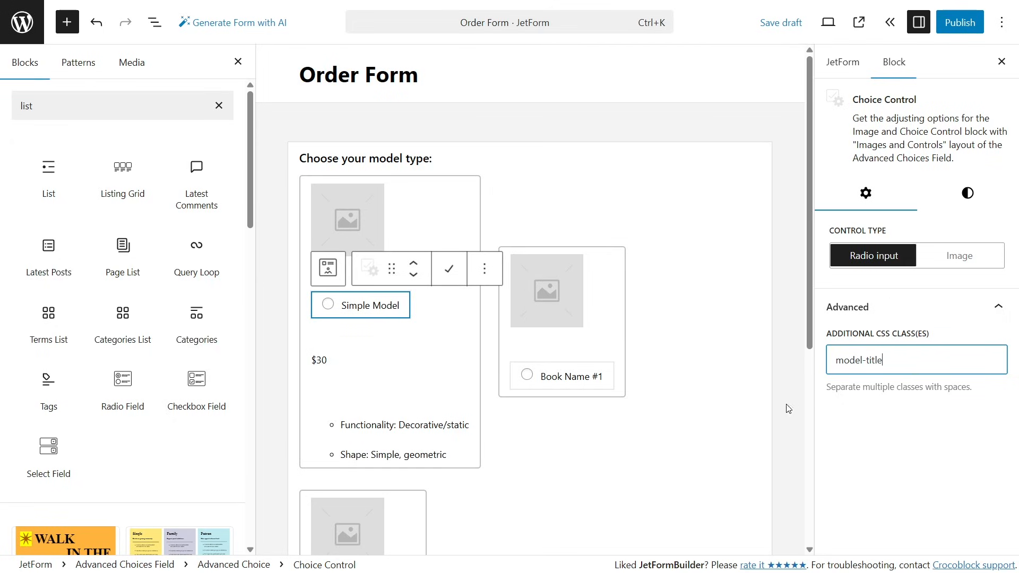
pyautogui.click(318, 359)
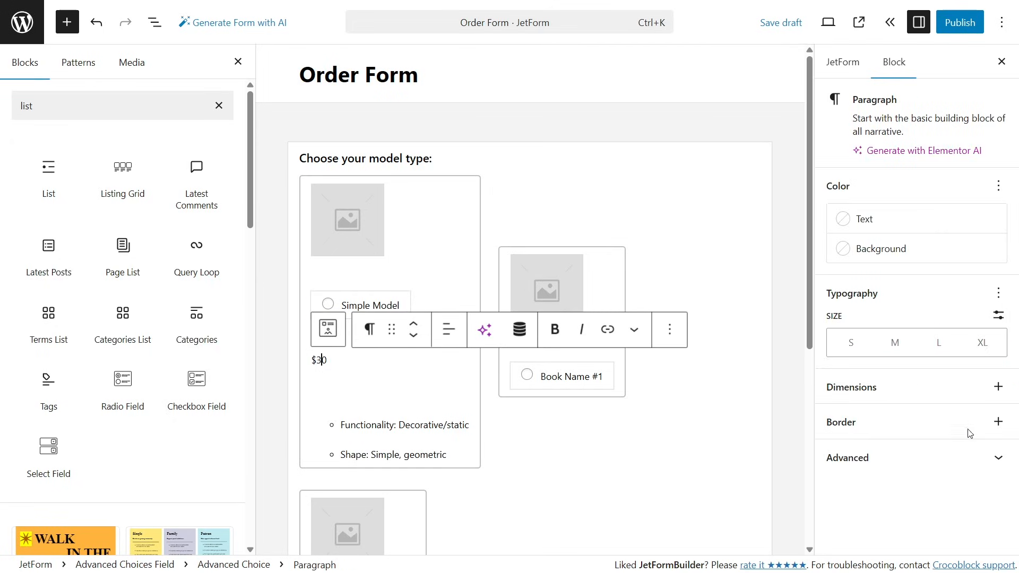
pyautogui.click(847, 458)
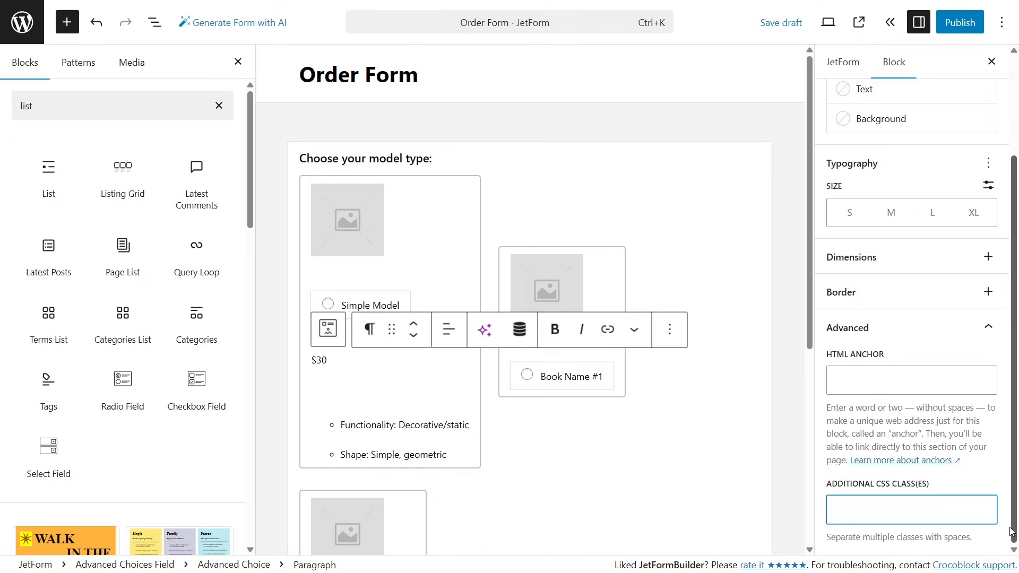
pyautogui.write('model-price')
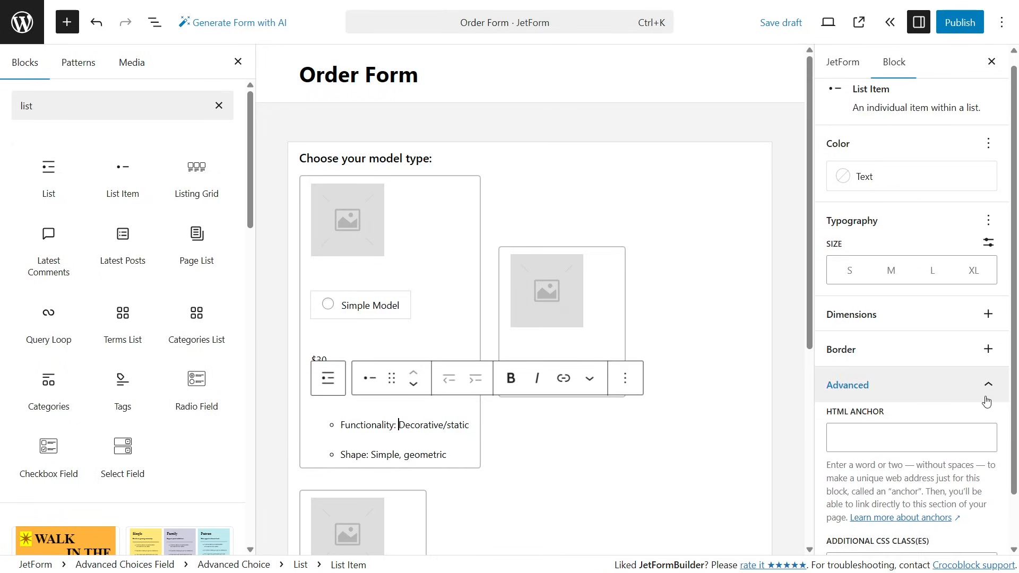
pyautogui.write('model-')
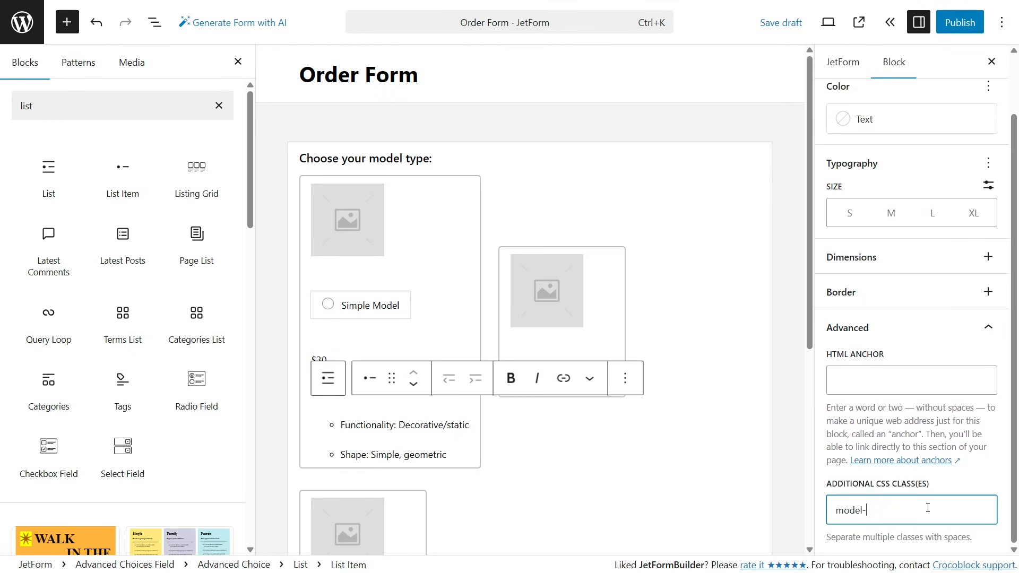
pyautogui.write('description')
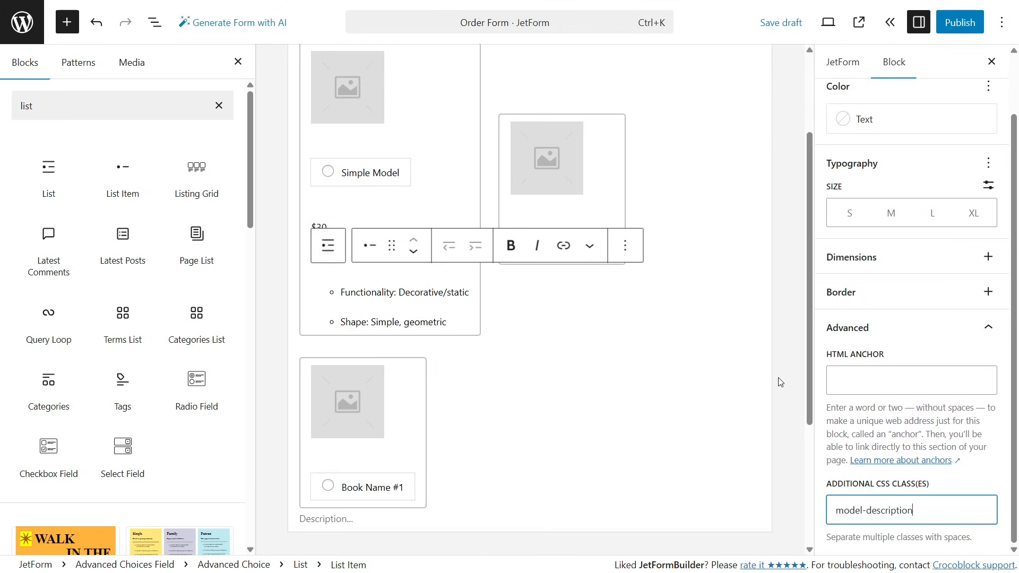
pyautogui.click(563, 157)
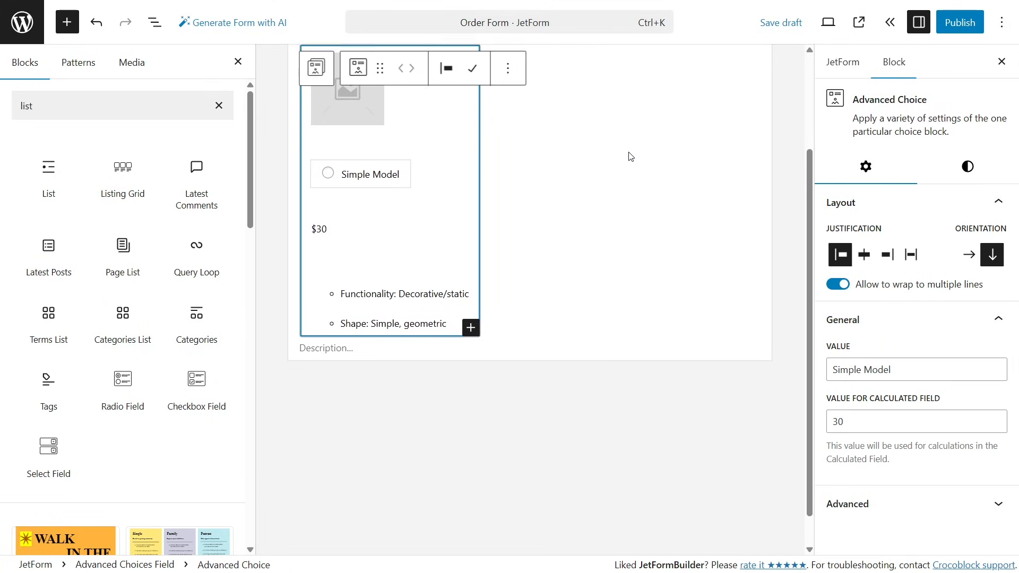
# Duplicate the Simple Model choice and edit the copies into Complex and Very Complex models
pyautogui.click(507, 153)
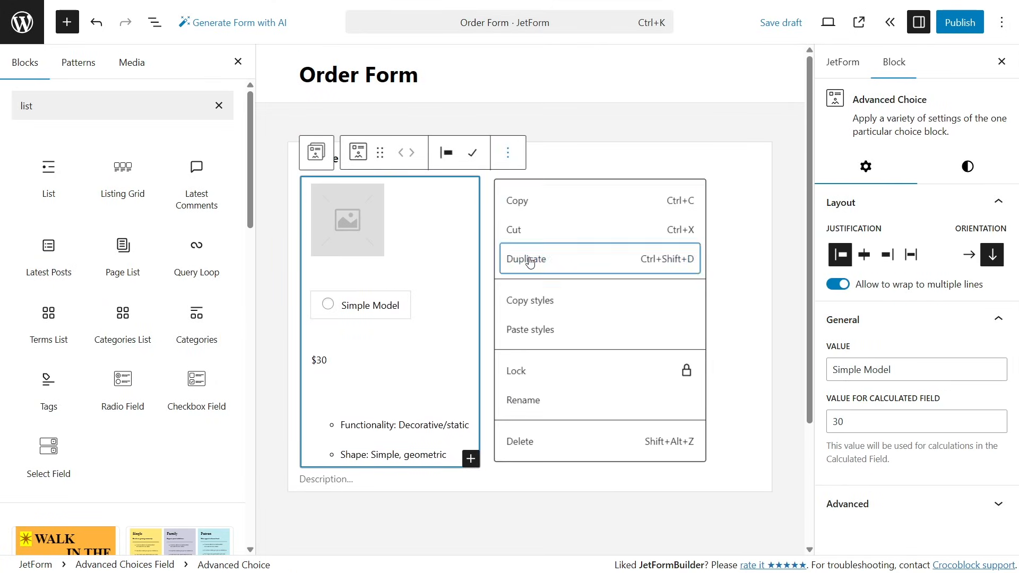
pyautogui.click(528, 259)
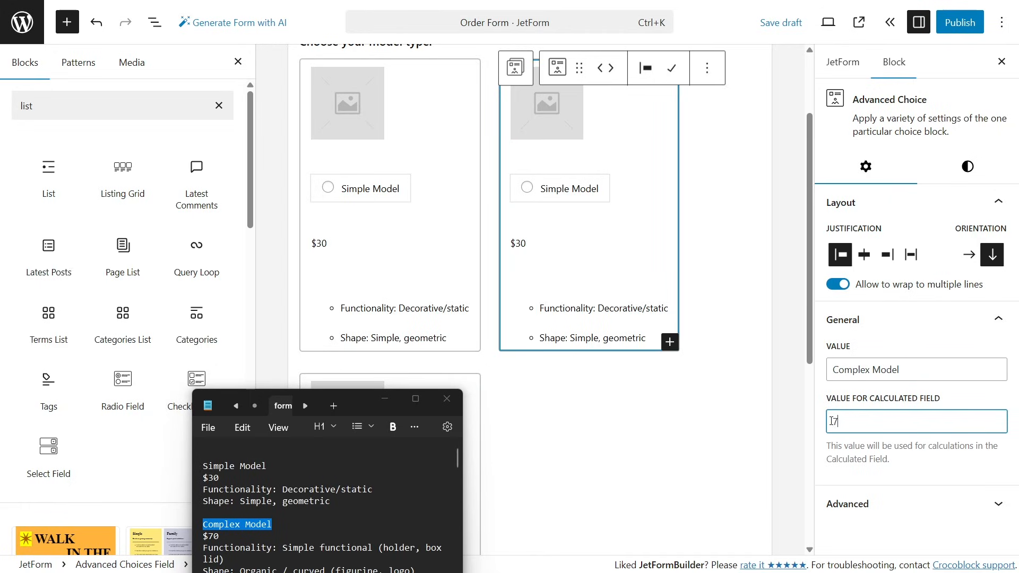
pyautogui.doubleClick(571, 189)
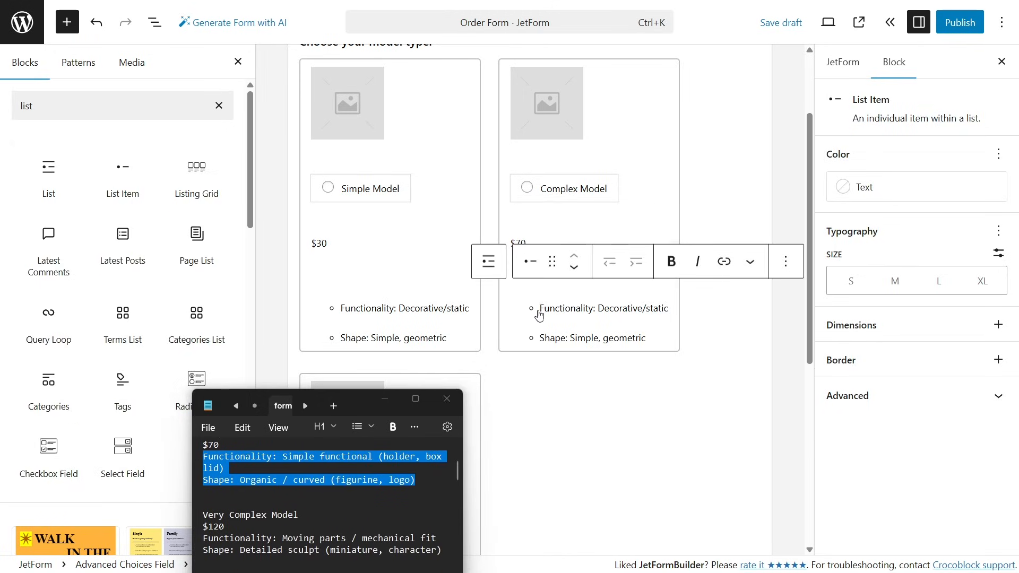
pyautogui.scroll(-3)
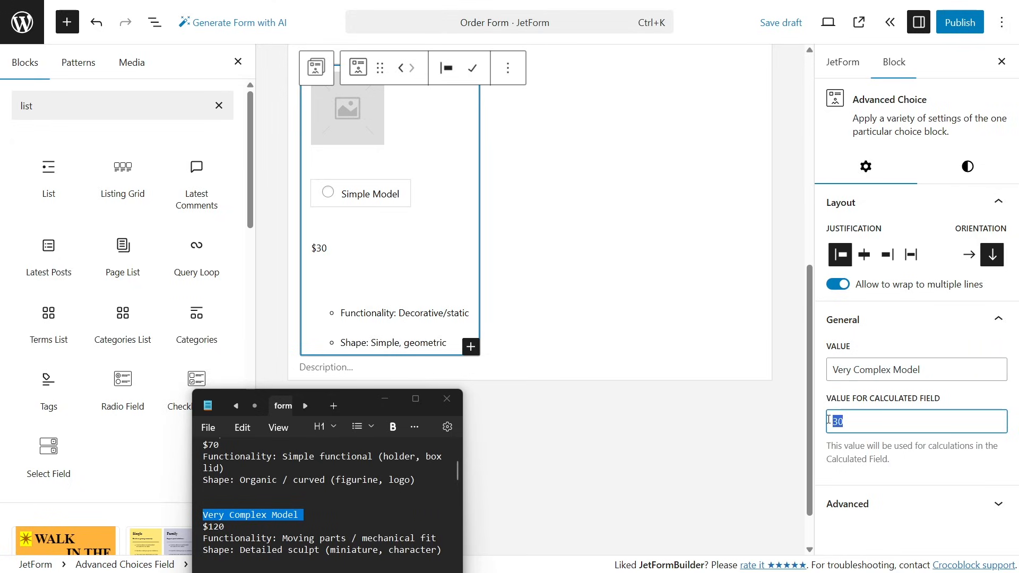
pyautogui.write('12')
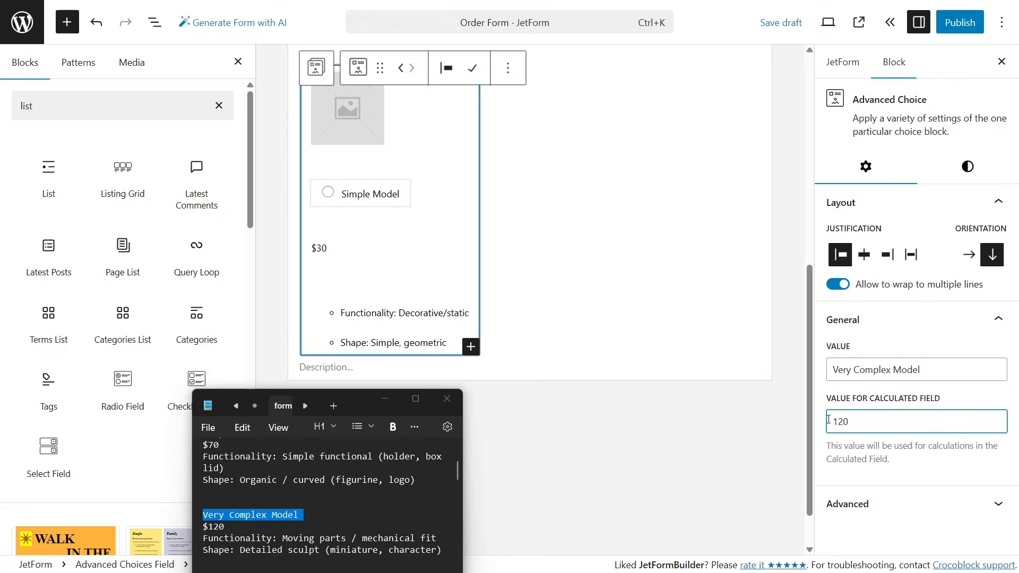
pyautogui.doubleClick(371, 193)
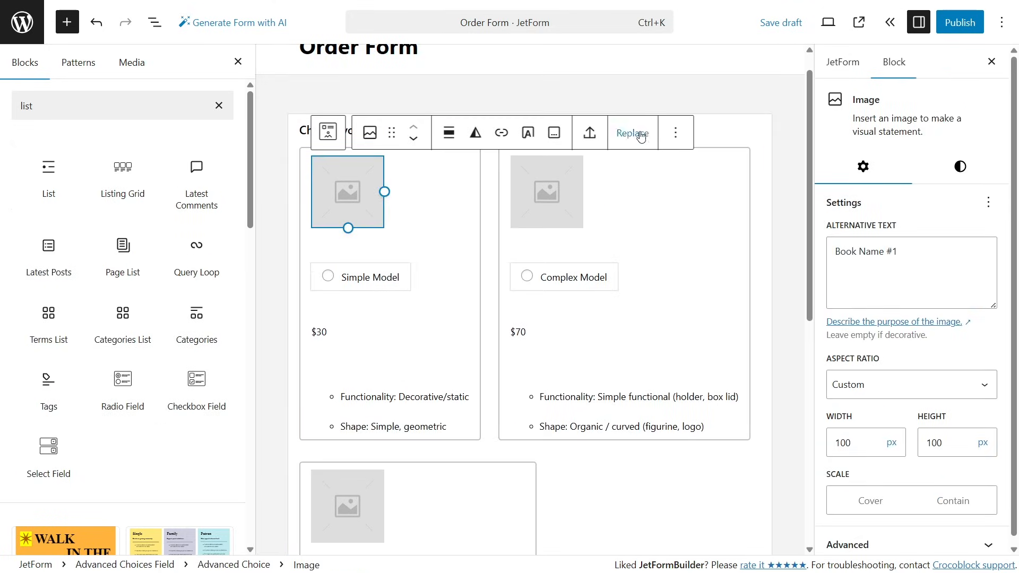
# Replace the first card placeholder with a picture cropped to 4:3 cover, then hide the block library
pyautogui.click(911, 385)
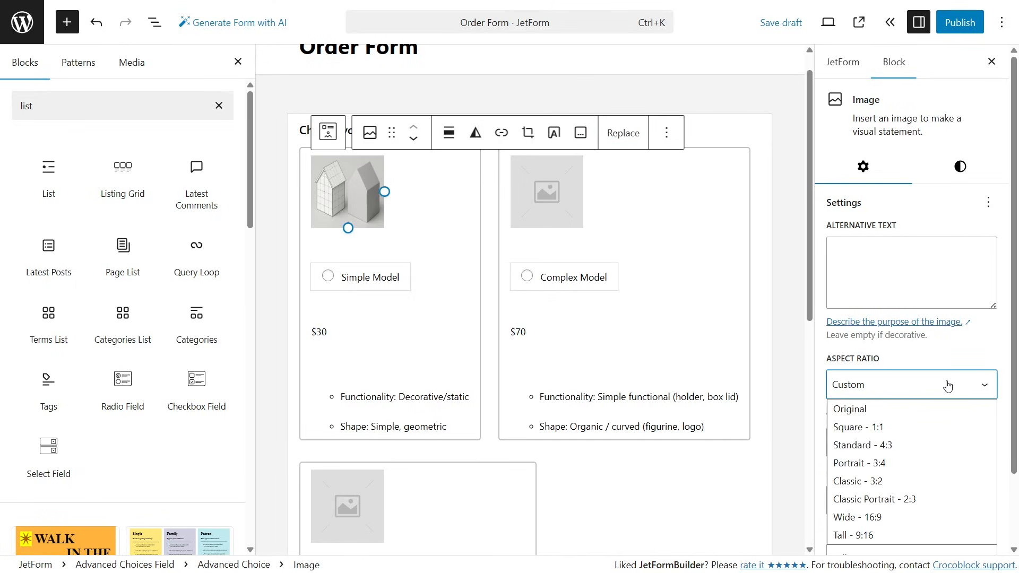
pyautogui.click(623, 132)
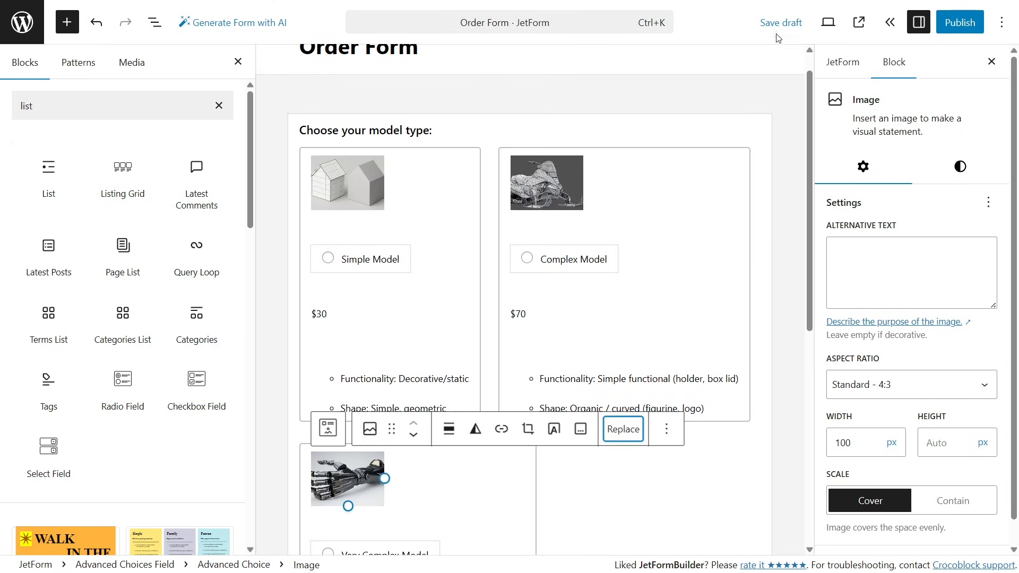
pyautogui.click(781, 22)
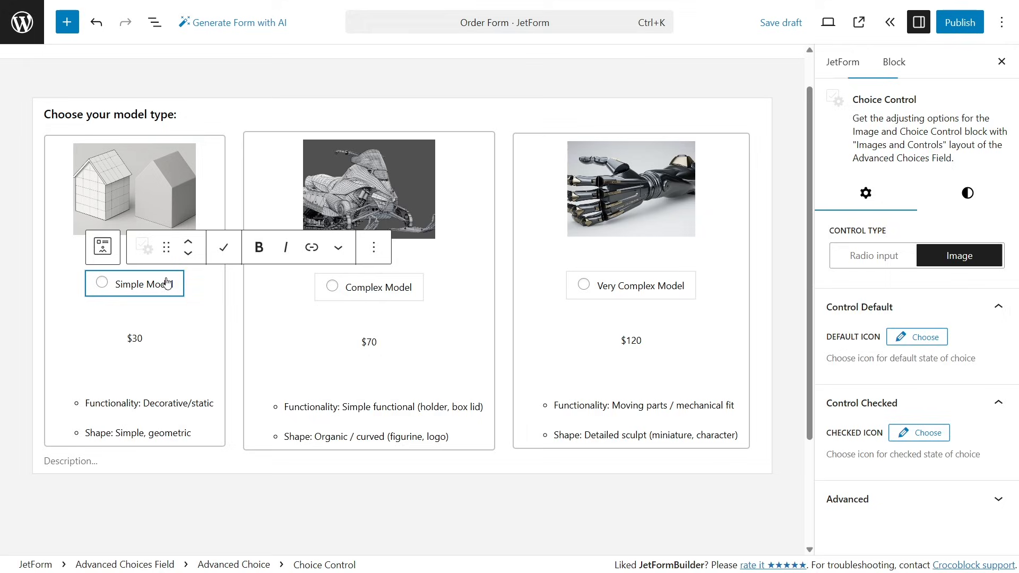
# Use the empty-circle image as the default choice icon and save the draft
pyautogui.click(917, 337)
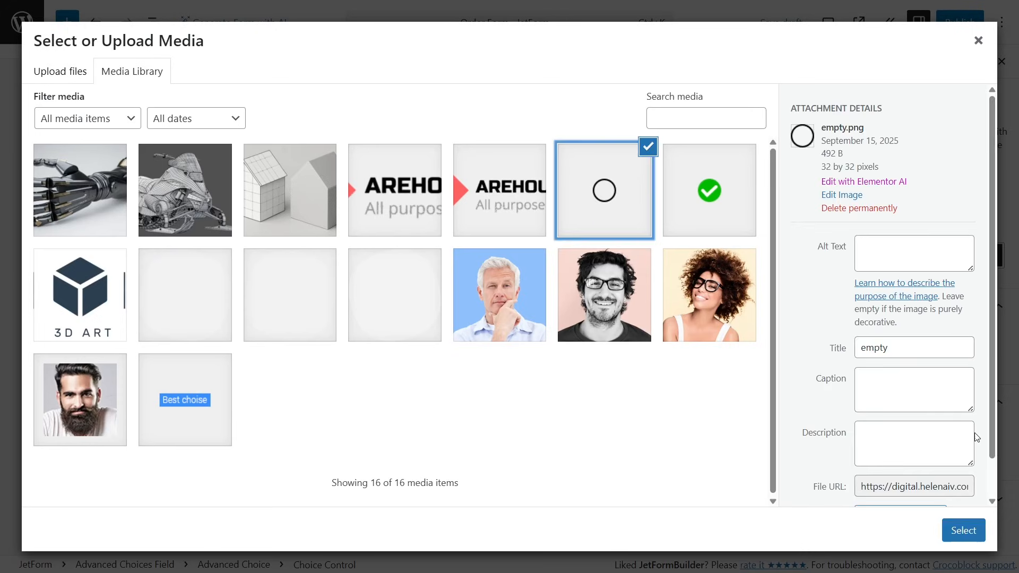
pyautogui.click(709, 190)
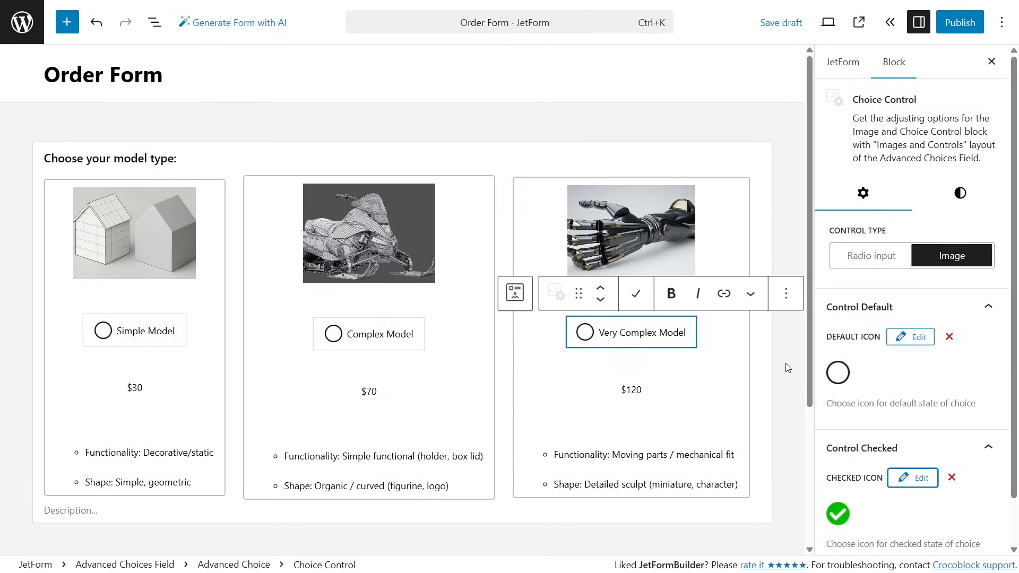
pyautogui.click(781, 21)
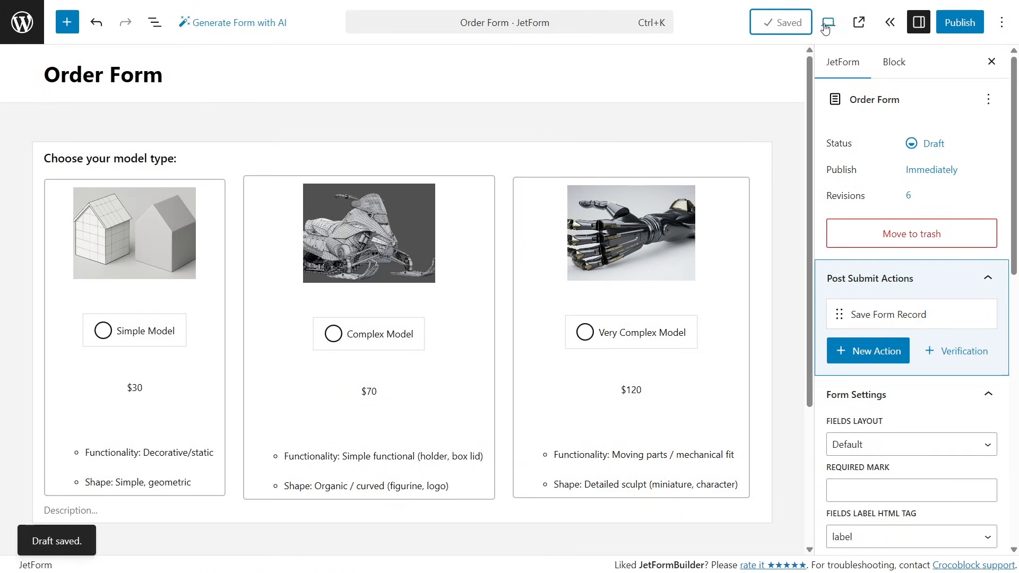
# Preview the Order Form on the live site, view its page source, then launch the Customizer
pyautogui.click(858, 22)
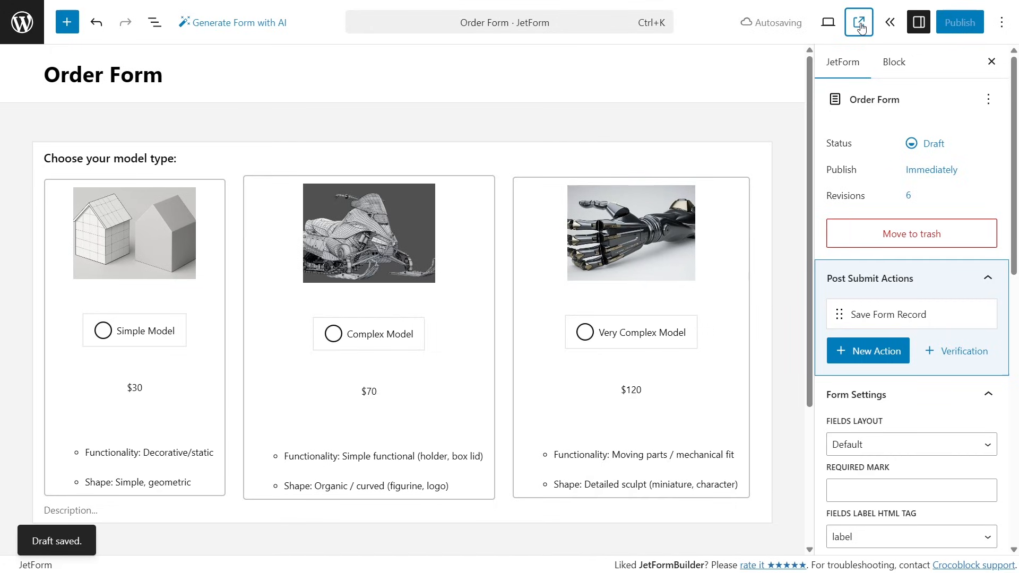
pyautogui.click(858, 22)
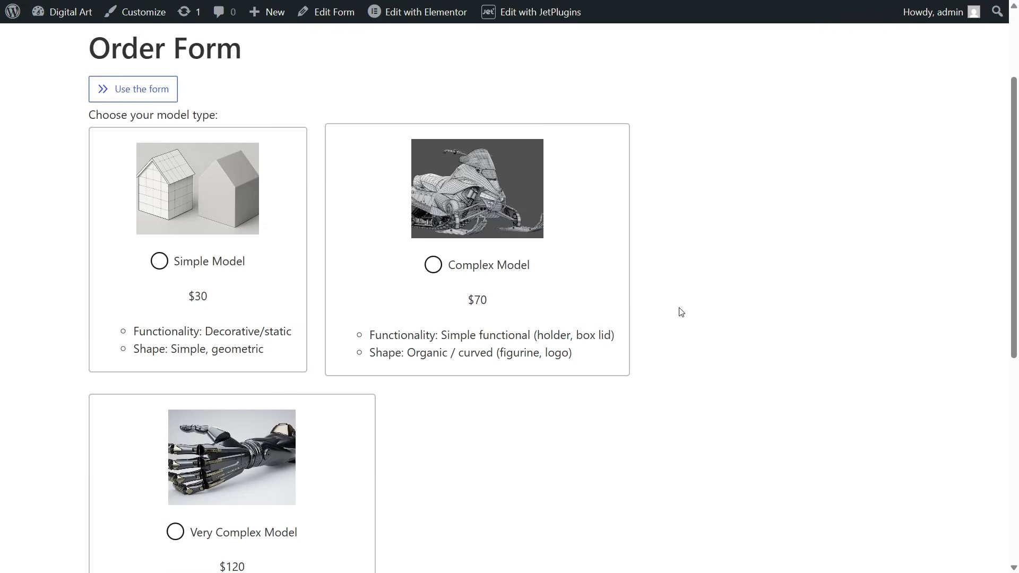
pyautogui.scroll(-3)
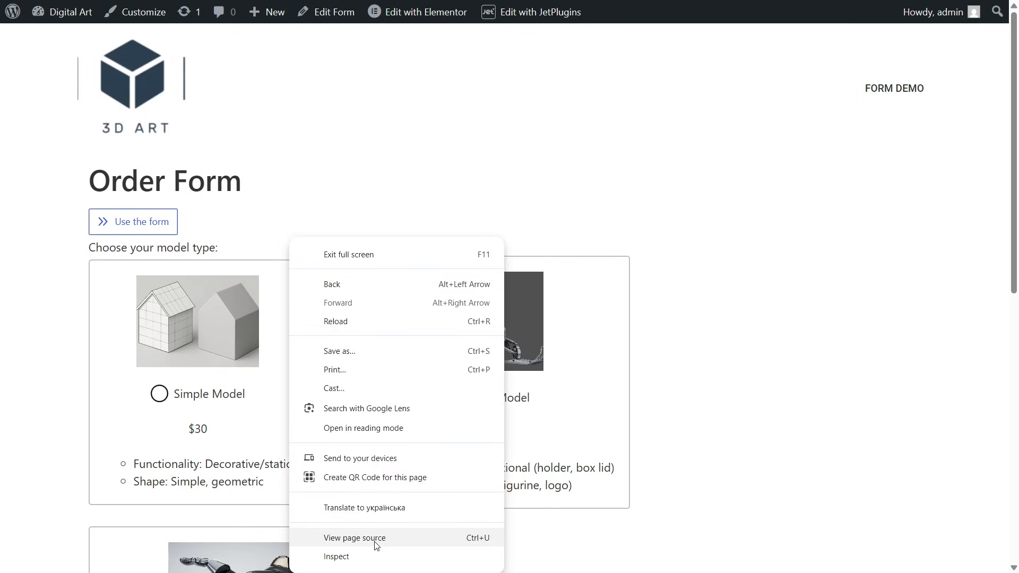
pyautogui.click(335, 557)
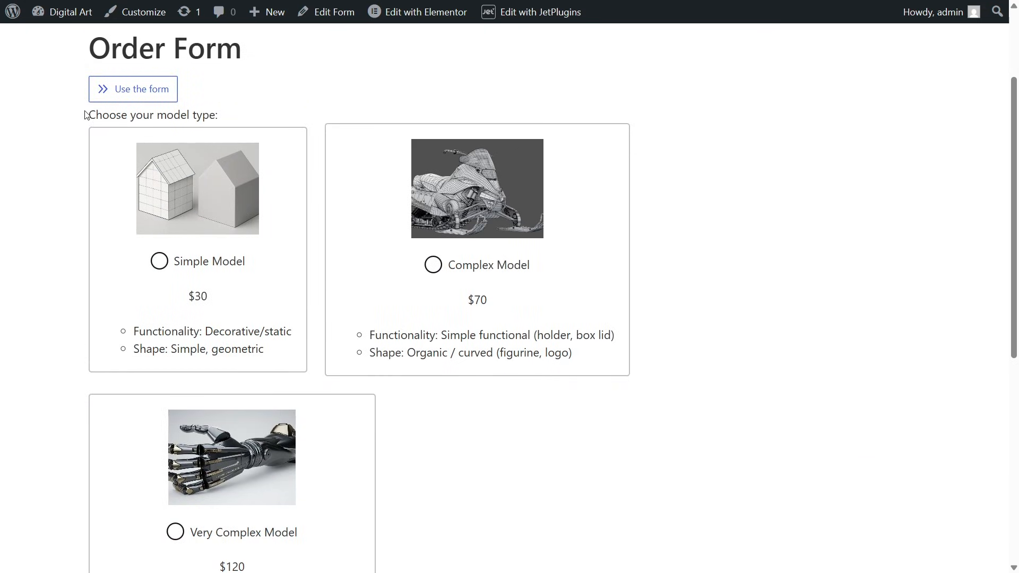
pyautogui.click(142, 12)
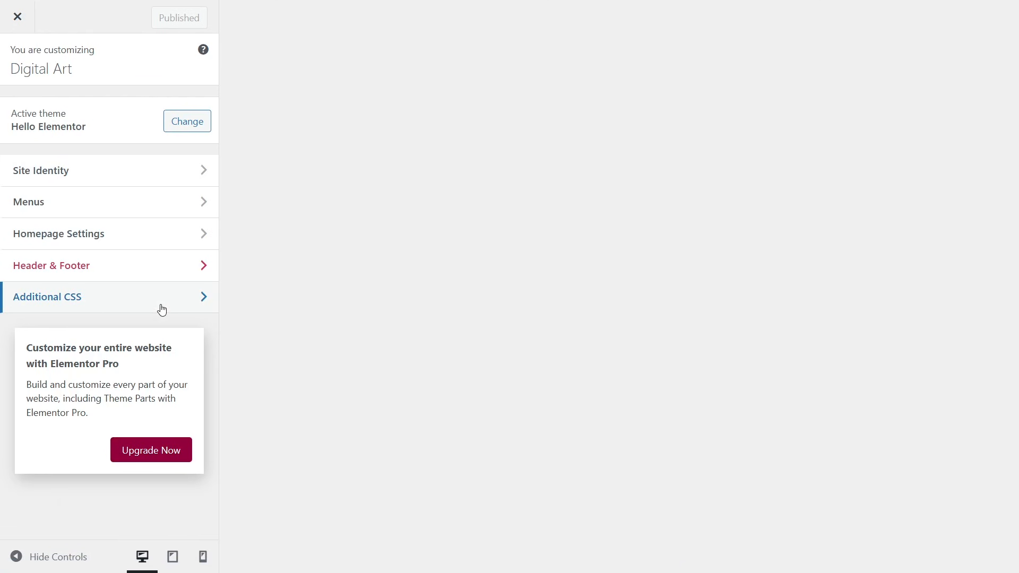
# Publish Additional CSS: ul.item-holder align-items stretch, li.model-item flex 1 and width 30%
pyautogui.click(46, 297)
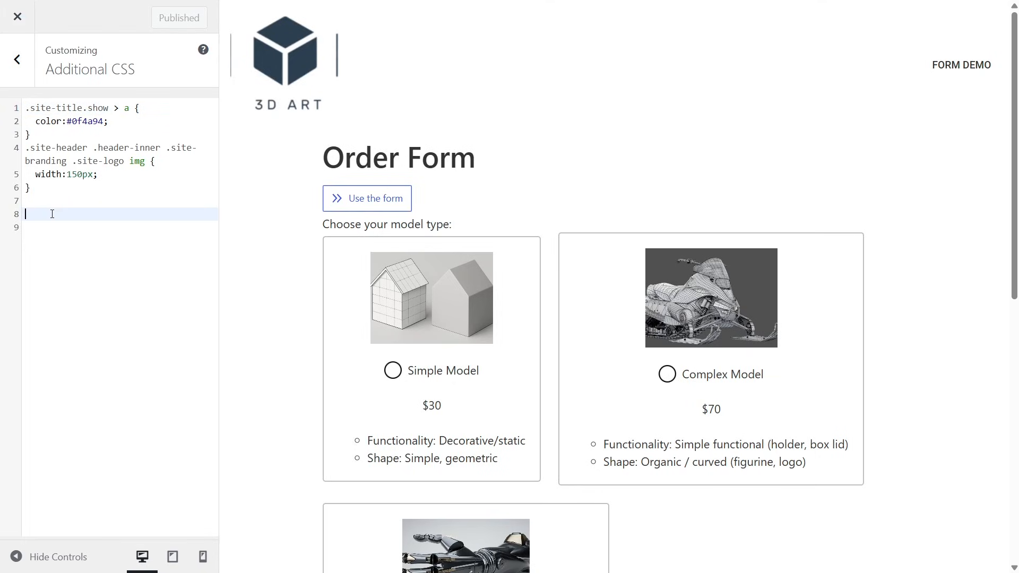
pyautogui.write('ul.item-')
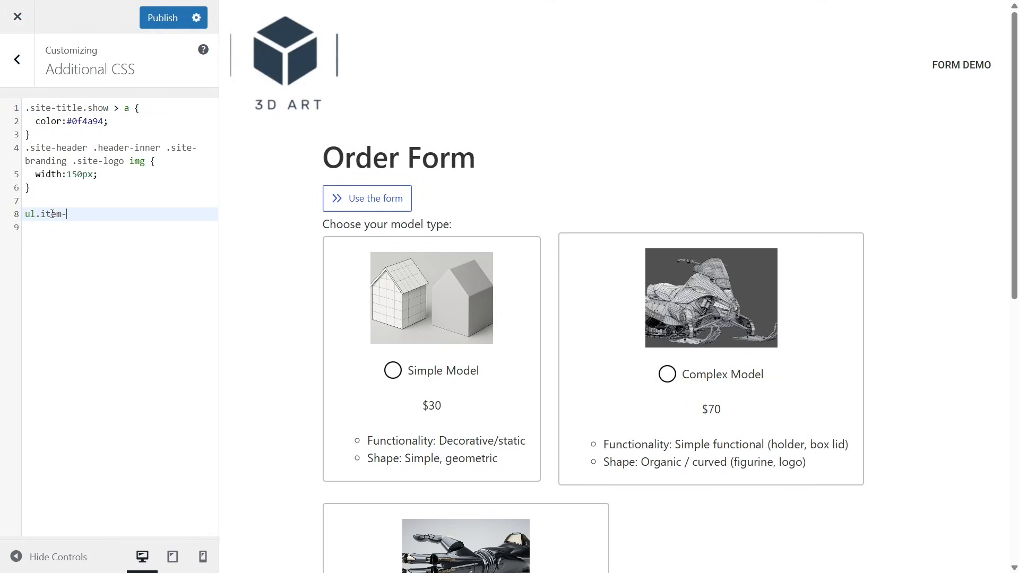
pyautogui.write('holder {')
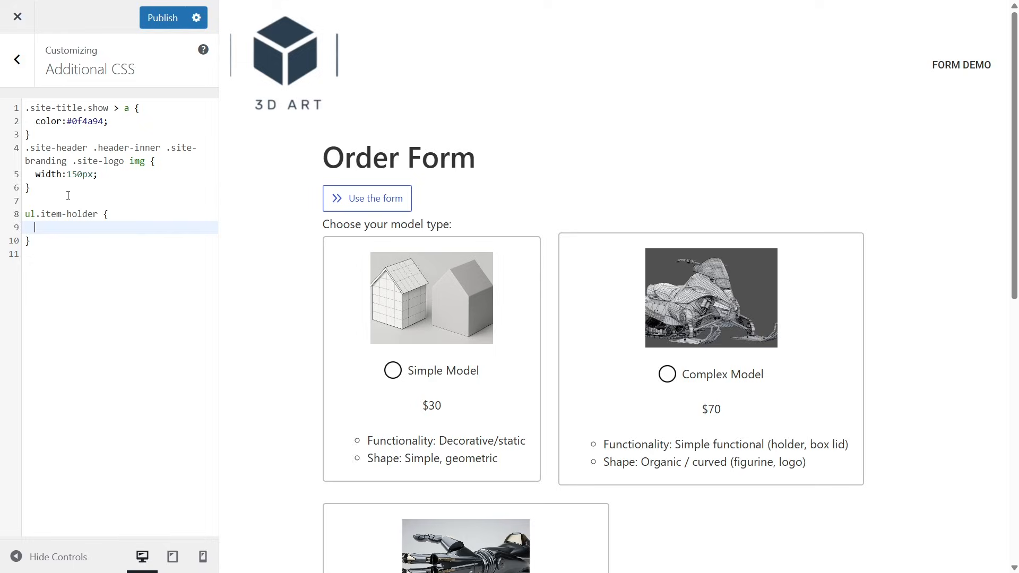
pyautogui.write('align-items:')
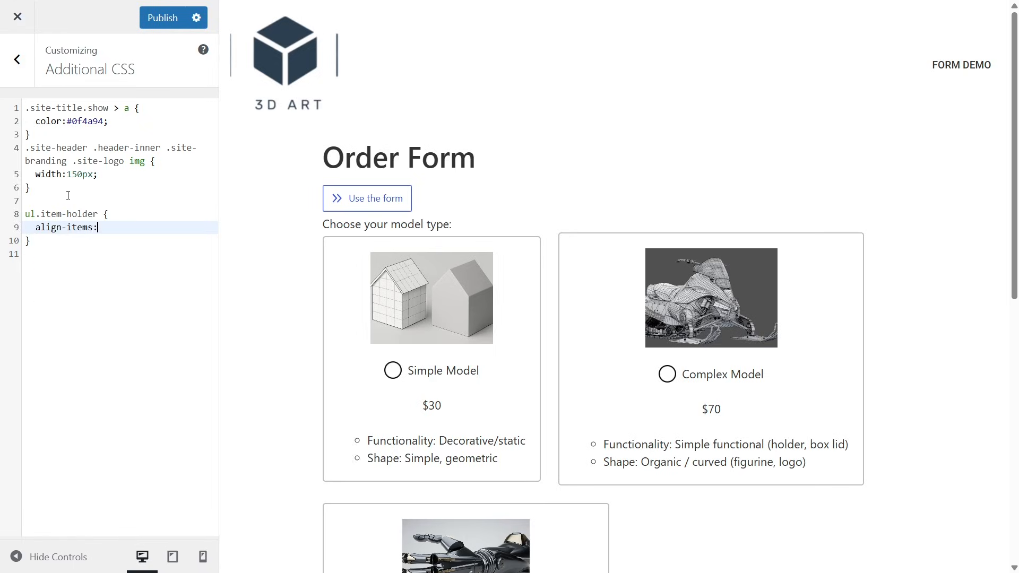
pyautogui.write('stretch;')
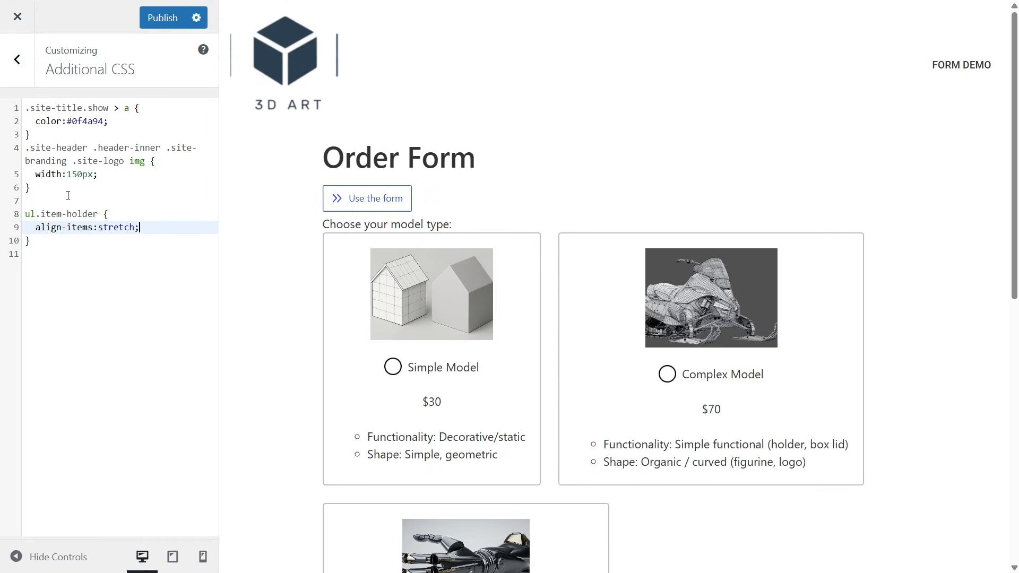
pyautogui.write('li.')
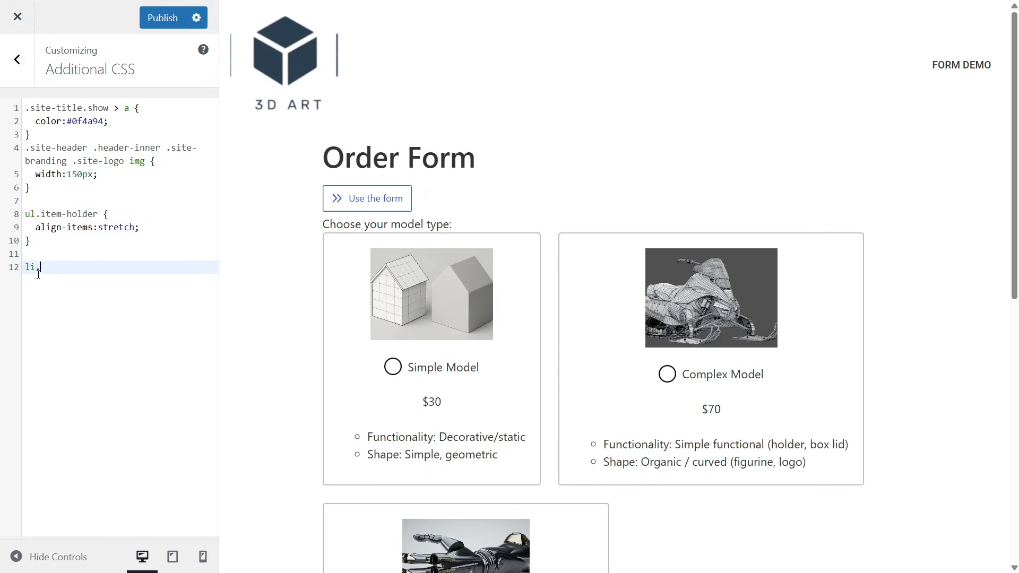
pyautogui.write('.model-item {')
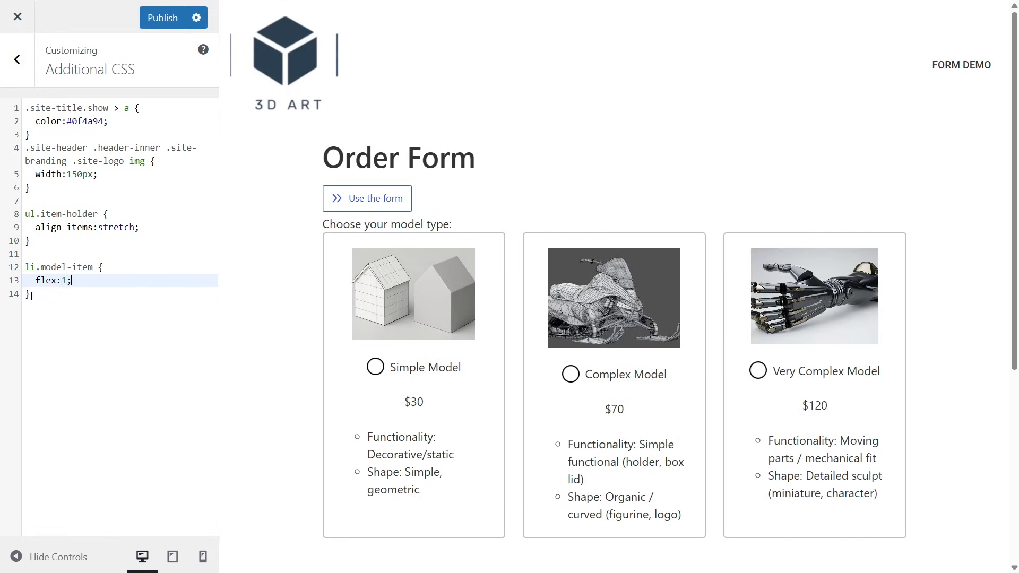
pyautogui.write('width:30%')
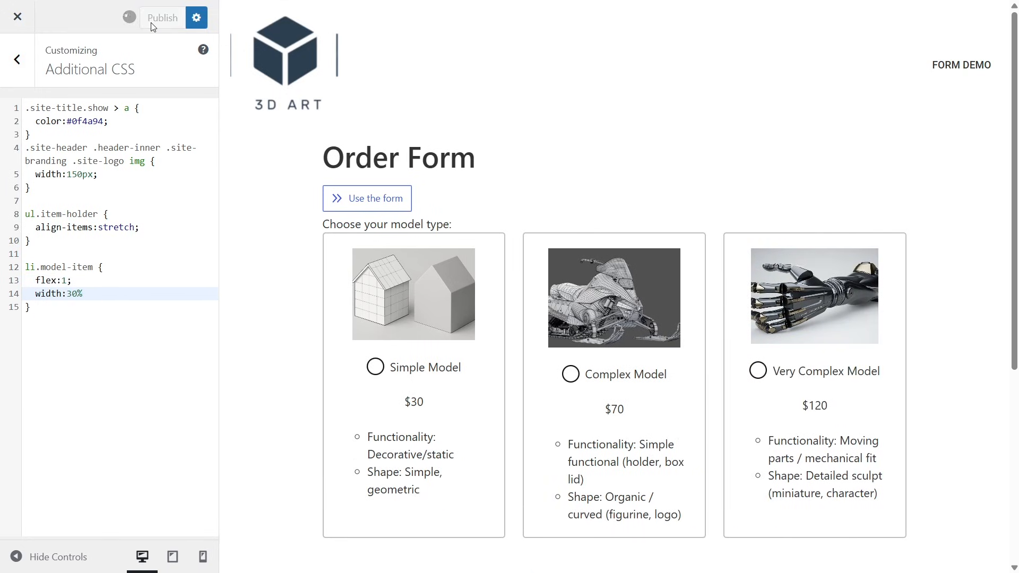
pyautogui.click(162, 18)
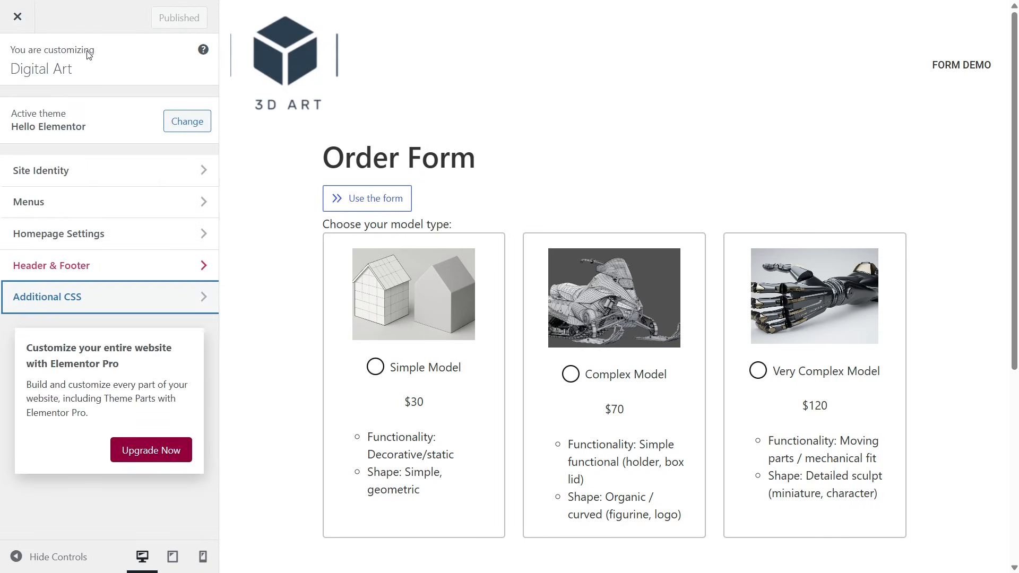
pyautogui.click(18, 16)
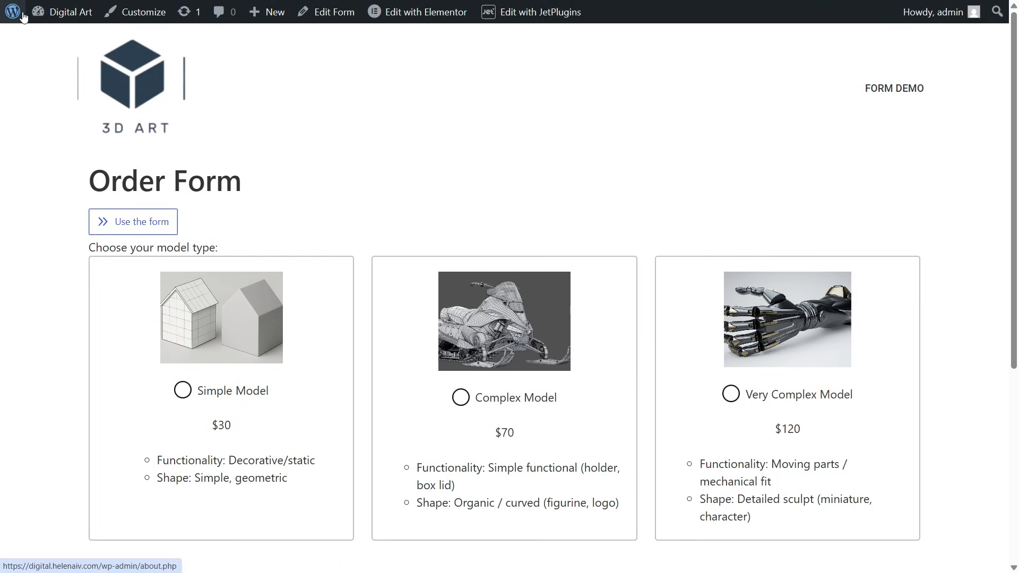
# Scroll the live Order Form page and open it in the JetFormBuilder editor
pyautogui.scroll(-3)
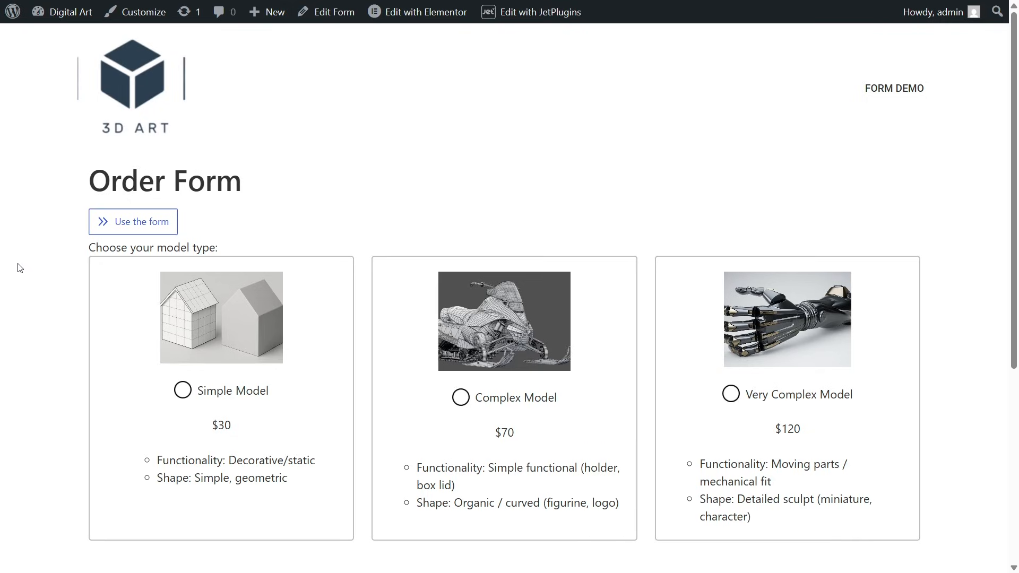
pyautogui.moveTo(129, 287)
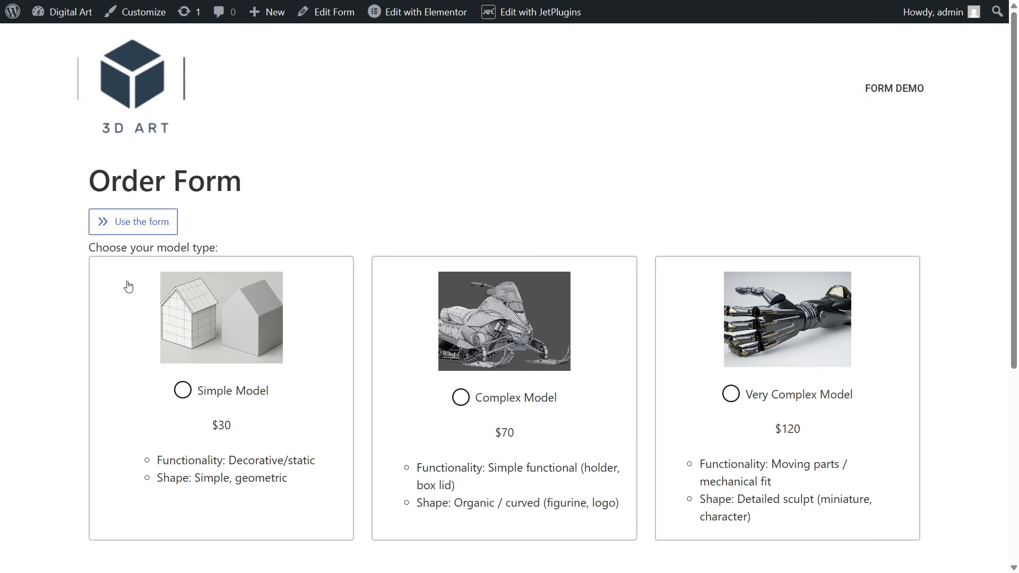
pyautogui.click(333, 12)
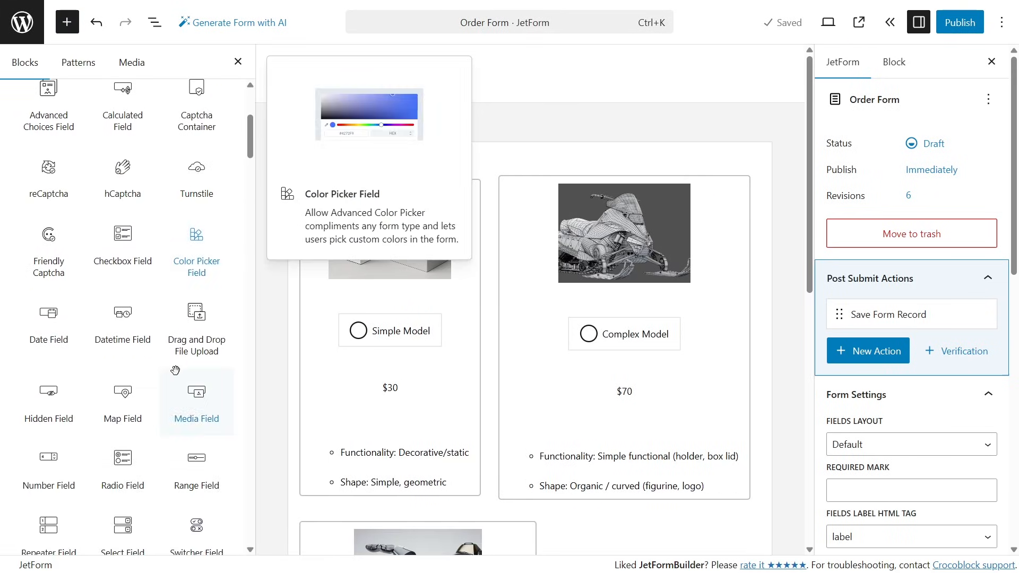
# Add a Name text field and an Email field with Email type and autocomplete on
pyautogui.scroll(-3)
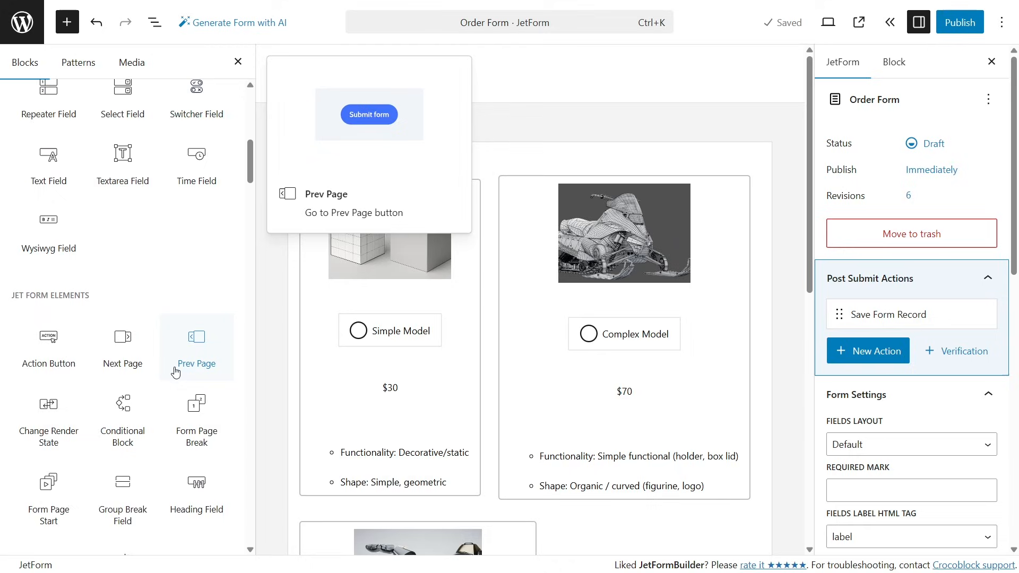
pyautogui.moveTo(98, 494)
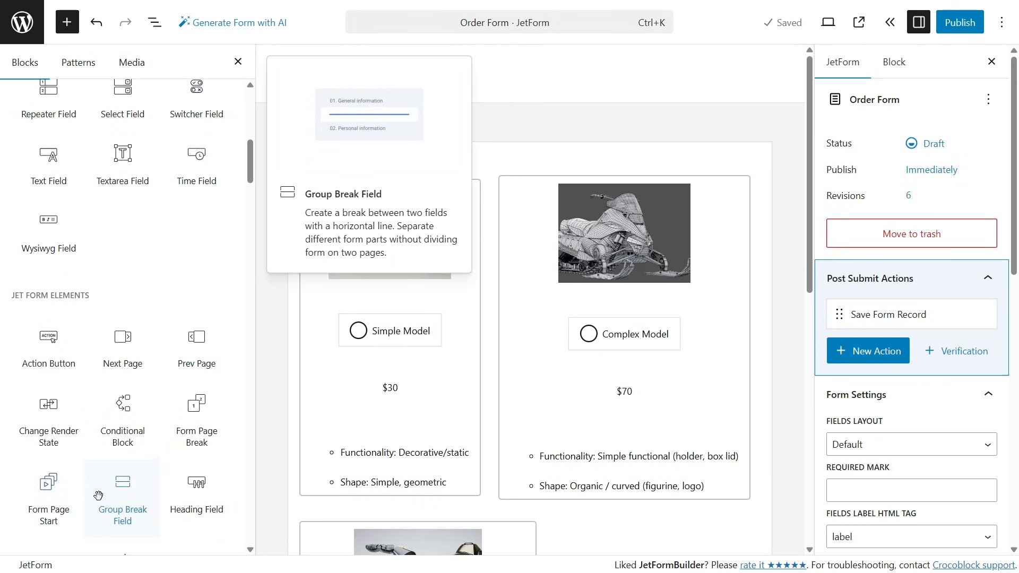
pyautogui.moveTo(203, 415)
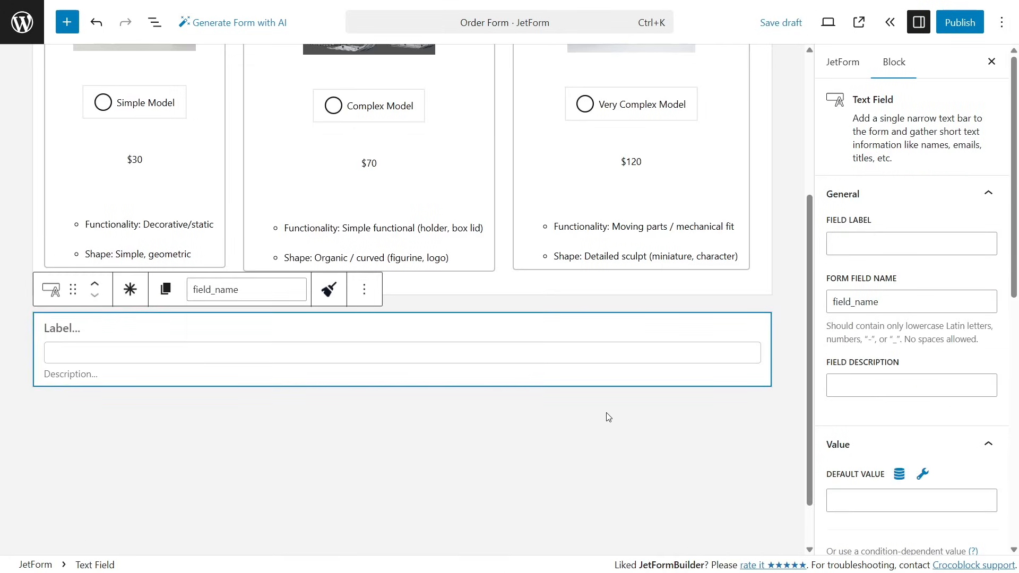
pyautogui.write('Name')
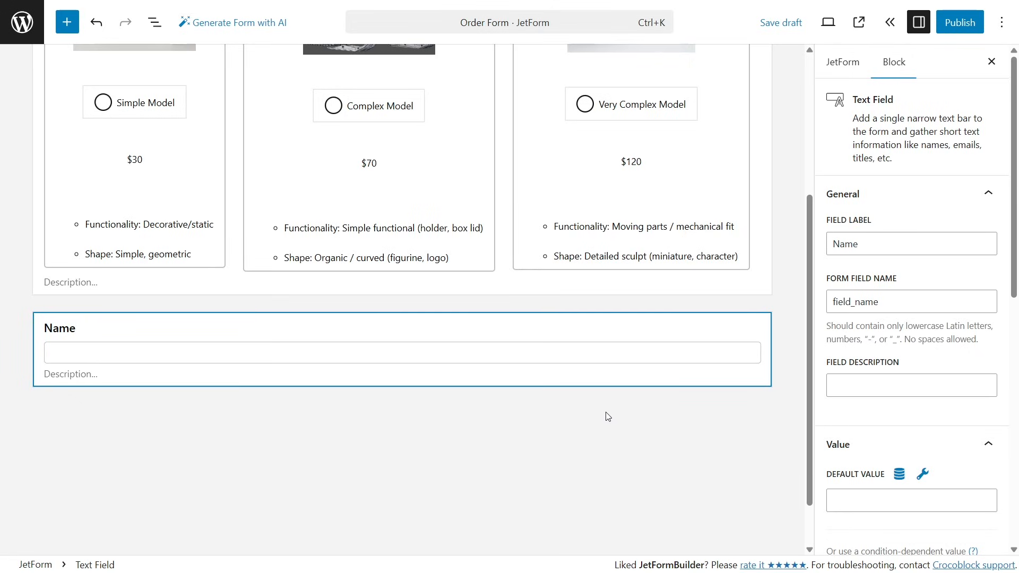
pyautogui.click(402, 341)
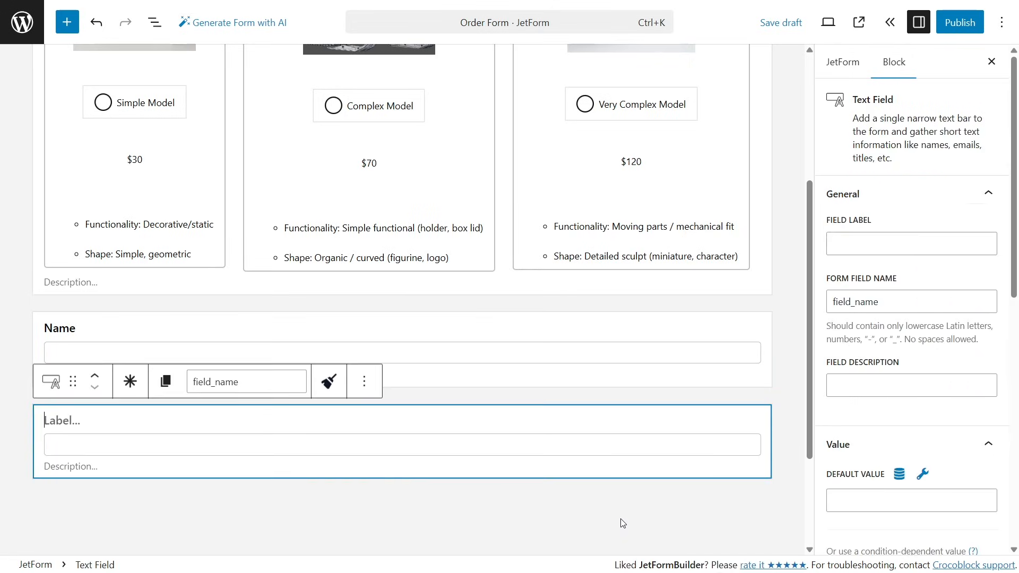
pyautogui.write('Email')
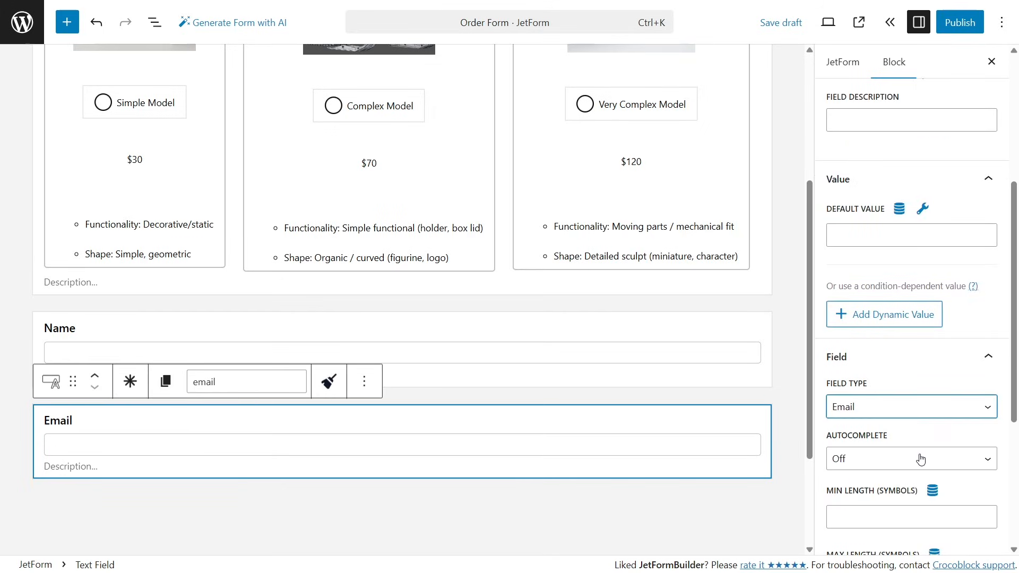
pyautogui.click(911, 458)
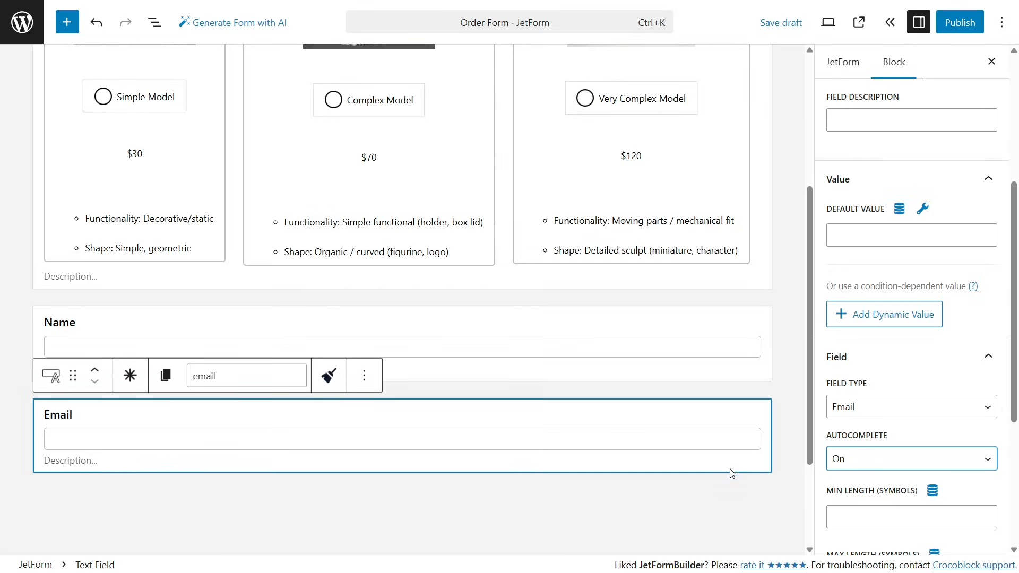
pyautogui.scroll(-3)
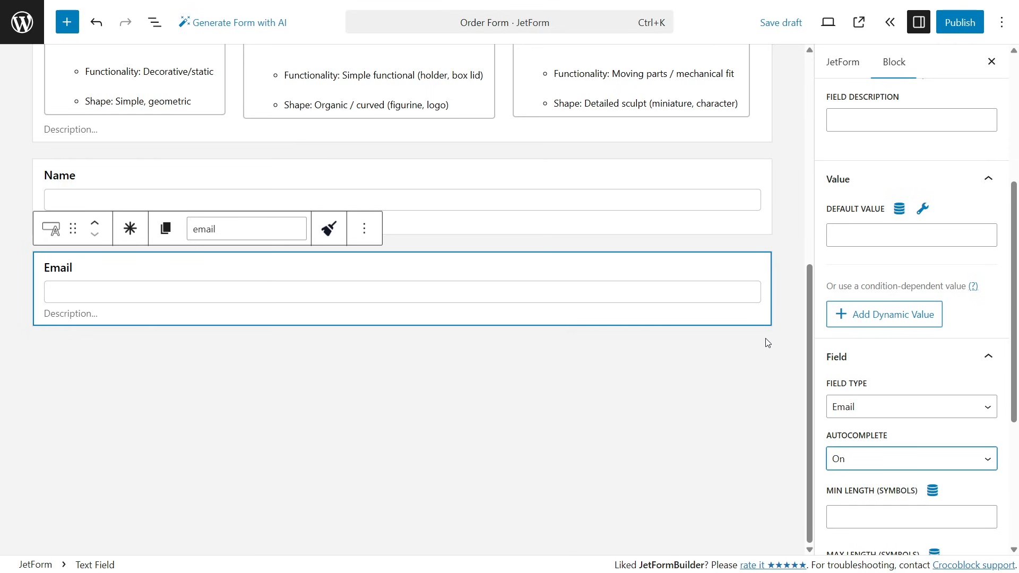
# Set who is allowed to upload files in the Drag and Drop File Upload field
pyautogui.click(763, 386)
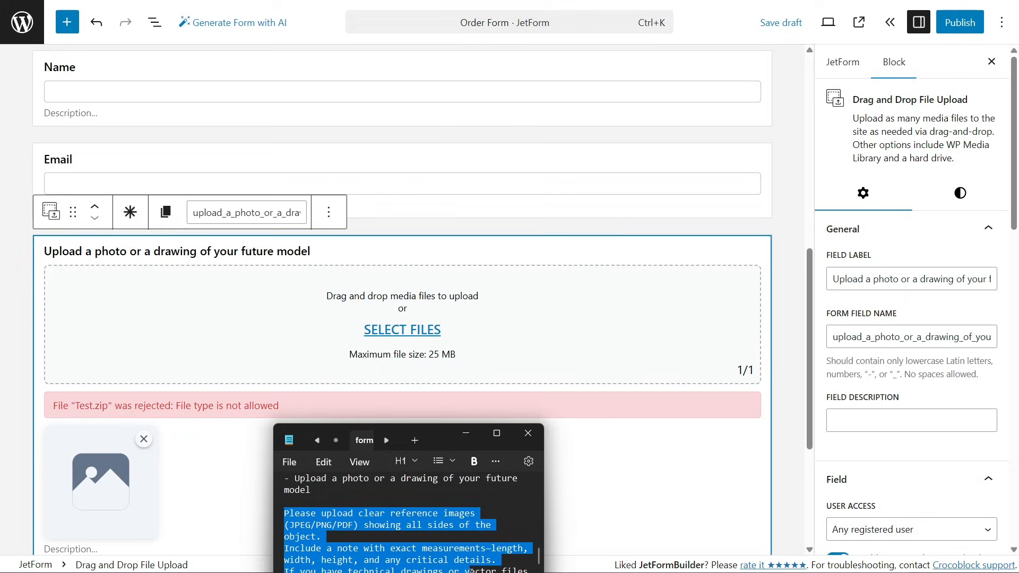
pyautogui.scroll(-3)
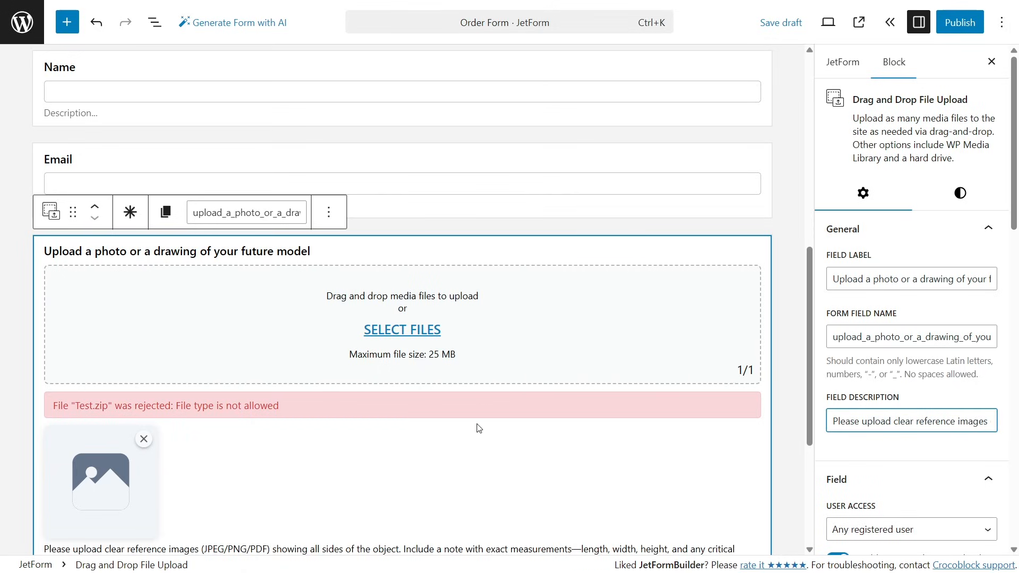
pyautogui.scroll(-3)
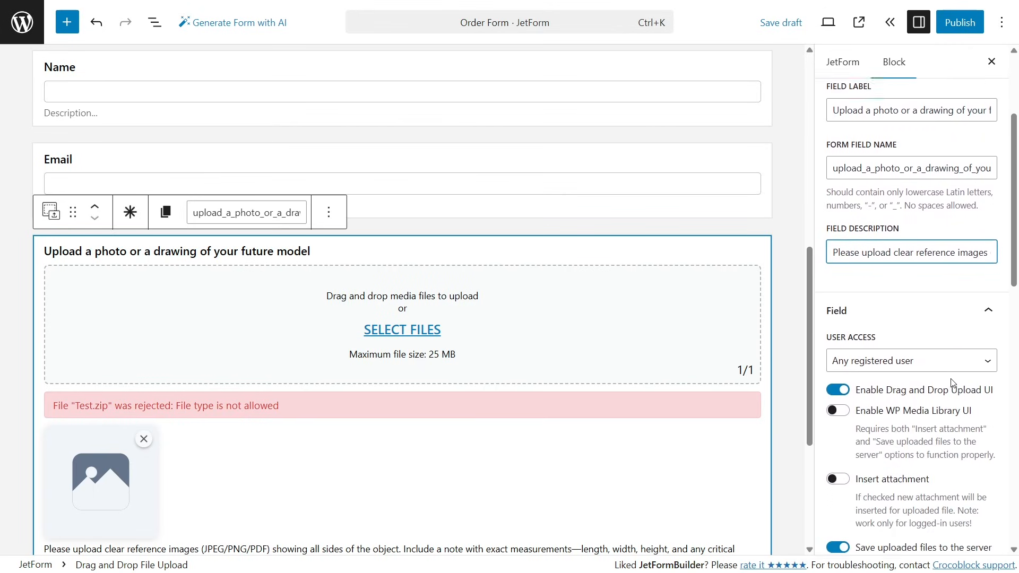
pyautogui.scroll(-3)
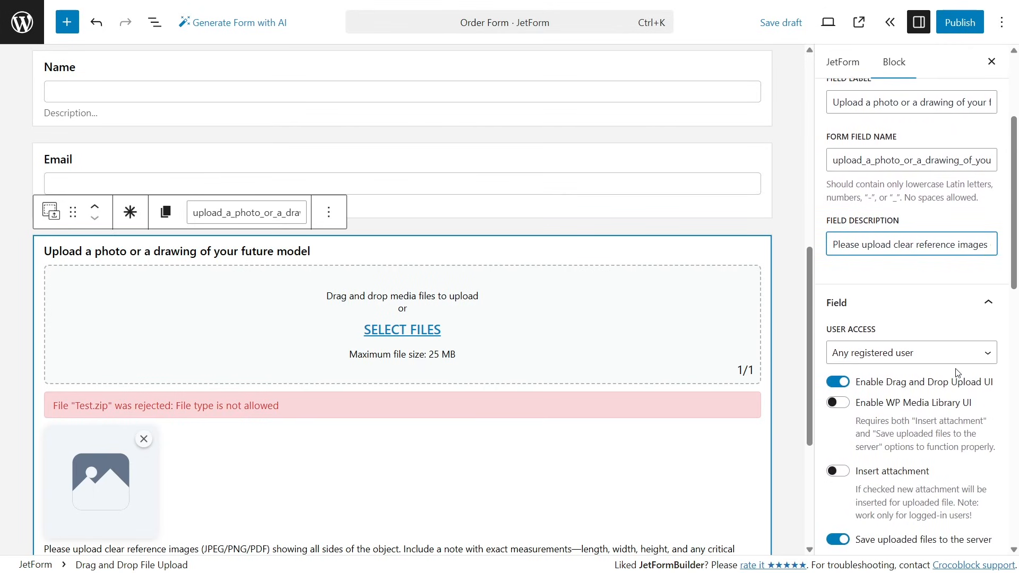
pyautogui.moveTo(969, 360)
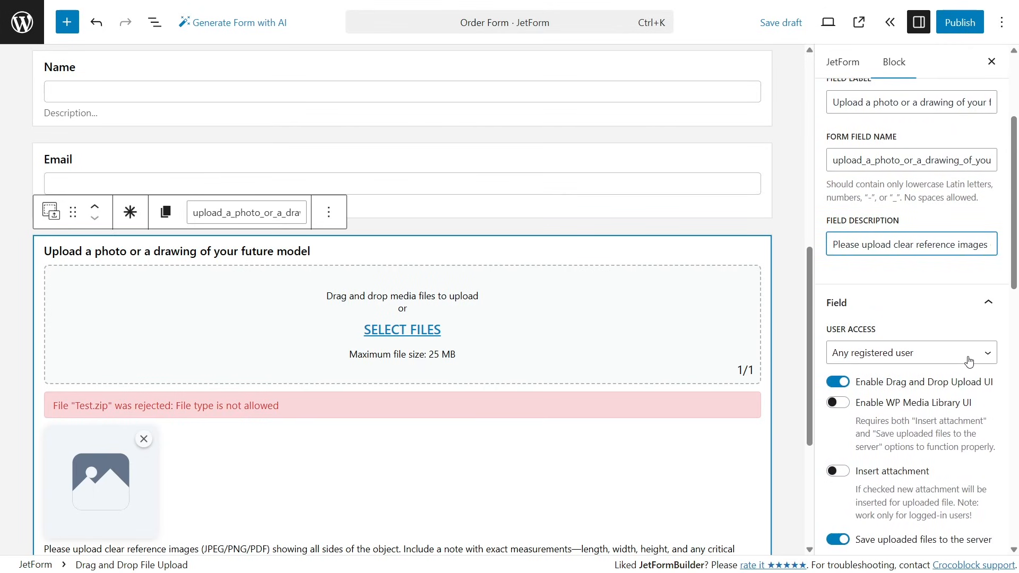
pyautogui.moveTo(970, 357)
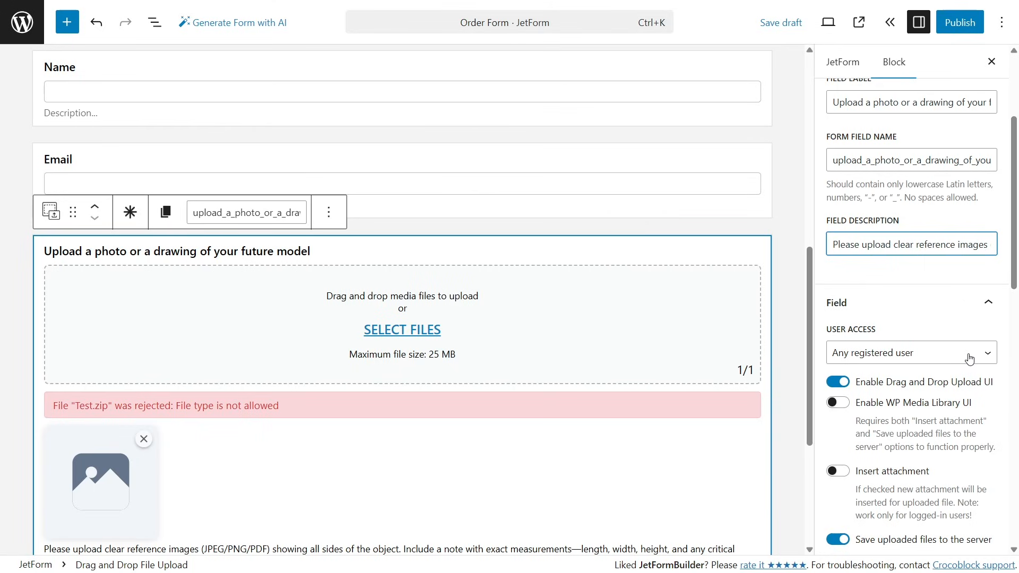
pyautogui.click(911, 353)
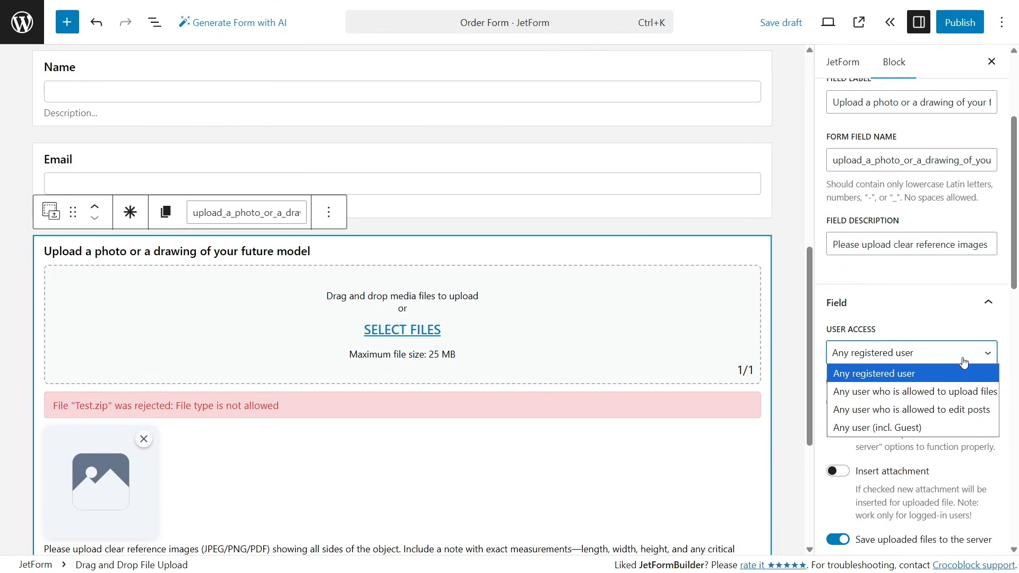
pyautogui.click(877, 428)
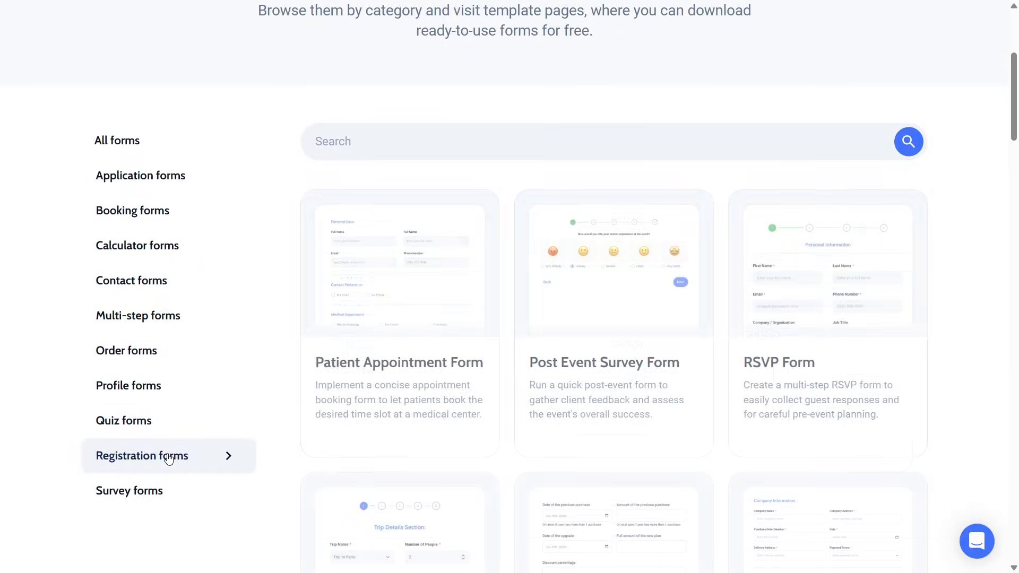
pyautogui.click(141, 456)
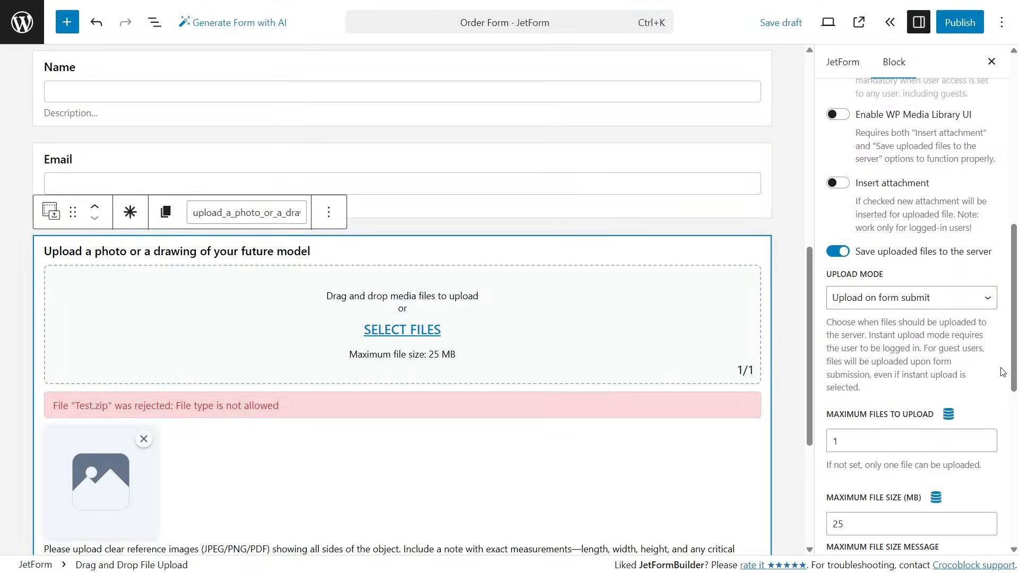
# Allow 2 files of up to 5 MB, limited to image/png, image/jpeg, image/svg+xml, application/pdf
pyautogui.click(911, 298)
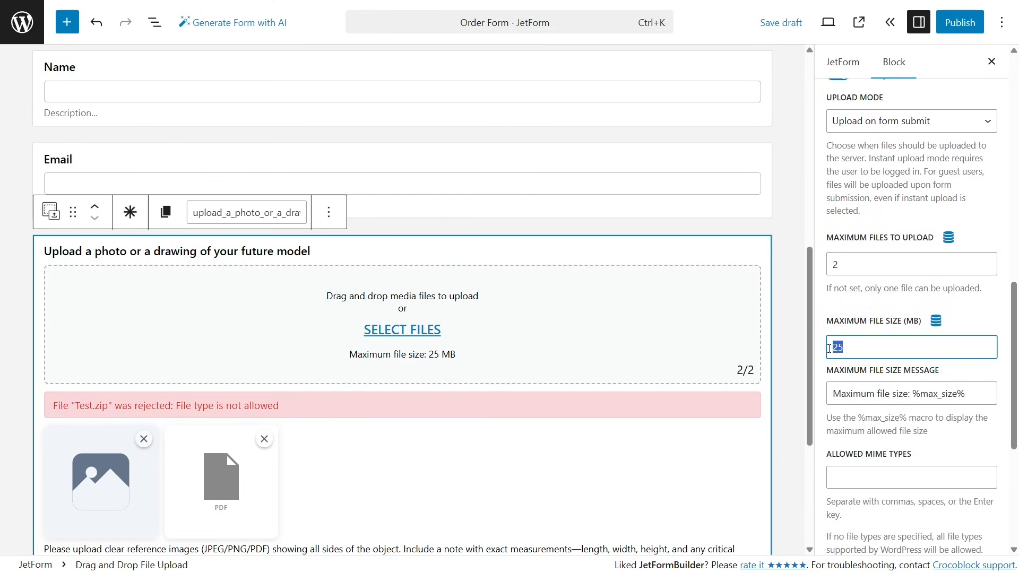
pyautogui.write('5')
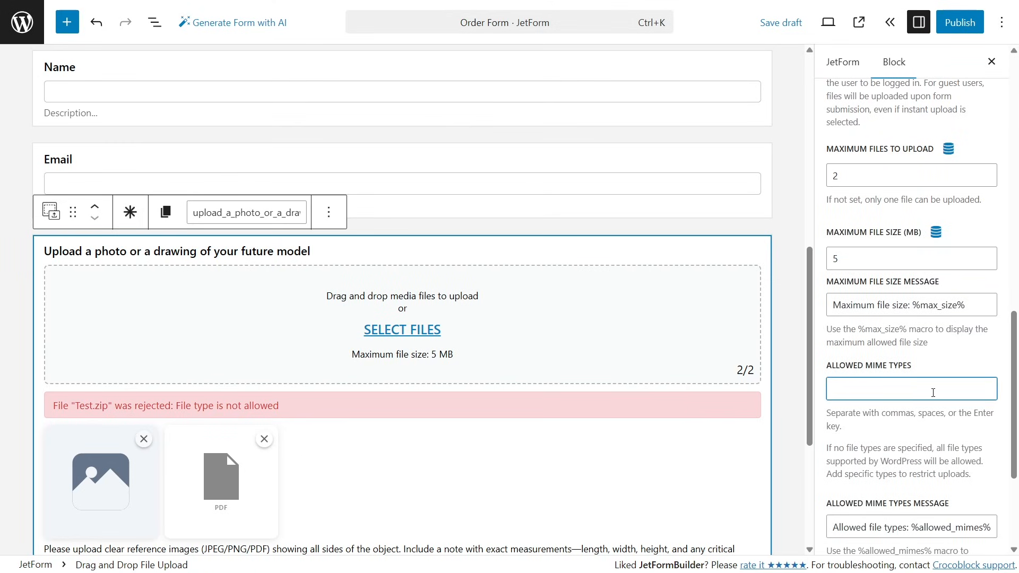
pyautogui.write('image/png')
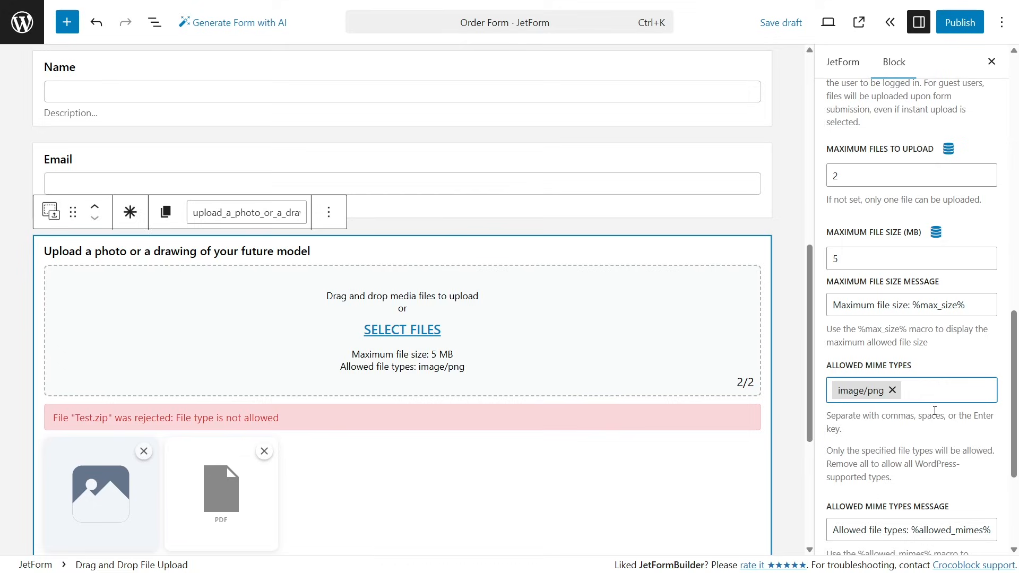
pyautogui.write('image/jpeg, image/svg+xml')
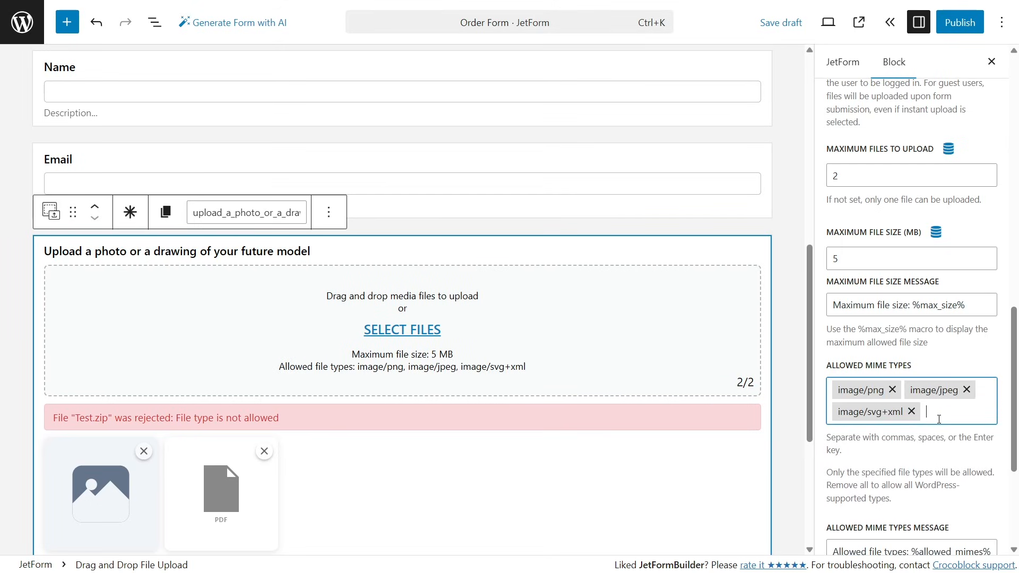
pyautogui.write('application/pdf')
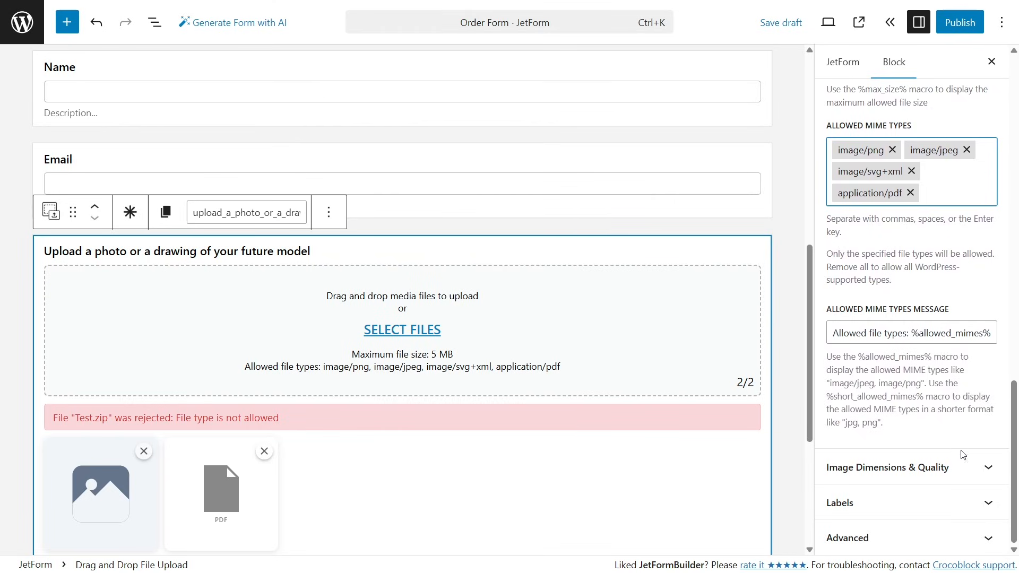
# Expand the upload field's image, label and advanced settings panels
pyautogui.click(912, 467)
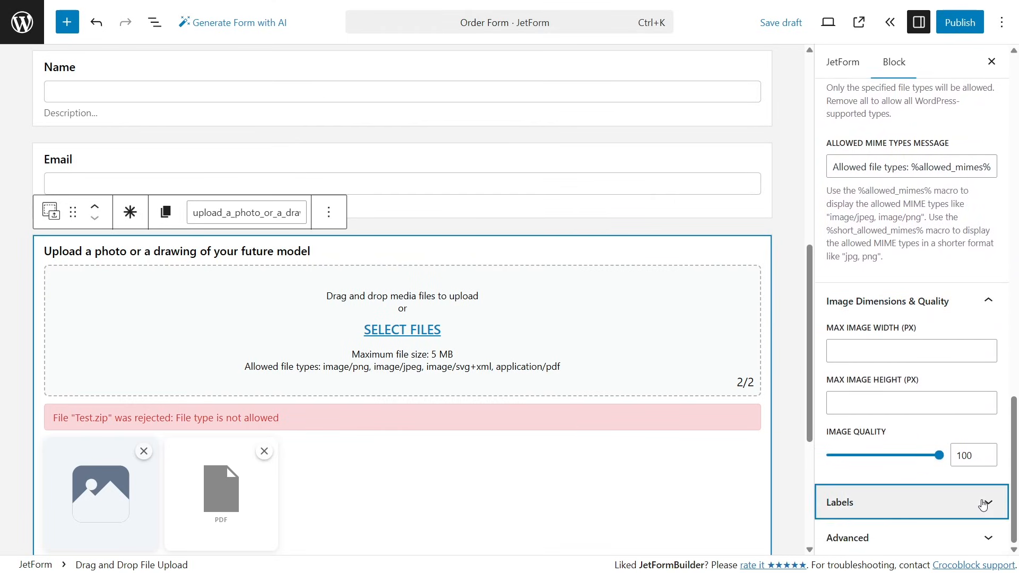
pyautogui.click(911, 502)
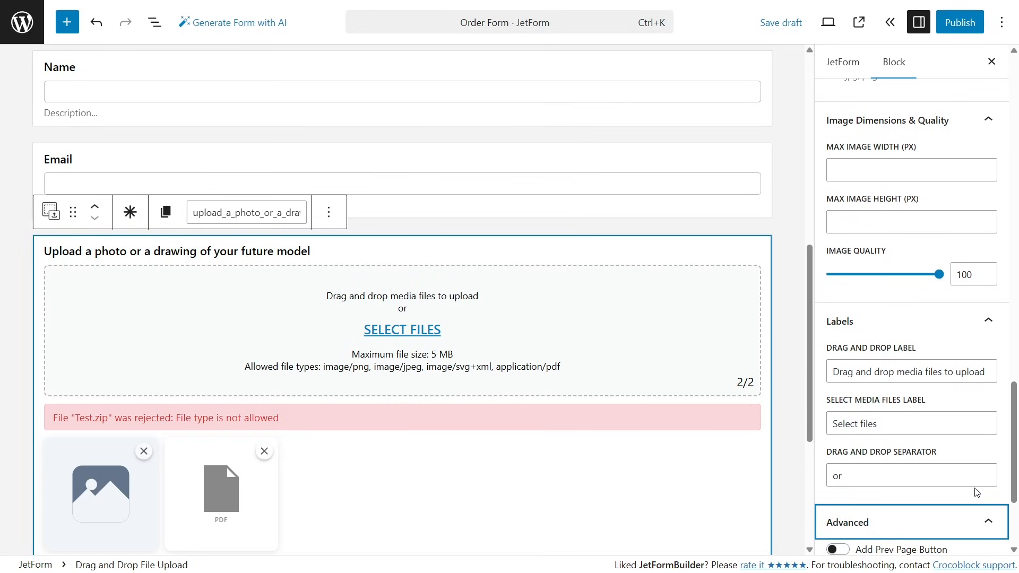
pyautogui.click(912, 522)
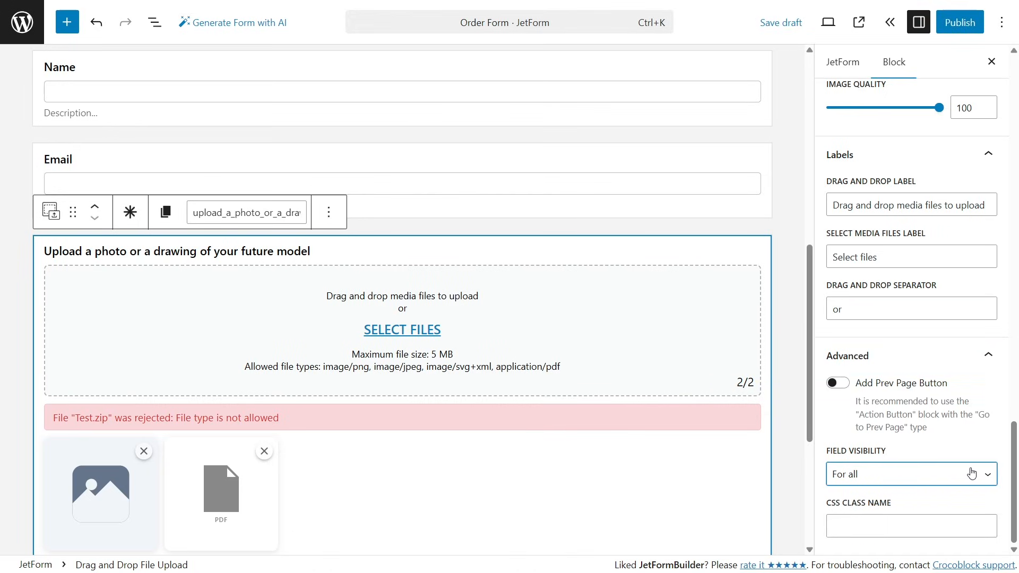
pyautogui.click(763, 321)
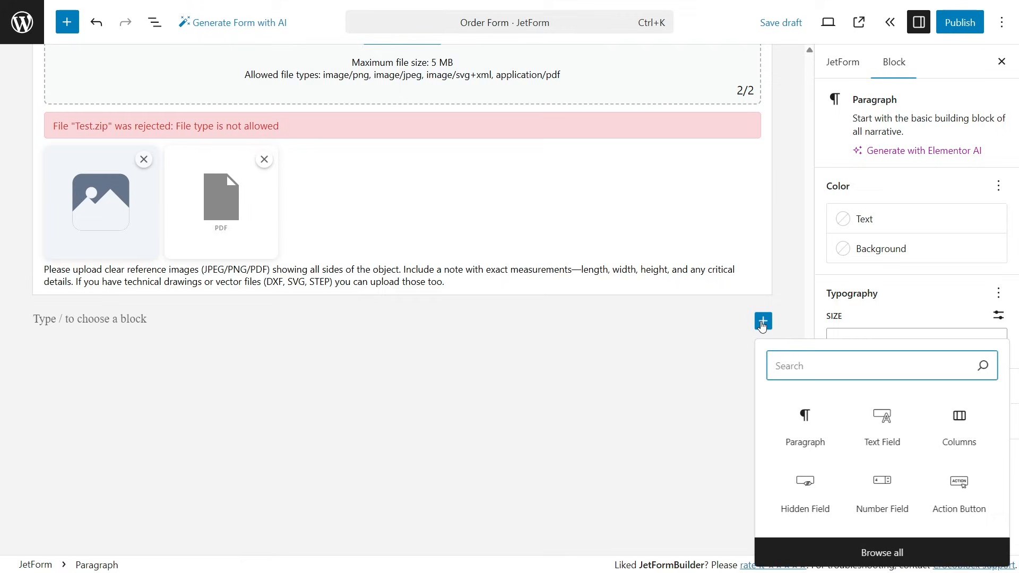
# Add a 'Dimensions:' heading, Length/Width/Height fields in three columns, and a 'Your comments:' textarea
pyautogui.write('hea')
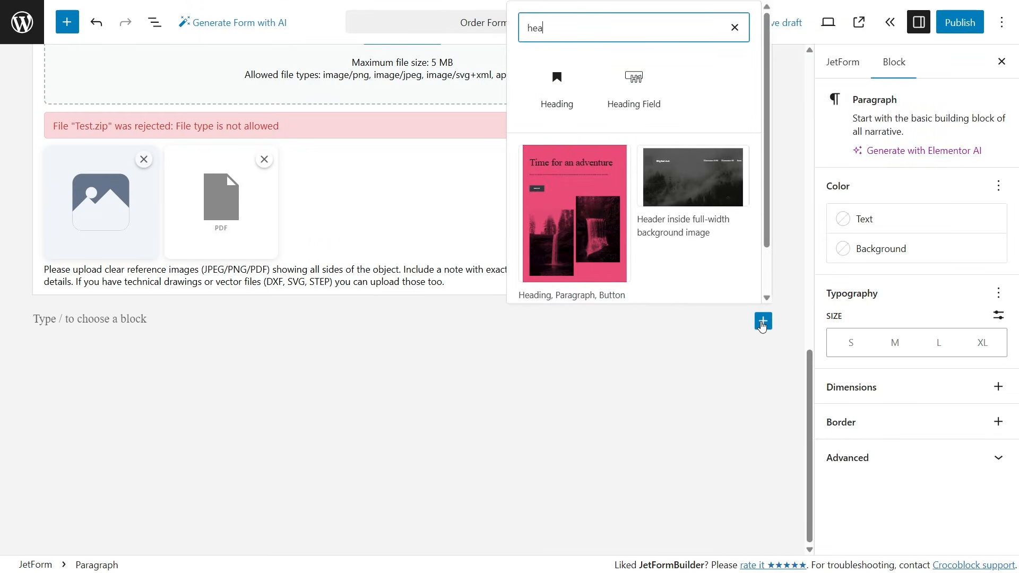
pyautogui.click(634, 79)
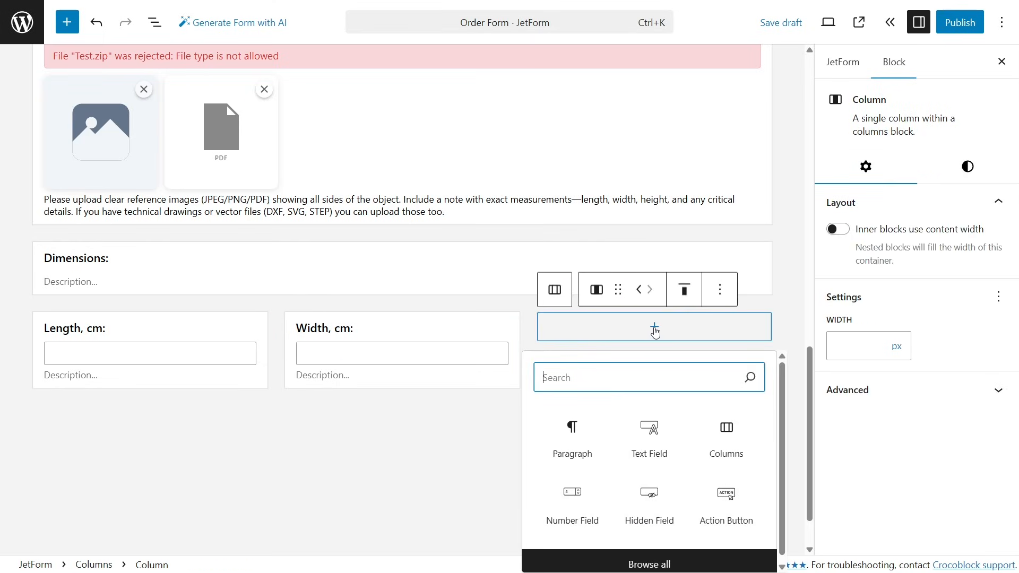
pyautogui.click(572, 493)
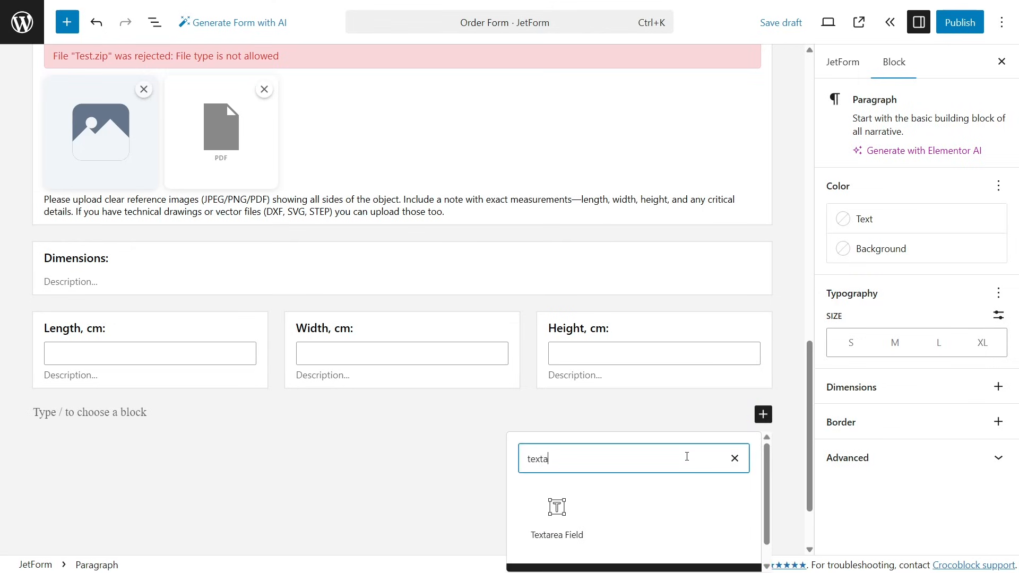
pyautogui.click(556, 516)
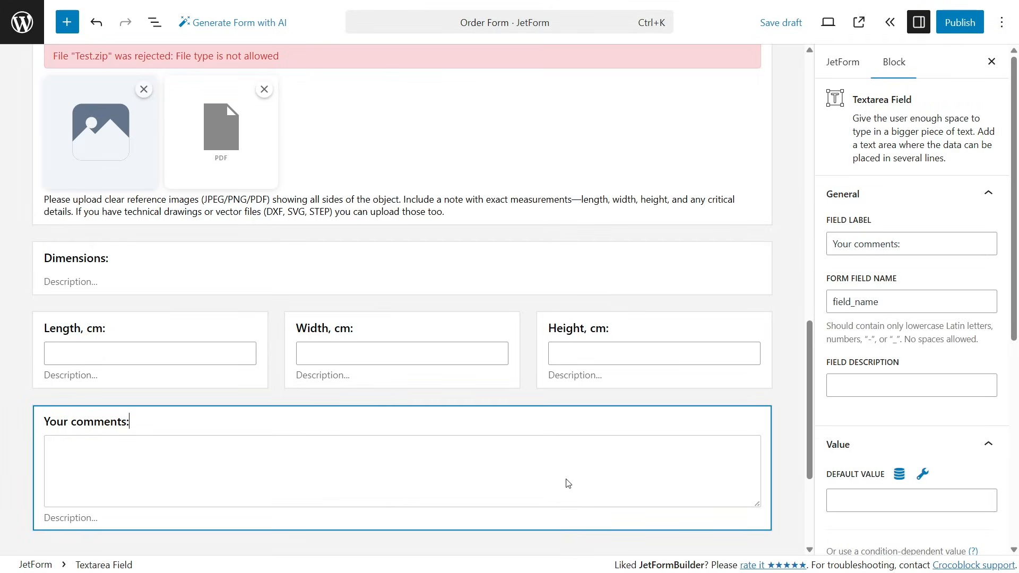
pyautogui.scroll(-3)
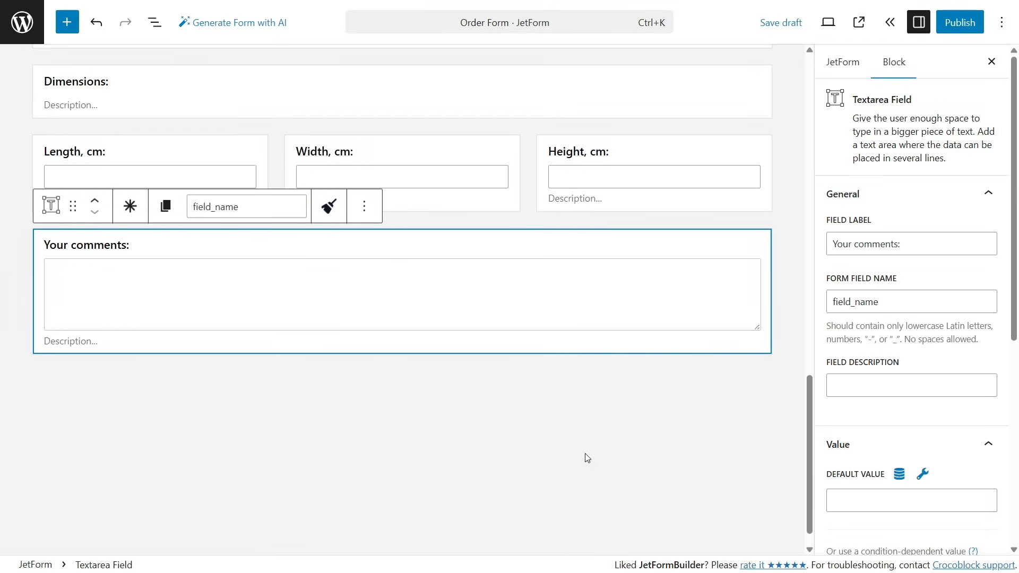
pyautogui.click(129, 246)
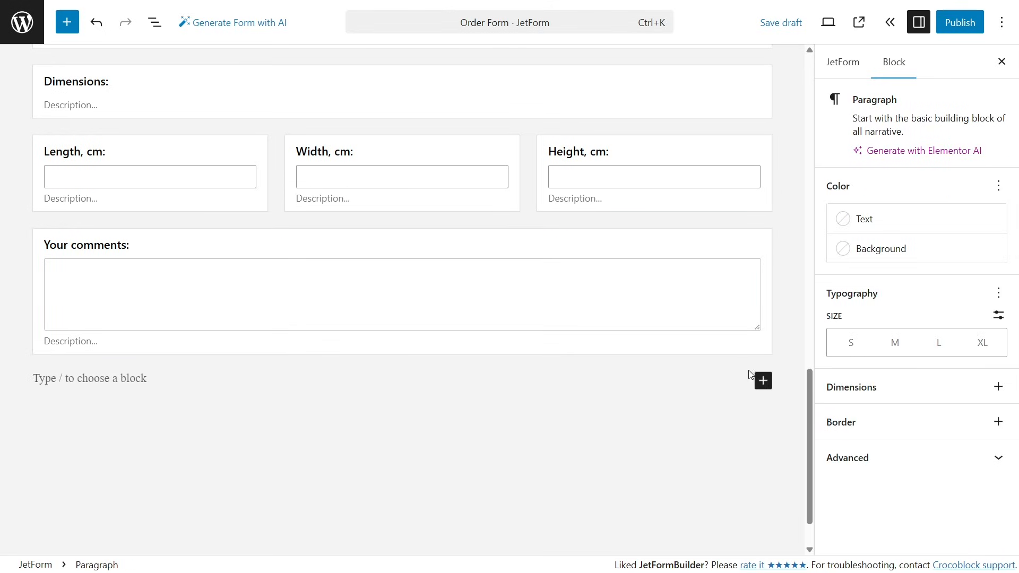
# Insert a heading field reading 'Additional Services:'
pyautogui.click(763, 381)
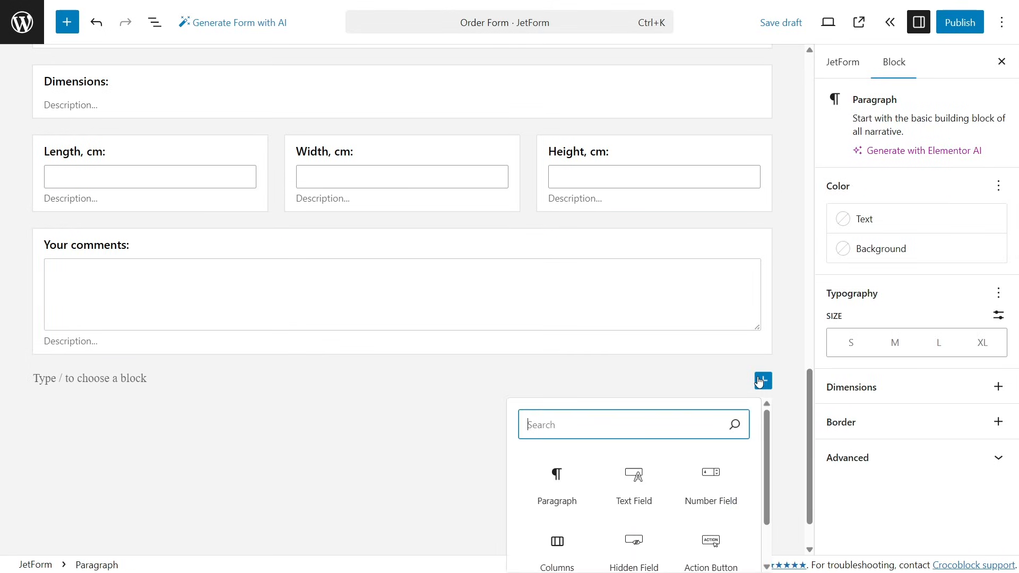
pyautogui.write('hea')
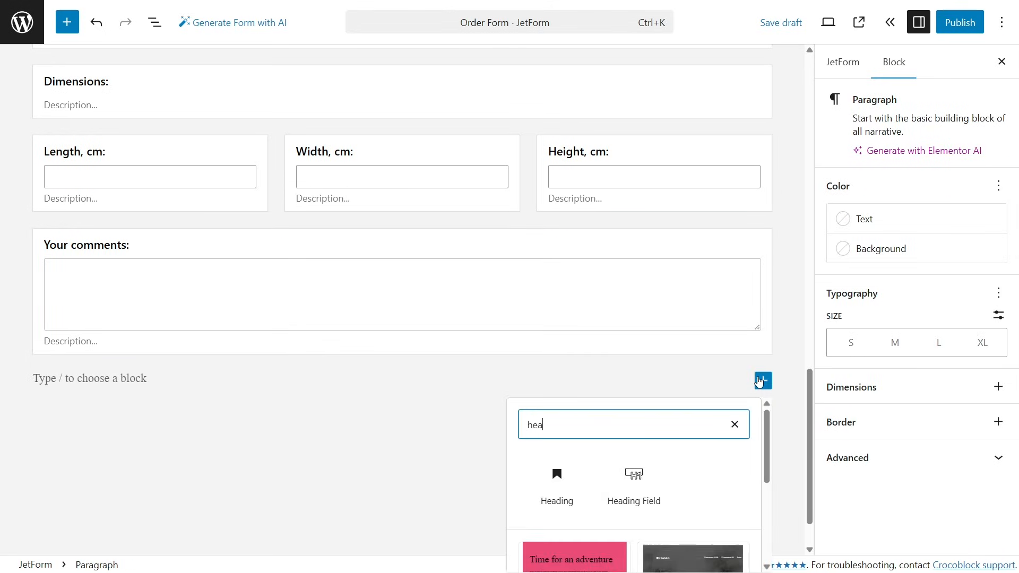
pyautogui.click(634, 480)
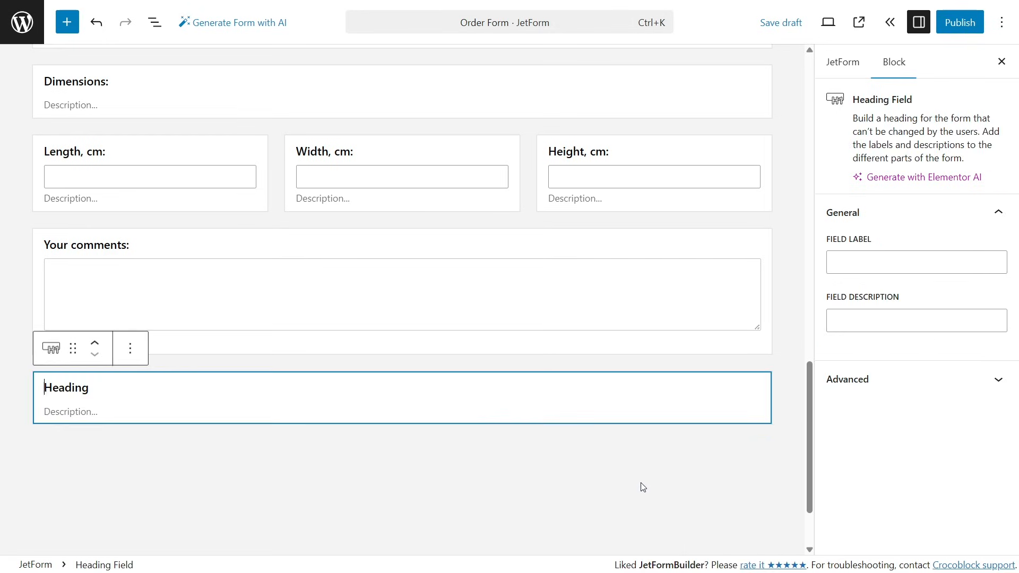
pyautogui.write('Additional Services:')
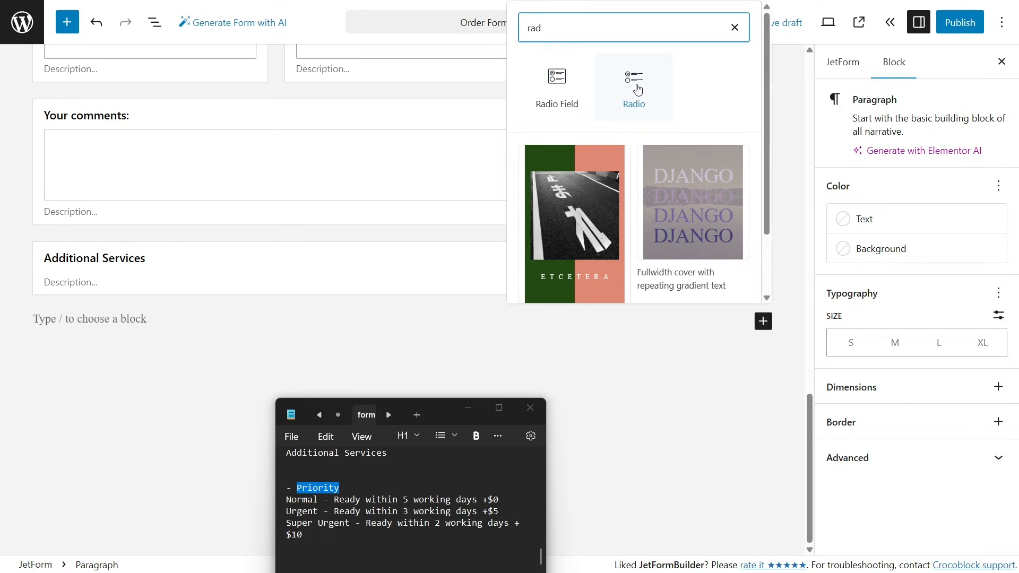
# Add a Priority radio field and enter the Normal option with its price
pyautogui.click(557, 85)
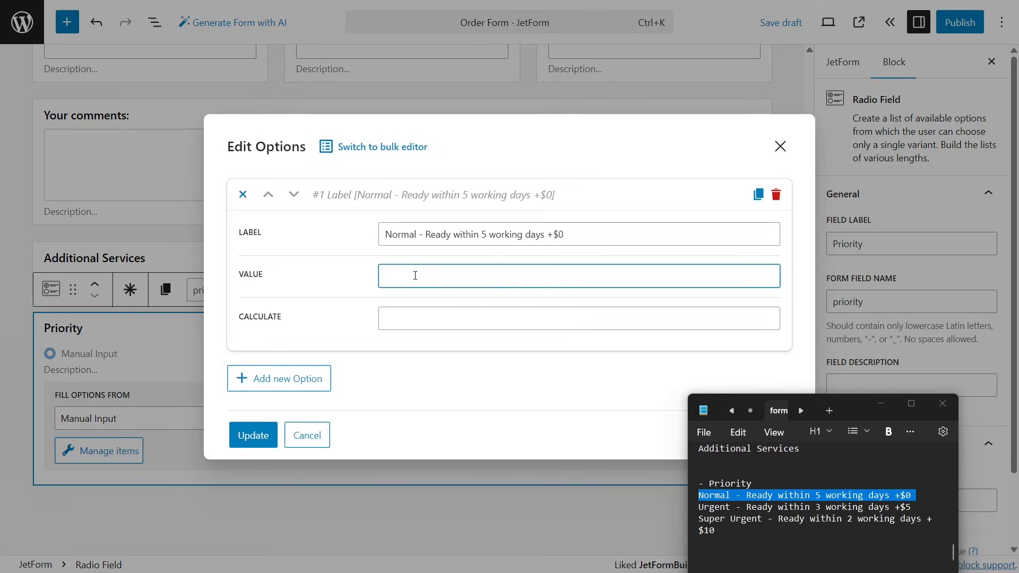
pyautogui.write('Normal')
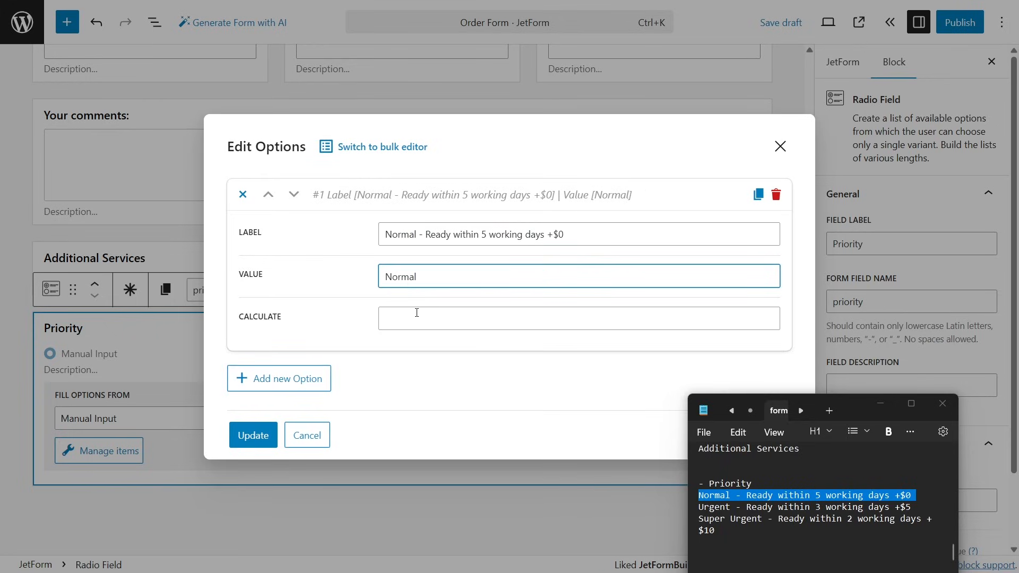
pyautogui.click(278, 379)
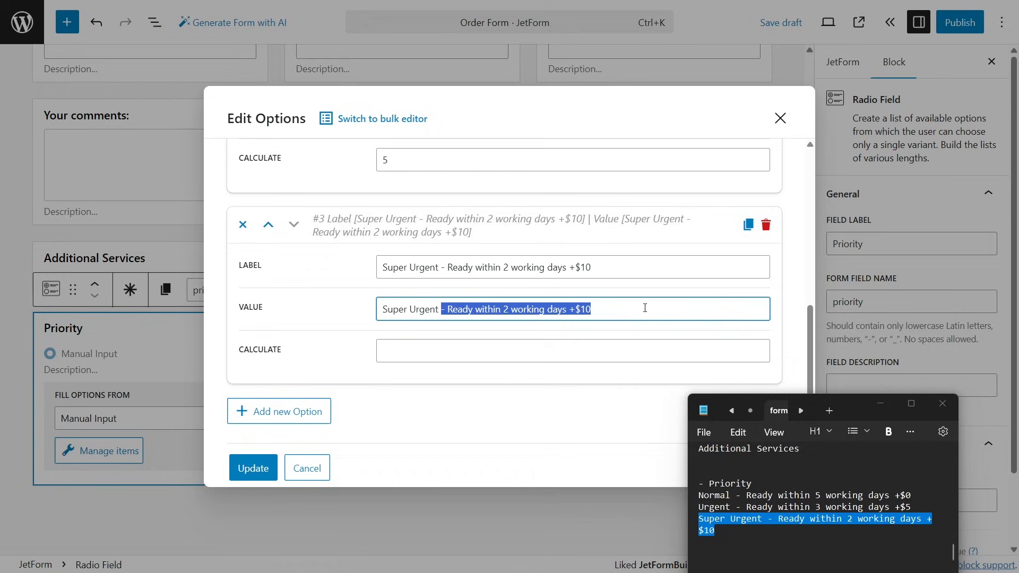
pyautogui.click(252, 468)
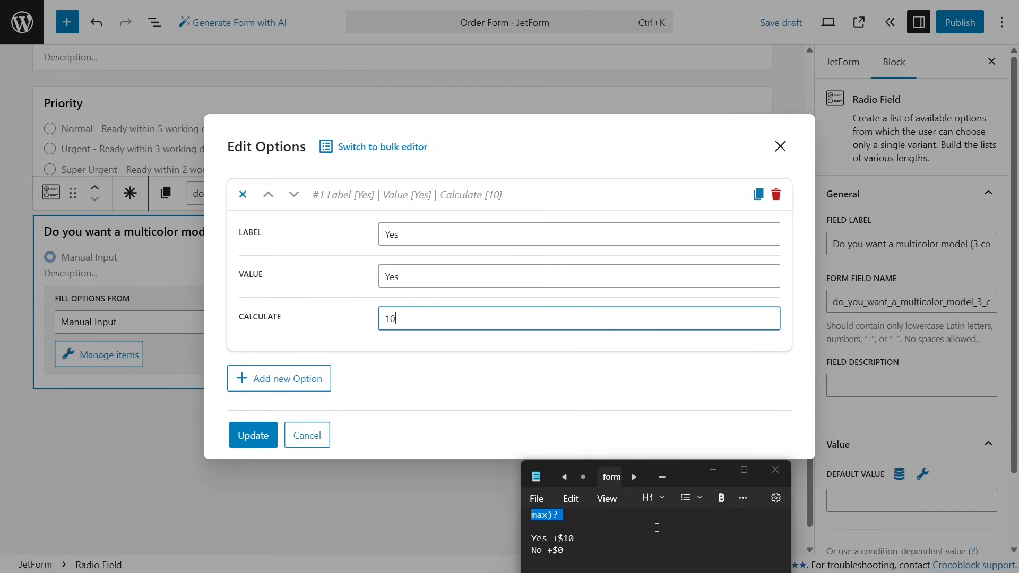
# Give the multicolor radio Yes +$10 and No options, and show a conditional block when Yes
pyautogui.write('+$10')
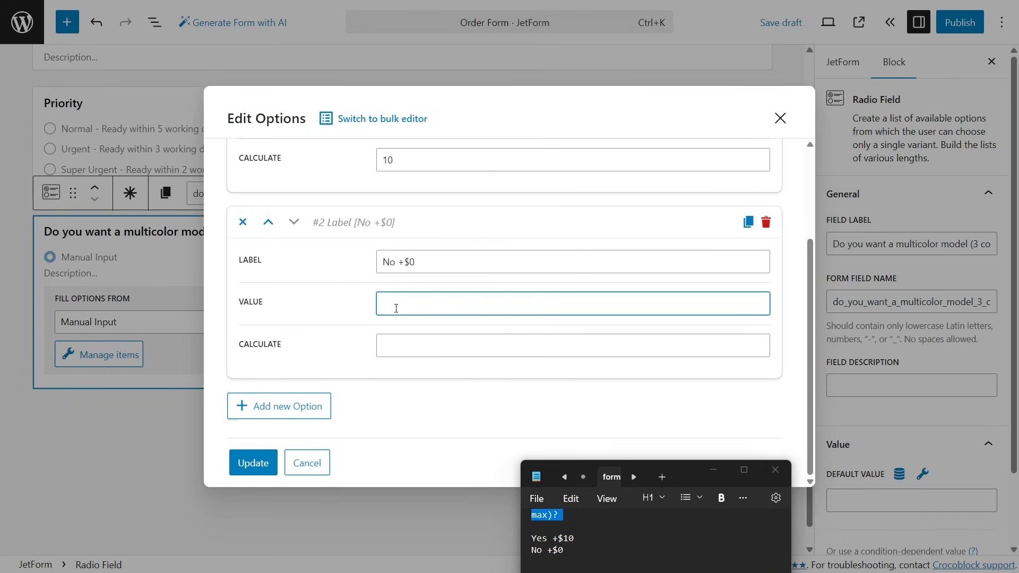
pyautogui.click(253, 462)
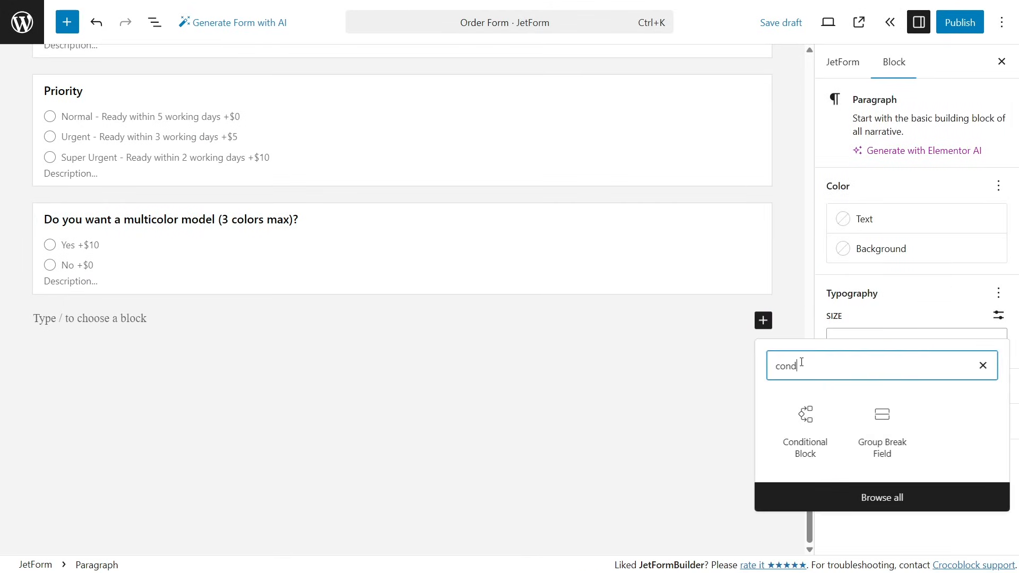
pyautogui.click(805, 430)
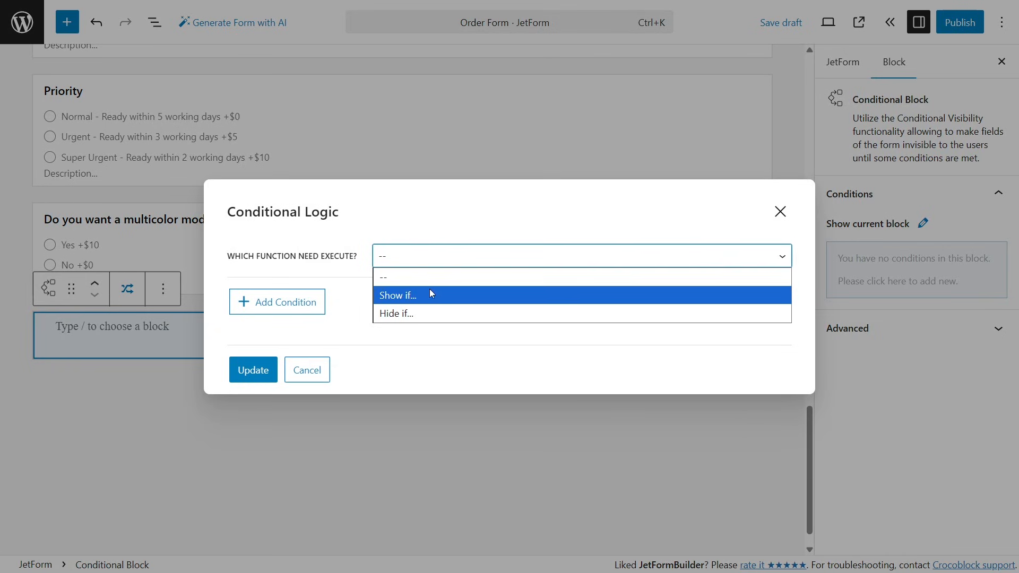
pyautogui.click(397, 295)
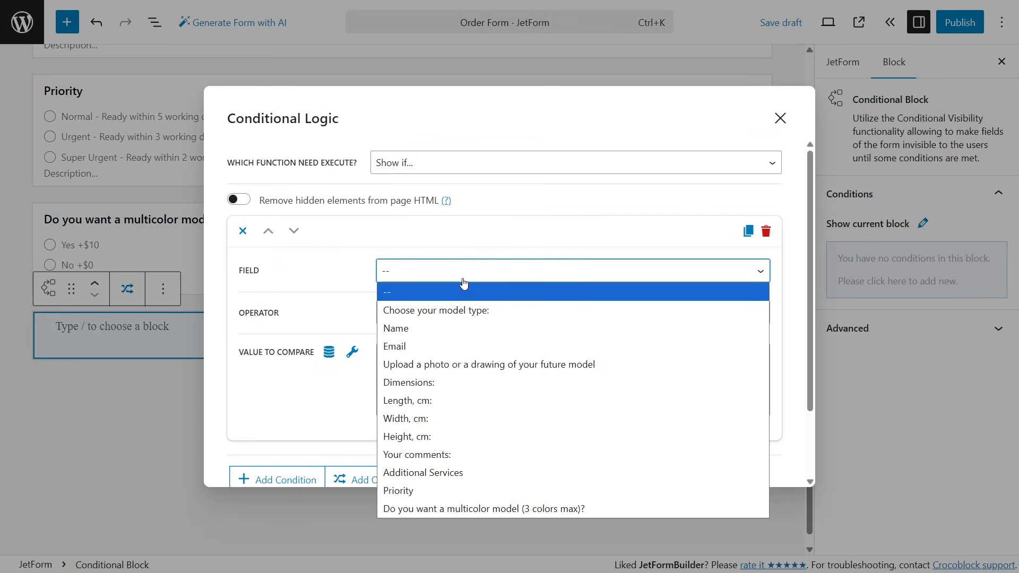
pyautogui.click(485, 508)
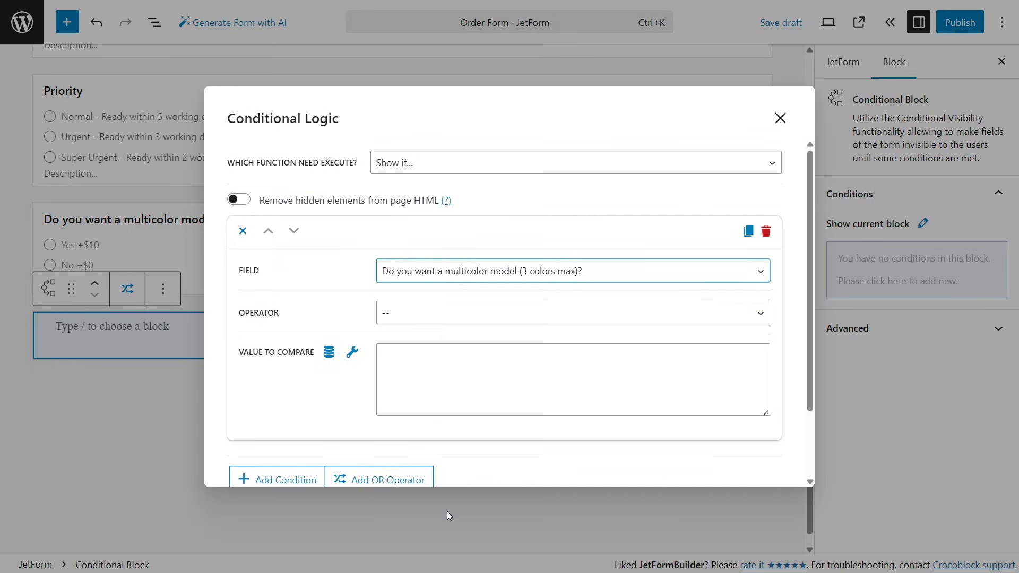
pyautogui.click(571, 312)
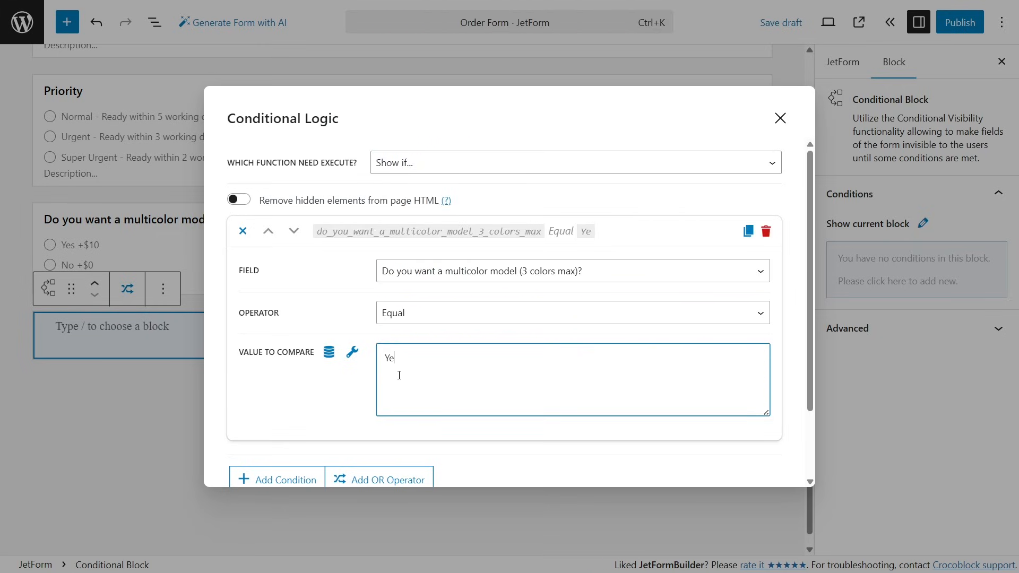
pyautogui.click(740, 328)
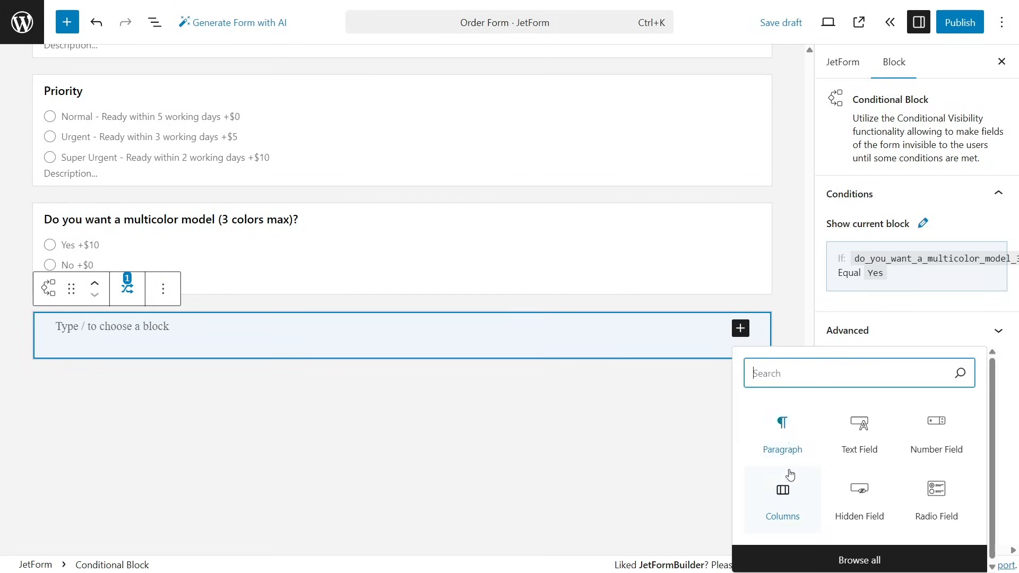
# Insert a Color Picker field into the empty column of the multicolor conditional block
pyautogui.click(782, 492)
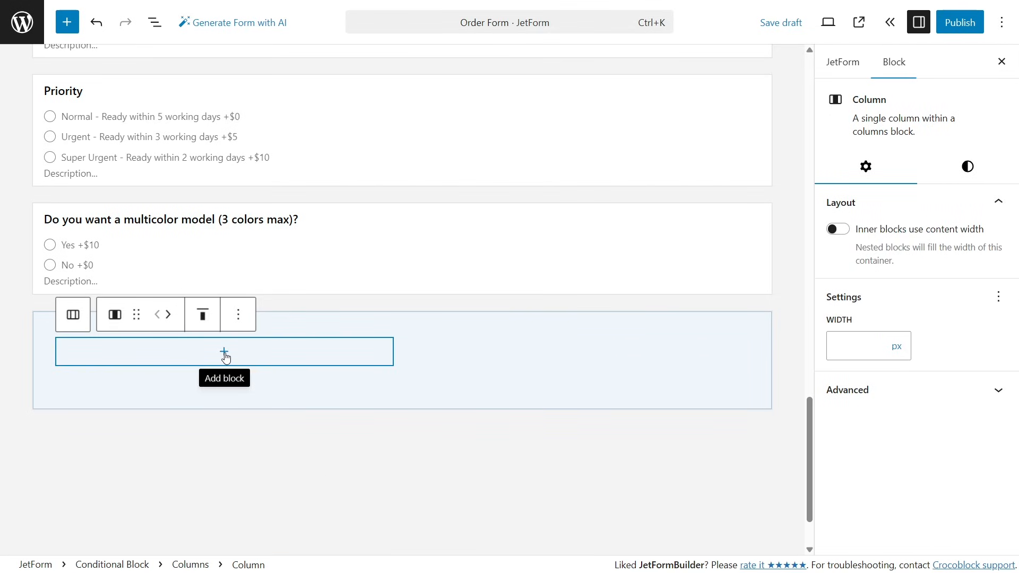
pyautogui.click(224, 352)
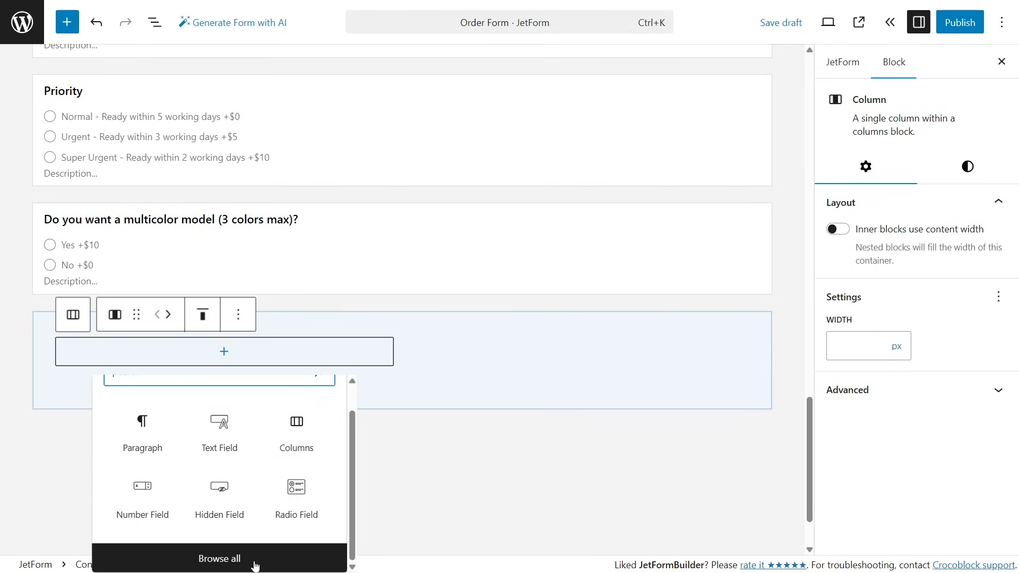
pyautogui.click(219, 559)
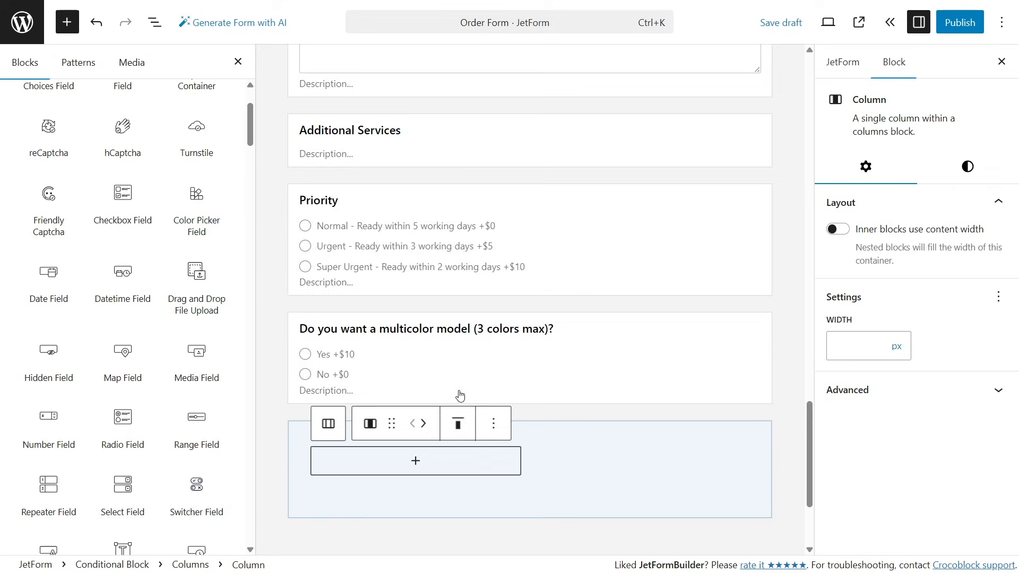
pyautogui.click(196, 193)
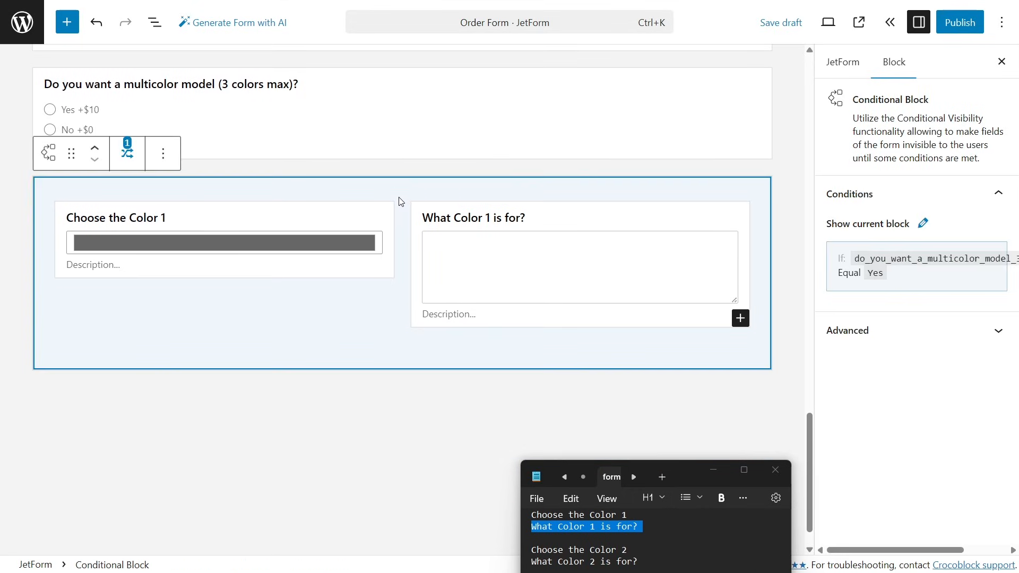
pyautogui.click(154, 22)
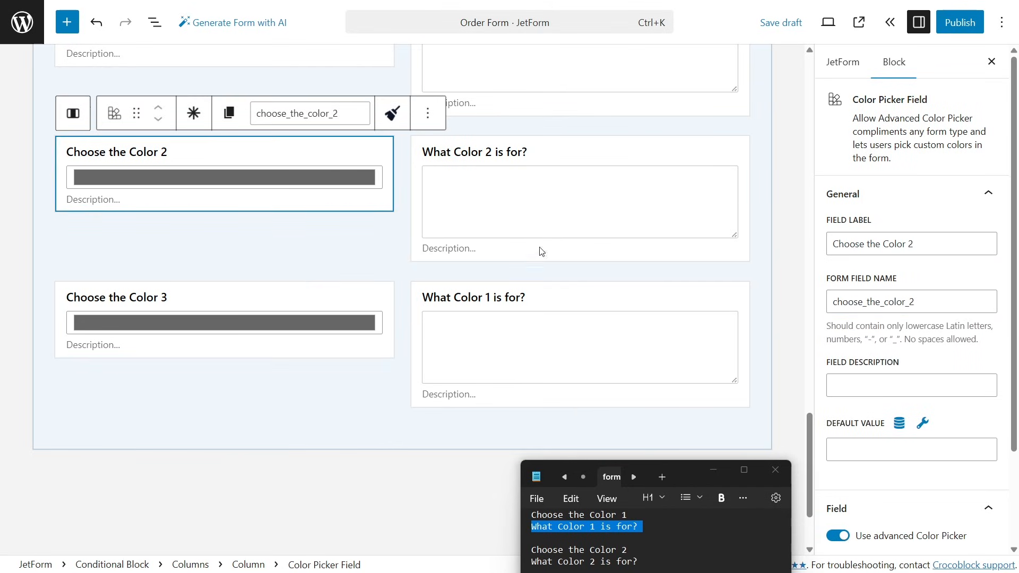
pyautogui.click(579, 151)
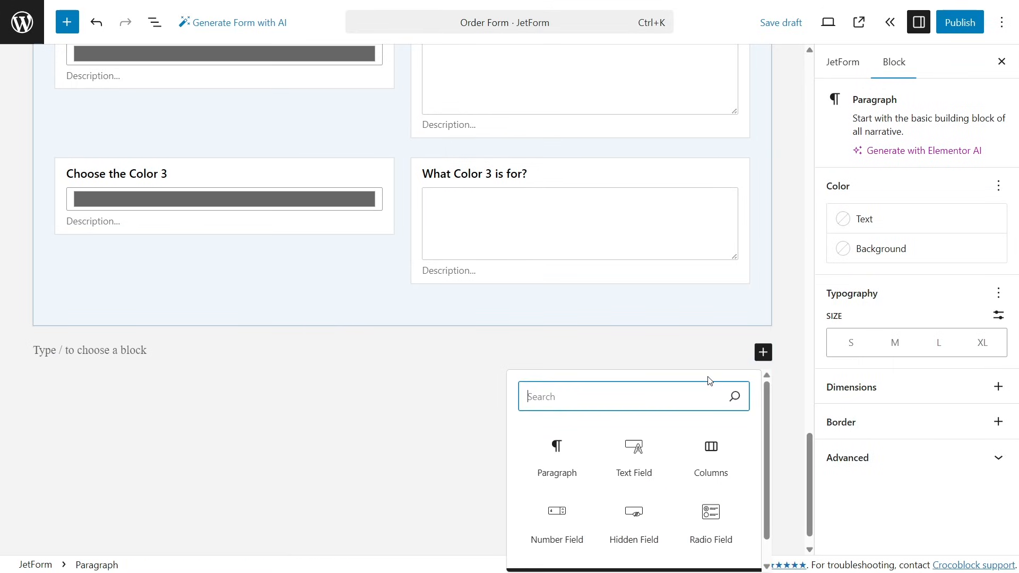
# Add the 'Add printer settings:' radio field with options Yes +$10 and No +$0
pyautogui.click(711, 512)
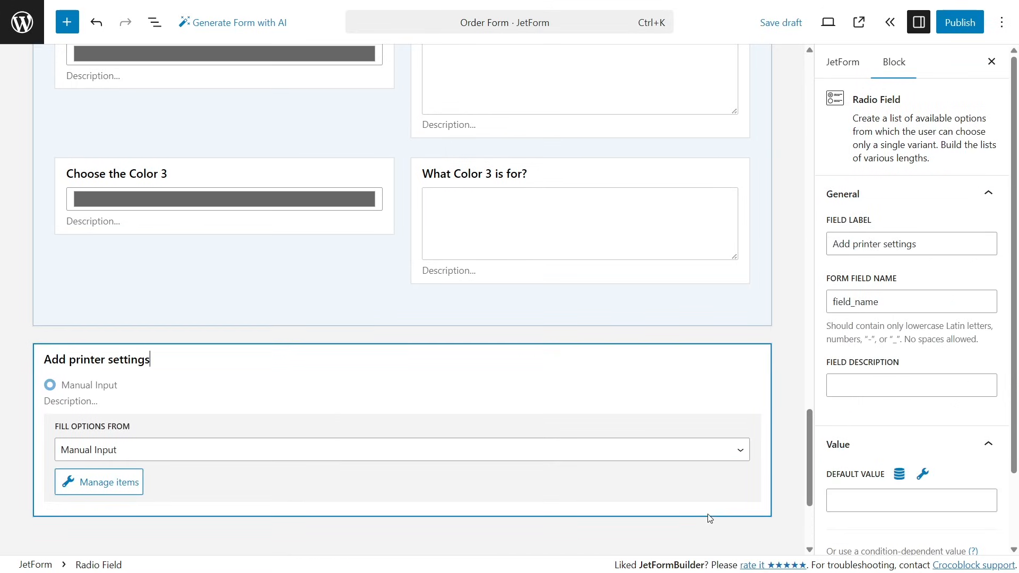
pyautogui.click(99, 481)
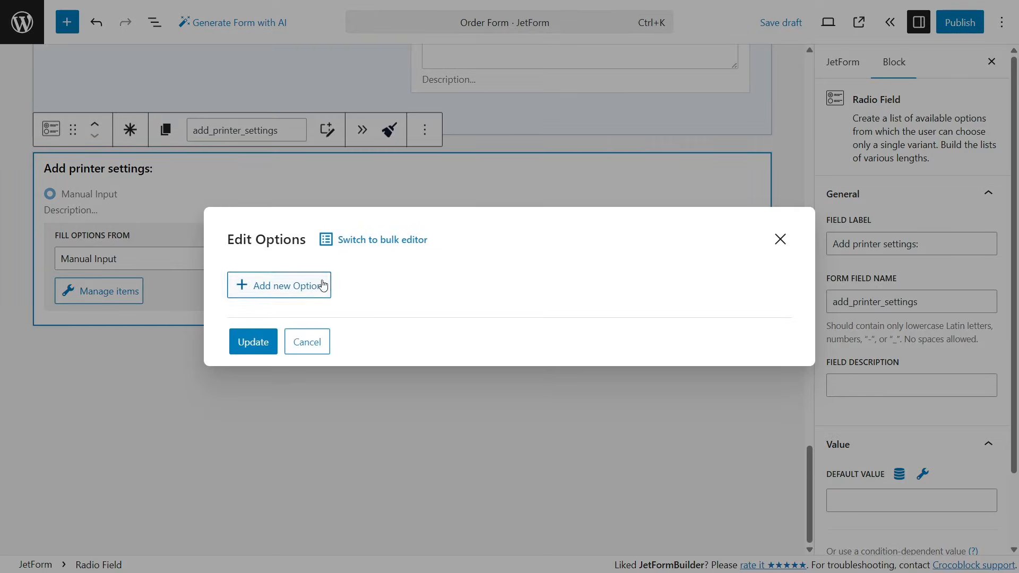
pyautogui.click(280, 285)
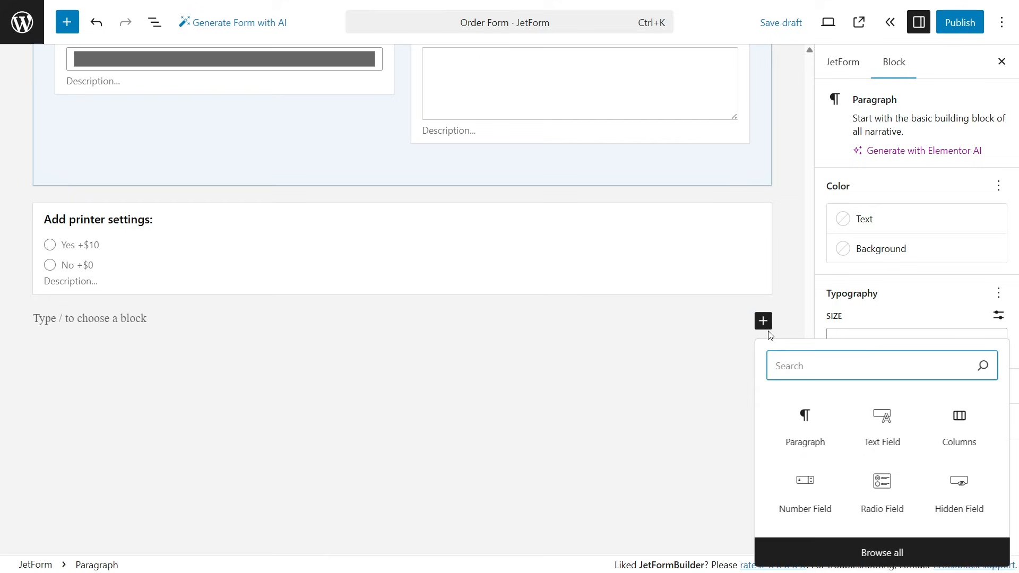
pyautogui.write('ca')
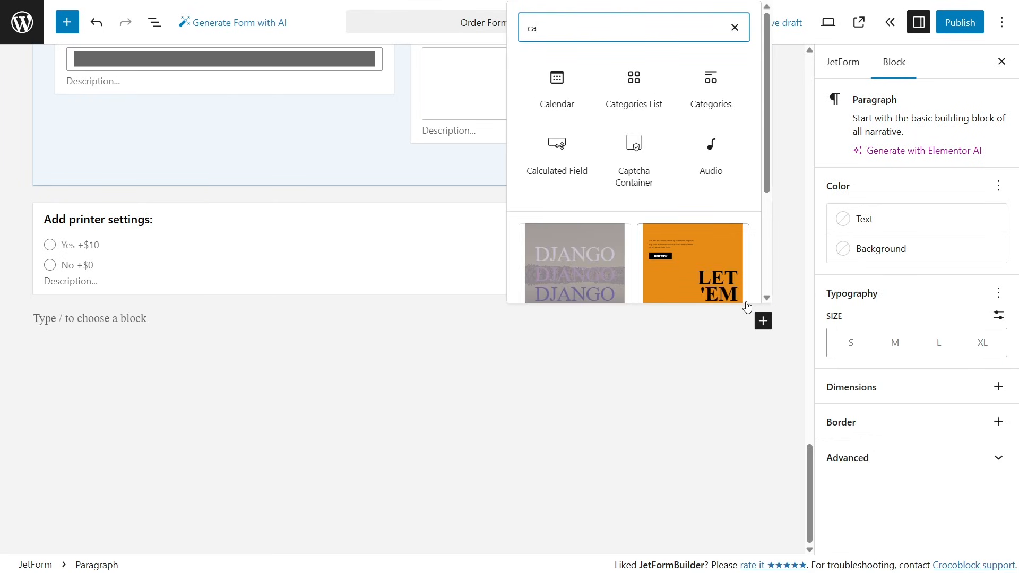
# Insert a Calculated Field labelled 'Your final price:'
pyautogui.click(556, 144)
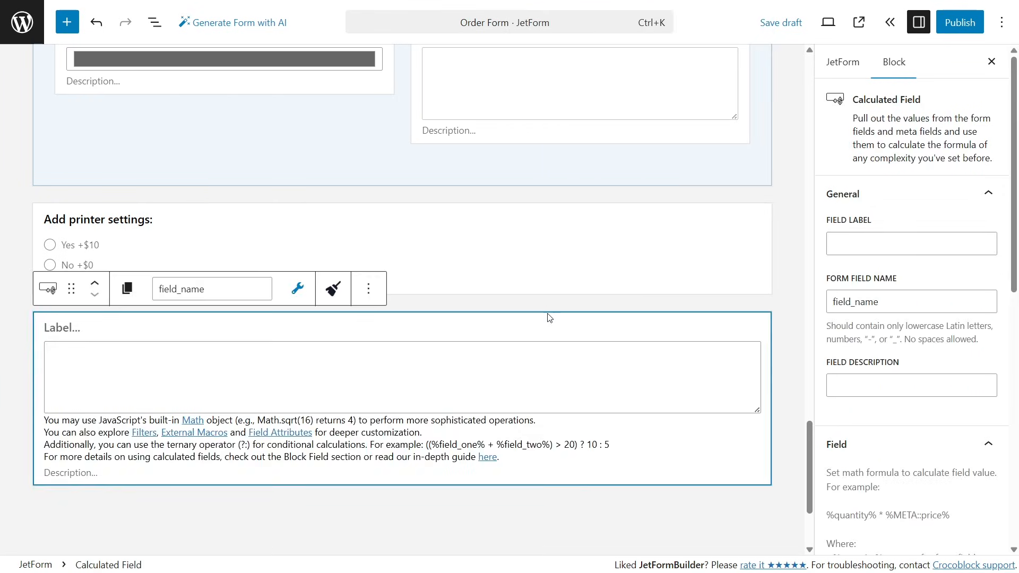
pyautogui.write('Y')
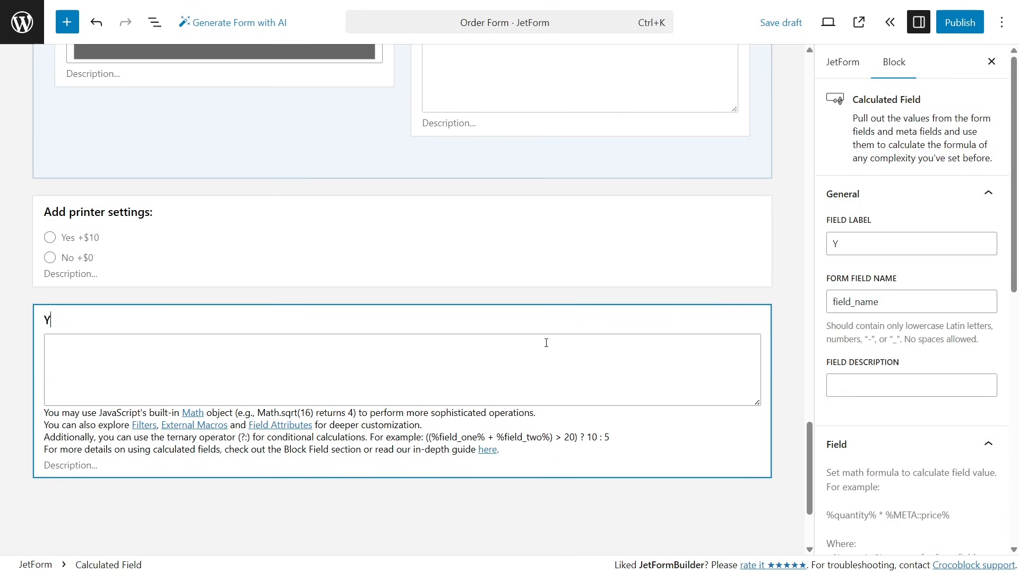
pyautogui.write('our final')
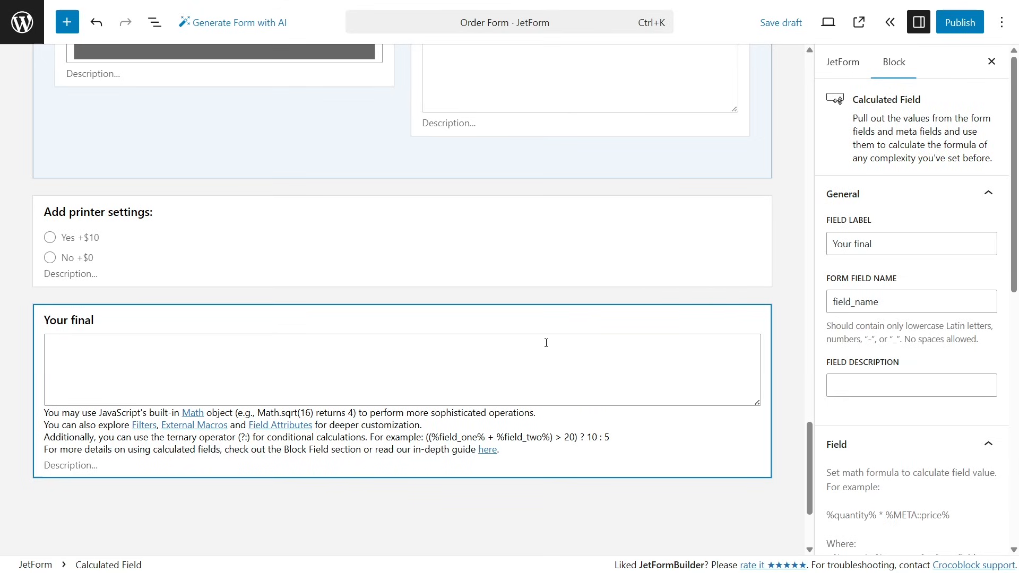
pyautogui.write('price:')
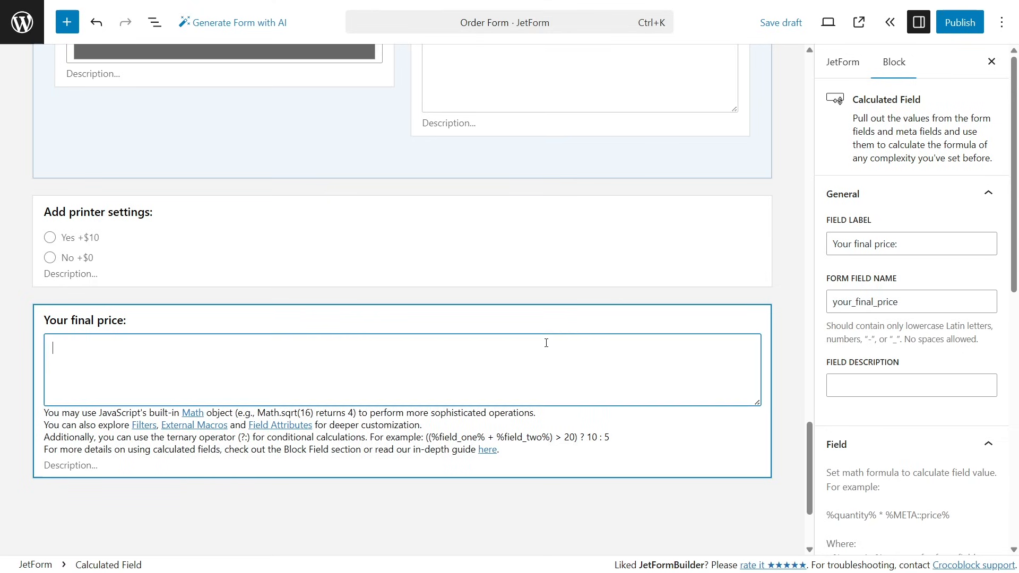
# Build the price sum formula from field macros, ending with %add_printer_settings%
pyautogui.click(298, 281)
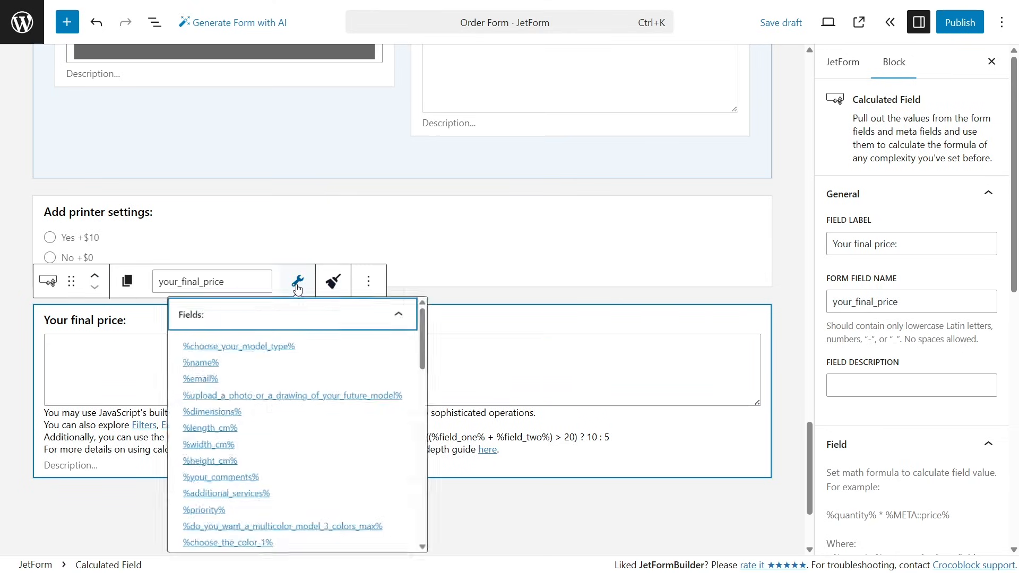
pyautogui.click(239, 346)
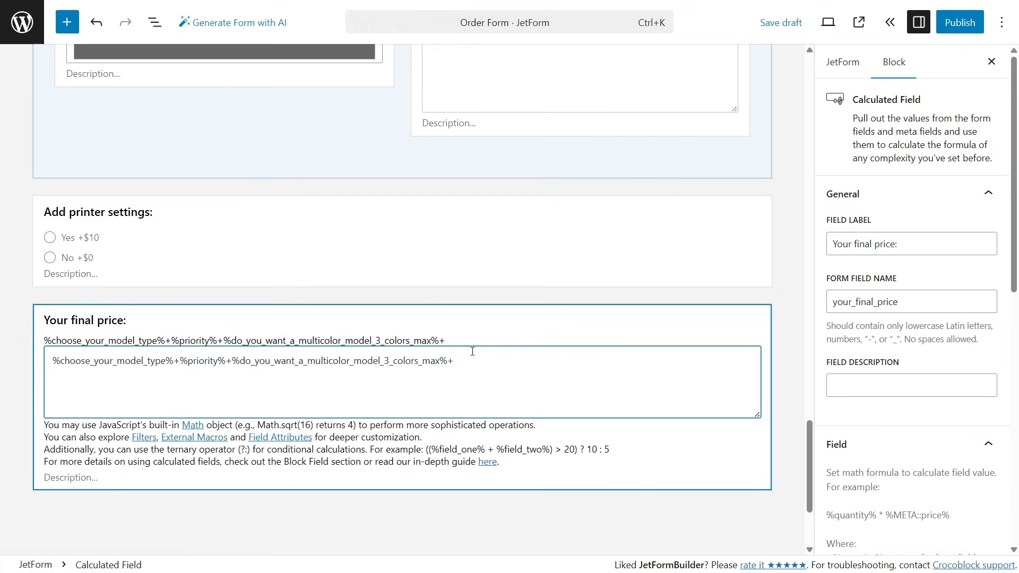
pyautogui.write('%add_printer_settings%')
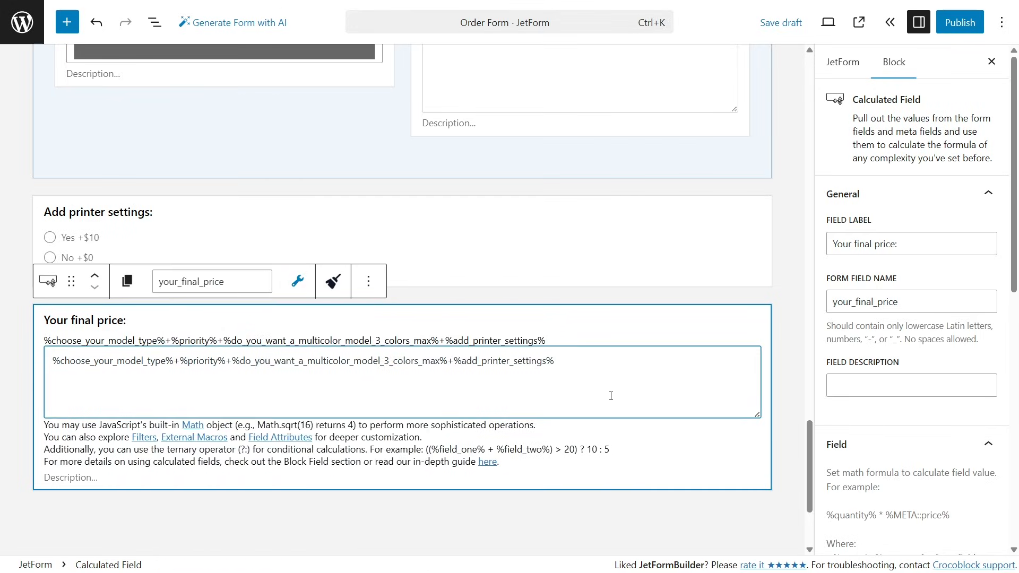
pyautogui.click(763, 320)
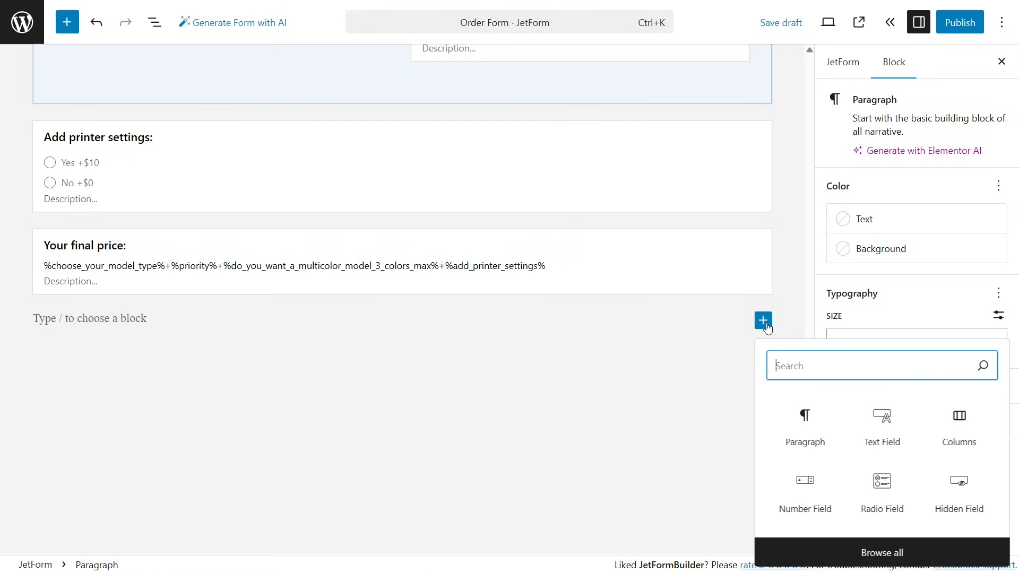
# Add a 'Submit Order' action button, save the draft and preview the form
pyautogui.write('act')
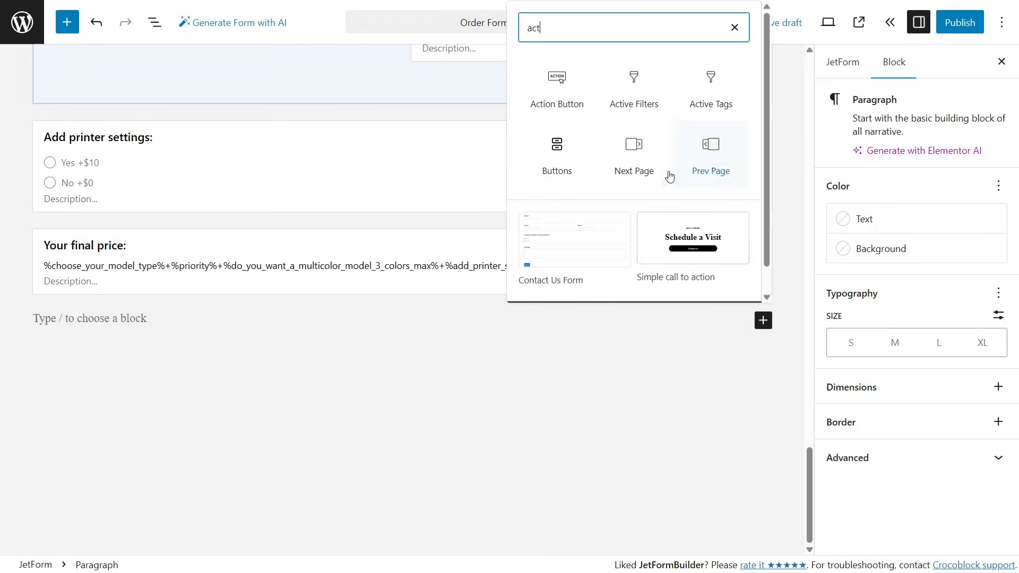
pyautogui.click(557, 77)
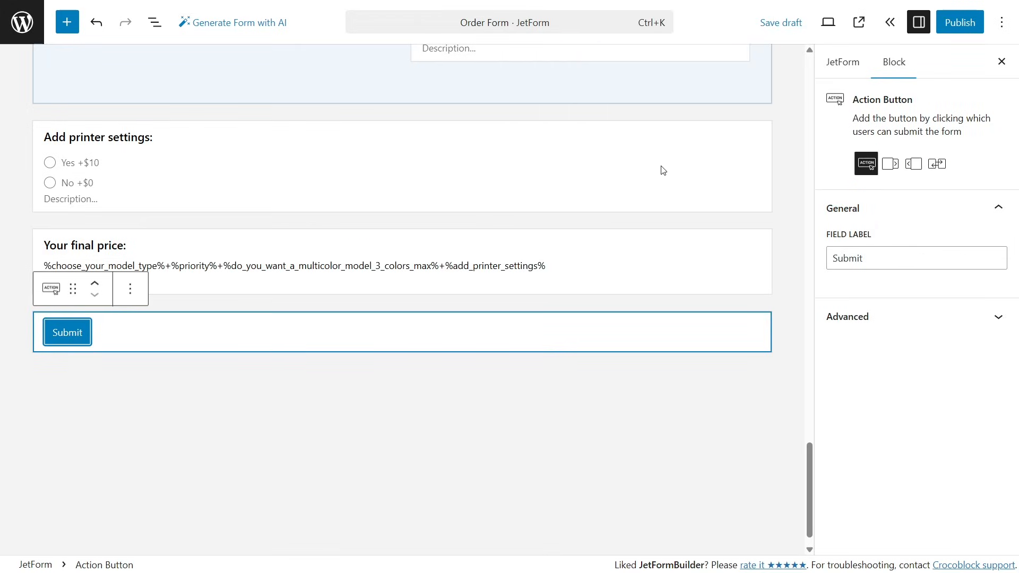
pyautogui.click(916, 258)
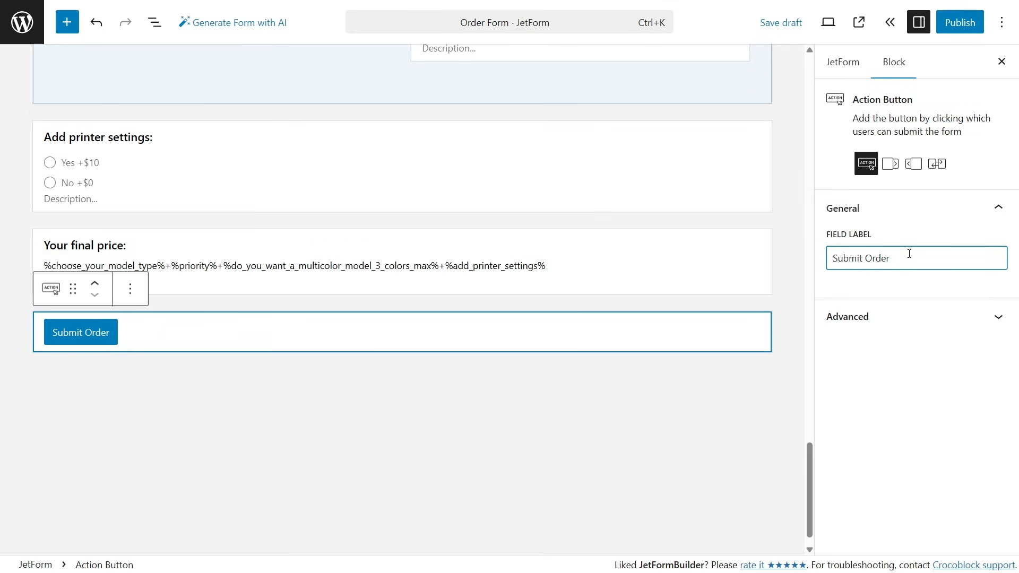
pyautogui.click(781, 22)
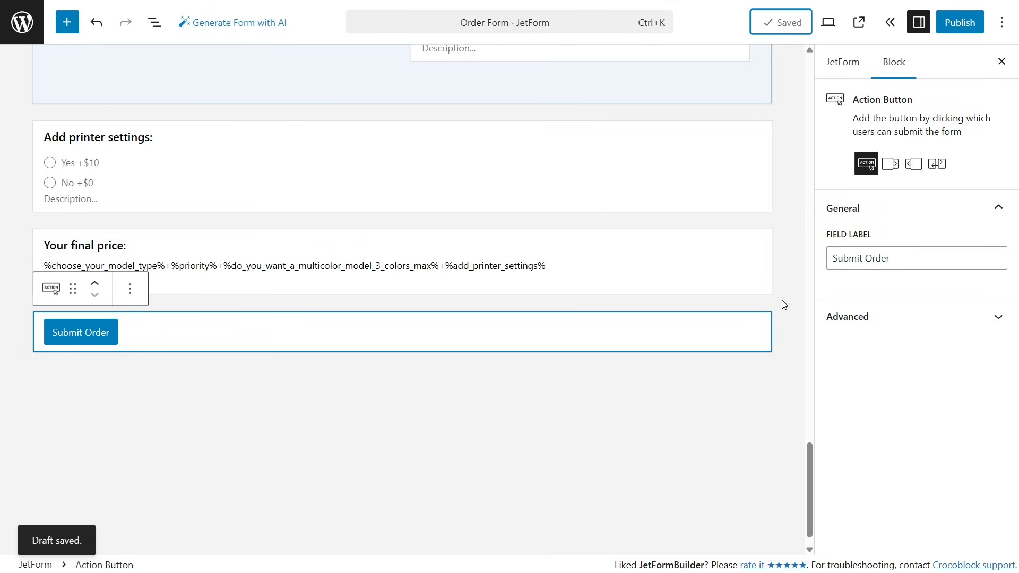
pyautogui.moveTo(849, 25)
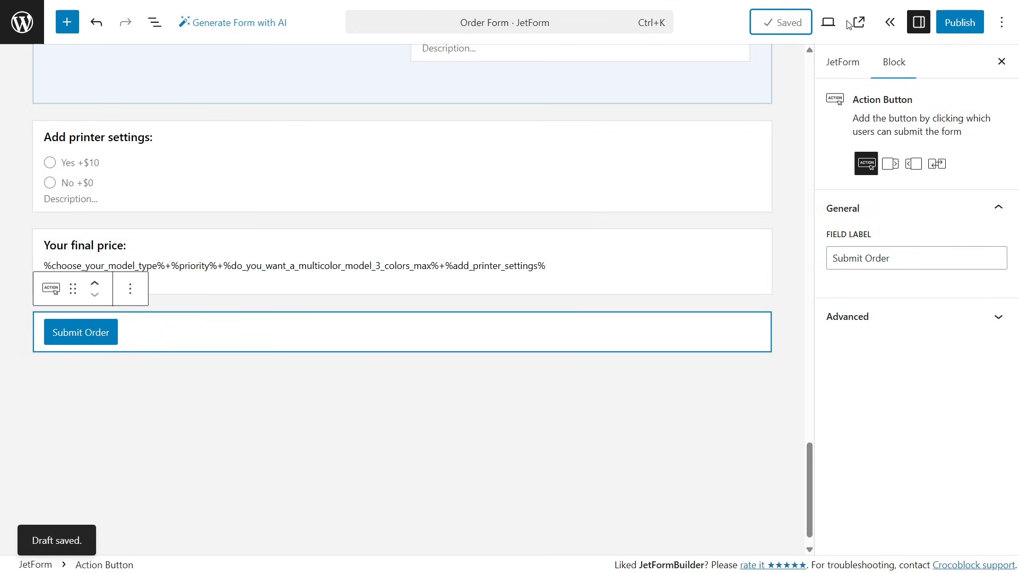
pyautogui.click(856, 22)
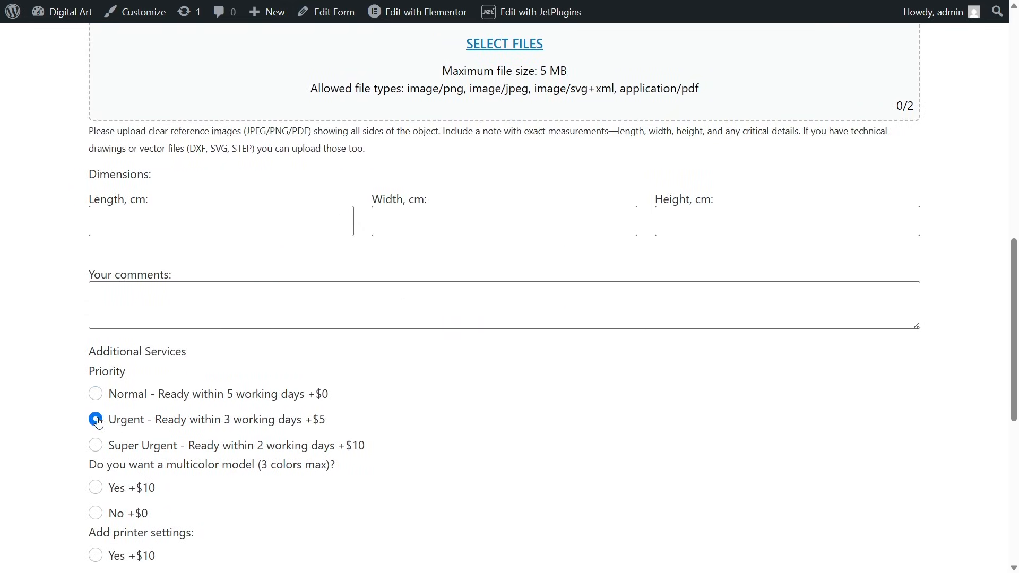
# Scroll the live form to check the 45.00 final price, then return to the Dashboard
pyautogui.scroll(-3)
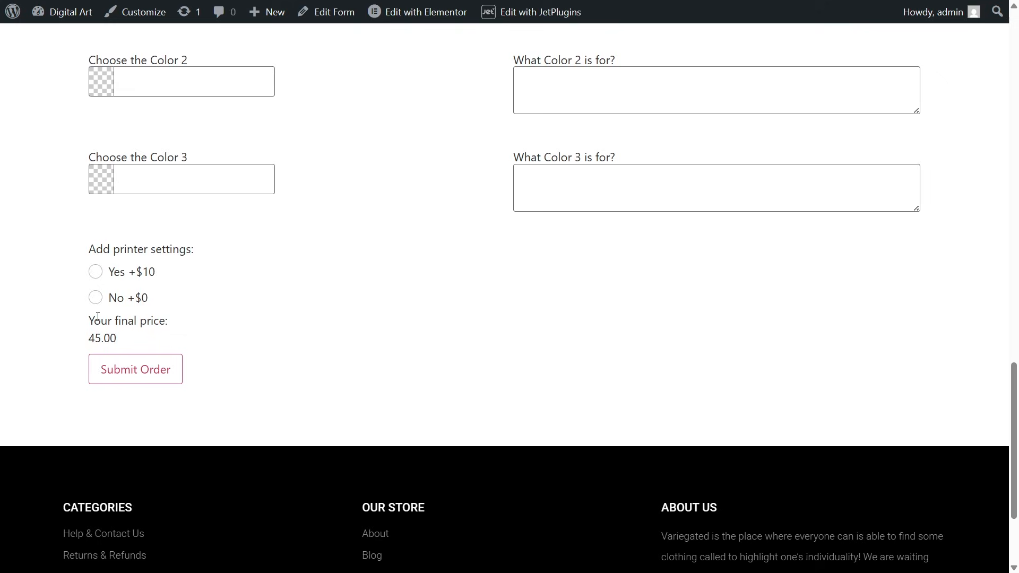
pyautogui.click(95, 272)
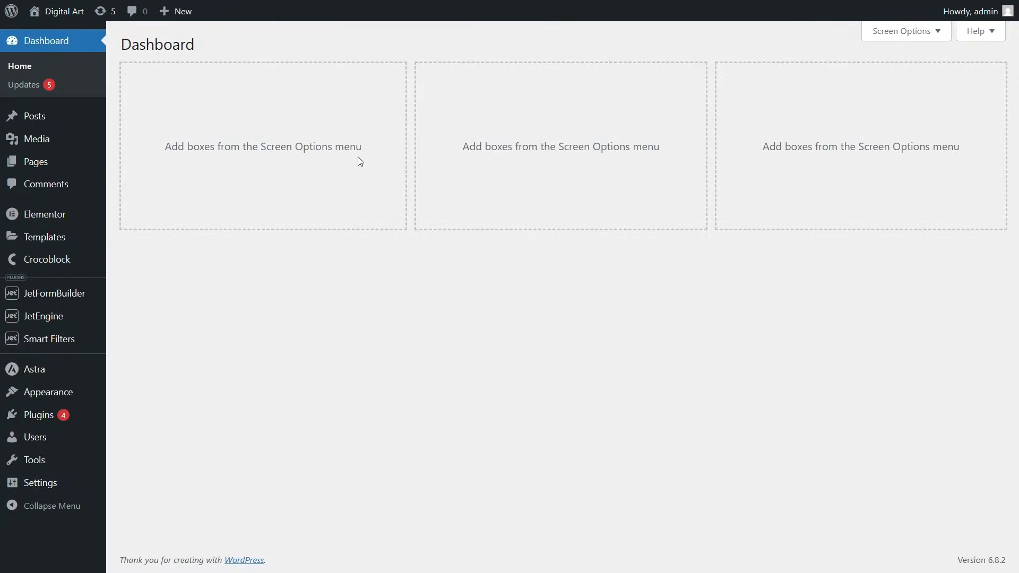
pyautogui.moveTo(54, 293)
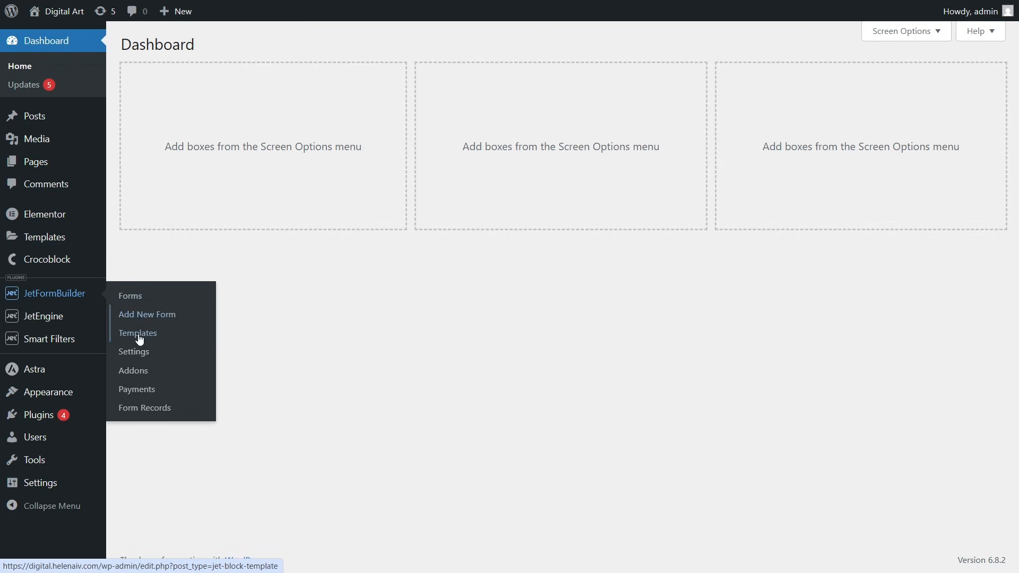
# Turn on Enable Gateways and Enable Test Mode in JetFormBuilder's Payments Gateways settings
pyautogui.click(134, 351)
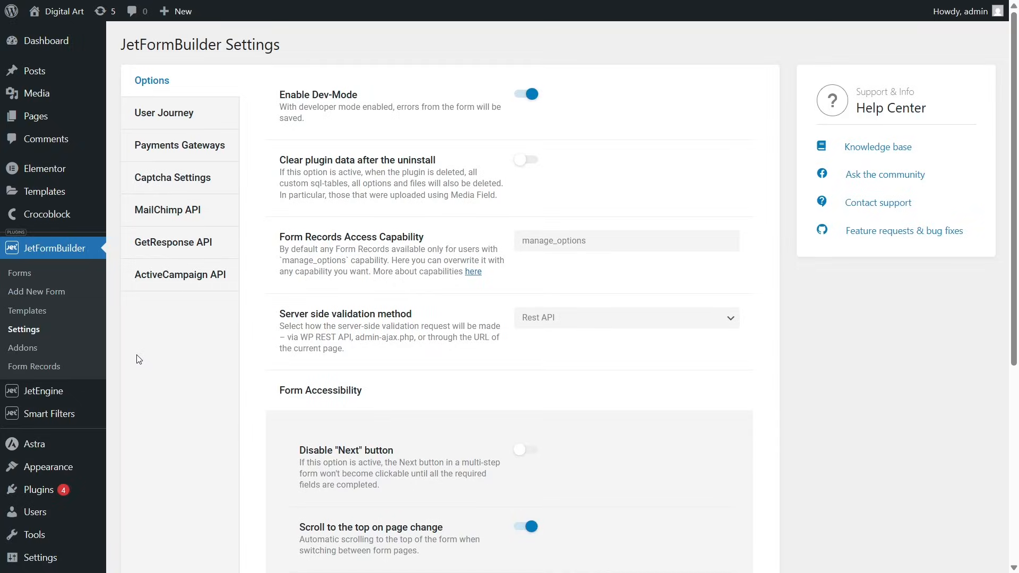
pyautogui.moveTo(167, 267)
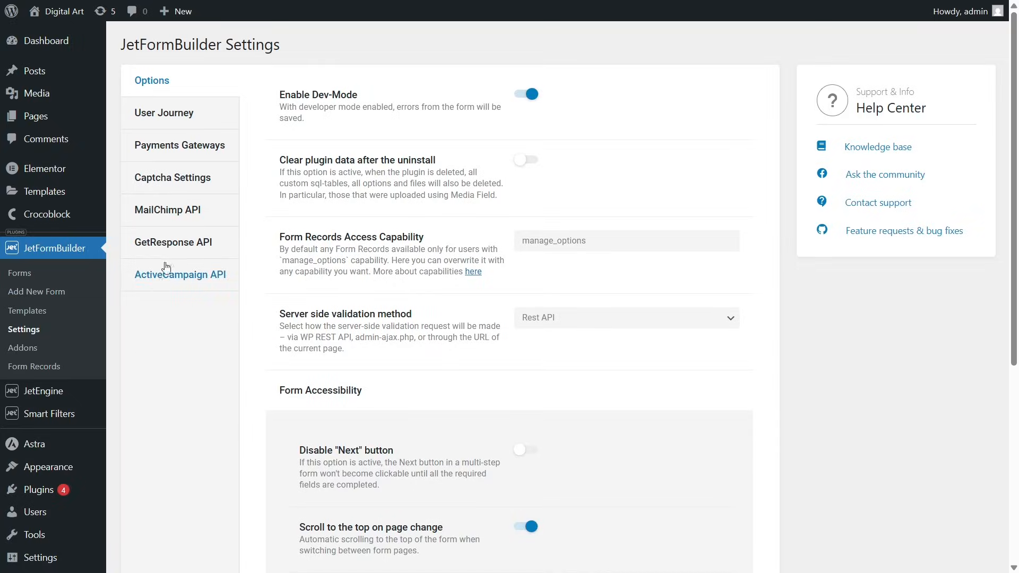
pyautogui.click(180, 145)
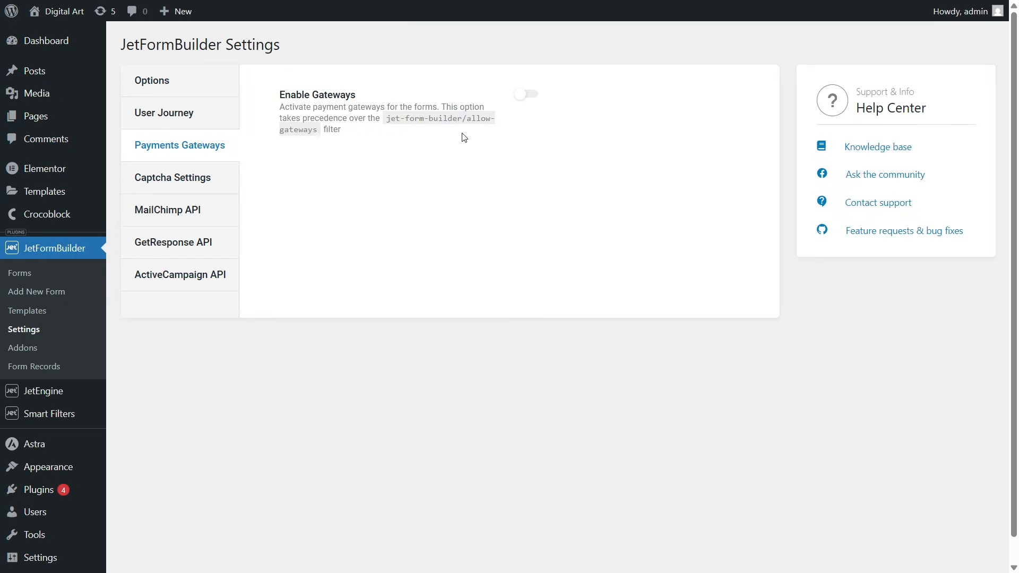
pyautogui.click(526, 94)
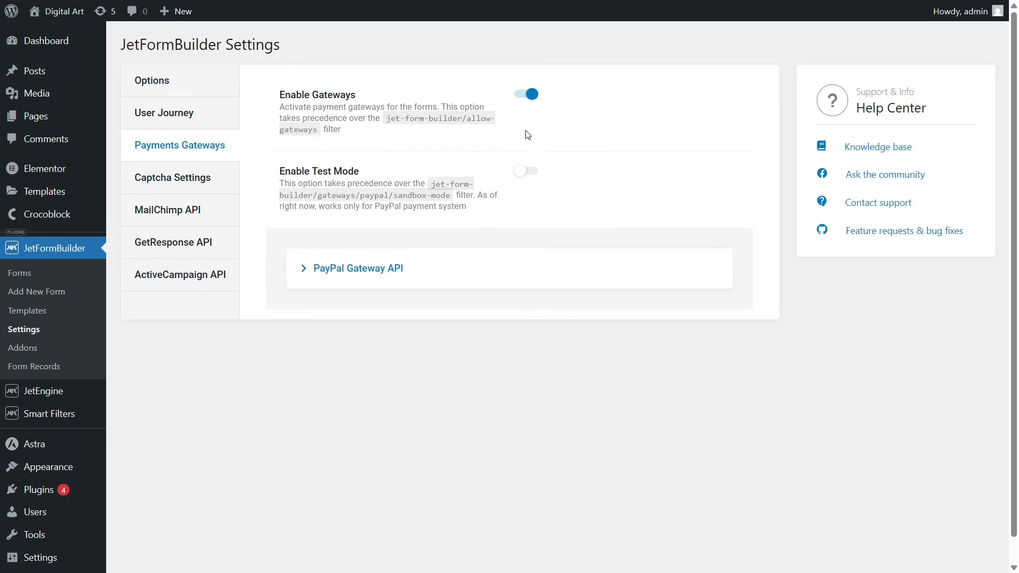
pyautogui.click(525, 170)
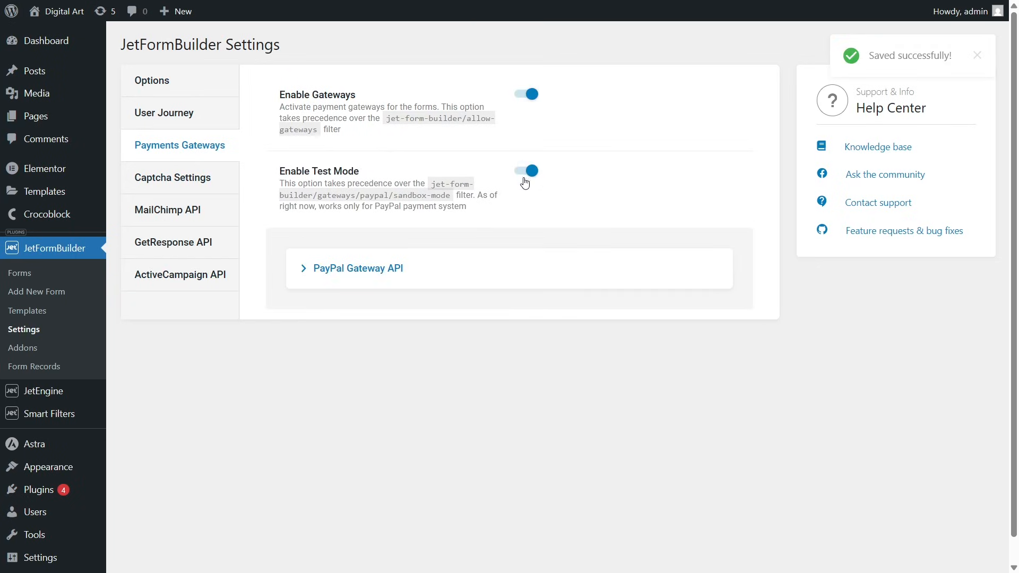
pyautogui.click(358, 268)
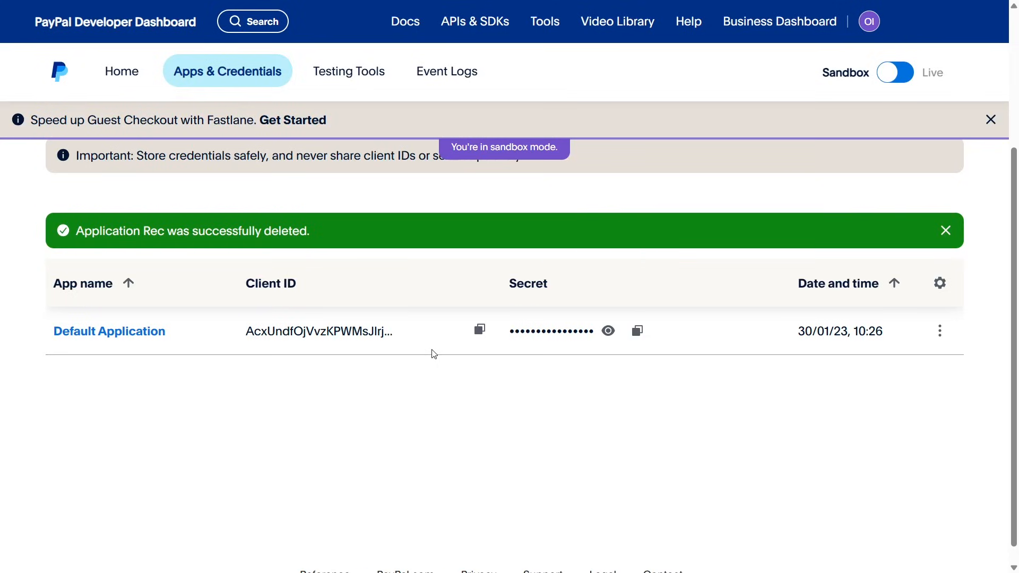
# Paste the sandbox Client ID and Secret into JetFormBuilder's PayPal Gateway API and save
pyautogui.click(479, 331)
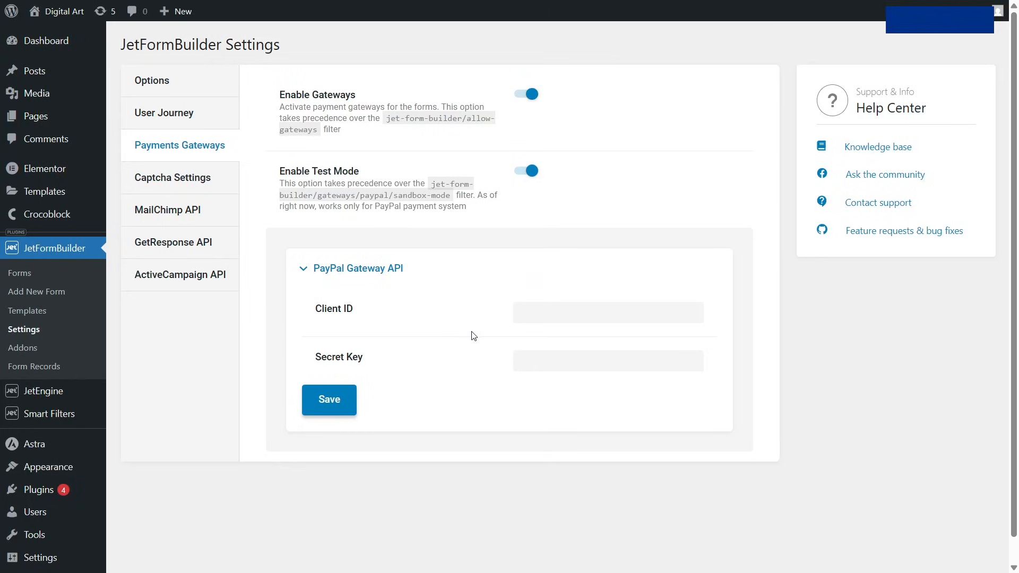
pyautogui.click(609, 312)
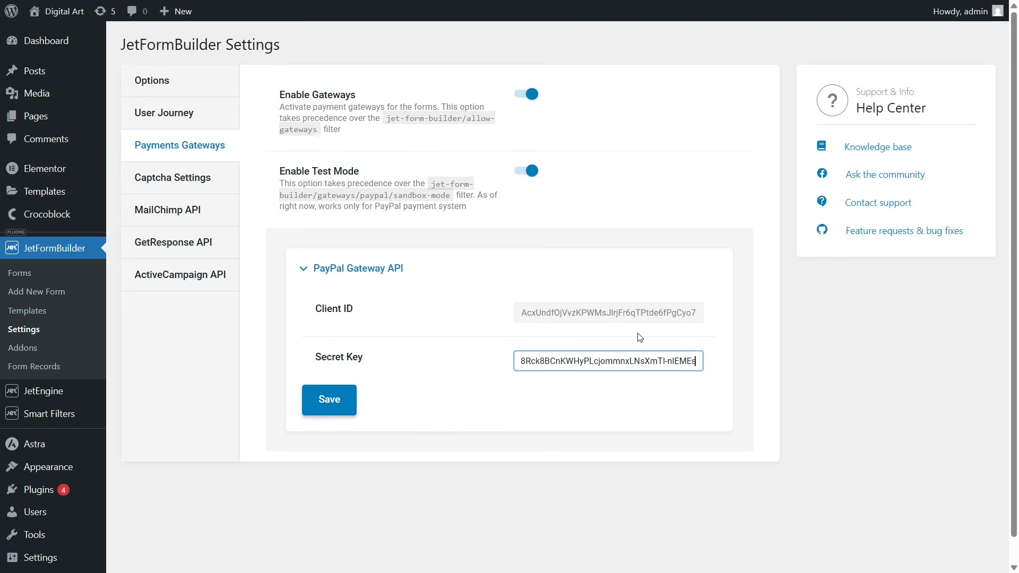
pyautogui.click(329, 399)
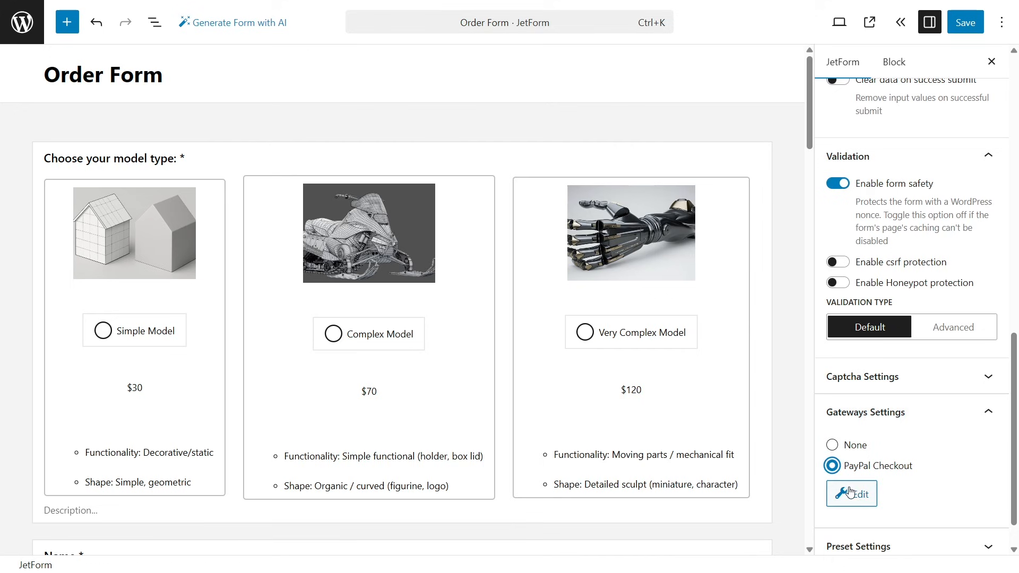
# Configure PayPal Checkout with a synced access token, USD currency and 'Your final price' as amount
pyautogui.click(851, 494)
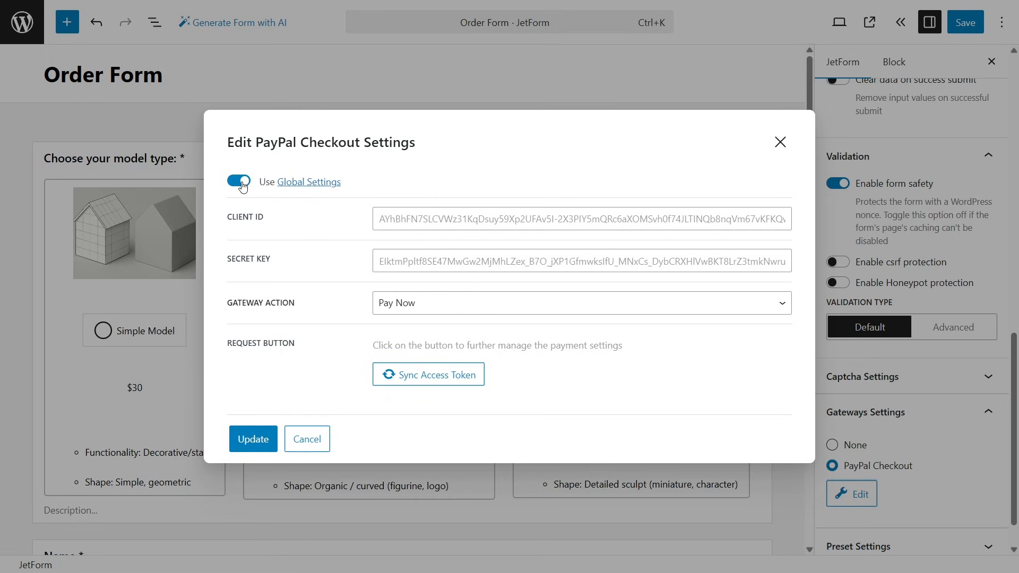
pyautogui.moveTo(405, 362)
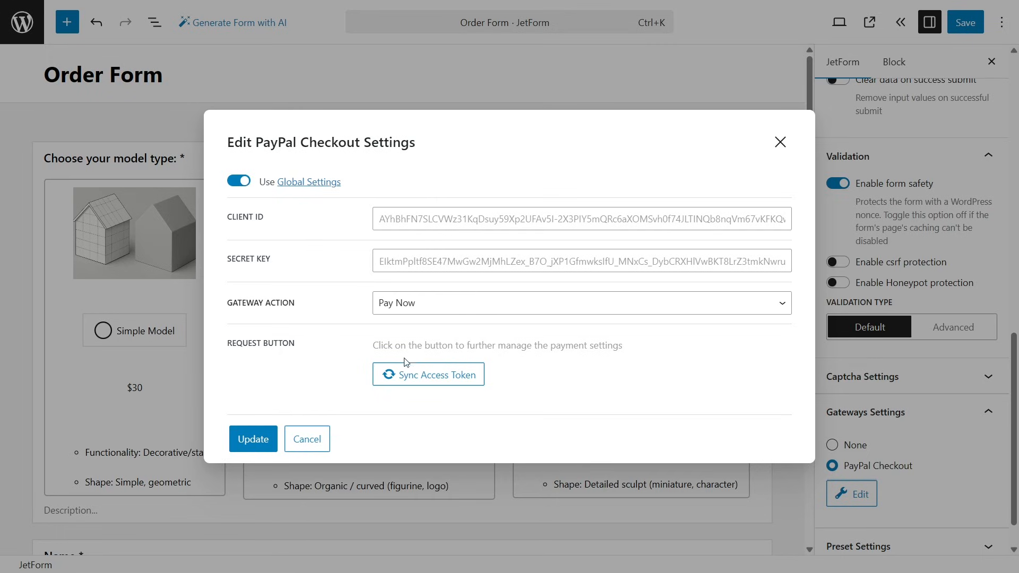
pyautogui.click(428, 374)
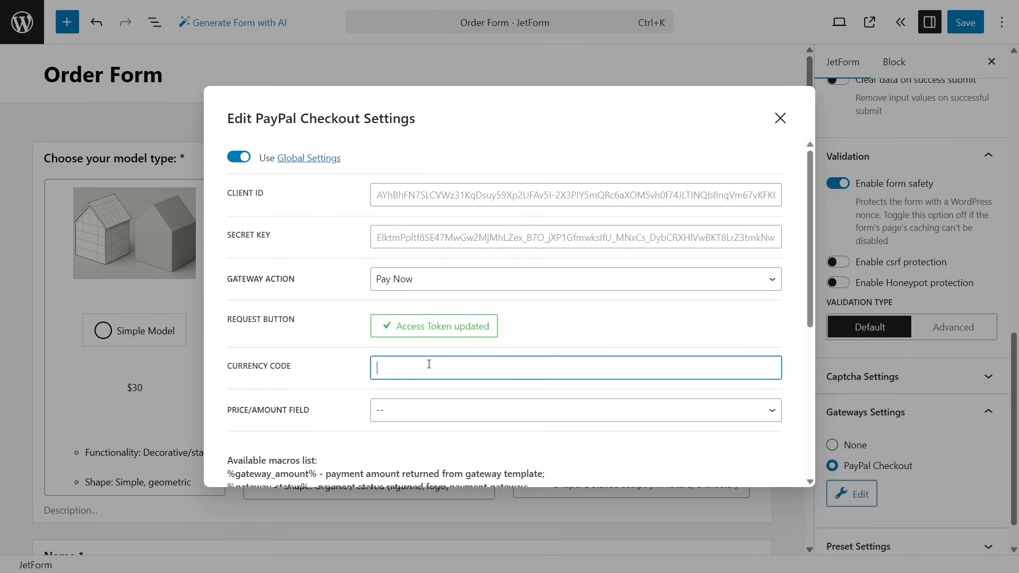
pyautogui.write('USD')
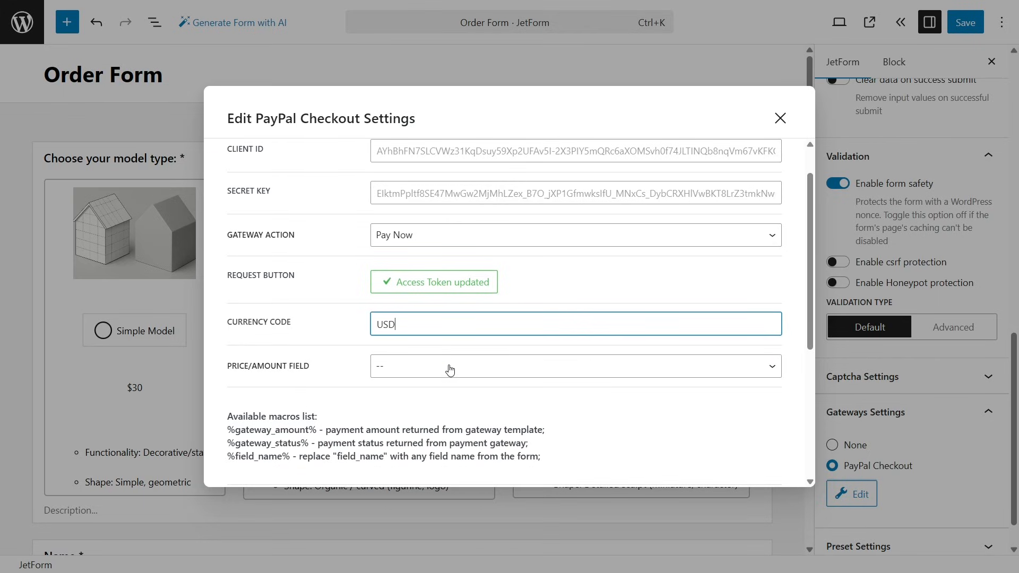
pyautogui.click(450, 369)
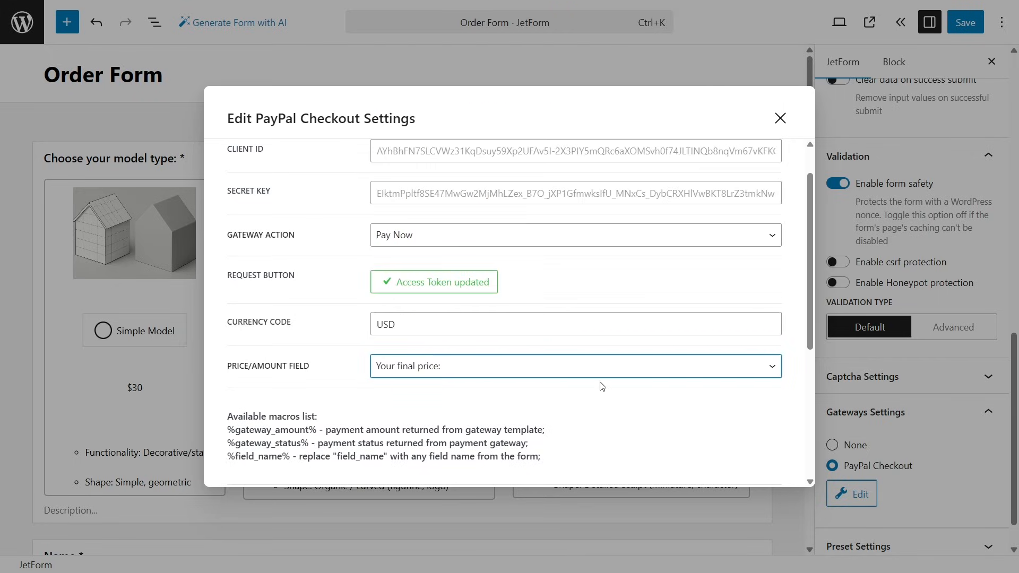
pyautogui.scroll(-3)
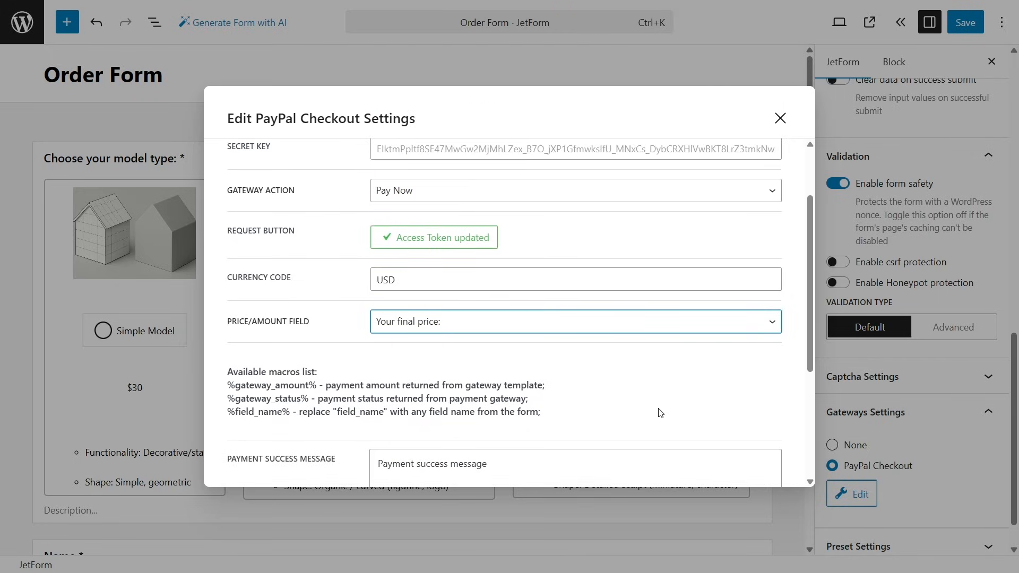
pyautogui.scroll(-3)
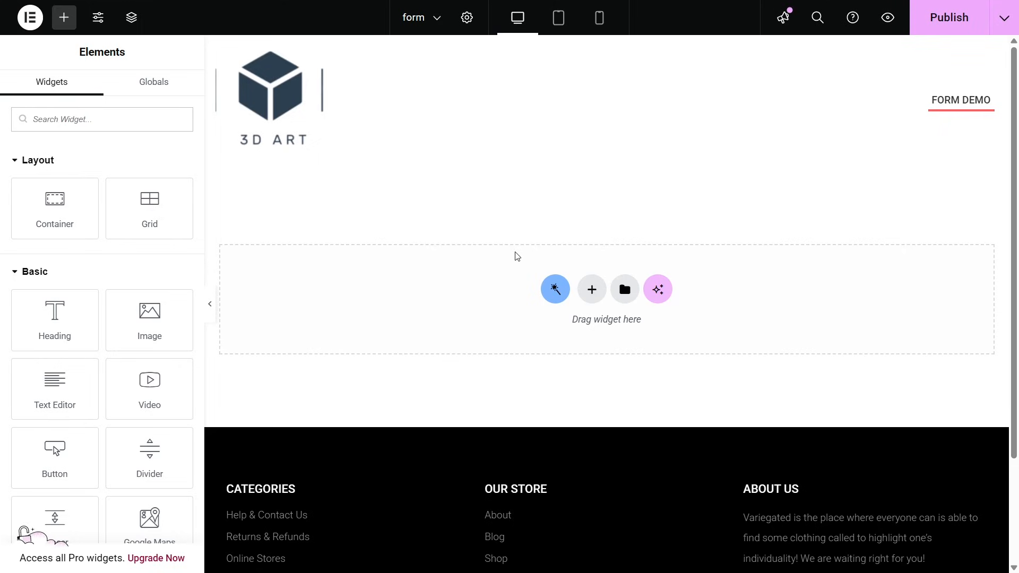
# Place a JetForm widget on the Elementor page showing the Order Form
pyautogui.write('jet')
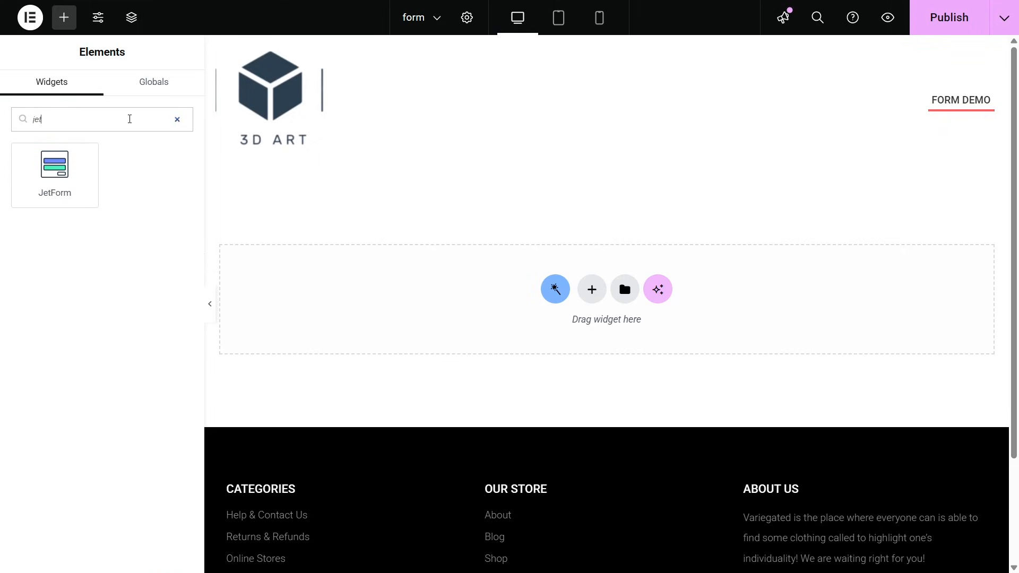
pyautogui.moveTo(54, 165); pyautogui.dragTo(400, 302)
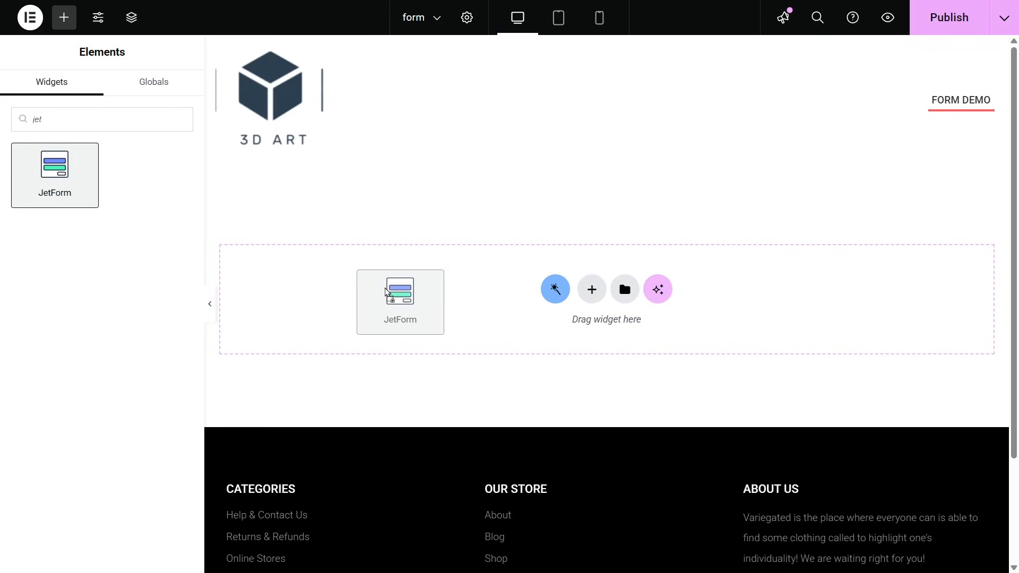
pyautogui.click(401, 302)
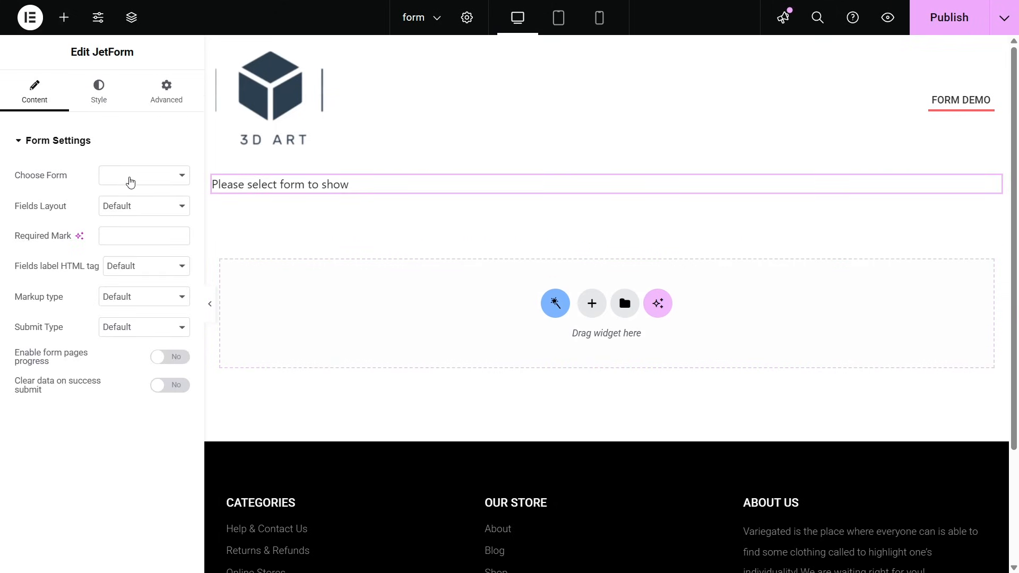
pyautogui.click(144, 176)
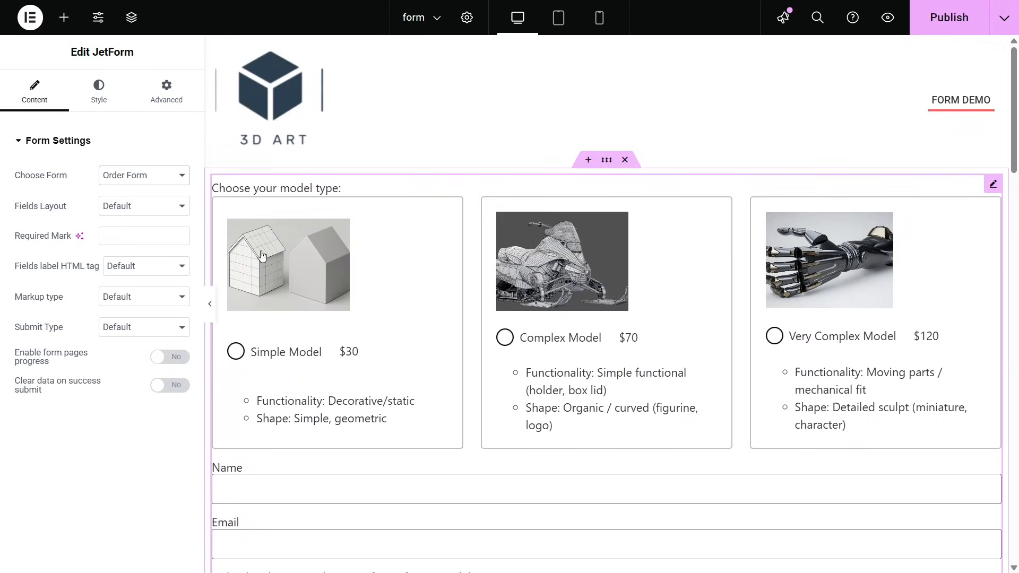
# Review the JetForm widget's label styling options
pyautogui.click(99, 90)
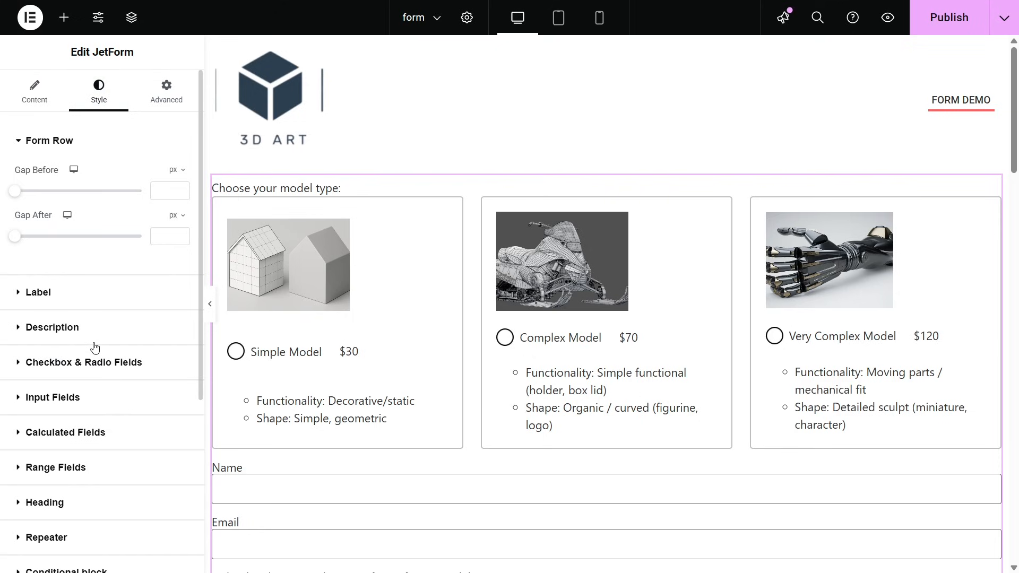
pyautogui.click(37, 292)
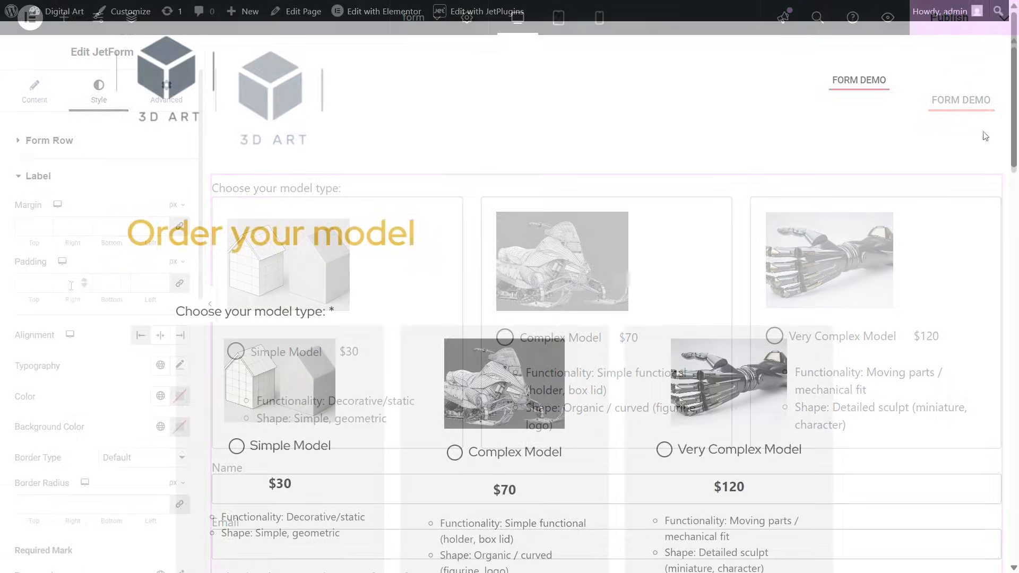
pyautogui.scroll(-3)
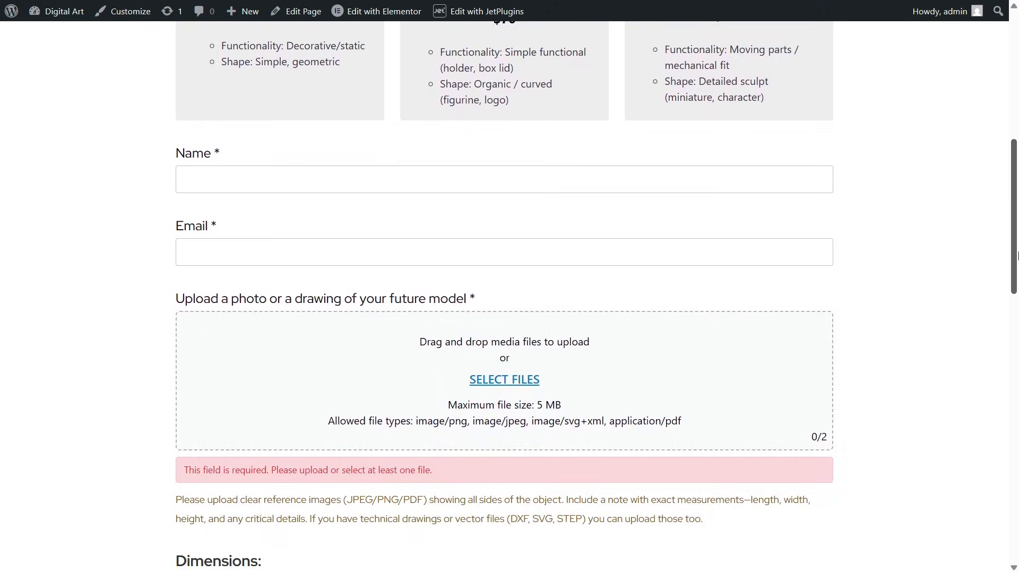
pyautogui.scroll(-3)
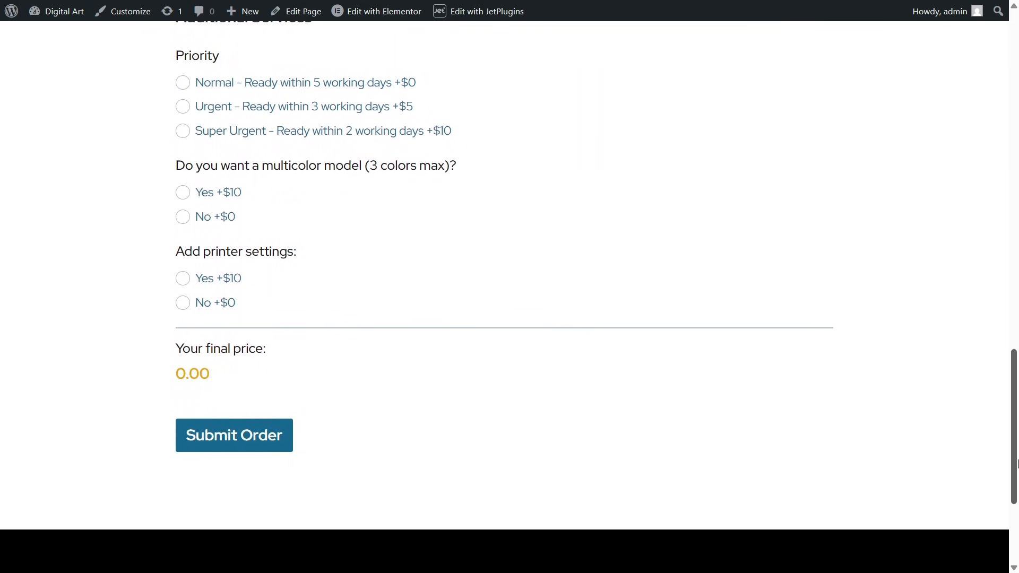
pyautogui.scroll(3)
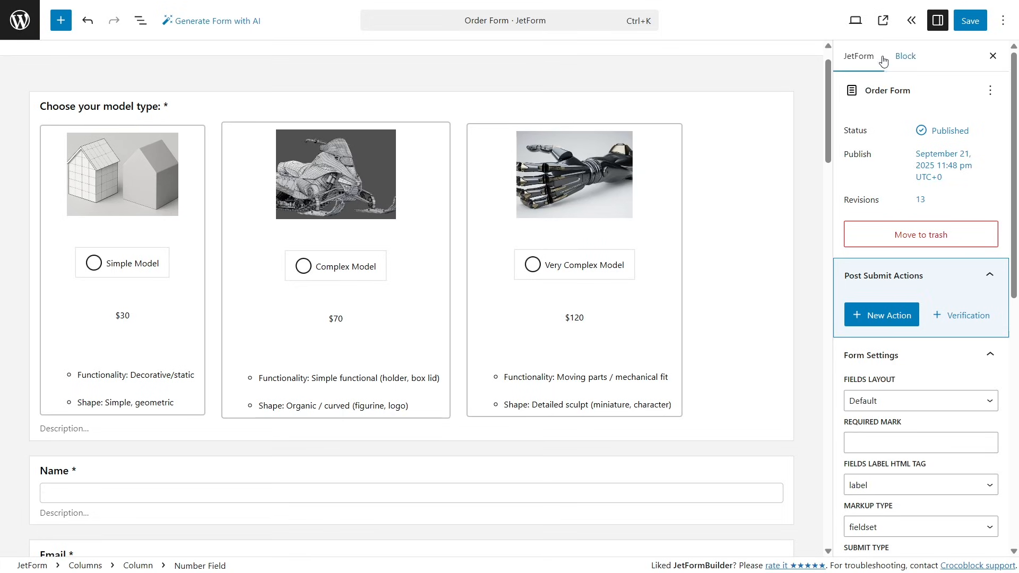
pyautogui.moveTo(887, 227)
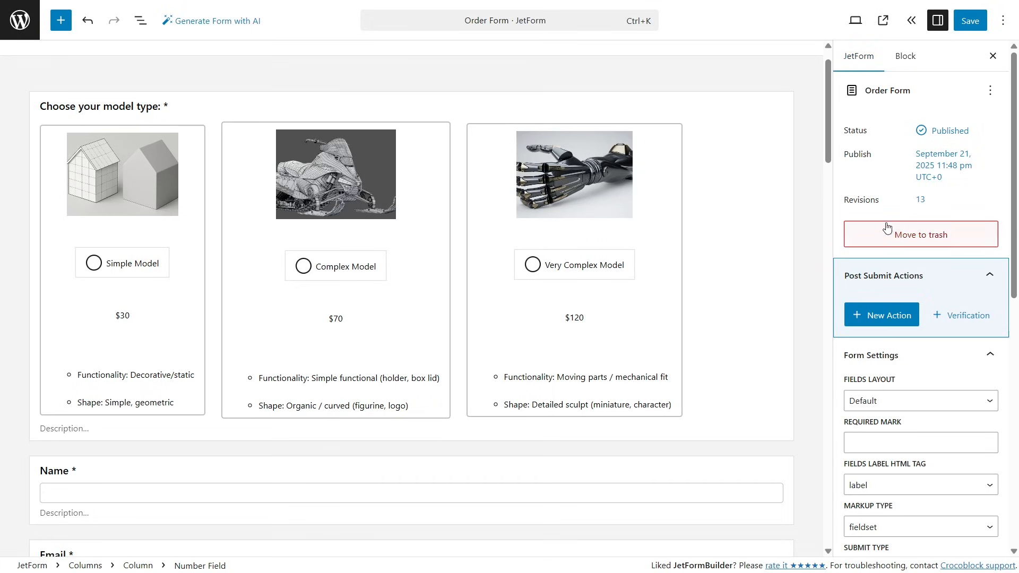
pyautogui.click(881, 315)
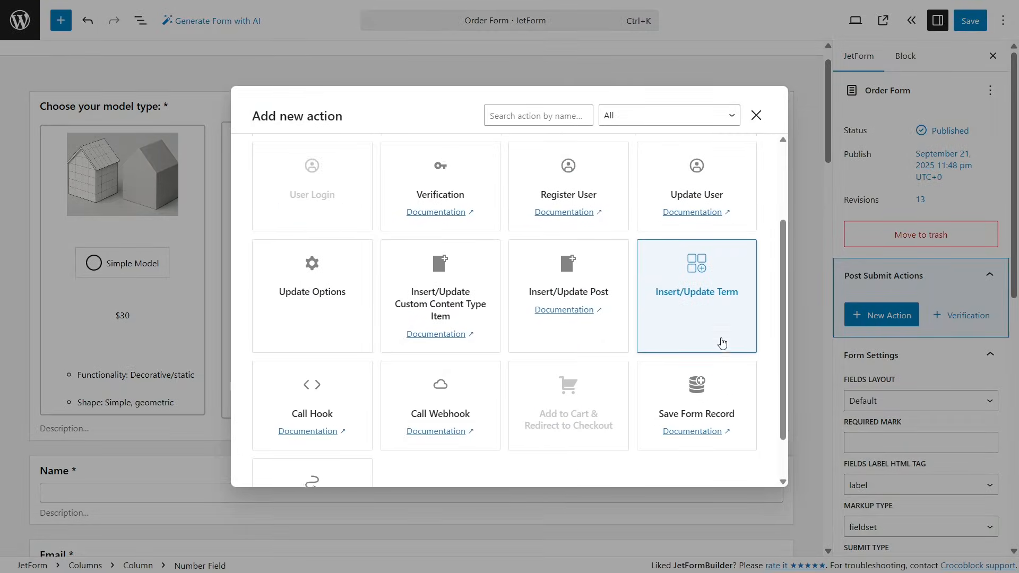
# Add a Save Form Record action storing request headers and spam-failed records
pyautogui.click(697, 406)
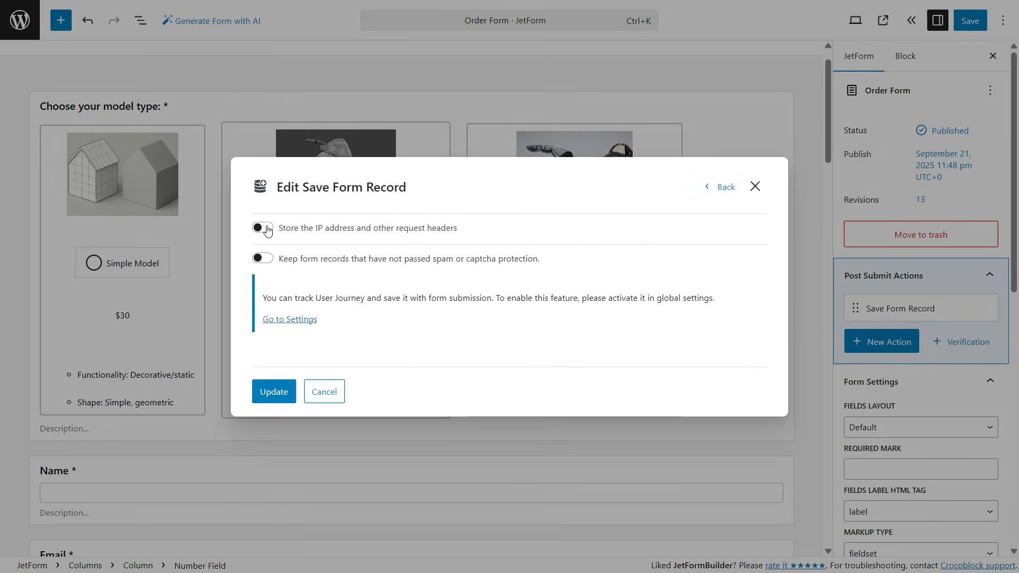
pyautogui.click(262, 258)
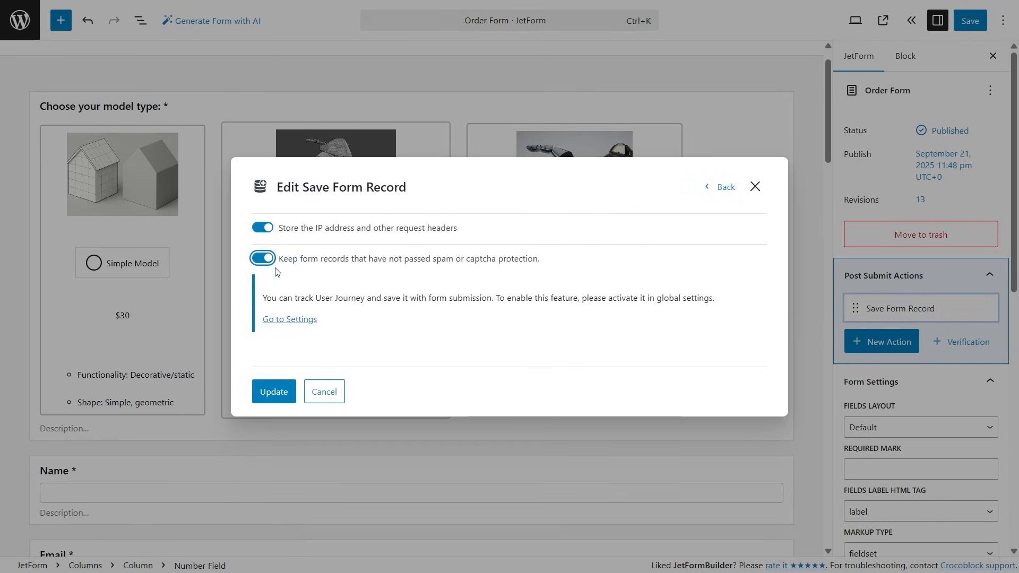
pyautogui.moveTo(261, 301)
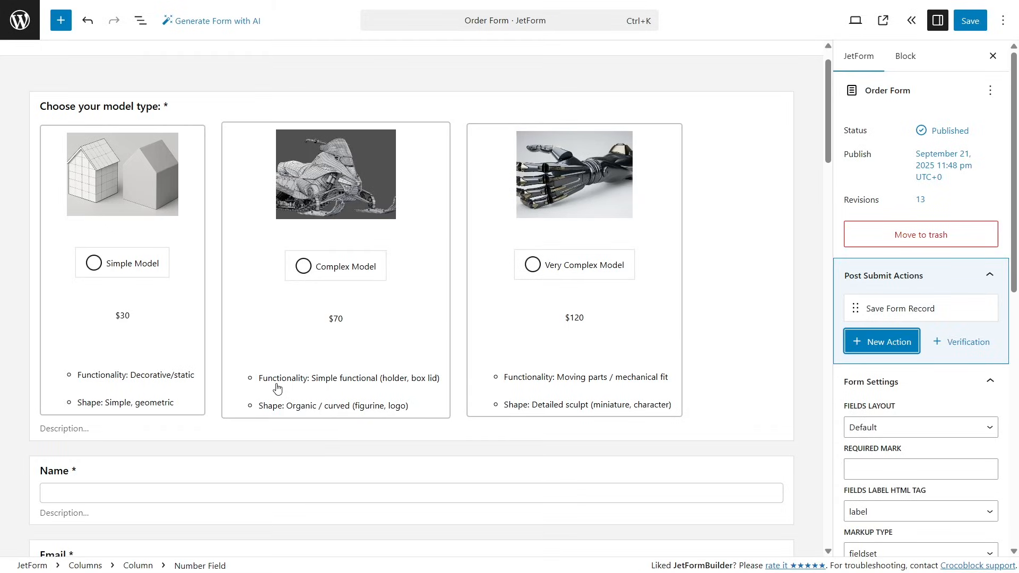
pyautogui.click(882, 341)
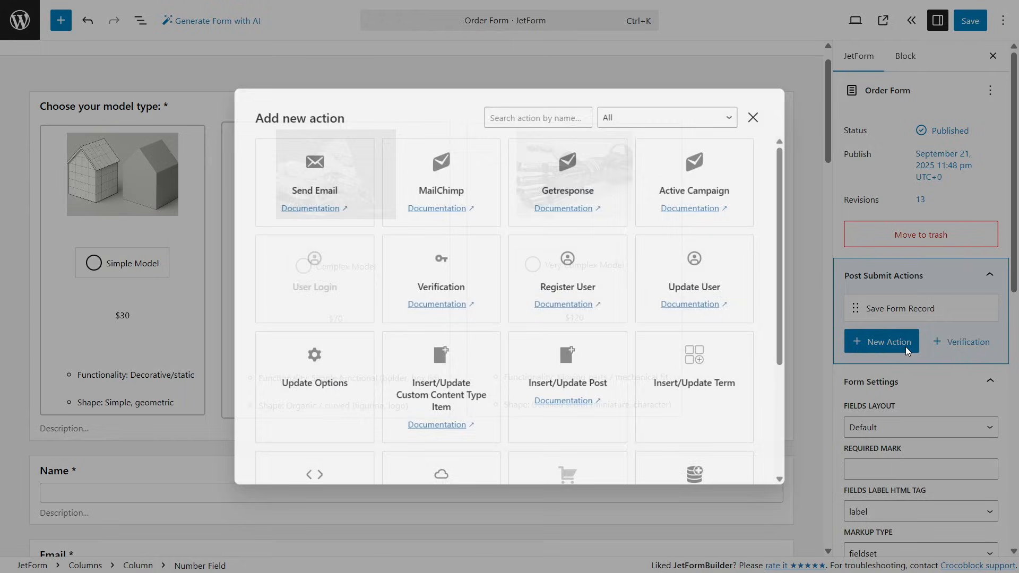
# Add a Send Email action and bring its message content into view for editing
pyautogui.click(314, 179)
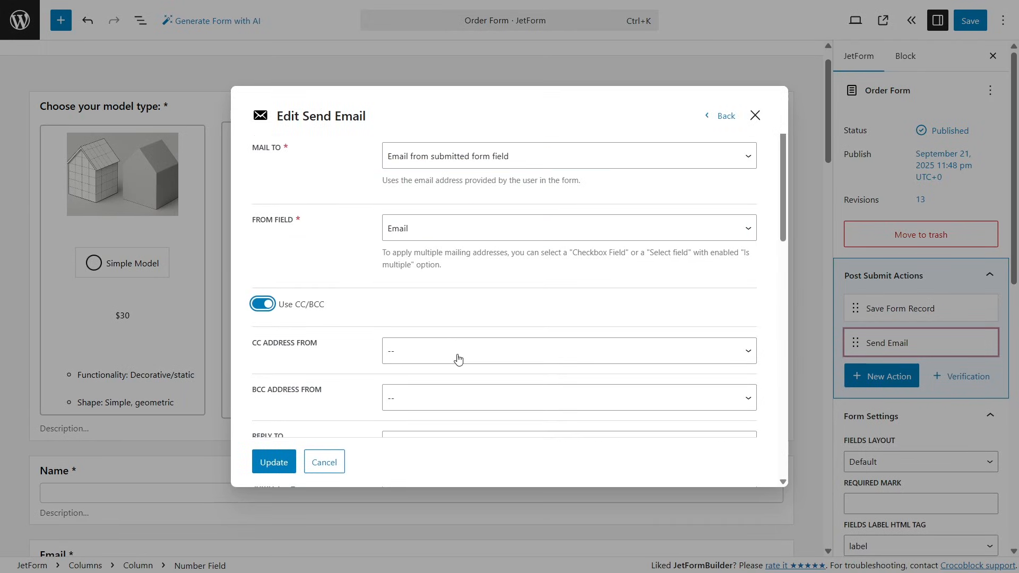
pyautogui.click(569, 351)
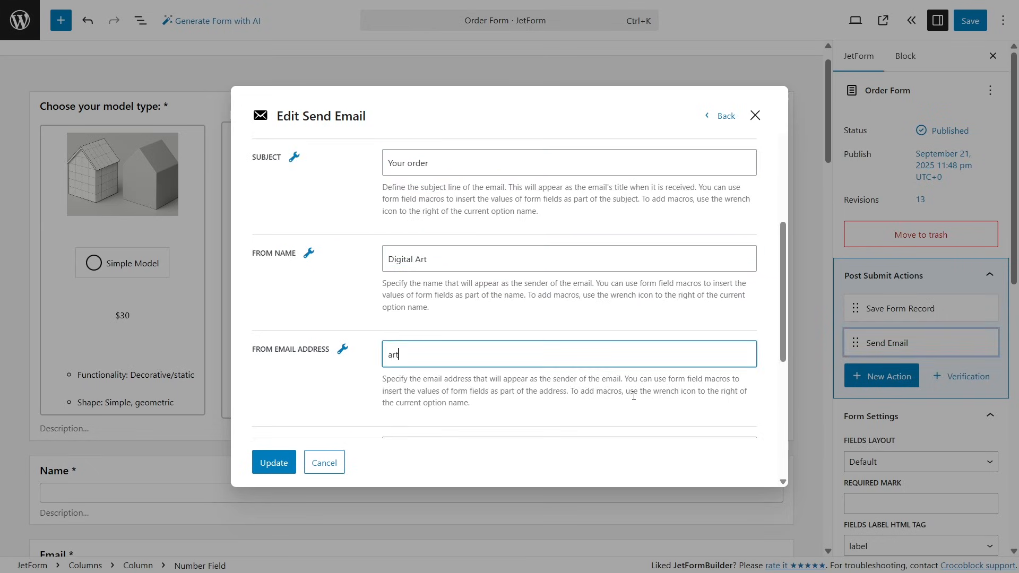
pyautogui.scroll(-3)
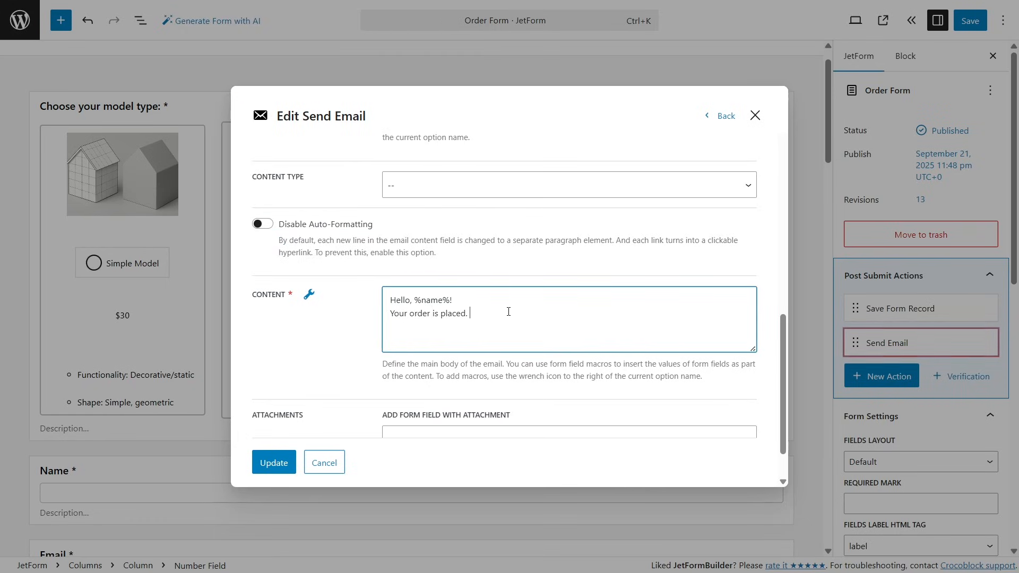
# Add 'This is the details:' and the %your_final_price% macro to the email message, then update
pyautogui.write('This is the details:')
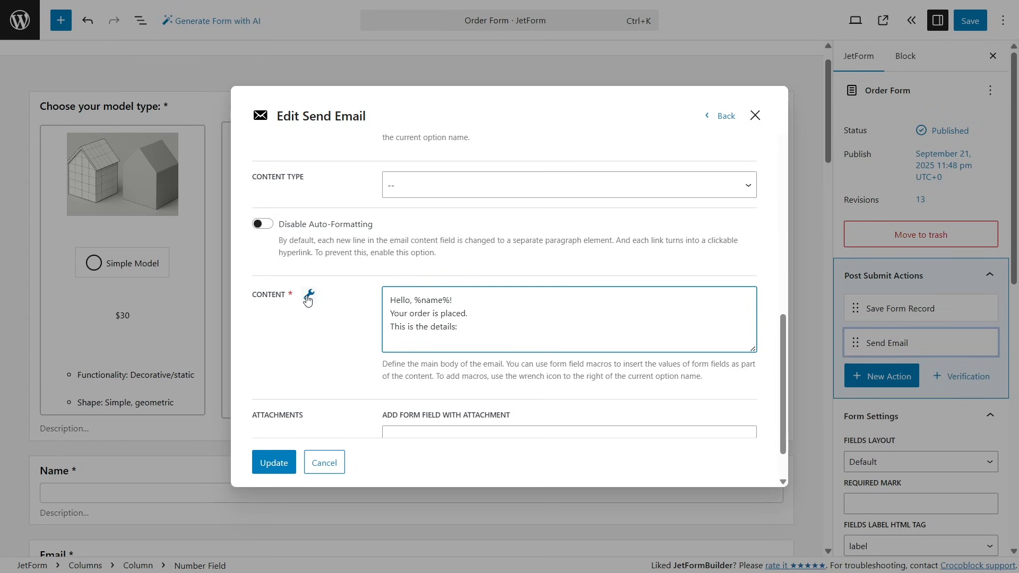
pyautogui.click(309, 298)
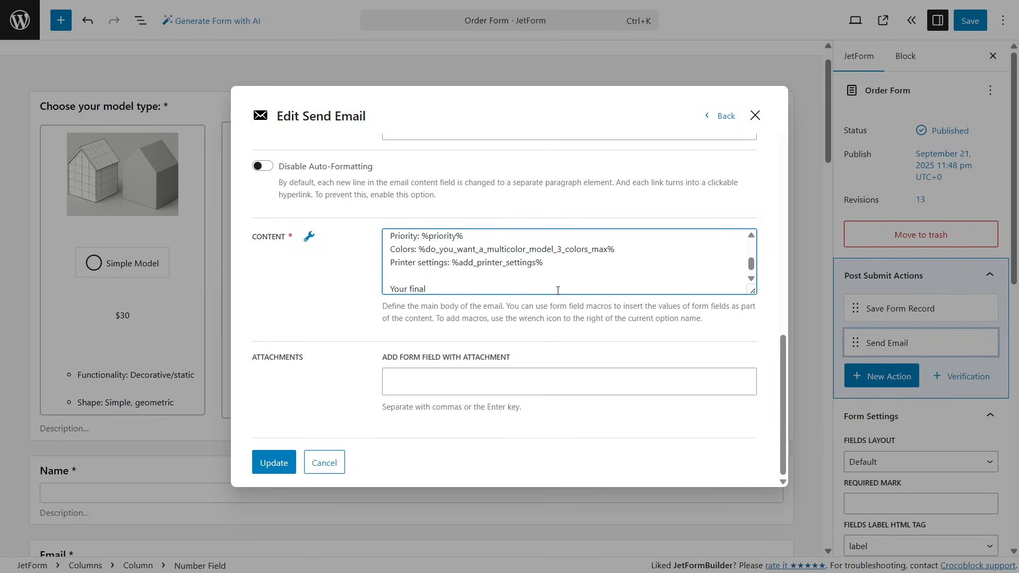
pyautogui.click(309, 236)
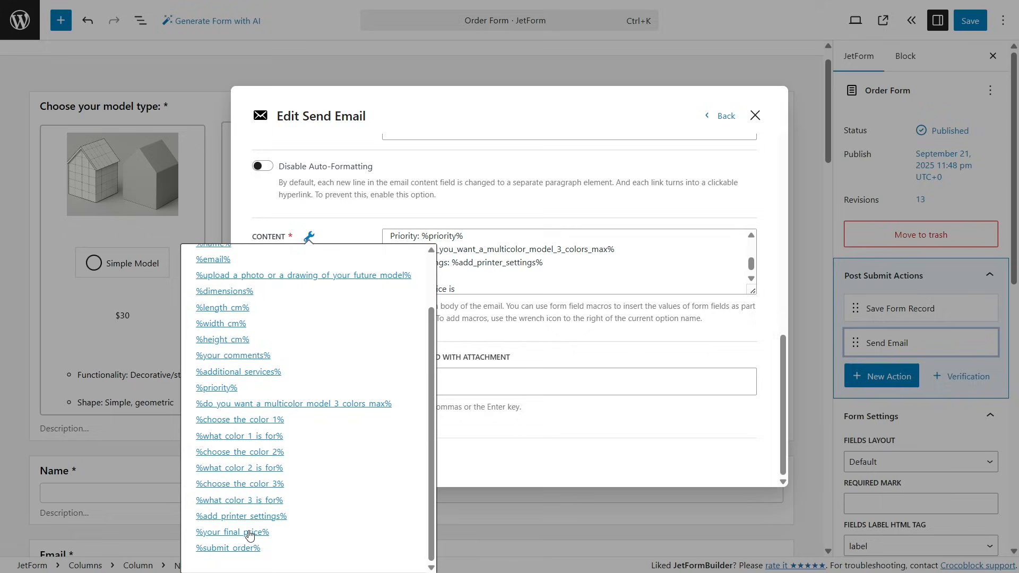
pyautogui.click(232, 532)
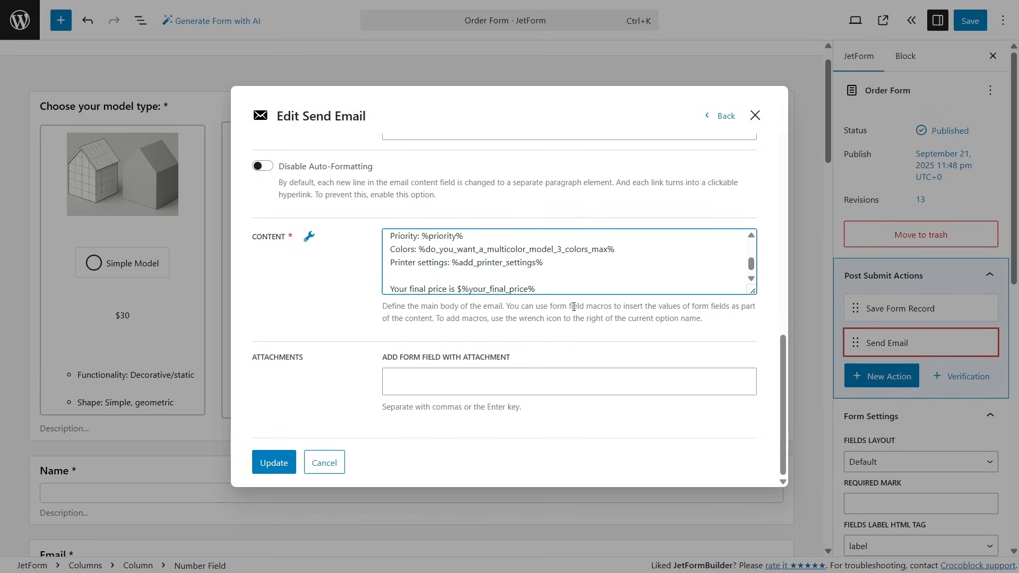
pyautogui.click(274, 462)
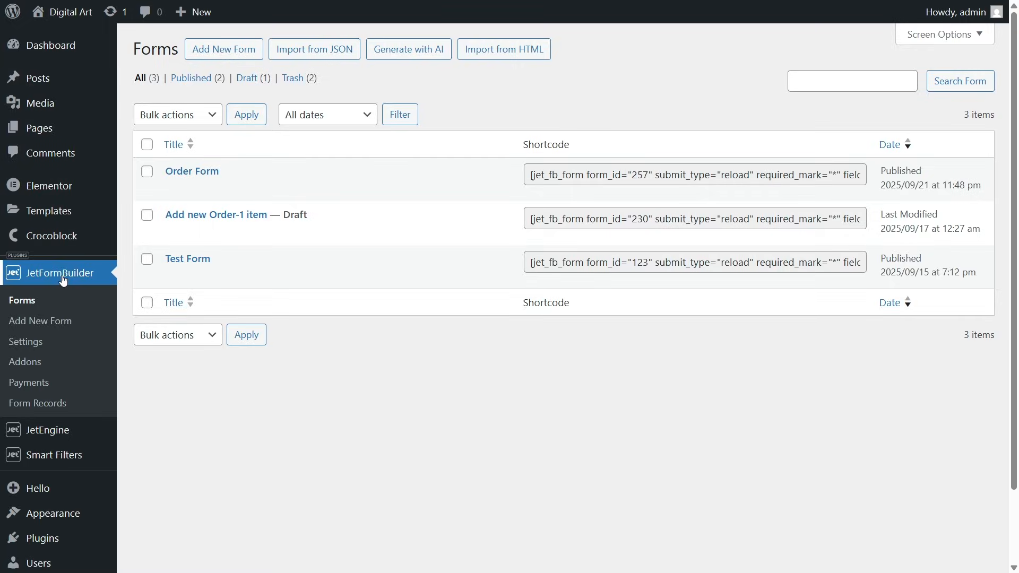
pyautogui.moveTo(299, 435)
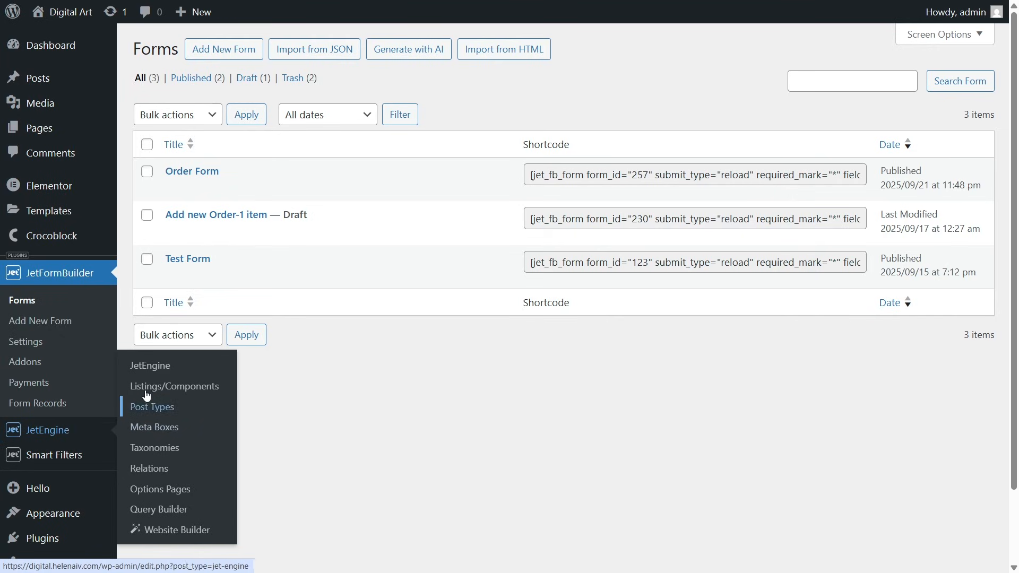
# Switch on the Custom Content Types module in the JetEngine dashboard
pyautogui.click(150, 366)
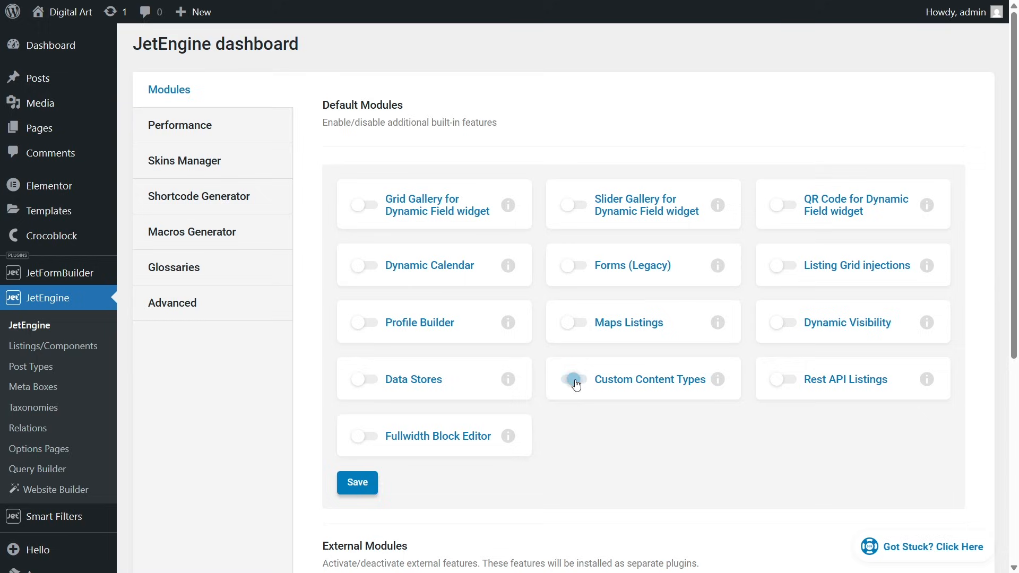
pyautogui.click(357, 482)
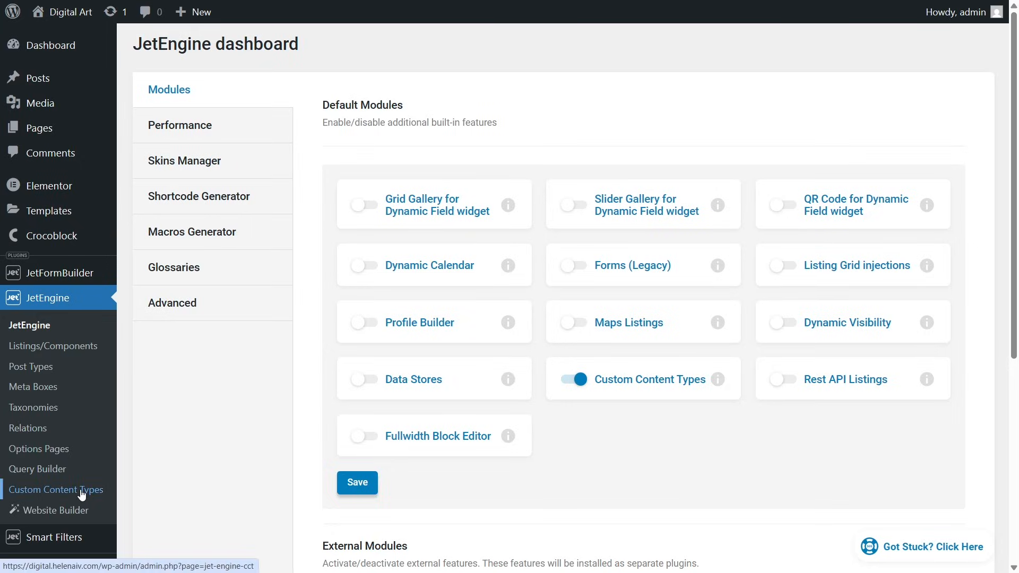
# Start a new custom content type named 'Orders'
pyautogui.click(56, 490)
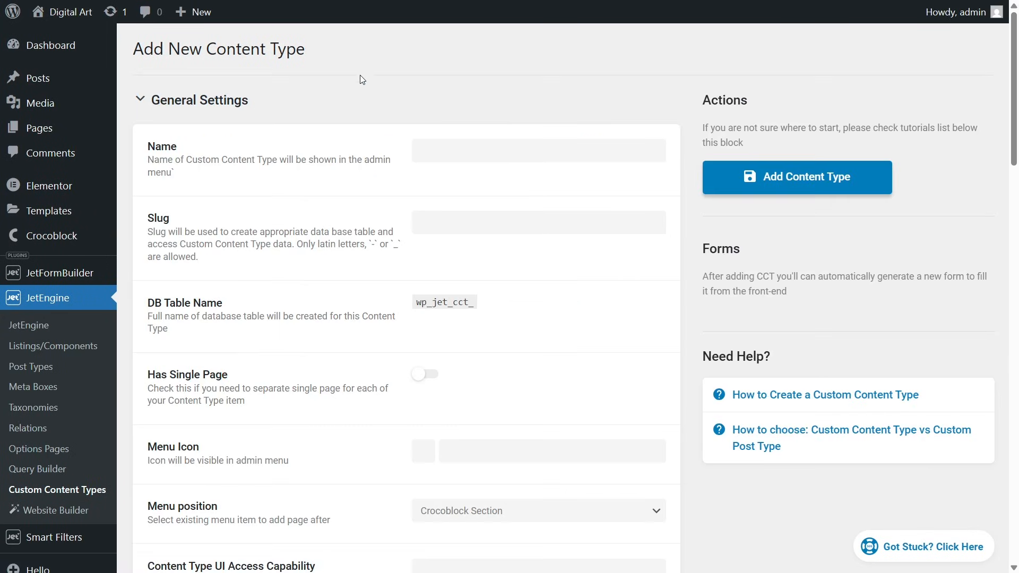
pyautogui.write('O')
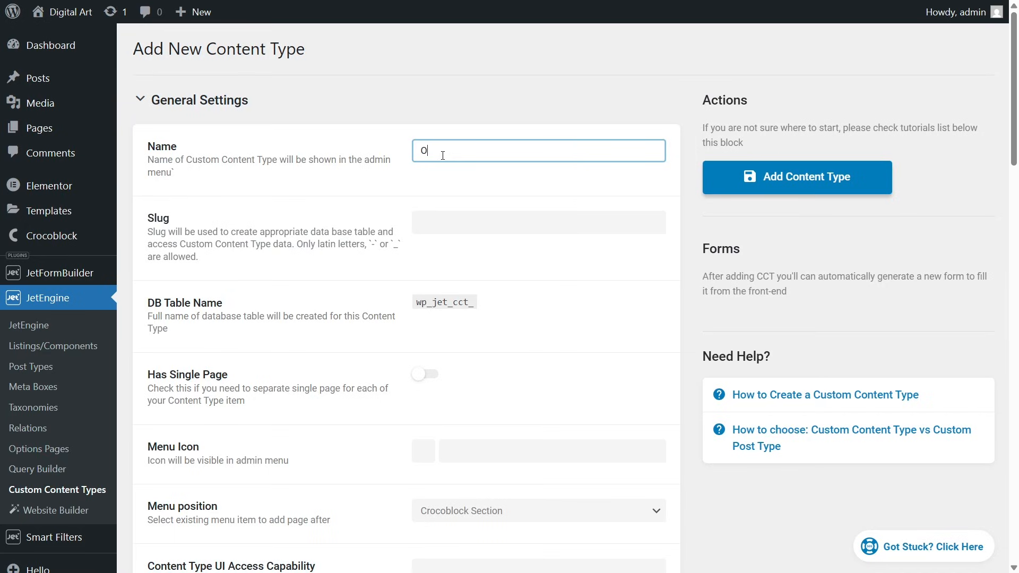
pyautogui.write('rders')
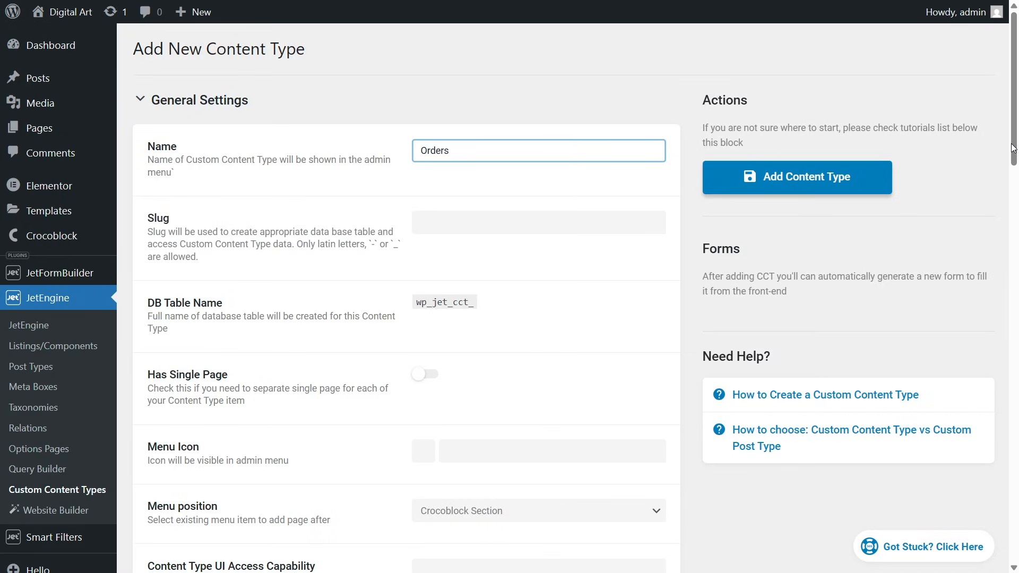
pyautogui.scroll(-3)
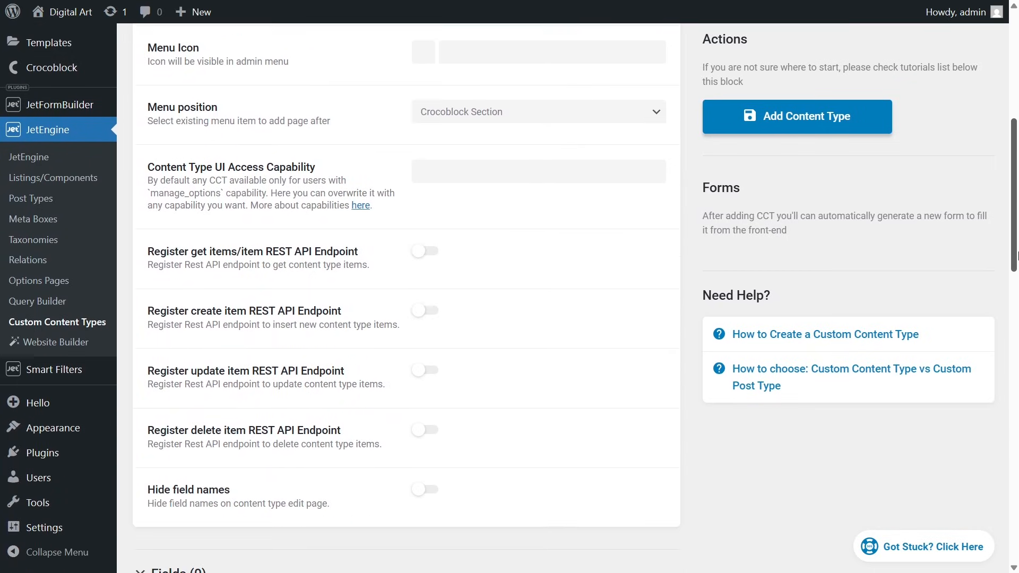
pyautogui.scroll(-3)
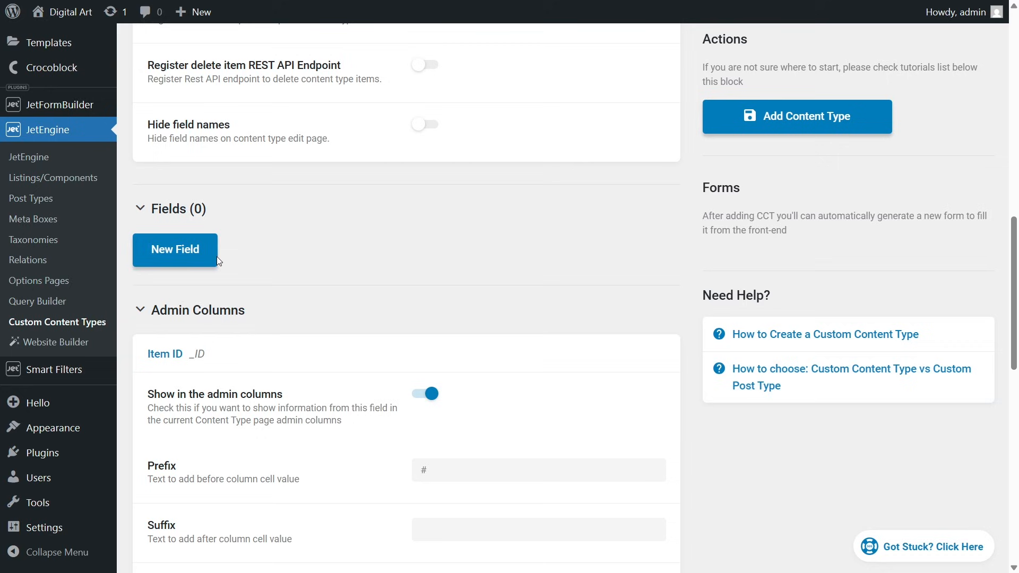
# Add a Model type radio field to Orders and give it a choice
pyautogui.click(174, 250)
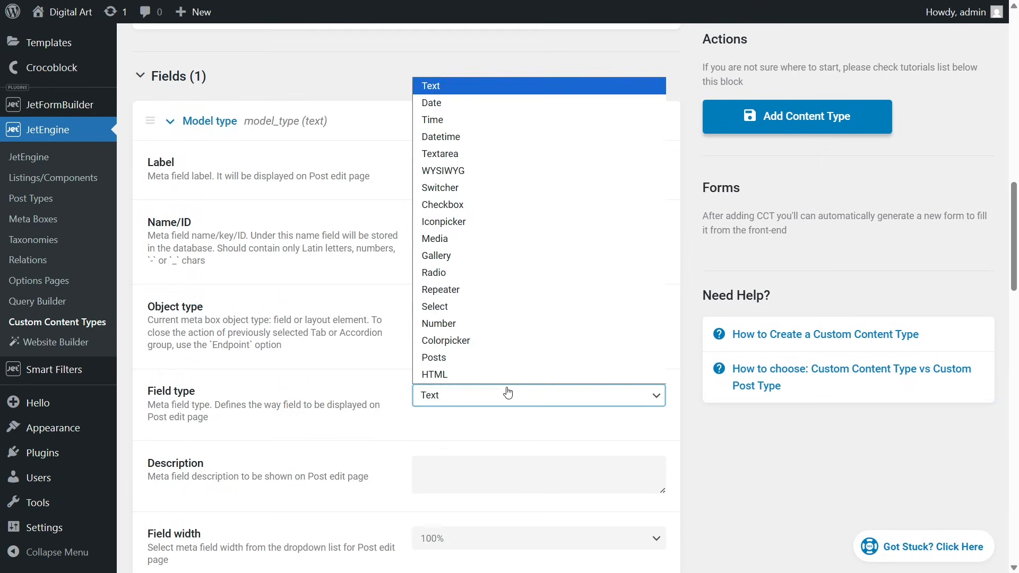
pyautogui.click(442, 204)
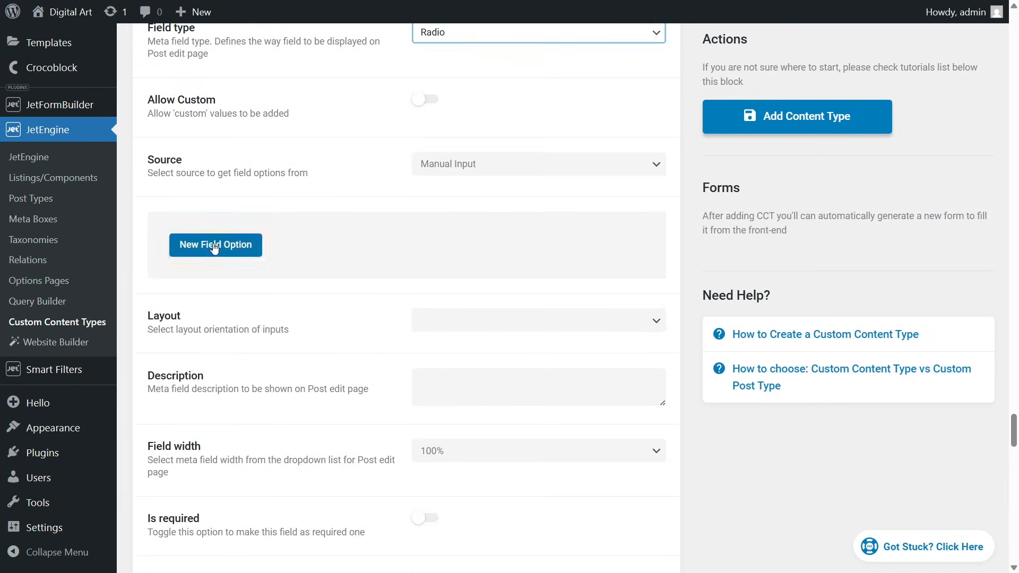
pyautogui.click(215, 245)
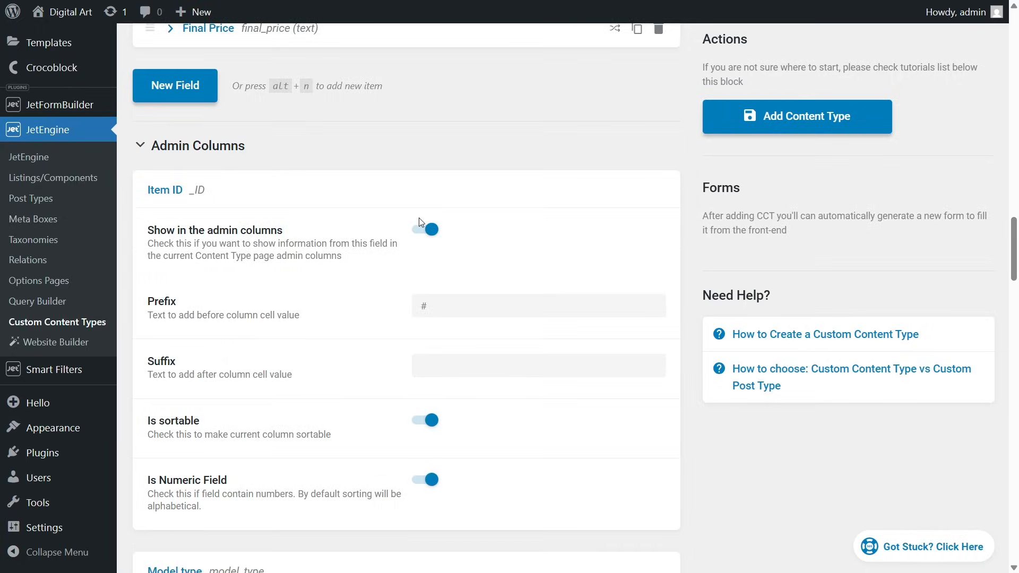
pyautogui.scroll(-3)
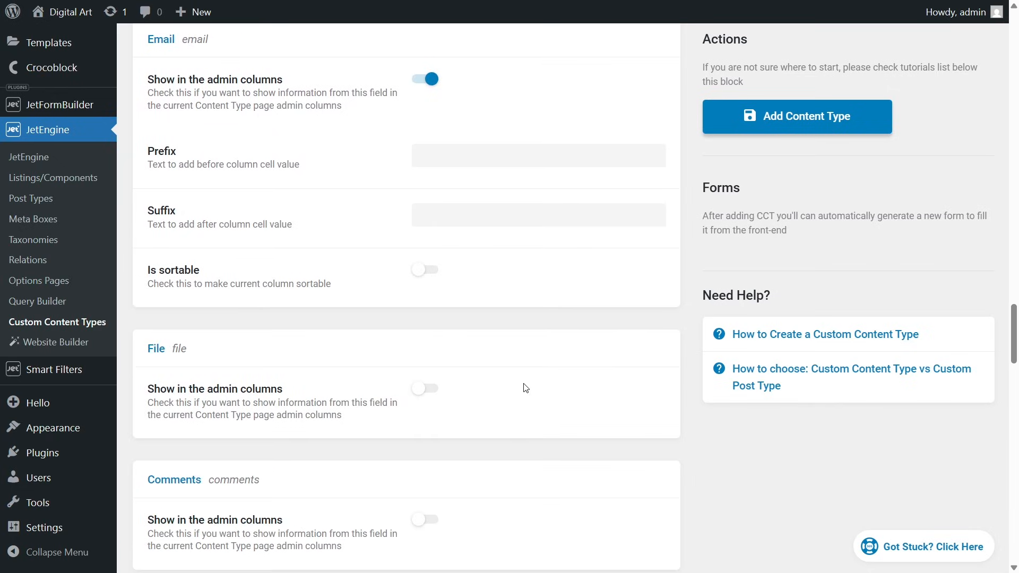
pyautogui.scroll(-3)
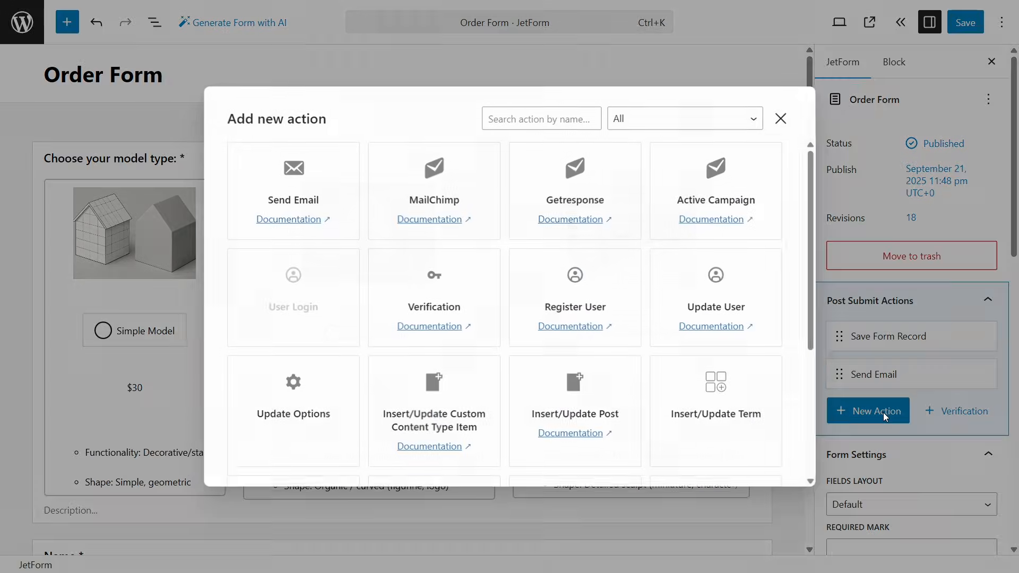
# Add an Insert/Update Custom Content Type Item action mapping model type and priority to Orders fields
pyautogui.click(433, 411)
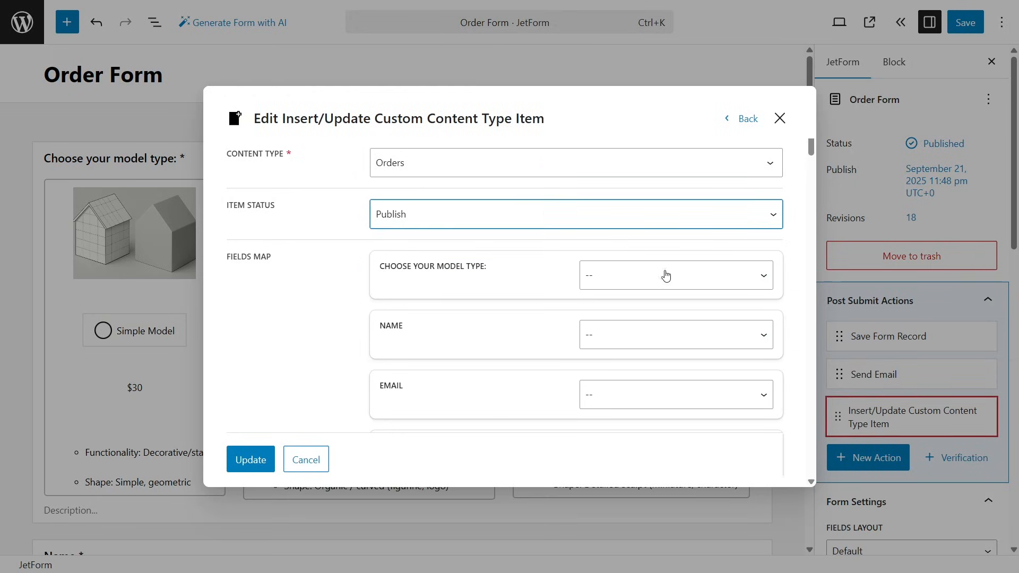
pyautogui.click(676, 335)
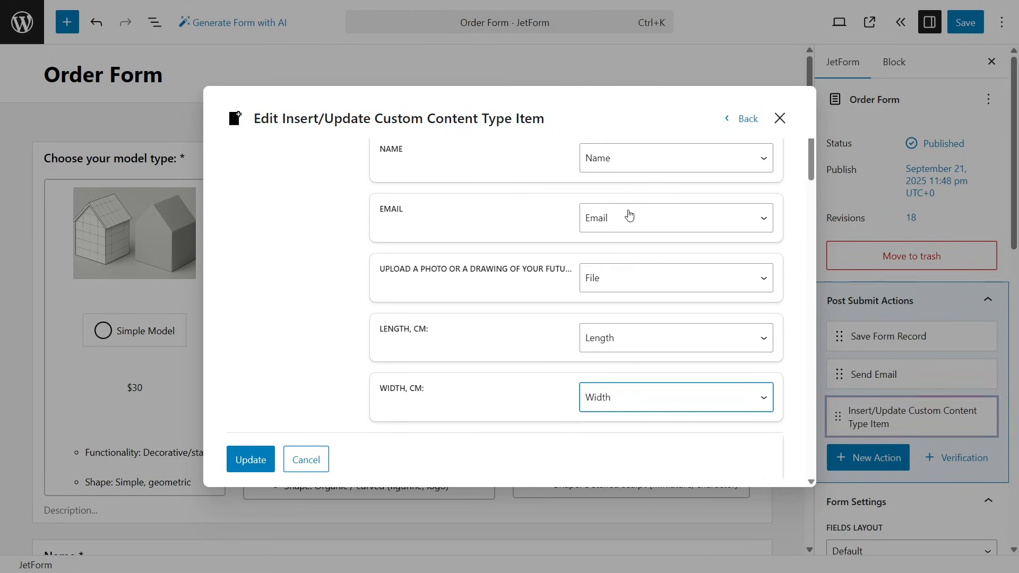
pyautogui.click(652, 312)
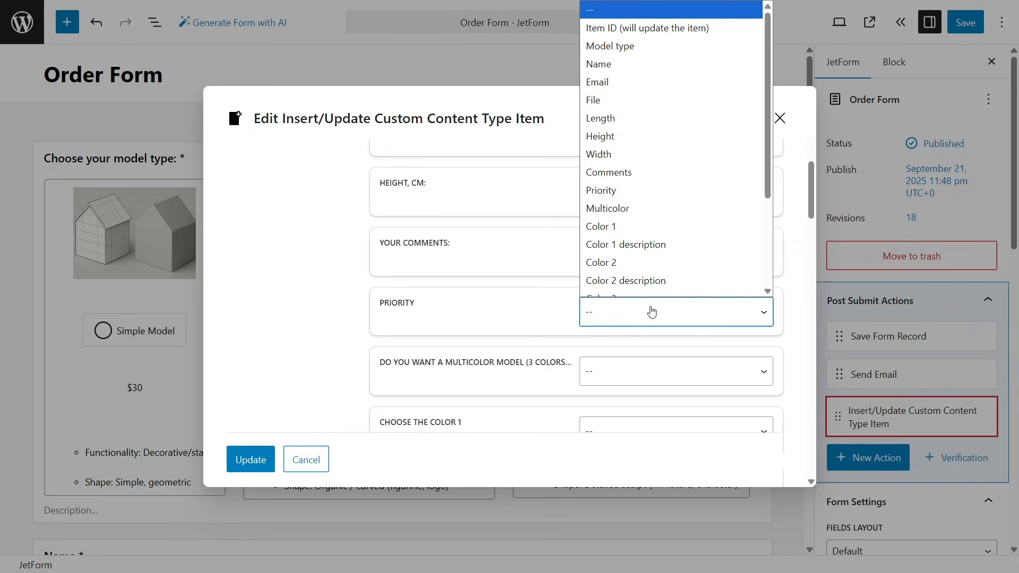
pyautogui.scroll(-3)
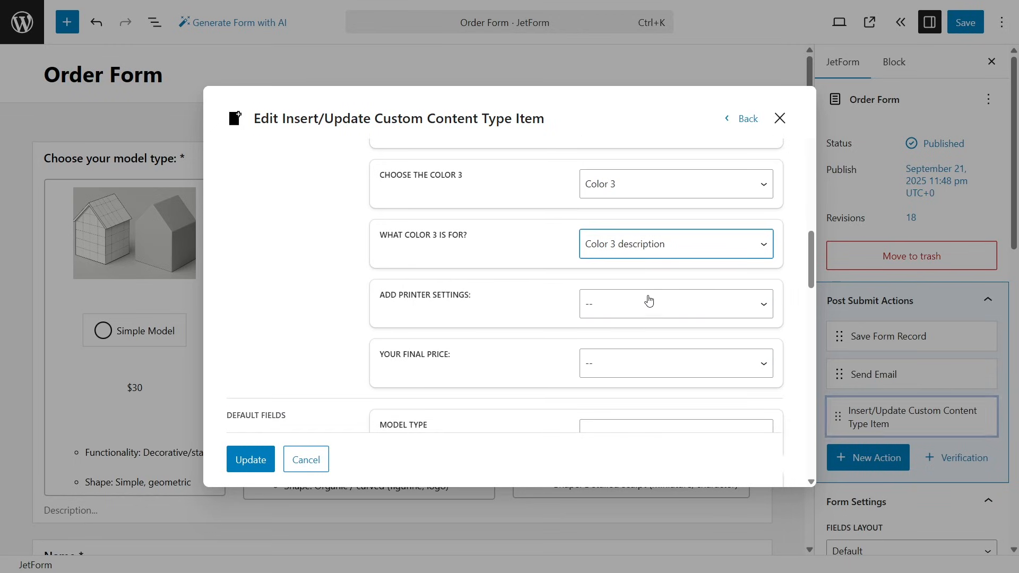
pyautogui.scroll(-3)
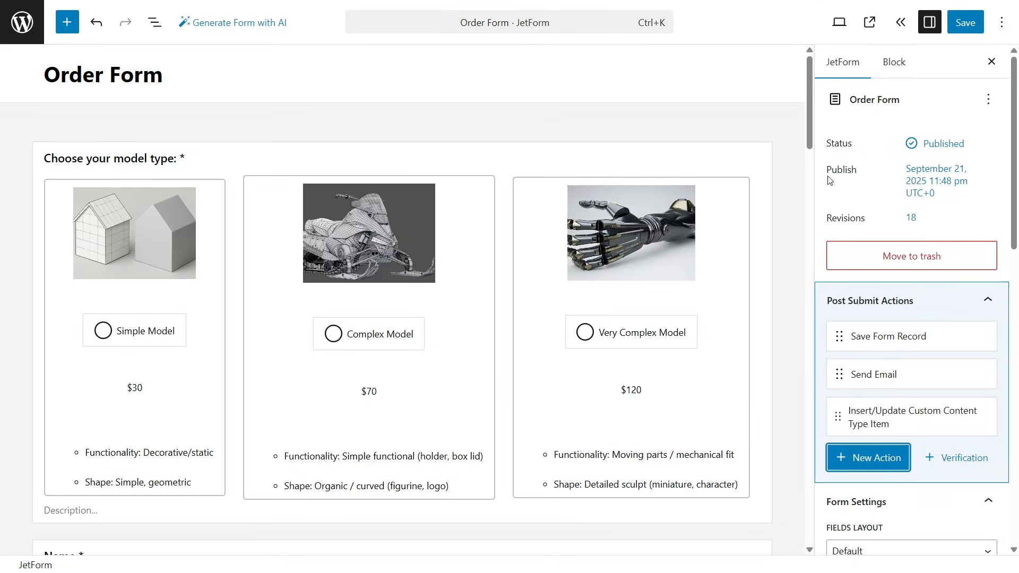
# Save the Order Form with its new content-type action
pyautogui.click(965, 22)
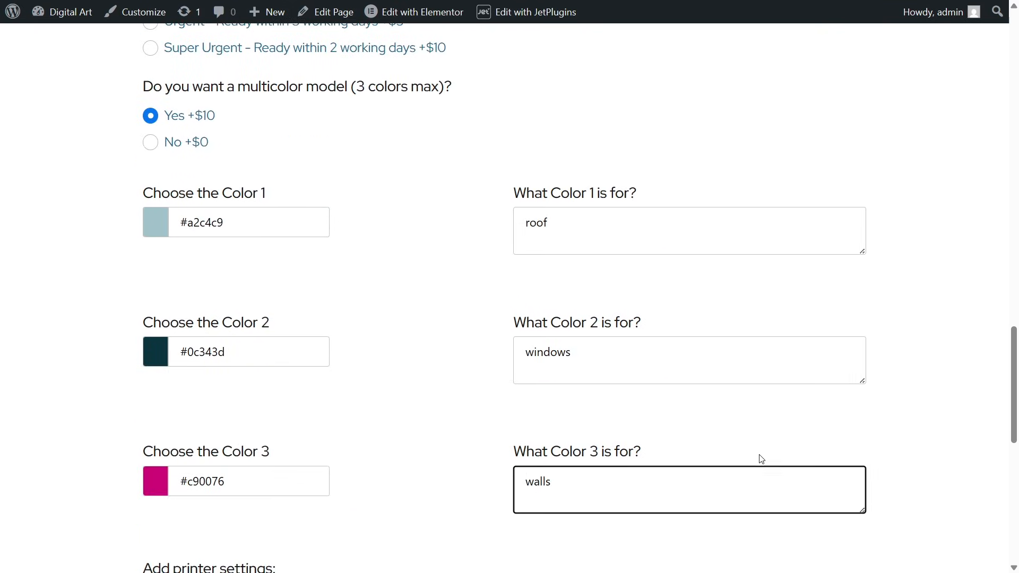
pyautogui.scroll(-3)
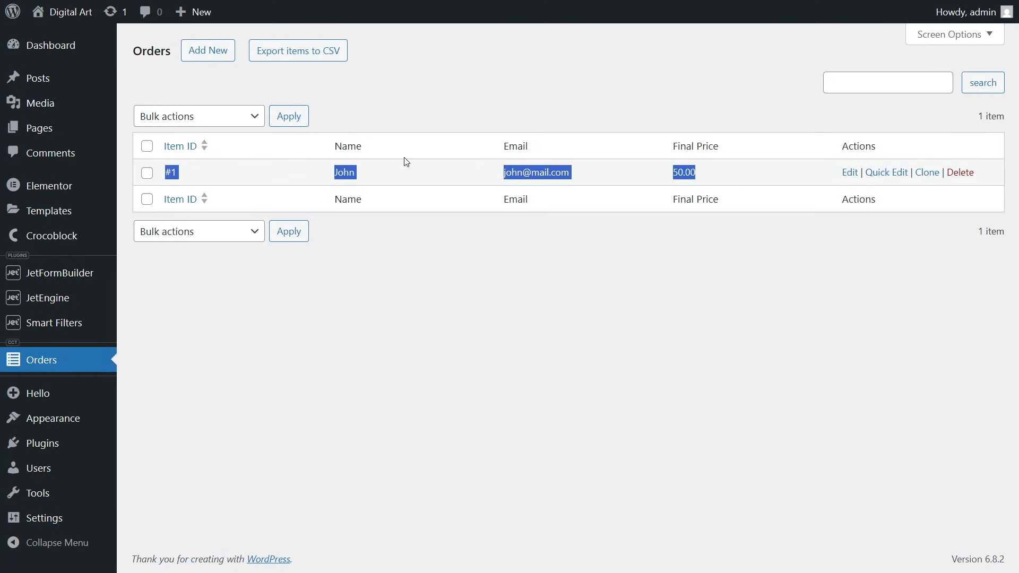
# Open Orders item #1 for editing and scroll through its saved values
pyautogui.click(849, 172)
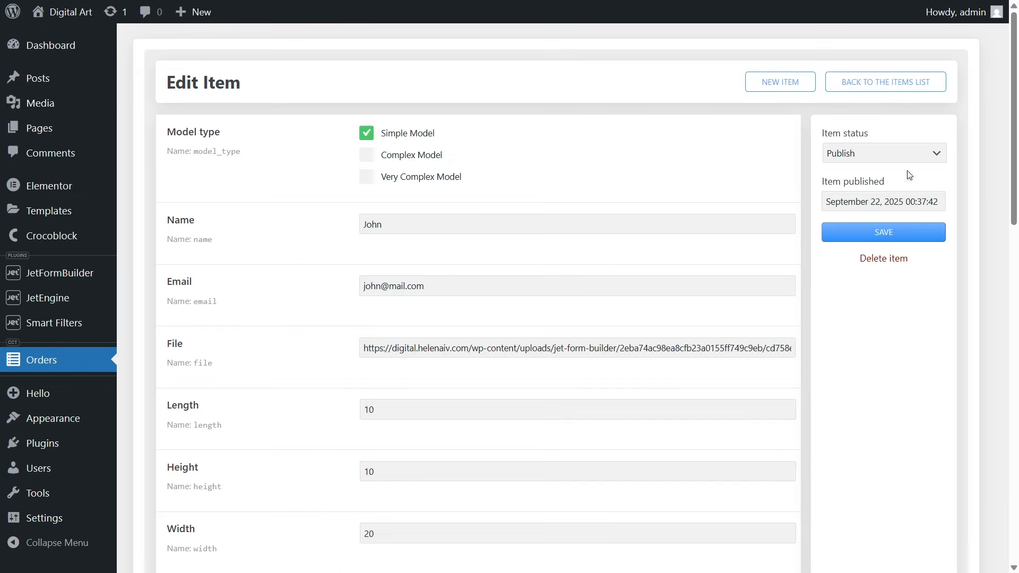
pyautogui.scroll(-3)
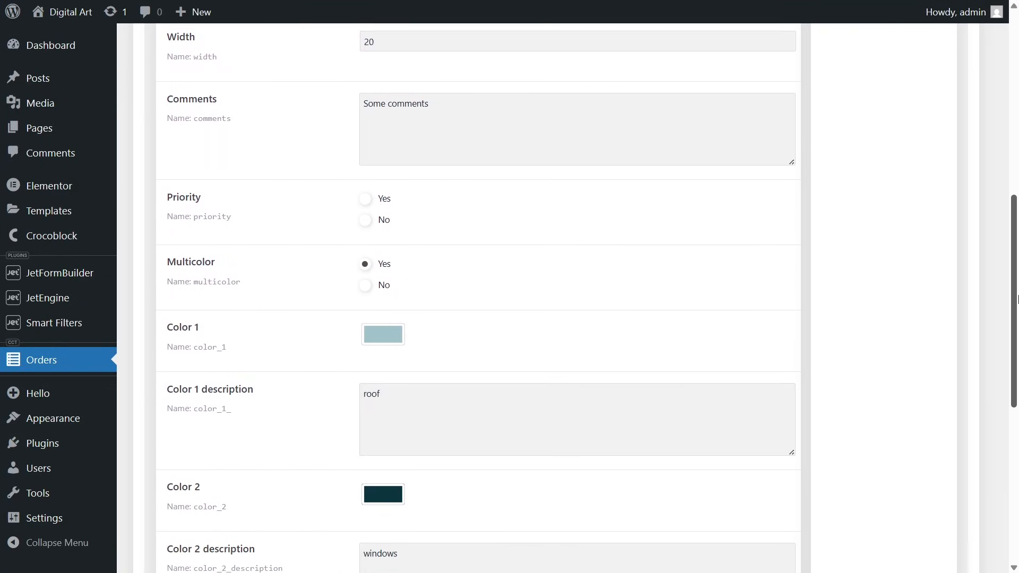
pyautogui.scroll(-3)
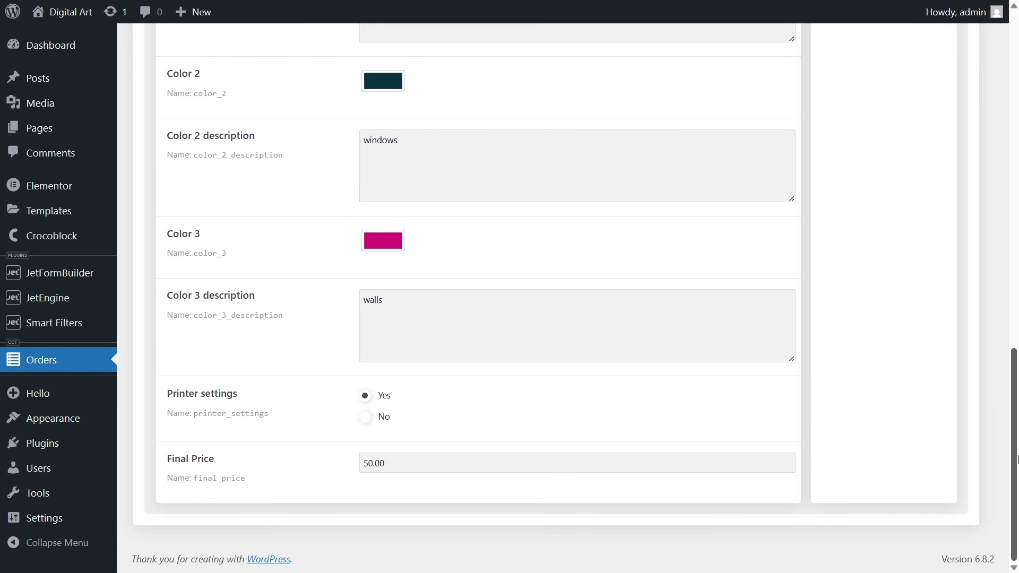